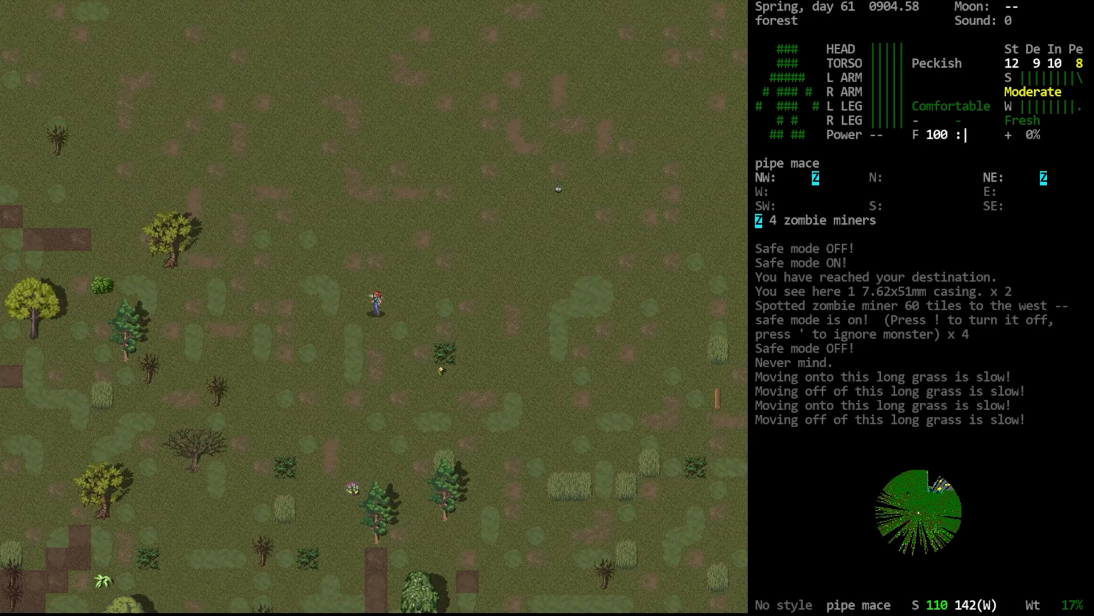
Step: Read PR #70098's description down to the comments on vehicles spawning near bridge ramps
{"action": "key", "text": "i"}
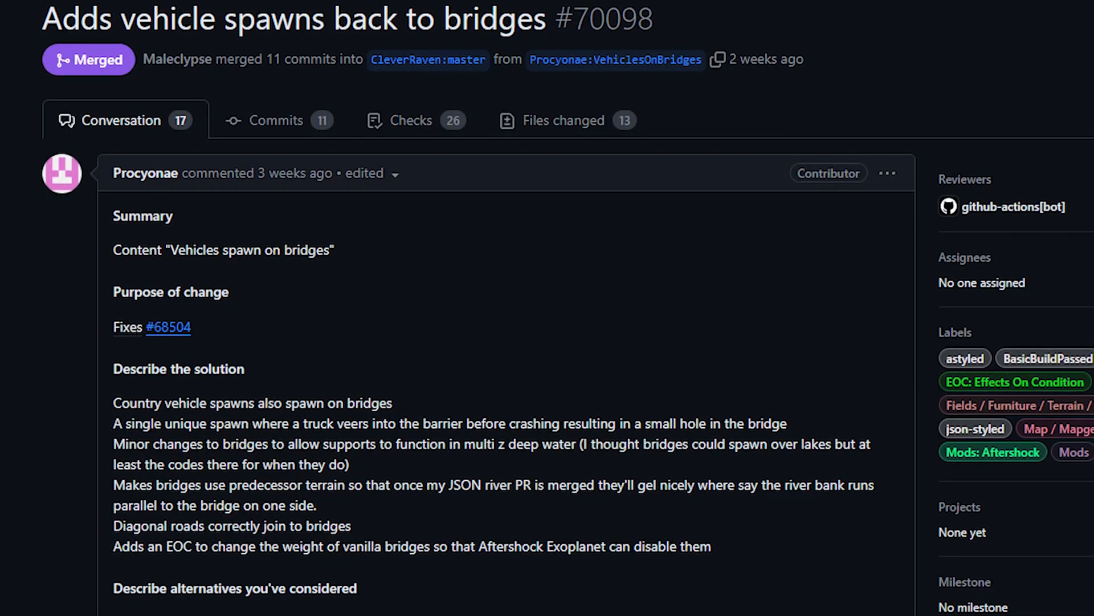
{"action": "scroll", "scroll_direction": "down", "scroll_amount": 3}
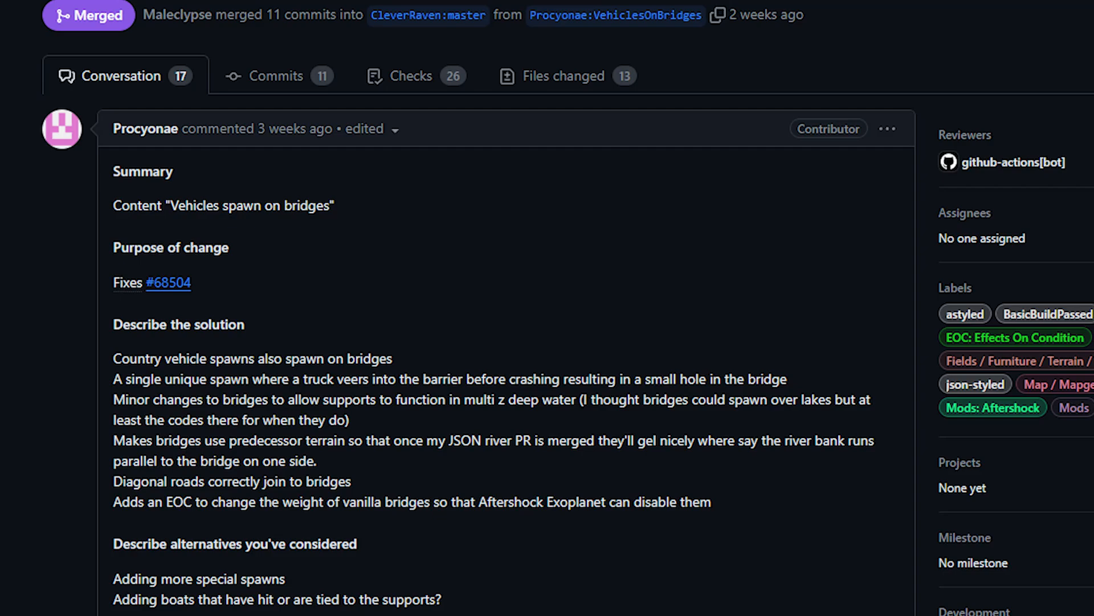
{"action": "scroll", "scroll_direction": "down", "scroll_amount": 3}
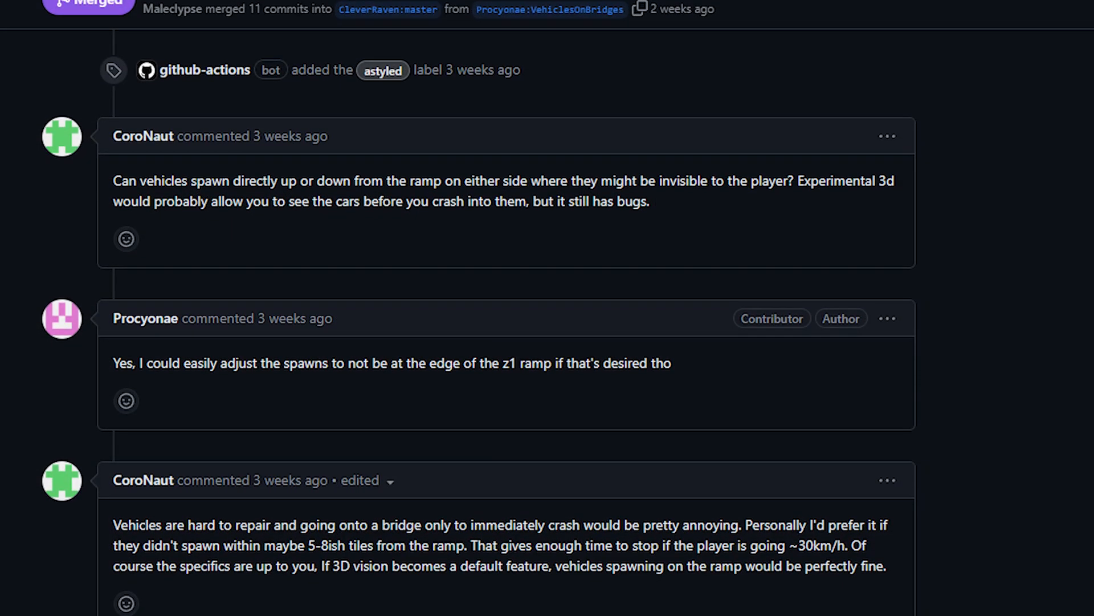
{"action": "scroll", "scroll_direction": "down", "scroll_amount": 3}
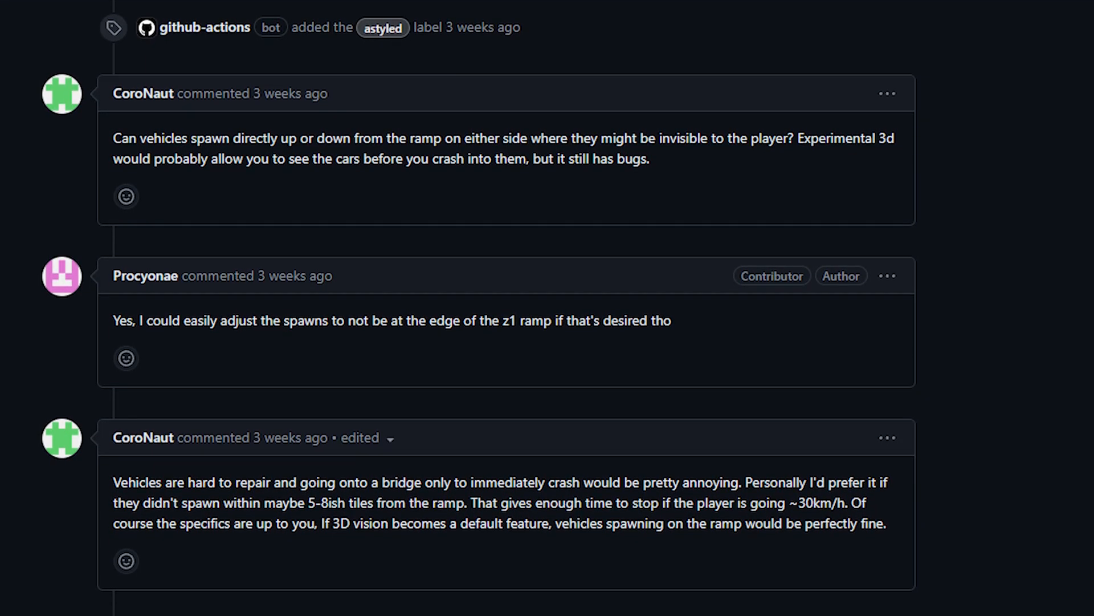
{"action": "scroll", "scroll_direction": "down", "scroll_amount": 3}
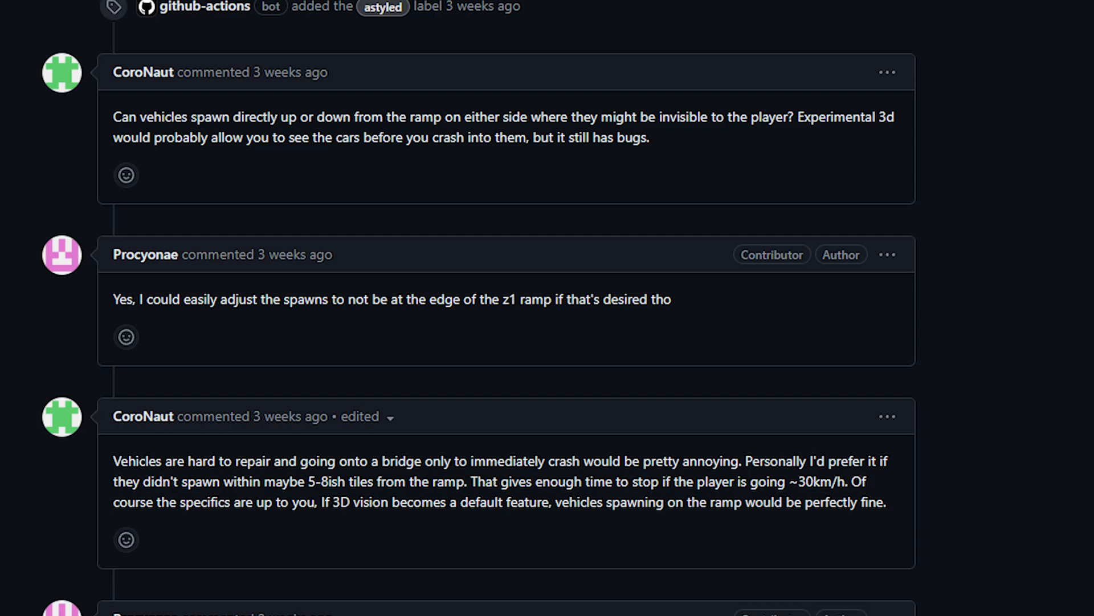
{"action": "scroll", "scroll_direction": "down", "scroll_amount": 3}
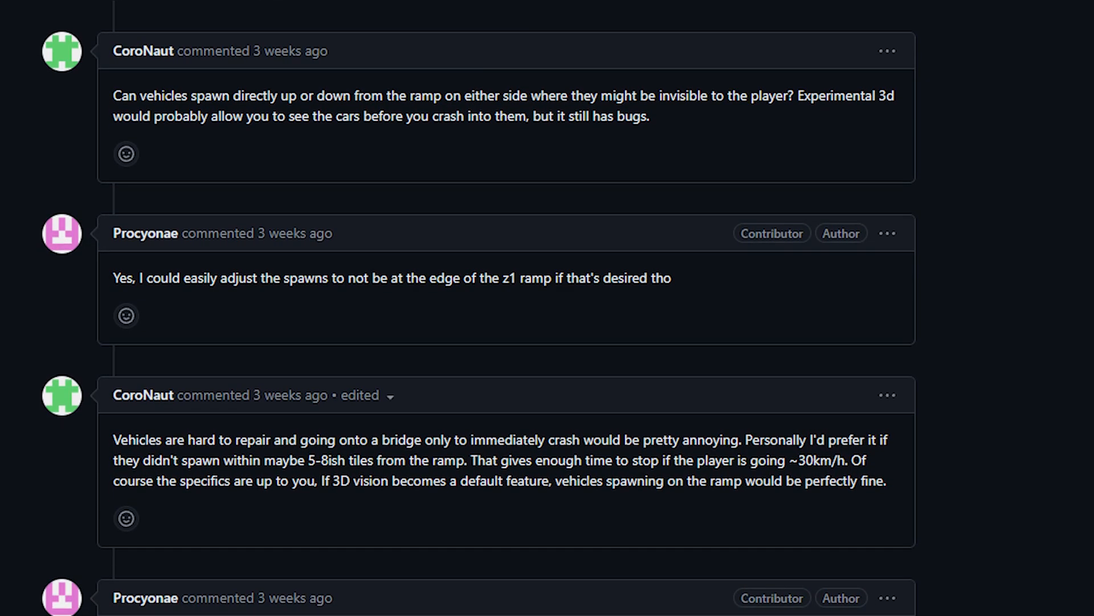
{"action": "scroll", "scroll_direction": "down", "scroll_amount": 3}
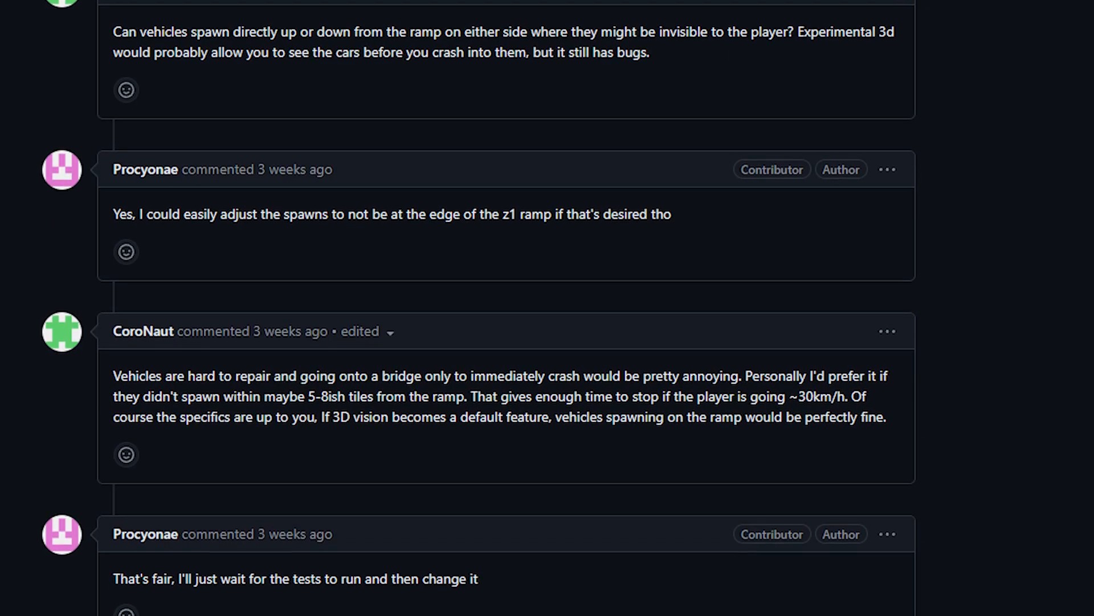
{"action": "scroll", "scroll_direction": "down", "scroll_amount": 3}
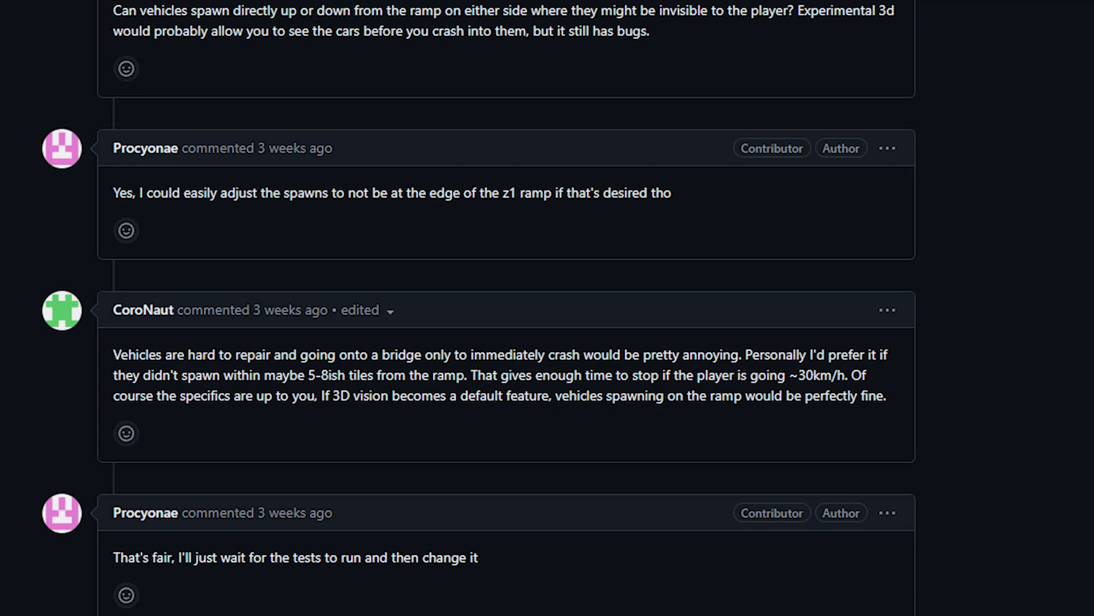
{"action": "scroll", "scroll_direction": "down", "scroll_amount": 3}
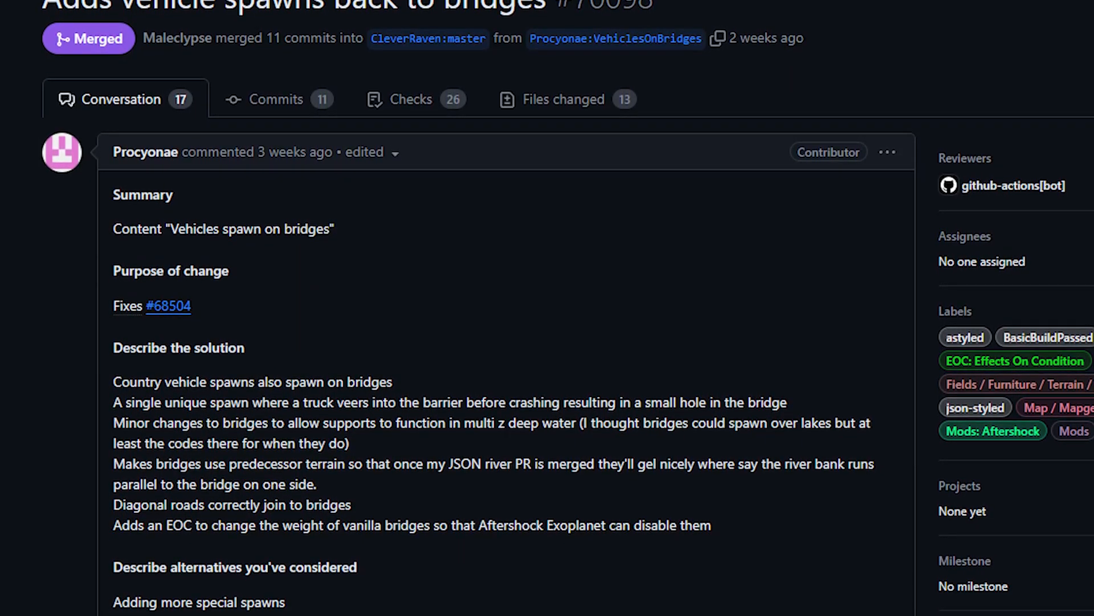
{"action": "scroll", "scroll_direction": "down", "scroll_amount": 3}
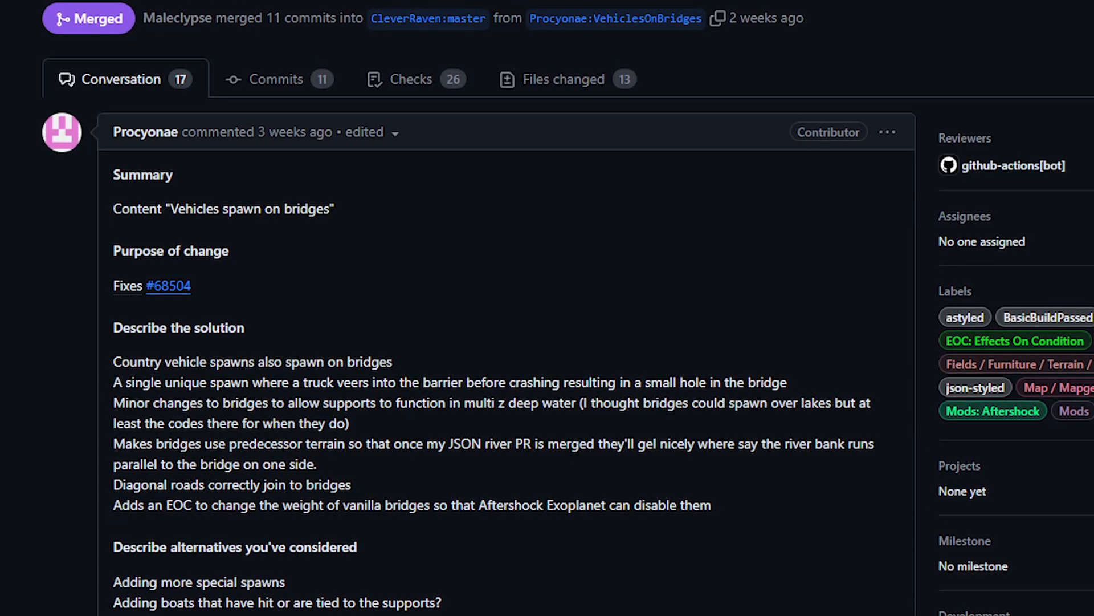
{"action": "scroll", "scroll_direction": "down", "scroll_amount": 3}
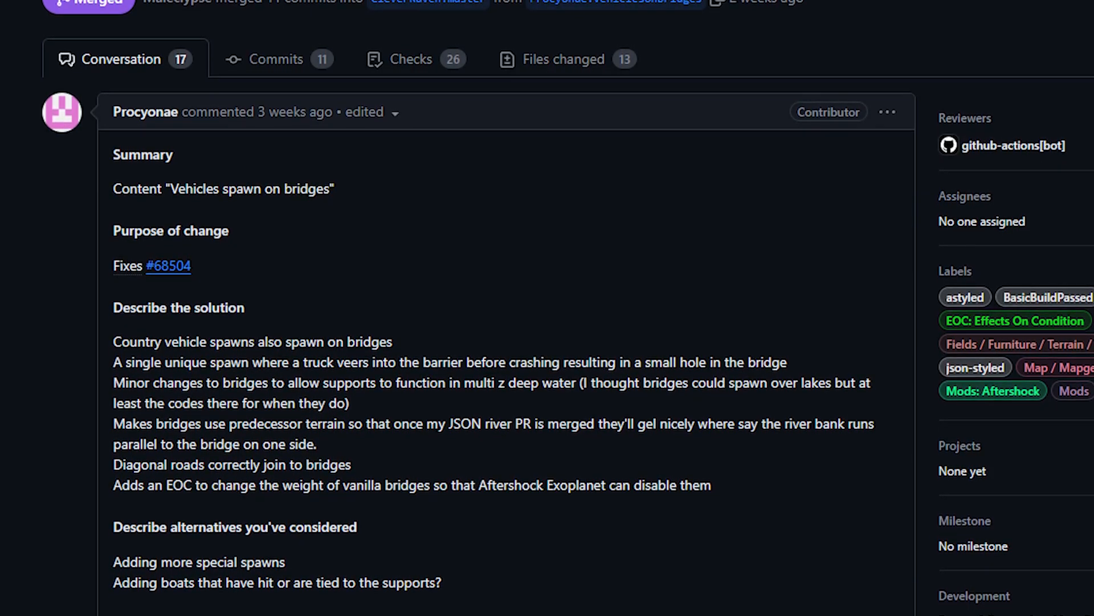
{"action": "scroll", "scroll_direction": "down", "scroll_amount": 3}
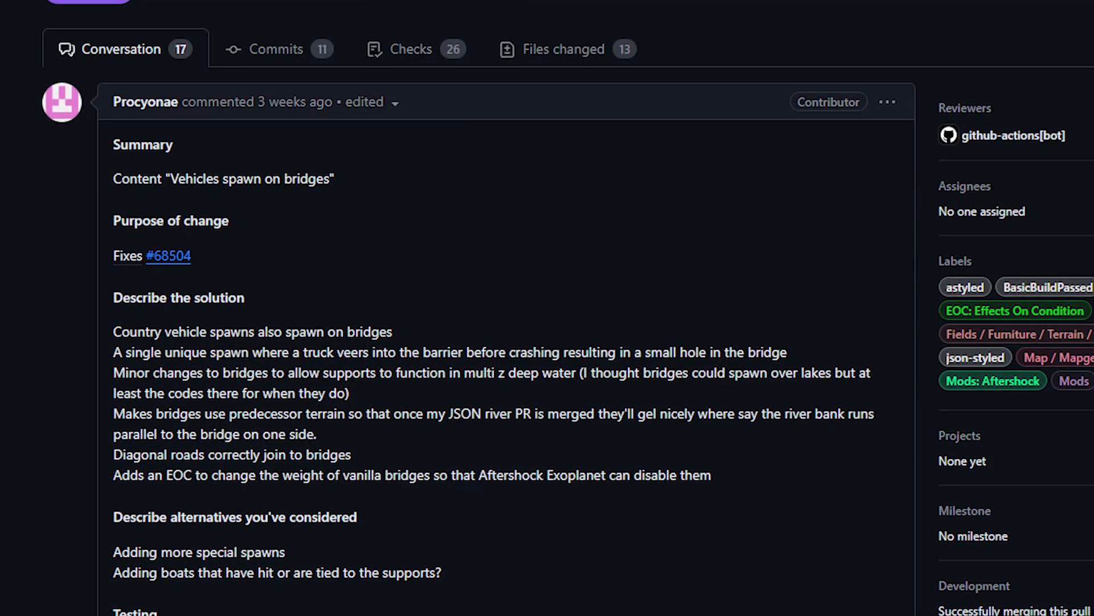
{"action": "scroll", "scroll_direction": "down", "scroll_amount": 3}
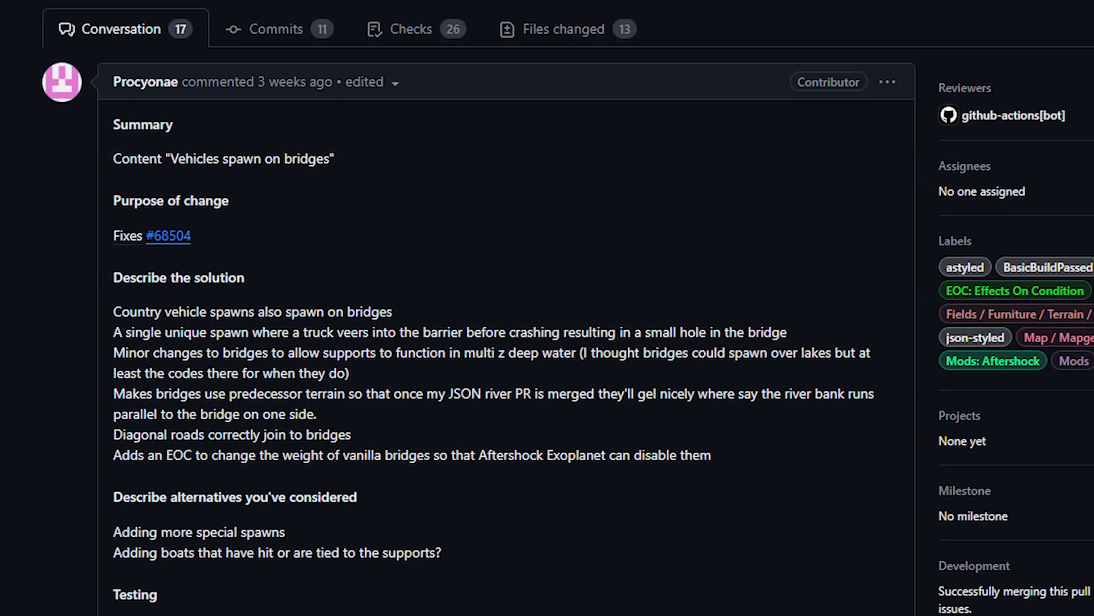
{"action": "scroll", "scroll_direction": "down", "scroll_amount": 3}
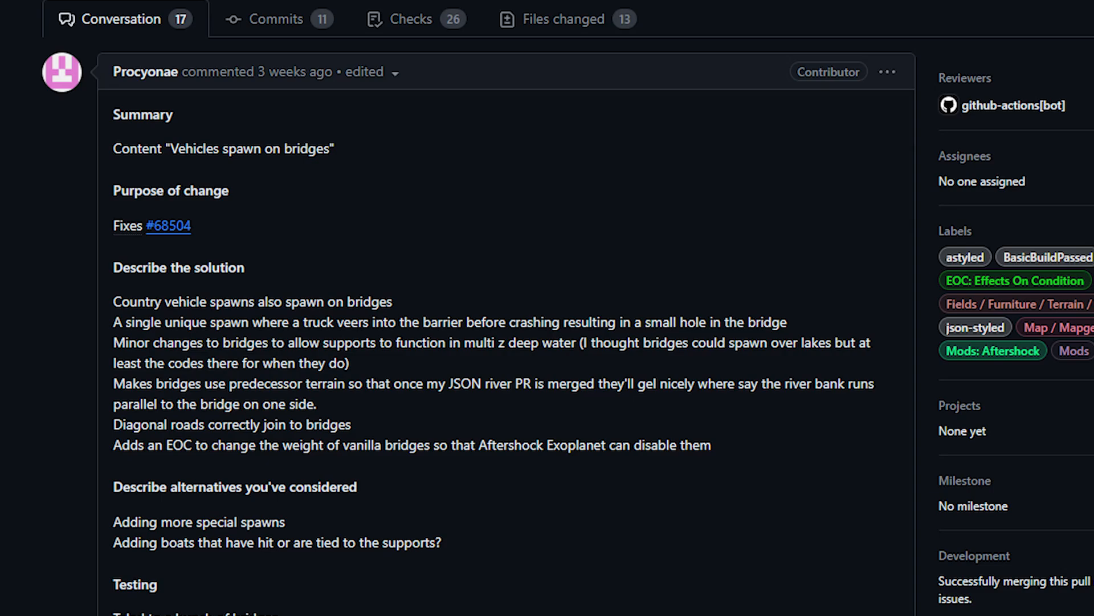
{"action": "scroll", "scroll_direction": "down", "scroll_amount": 3}
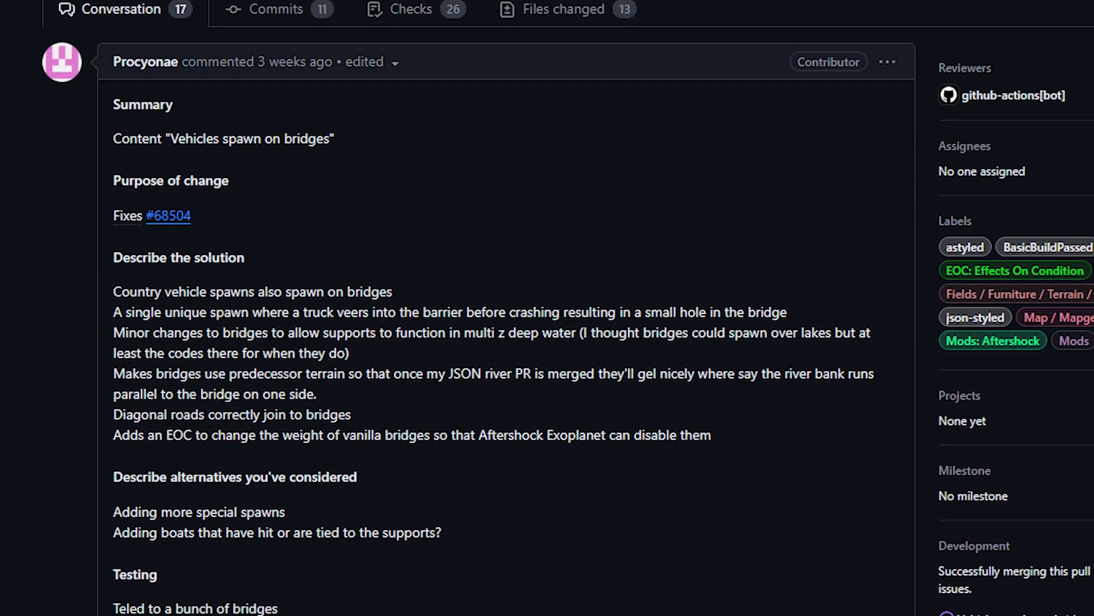
{"action": "scroll", "scroll_direction": "down", "scroll_amount": 3}
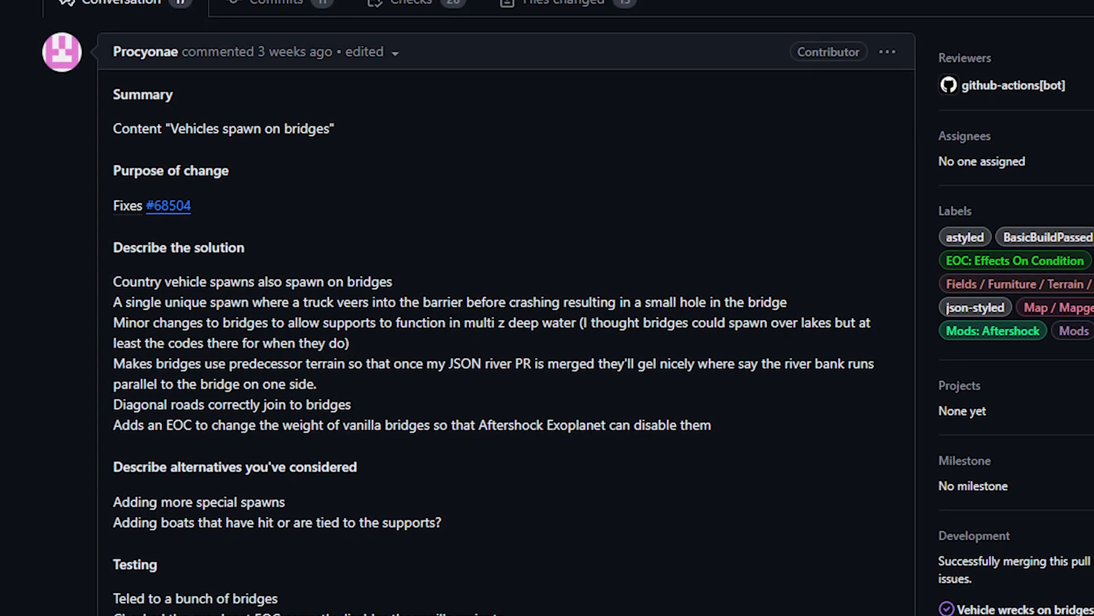
{"action": "scroll", "scroll_direction": "down", "scroll_amount": 3}
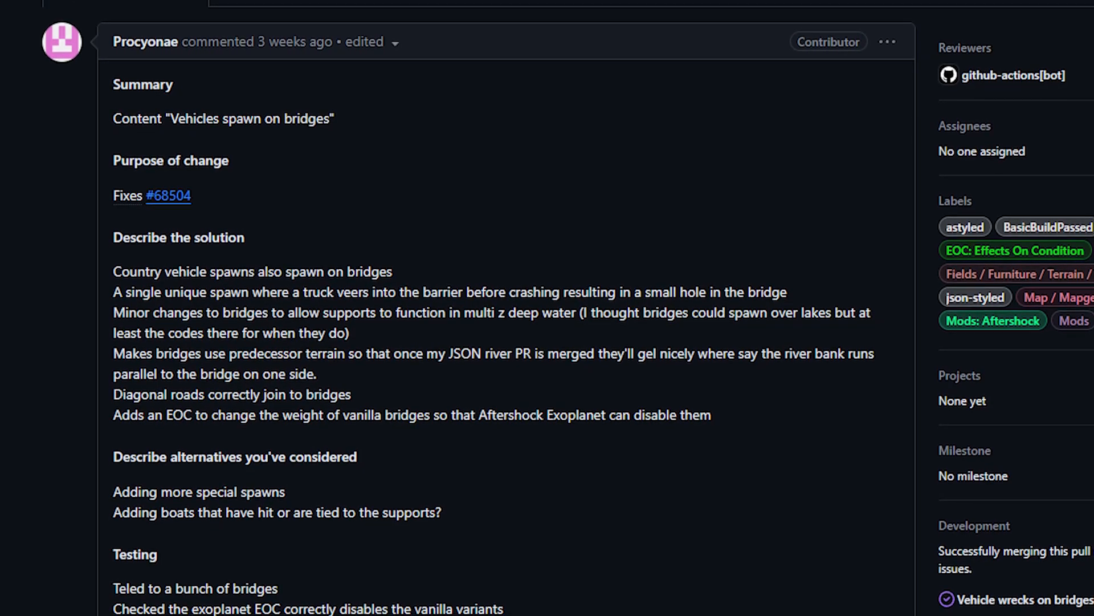
{"action": "scroll", "scroll_direction": "down", "scroll_amount": 3}
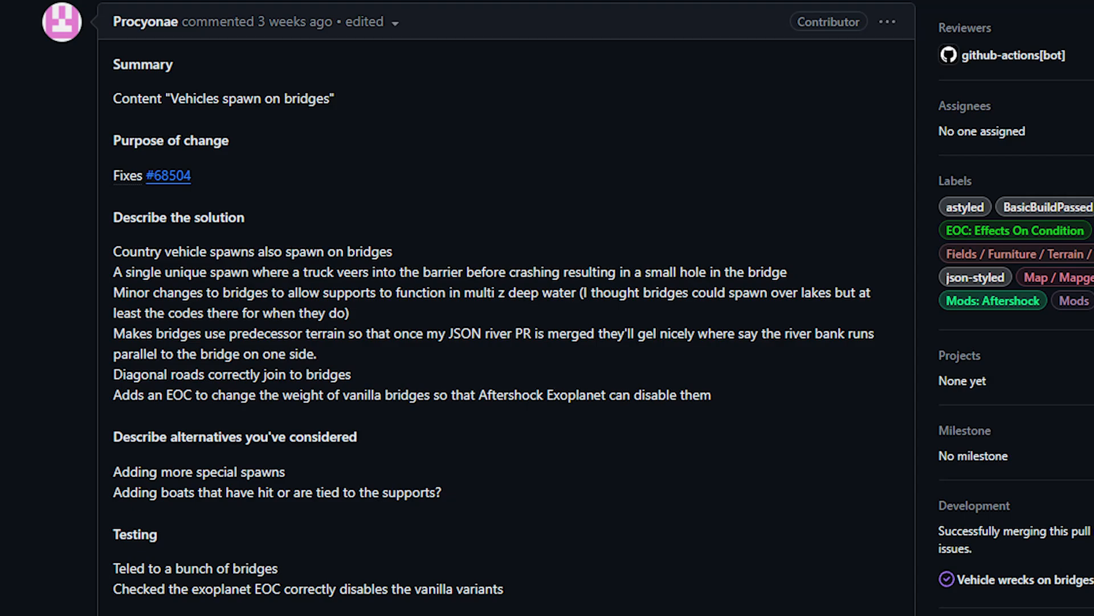
{"action": "scroll", "scroll_direction": "down", "scroll_amount": 3}
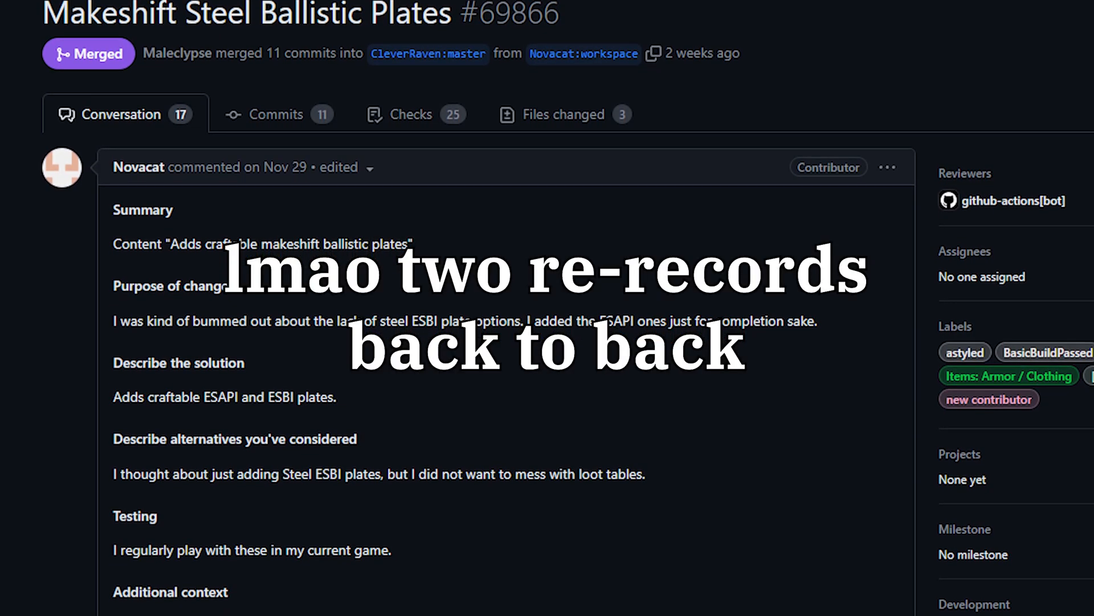
Step: Scroll through the description of PR #69866 'Makeshift Steel Ballistic Plates'
{"action": "scroll", "scroll_direction": "down", "scroll_amount": 3}
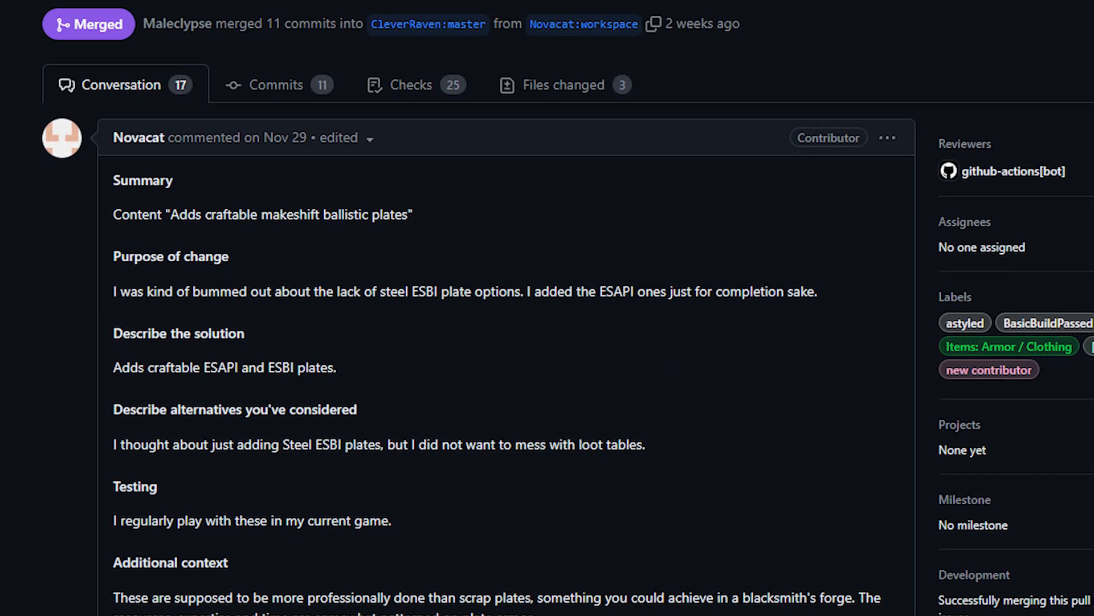
{"action": "scroll", "scroll_direction": "down", "scroll_amount": 3}
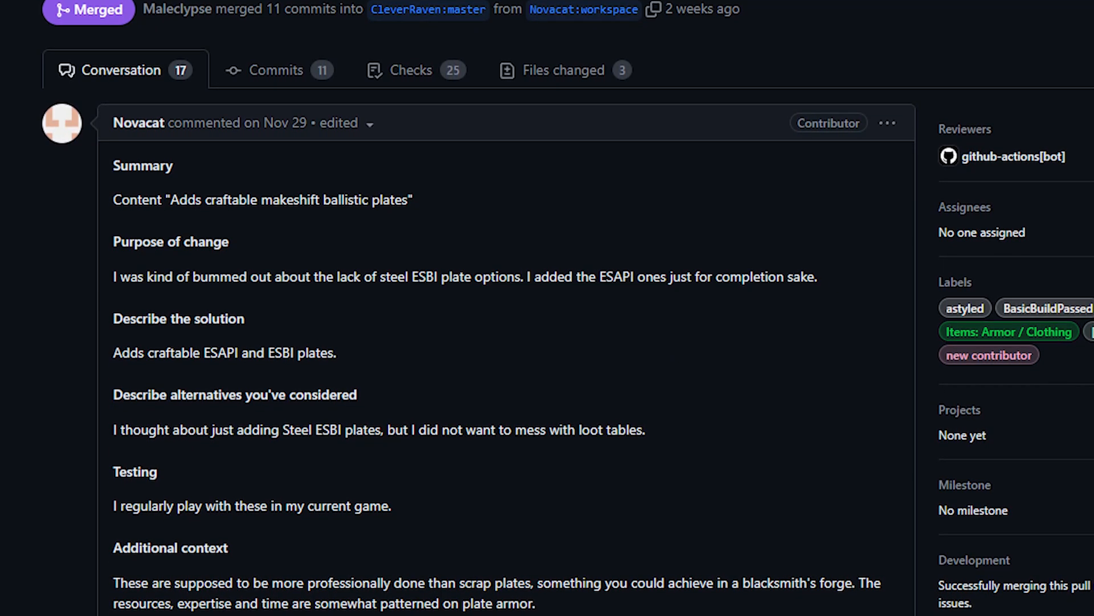
{"action": "scroll", "scroll_direction": "down", "scroll_amount": 3}
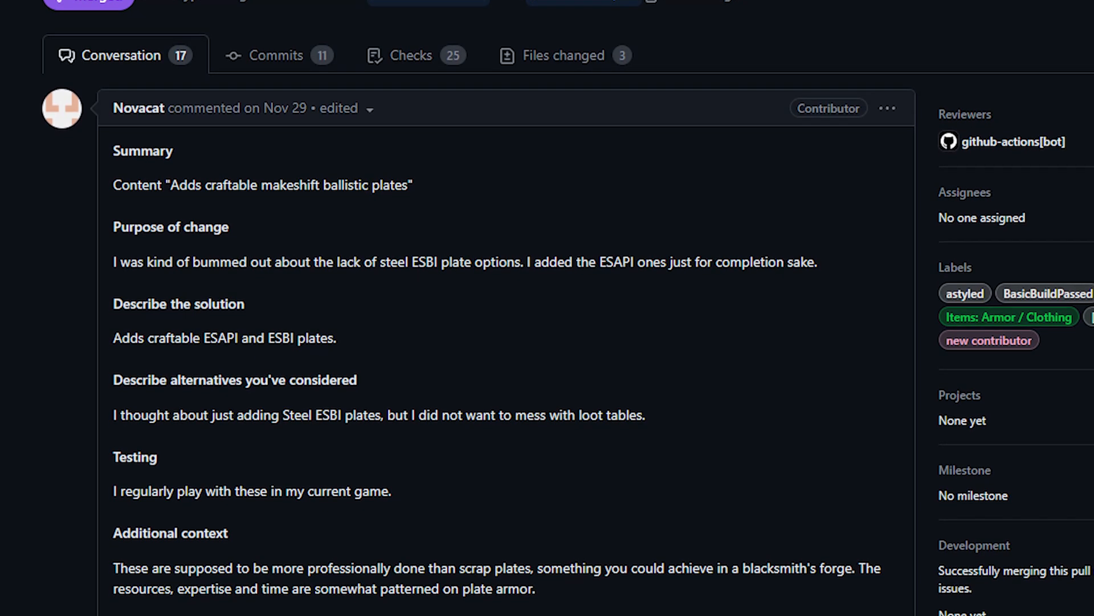
{"action": "scroll", "scroll_direction": "down", "scroll_amount": 3}
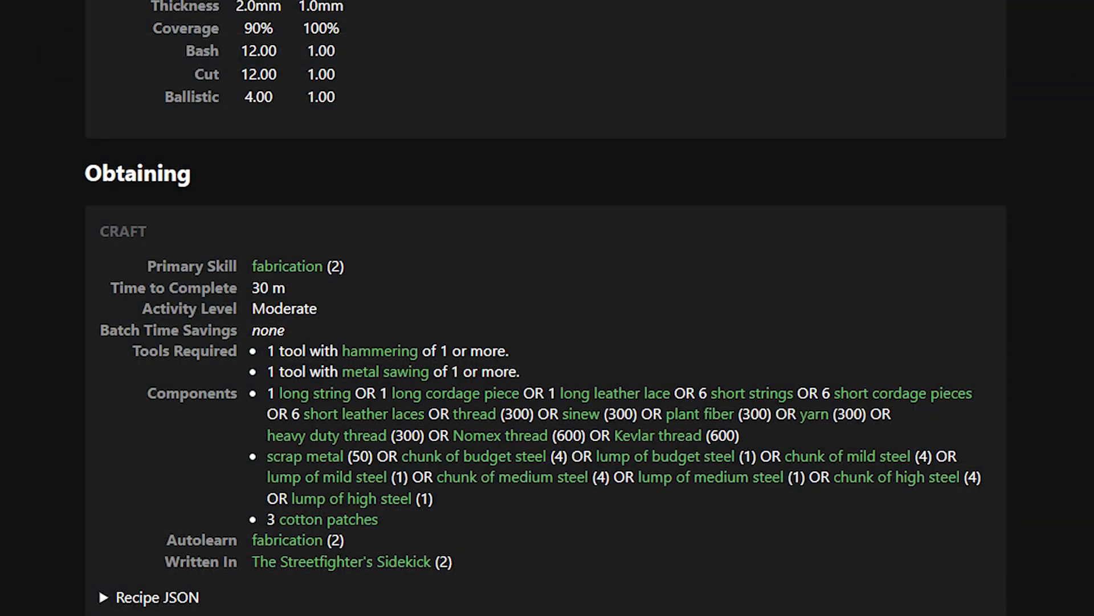
Step: Scroll the steel ballistic plate's guide page through its material, flags and torso armor protection
{"action": "scroll", "scroll_direction": "down", "scroll_amount": 3}
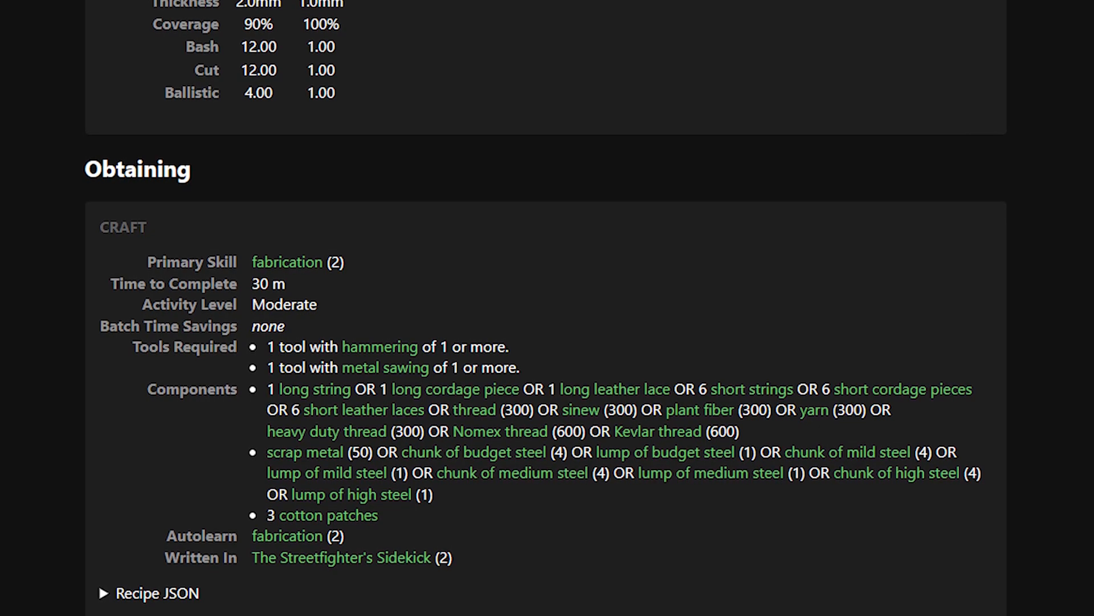
{"action": "scroll", "scroll_direction": "down", "scroll_amount": 3}
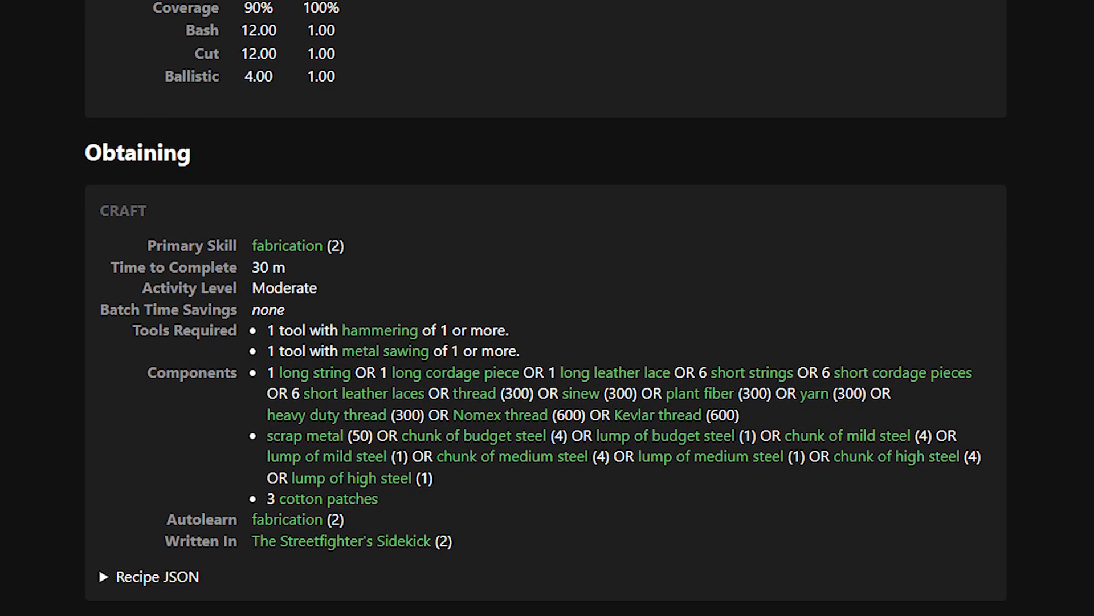
{"action": "scroll", "scroll_direction": "down", "scroll_amount": 3}
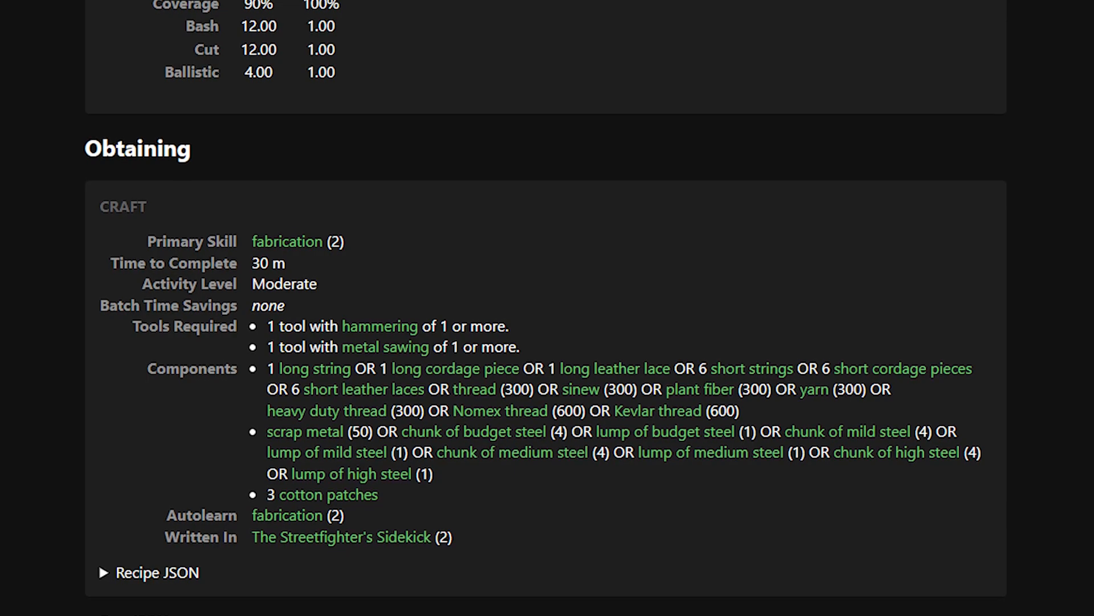
{"action": "scroll", "scroll_direction": "down", "scroll_amount": 3}
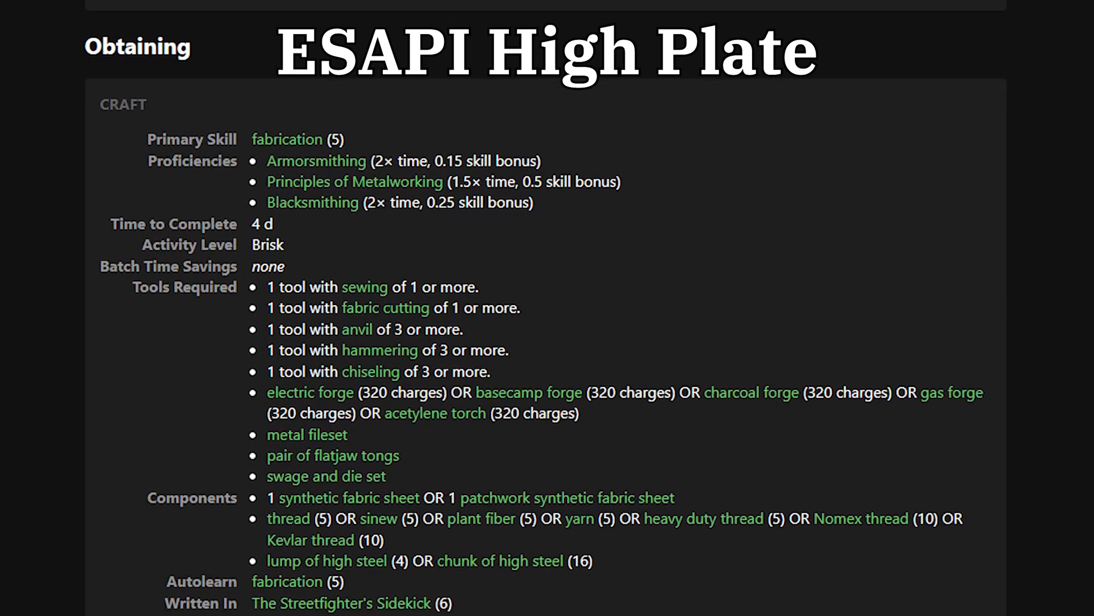
{"action": "scroll", "scroll_direction": "down", "scroll_amount": 3}
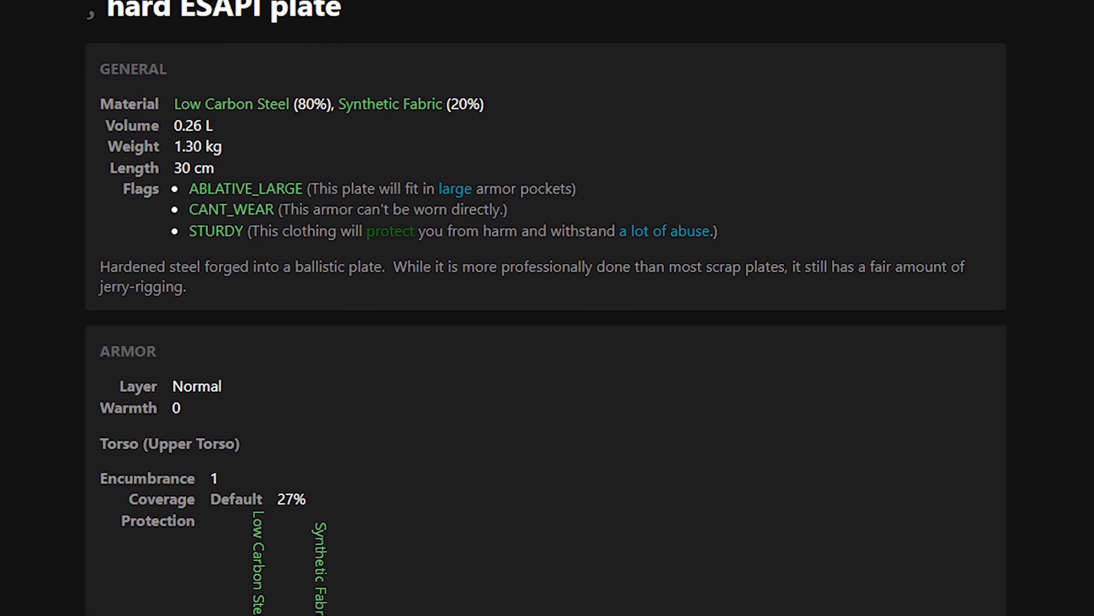
{"action": "scroll", "scroll_direction": "down", "scroll_amount": 3}
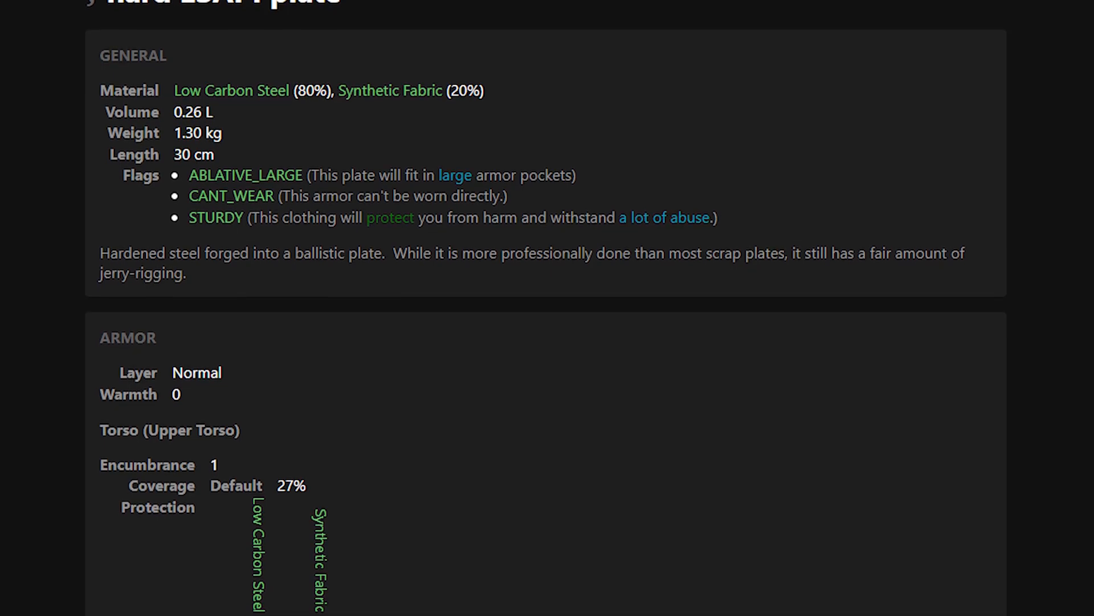
{"action": "scroll", "scroll_direction": "down", "scroll_amount": 3}
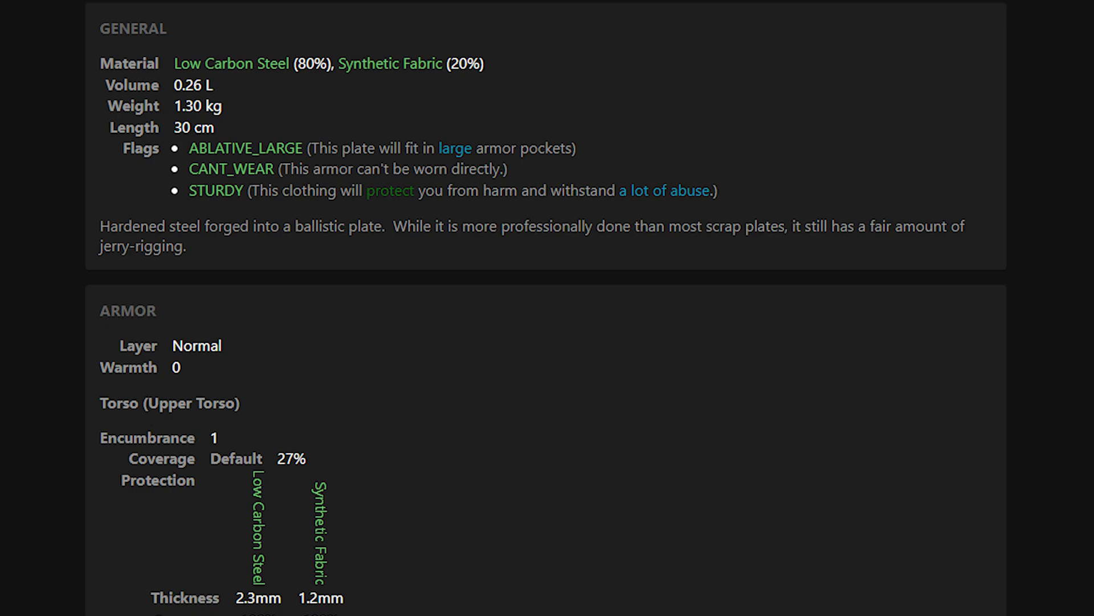
{"action": "scroll", "scroll_direction": "down", "scroll_amount": 3}
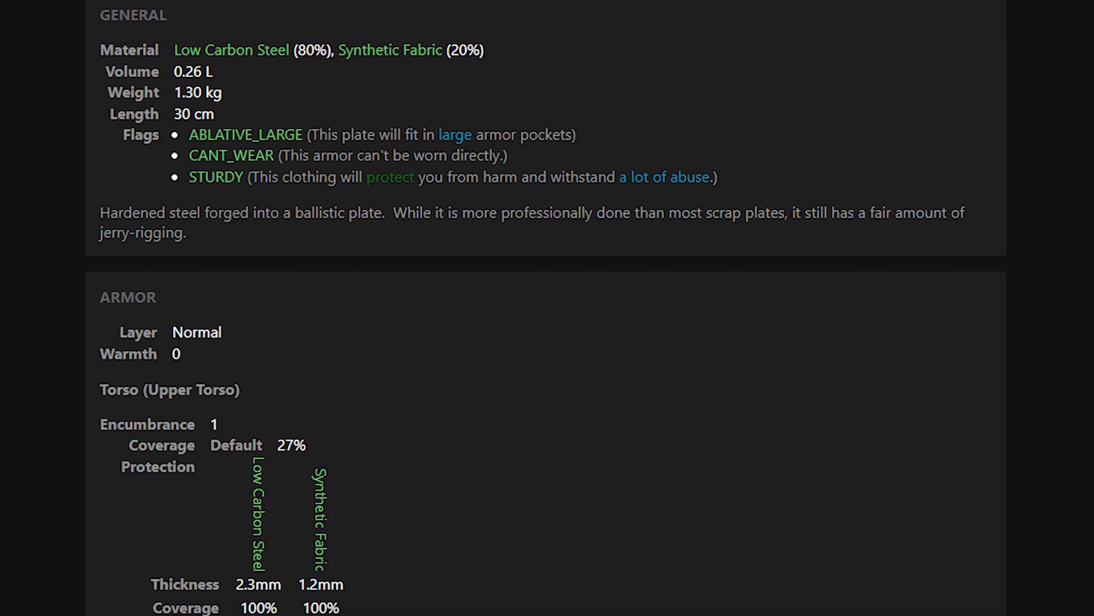
{"action": "scroll", "scroll_direction": "down", "scroll_amount": 3}
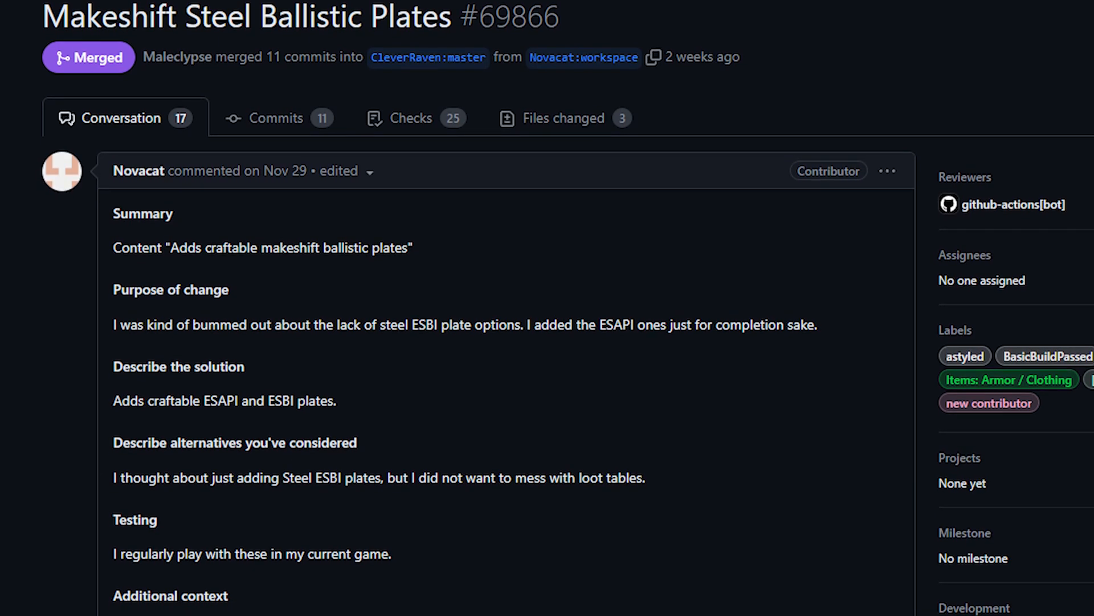
Step: Scroll to the plate's Obtaining recipe: fabrication 2, hammering and metal-sawing tools
{"action": "scroll", "scroll_direction": "down", "scroll_amount": 3}
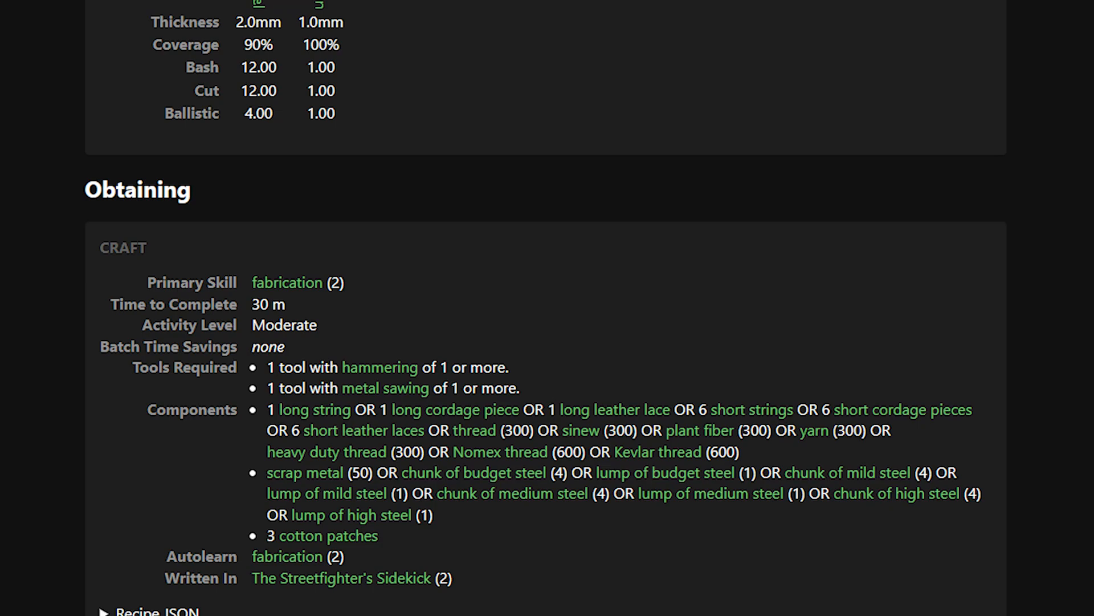
{"action": "scroll", "scroll_direction": "down", "scroll_amount": 3}
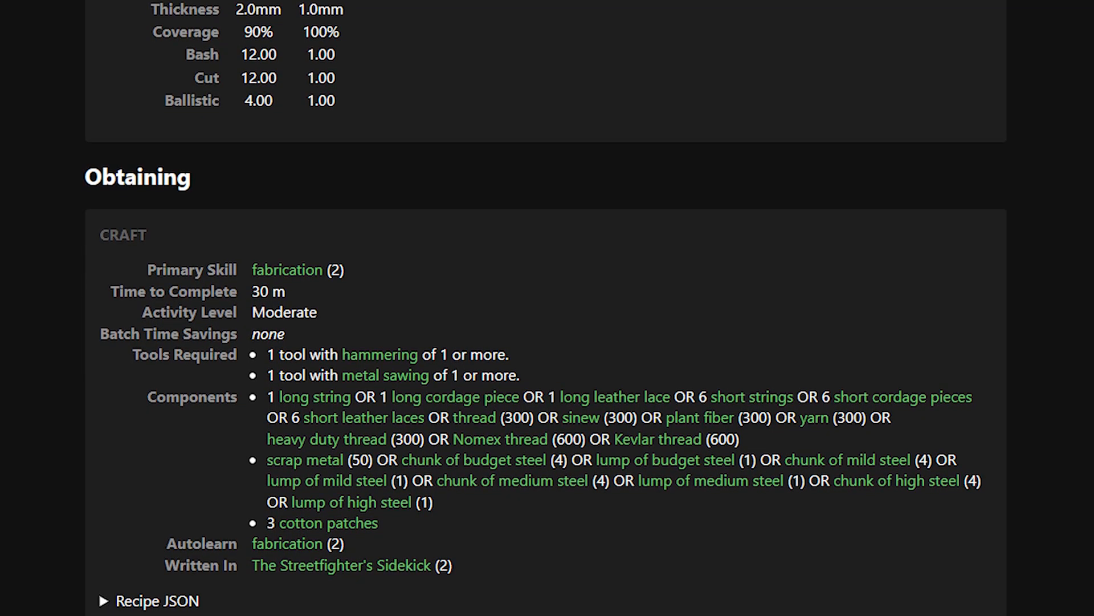
{"action": "scroll", "scroll_direction": "down", "scroll_amount": 3}
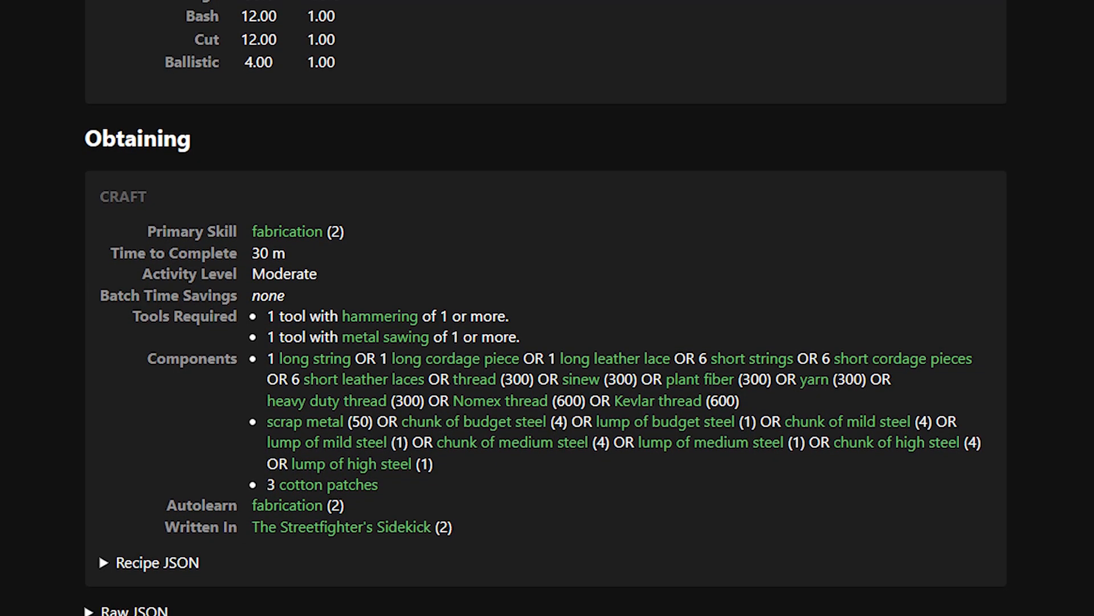
{"action": "scroll", "scroll_direction": "down", "scroll_amount": 3}
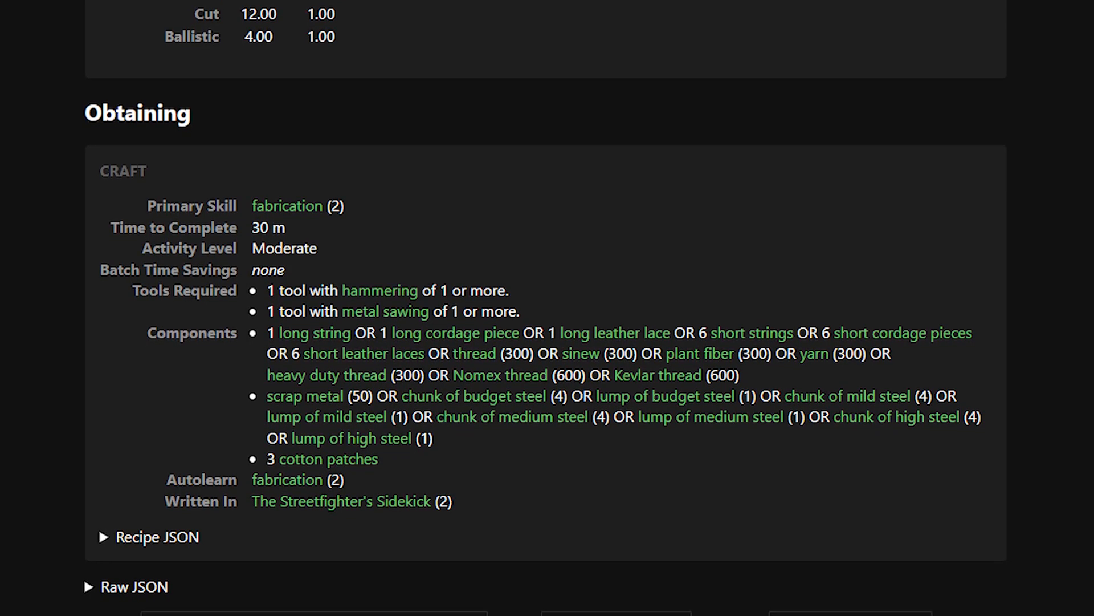
{"action": "scroll", "scroll_direction": "down", "scroll_amount": 3}
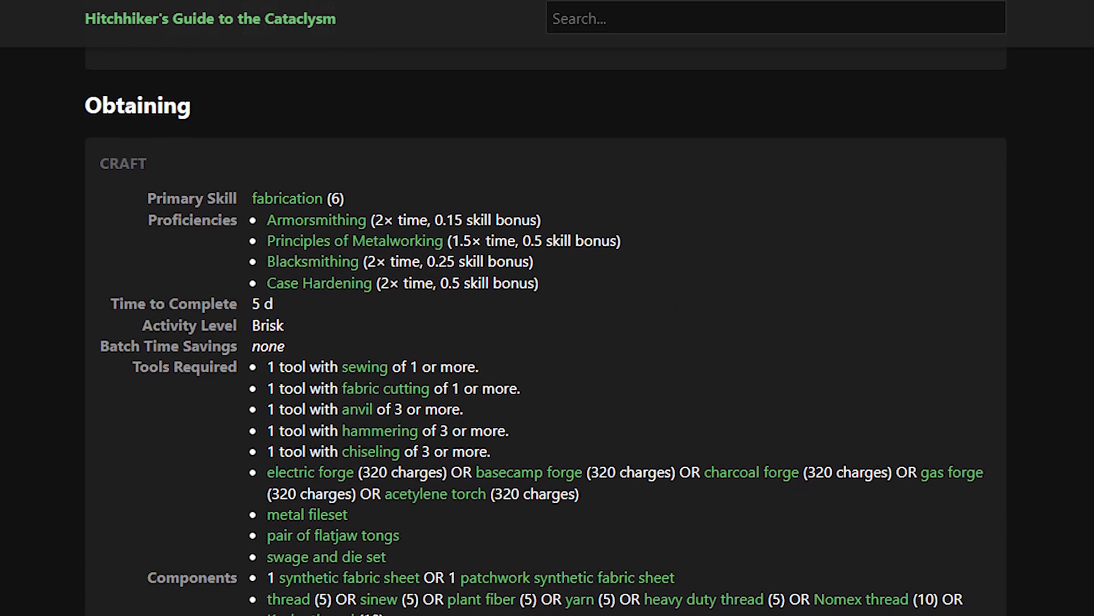
Step: Scroll the heavier plate's recipe: fabrication 6, Armorsmithing proficiencies, forge tools, five days
{"action": "scroll", "scroll_direction": "down", "scroll_amount": 3}
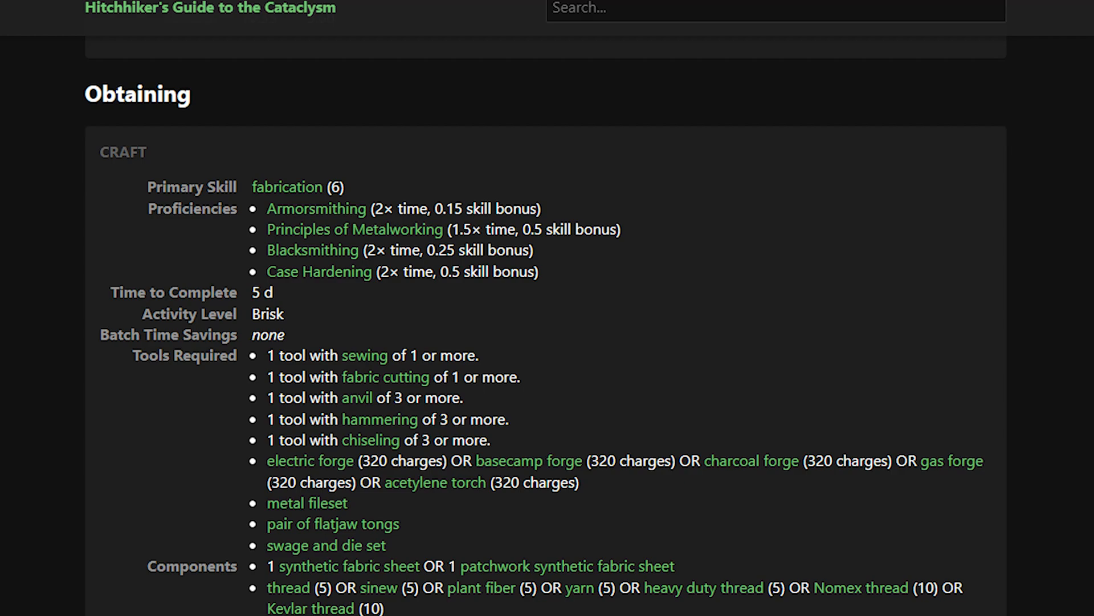
{"action": "scroll", "scroll_direction": "down", "scroll_amount": 3}
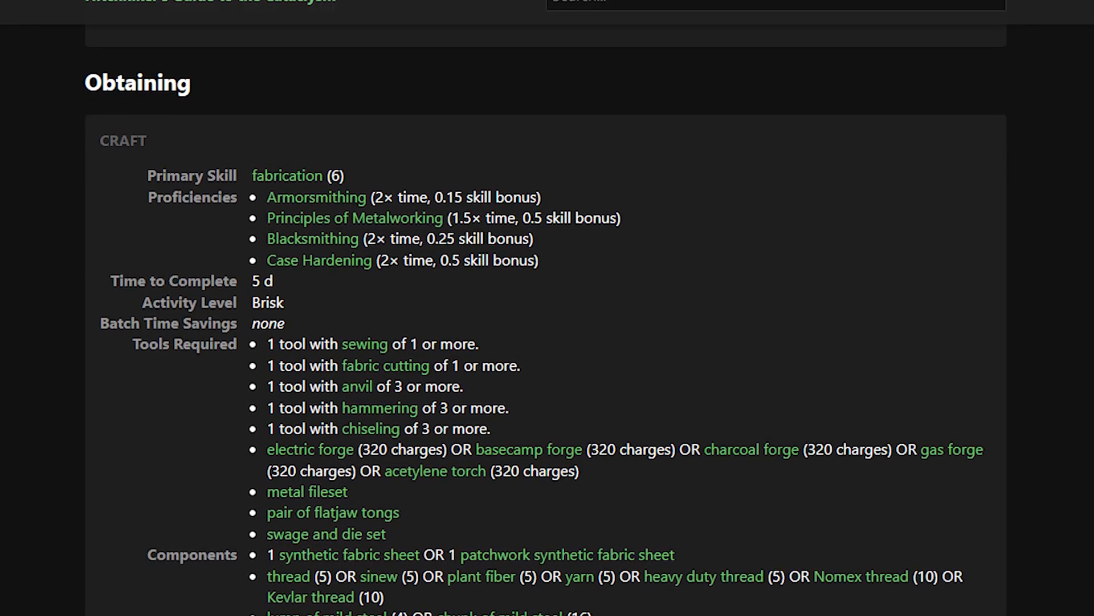
{"action": "scroll", "scroll_direction": "down", "scroll_amount": 3}
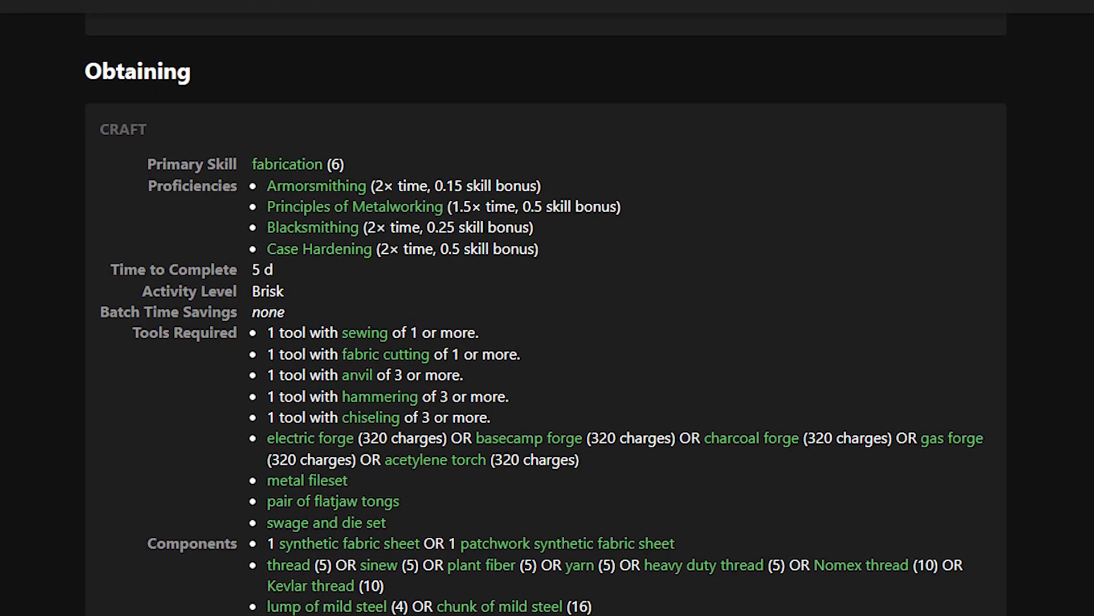
{"action": "scroll", "scroll_direction": "down", "scroll_amount": 3}
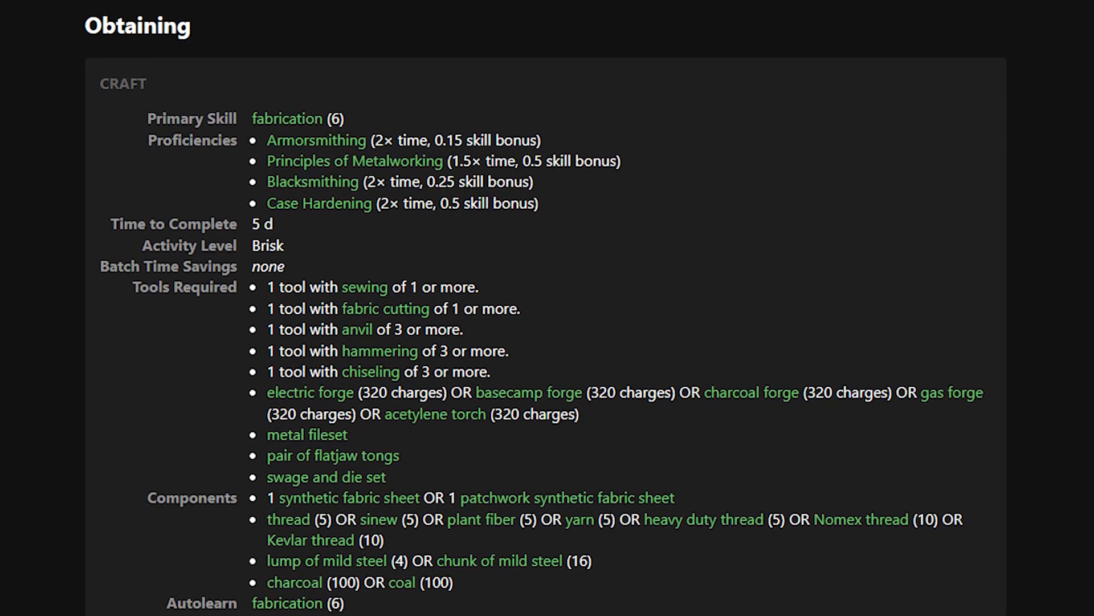
{"action": "scroll", "scroll_direction": "down", "scroll_amount": 3}
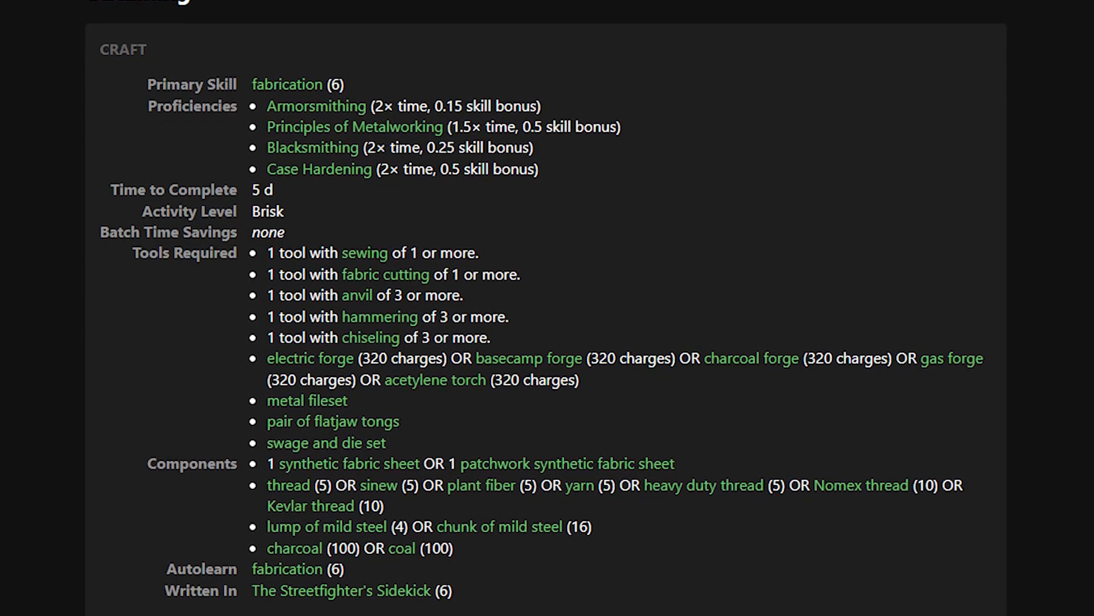
{"action": "scroll", "scroll_direction": "down", "scroll_amount": 3}
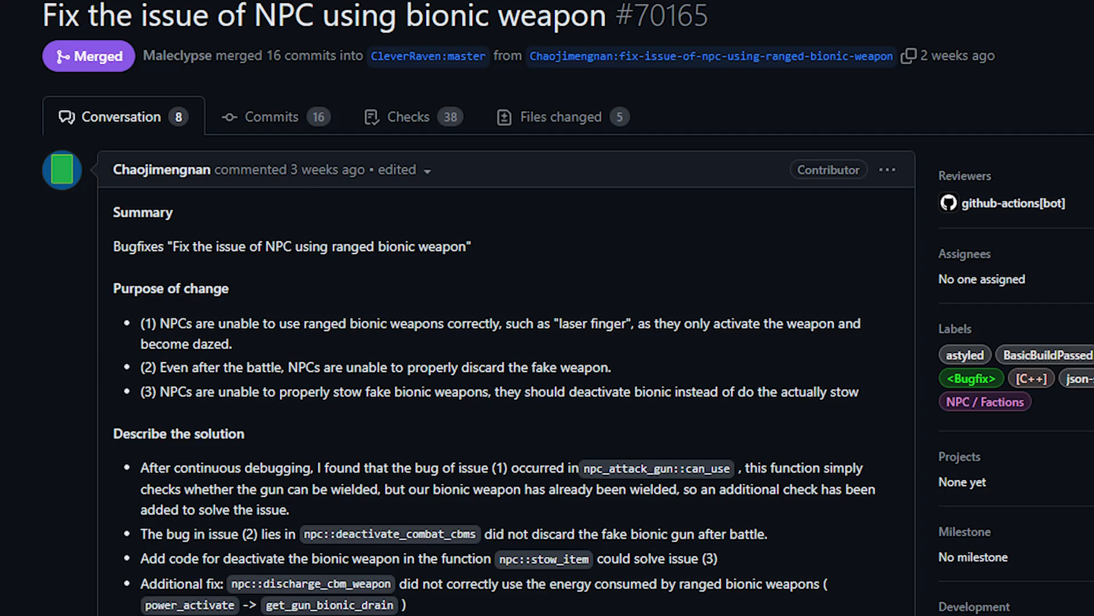
Step: Scroll through PR #70165's summary and solution for NPCs using ranged bionic weapons
{"action": "scroll", "scroll_direction": "down", "scroll_amount": 3}
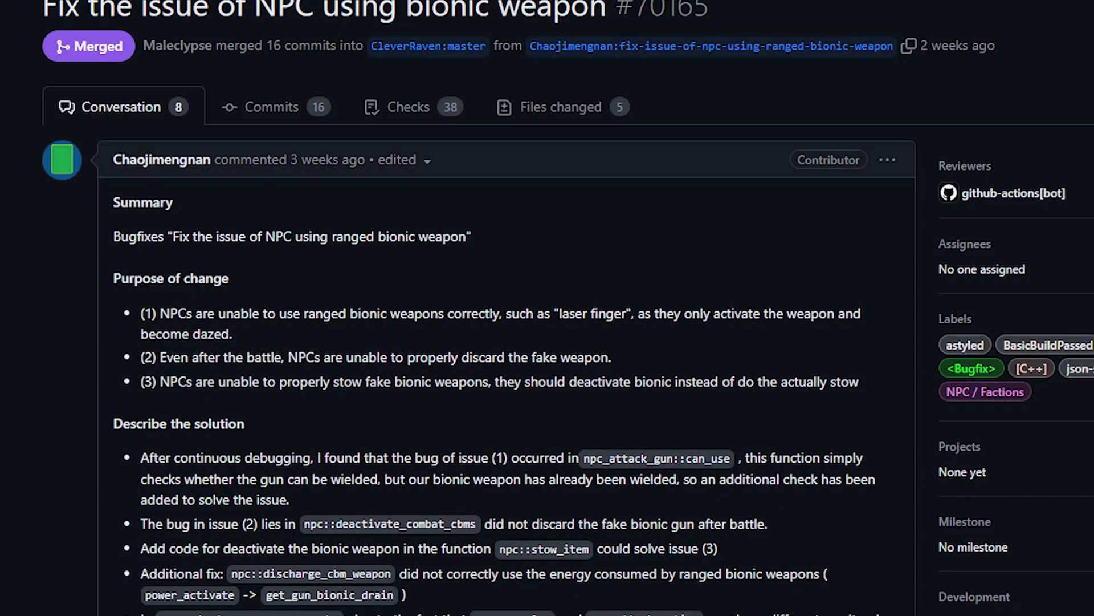
{"action": "scroll", "scroll_direction": "down", "scroll_amount": 3}
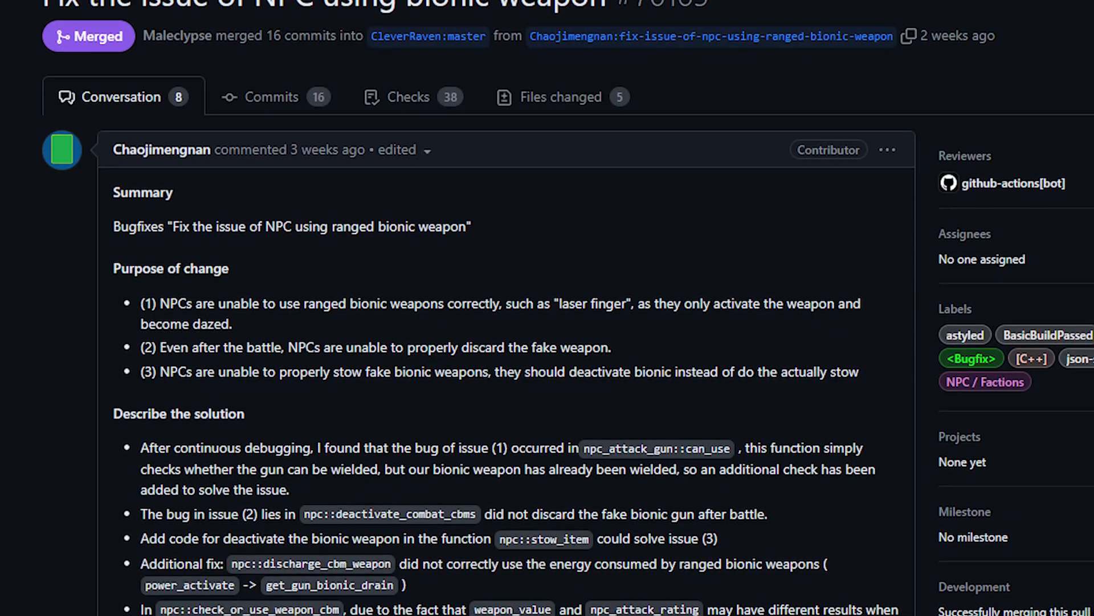
{"action": "scroll", "scroll_direction": "down", "scroll_amount": 3}
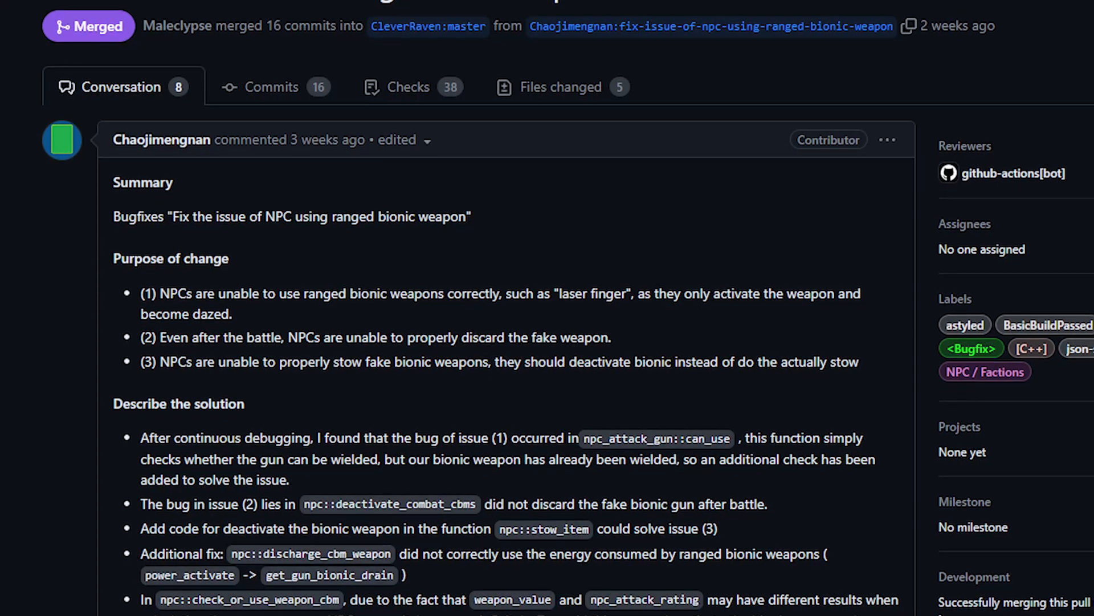
{"action": "scroll", "scroll_direction": "down", "scroll_amount": 3}
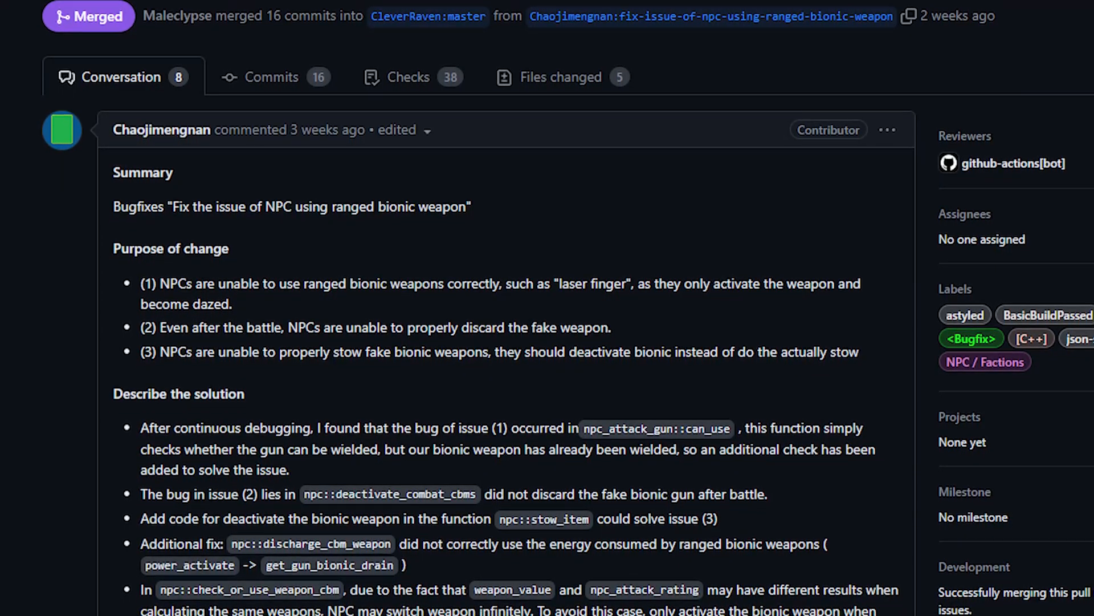
{"action": "scroll", "scroll_direction": "down", "scroll_amount": 3}
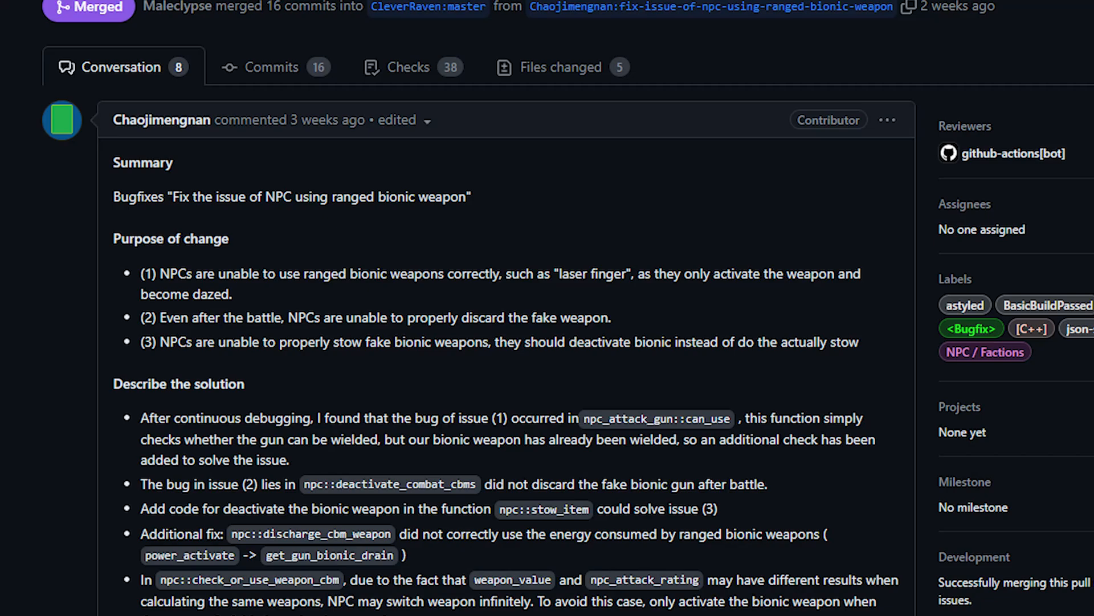
{"action": "scroll", "scroll_direction": "down", "scroll_amount": 3}
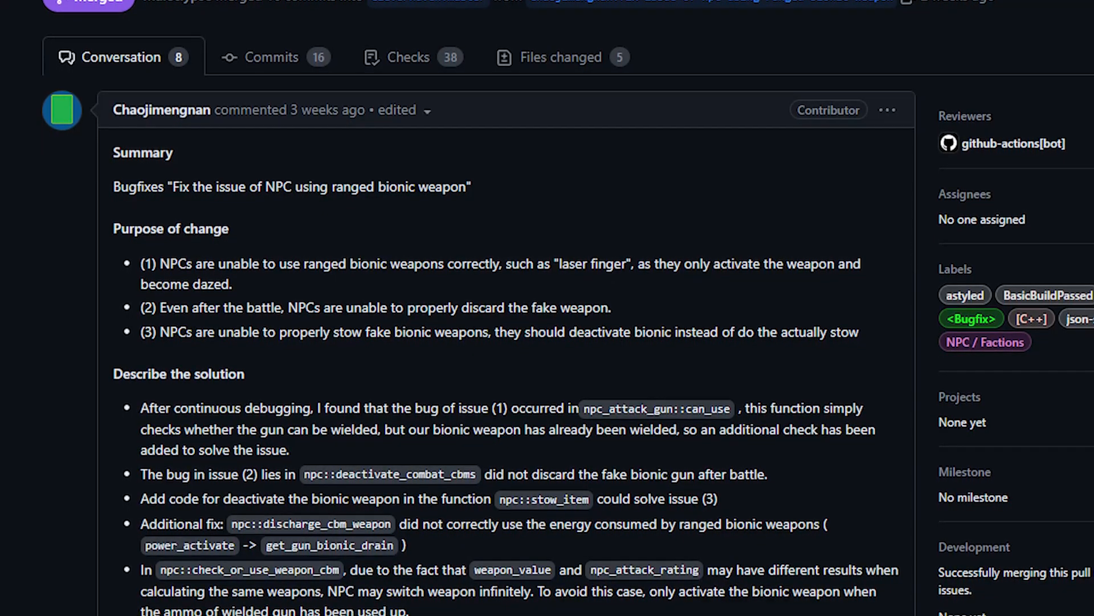
{"action": "scroll", "scroll_direction": "down", "scroll_amount": 3}
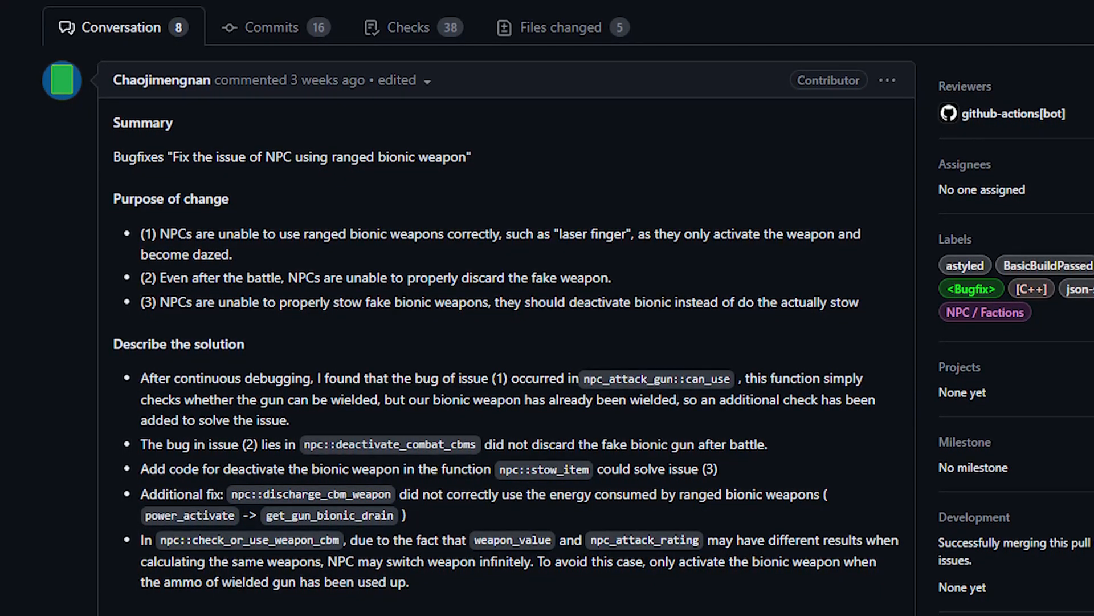
{"action": "scroll", "scroll_direction": "down", "scroll_amount": 3}
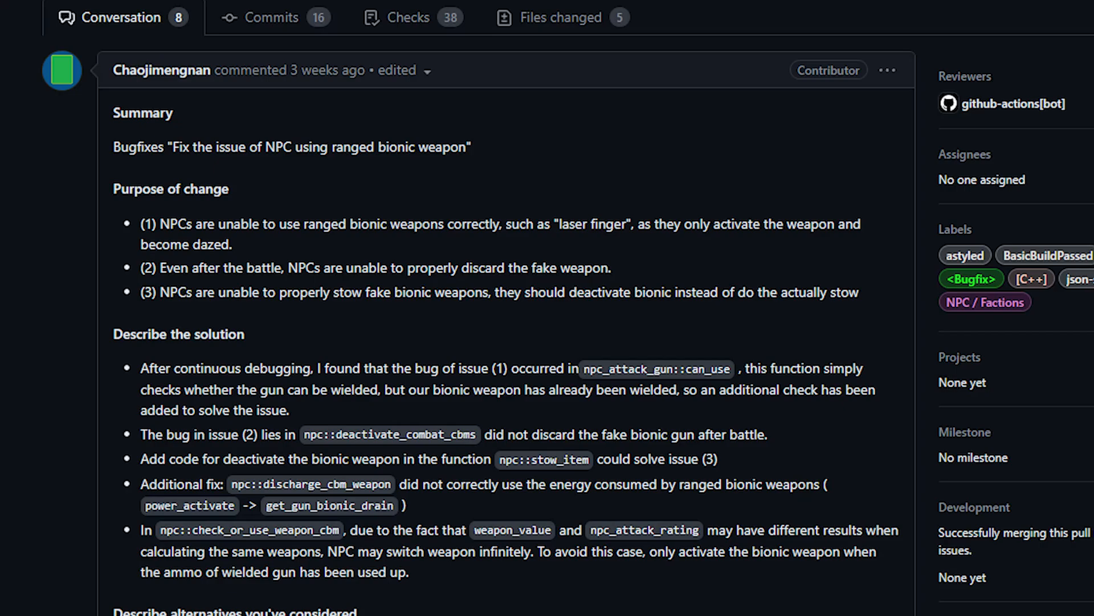
{"action": "scroll", "scroll_direction": "down", "scroll_amount": 3}
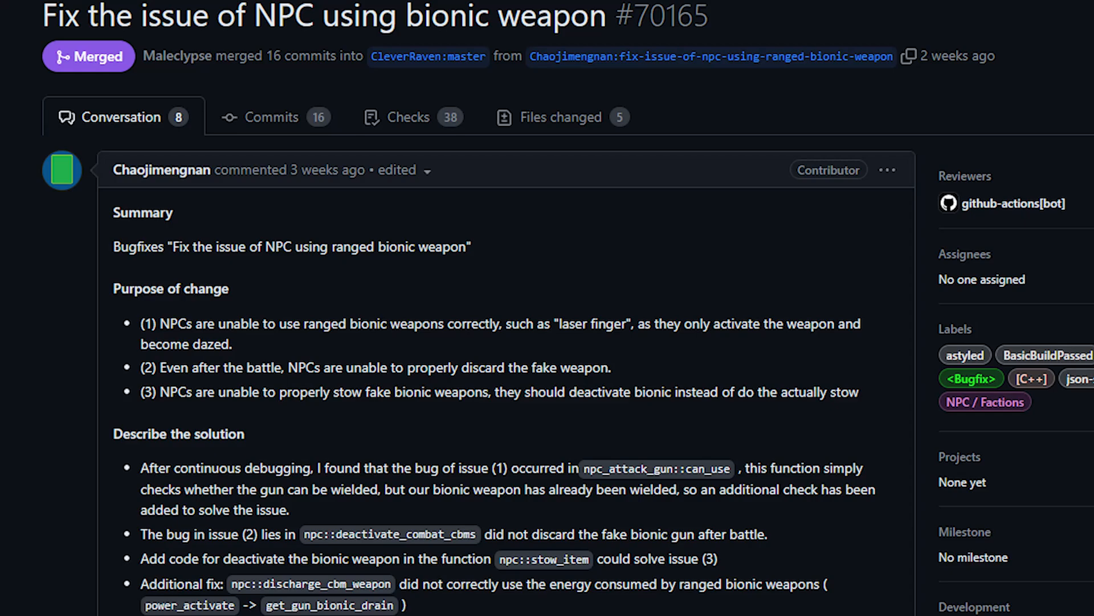
Step: Read PR #70184 'Dumpster and vehicle storage' on larger storage and creature-size checks
{"action": "scroll", "scroll_direction": "down", "scroll_amount": 3}
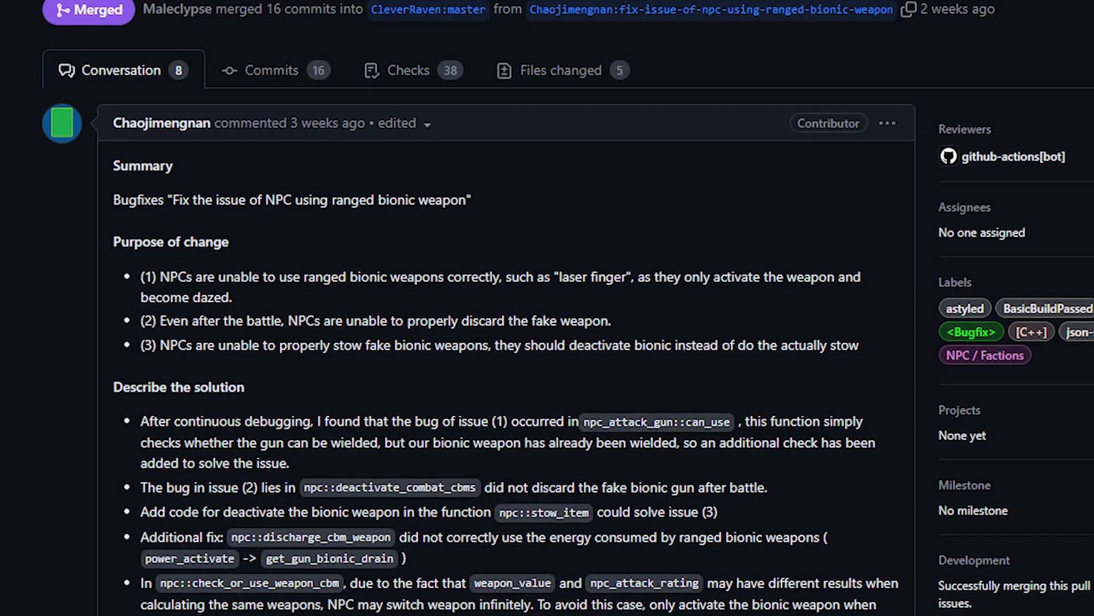
{"action": "scroll", "scroll_direction": "down", "scroll_amount": 3}
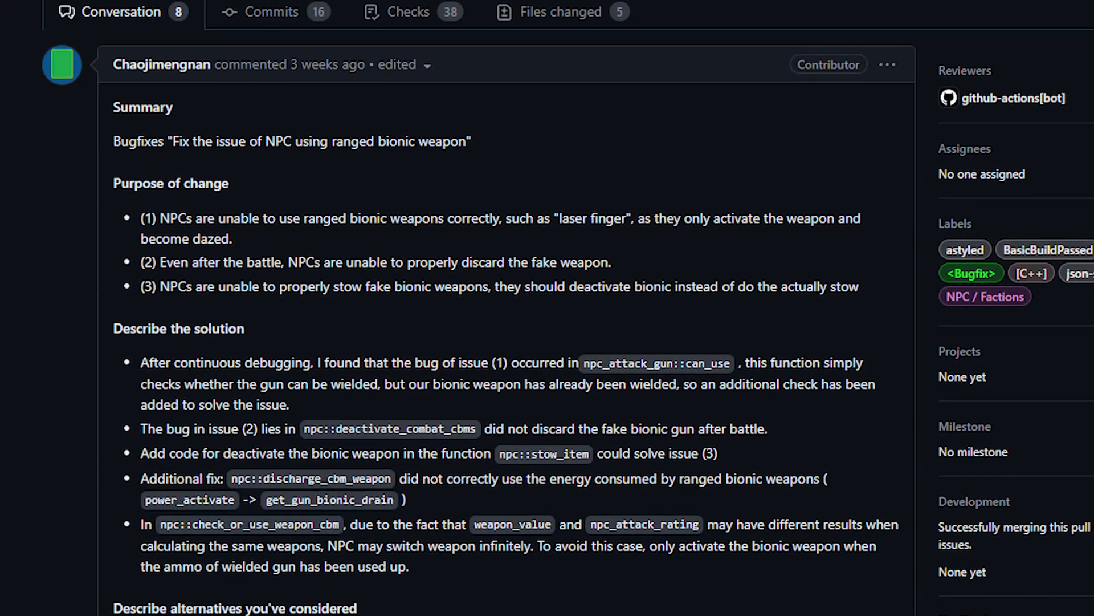
{"action": "scroll", "scroll_direction": "down", "scroll_amount": 3}
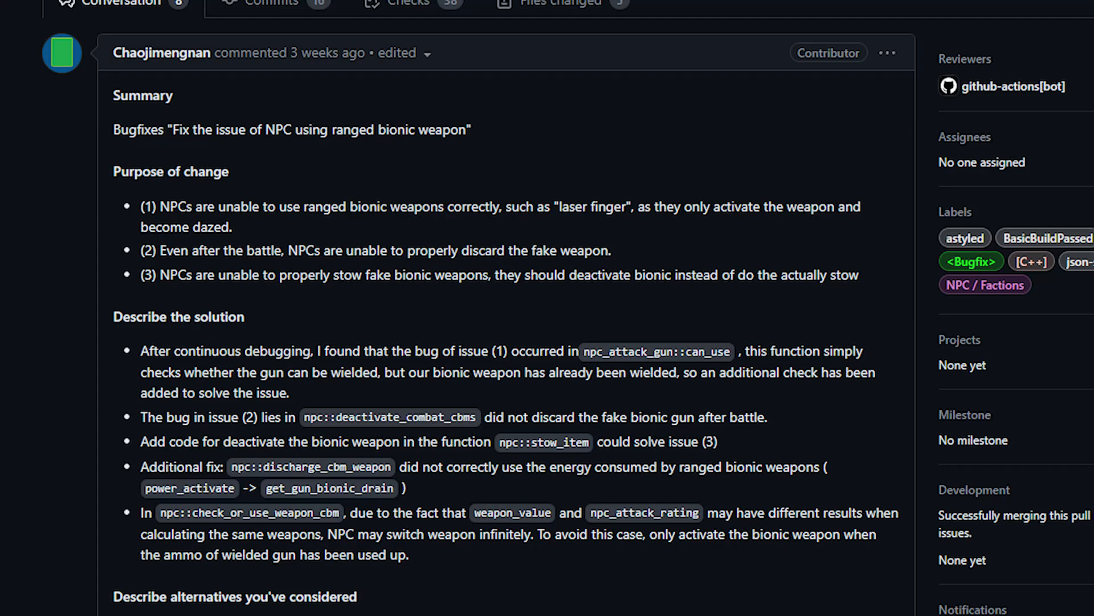
{"action": "scroll", "scroll_direction": "down", "scroll_amount": 3}
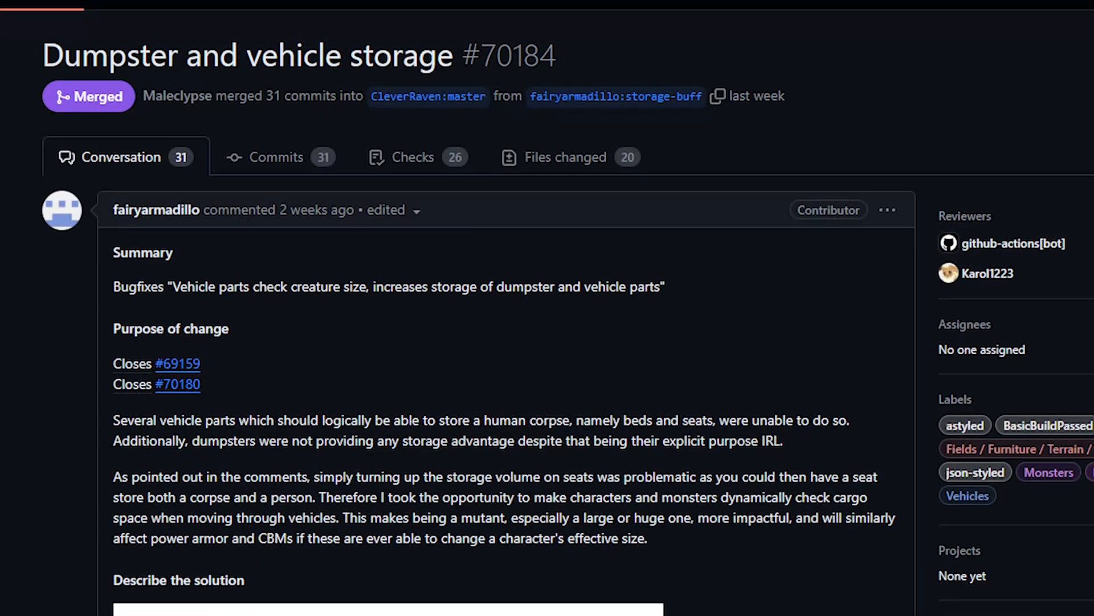
Step: Scroll the Dumpster PR, then view its file diff raising vehicle bed storage to 100 L
{"action": "scroll", "scroll_direction": "down", "scroll_amount": 3}
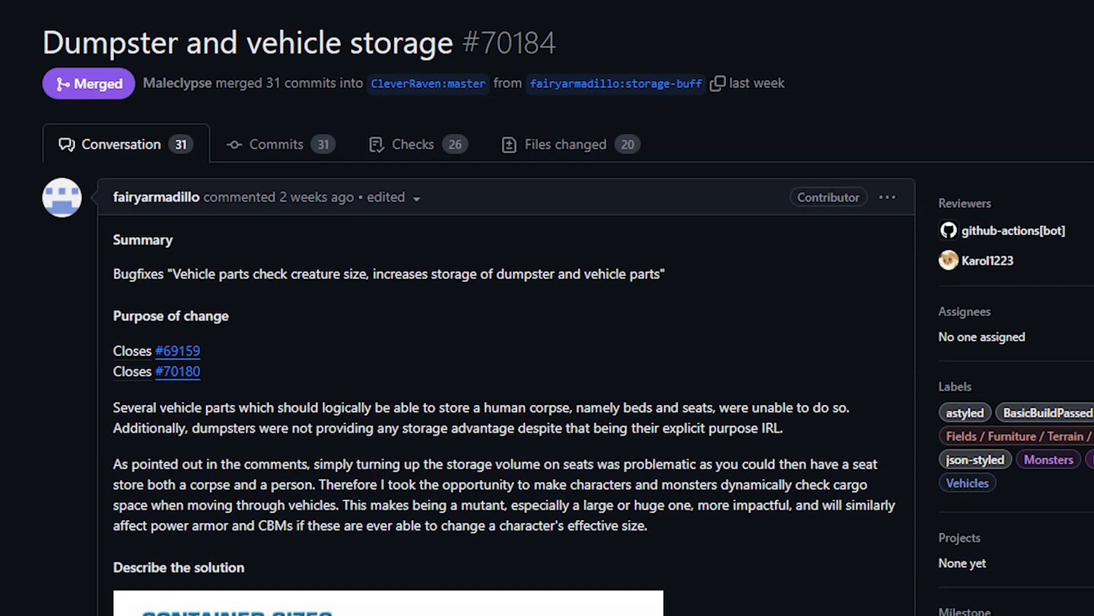
{"action": "scroll", "scroll_direction": "down", "scroll_amount": 3}
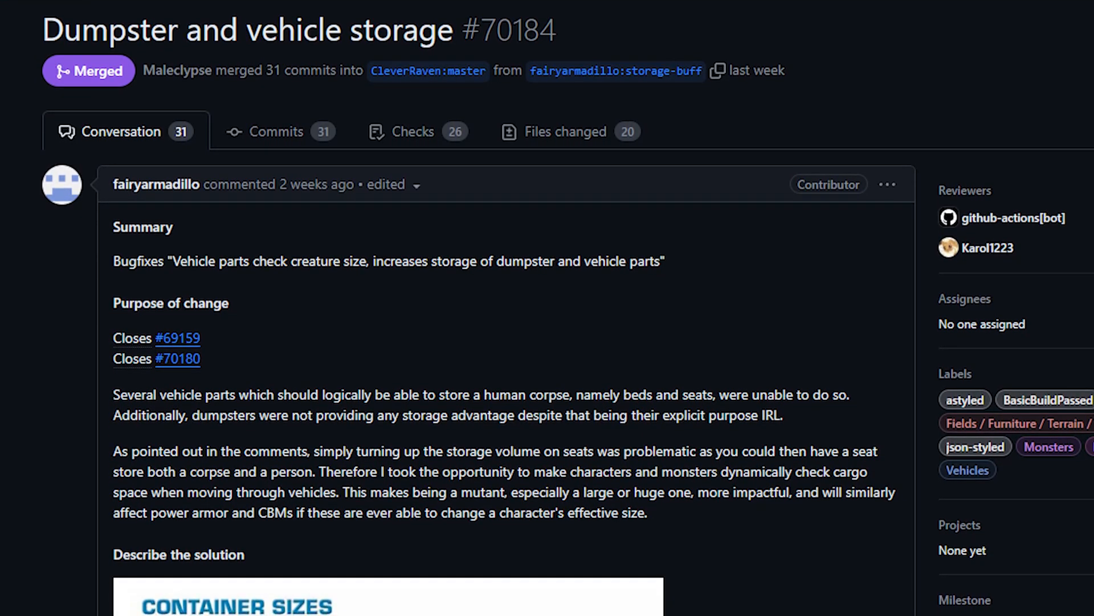
{"action": "scroll", "scroll_direction": "down", "scroll_amount": 3}
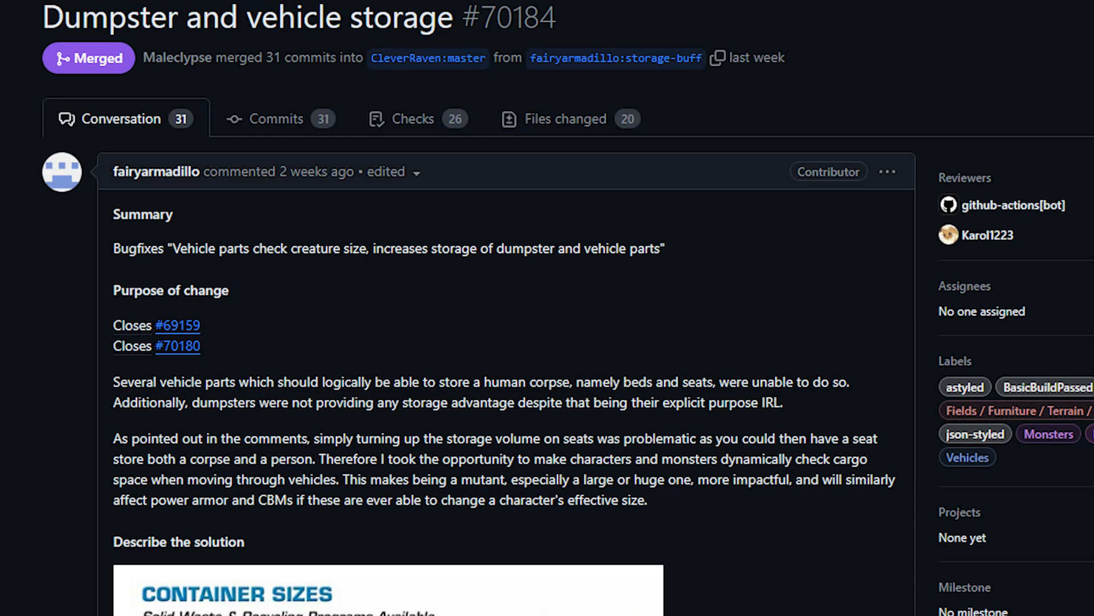
{"action": "scroll", "scroll_direction": "down", "scroll_amount": 3}
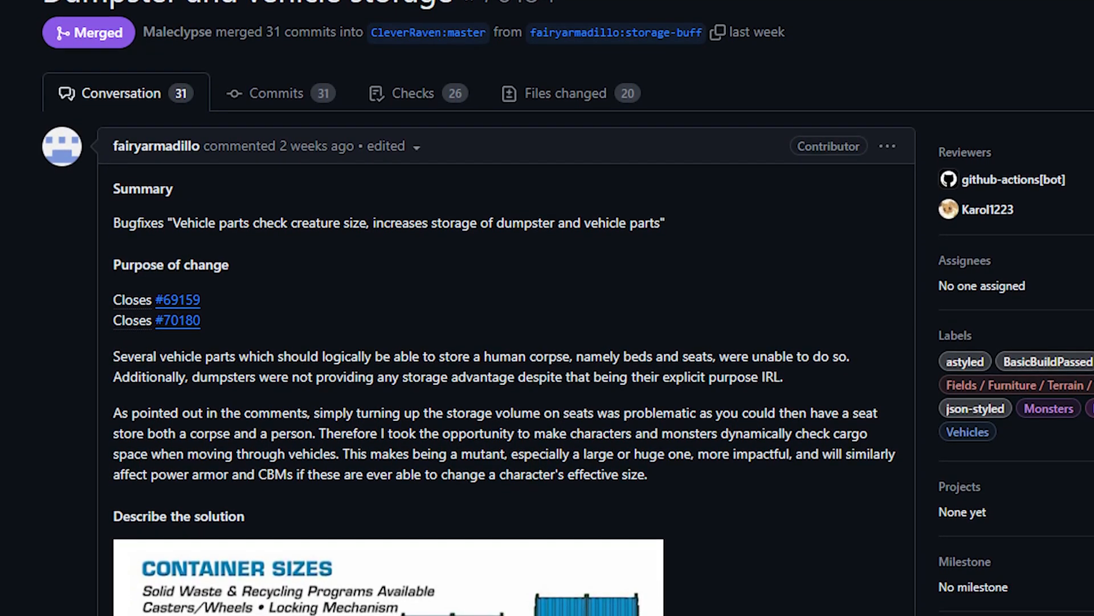
{"action": "scroll", "scroll_direction": "down", "scroll_amount": 3}
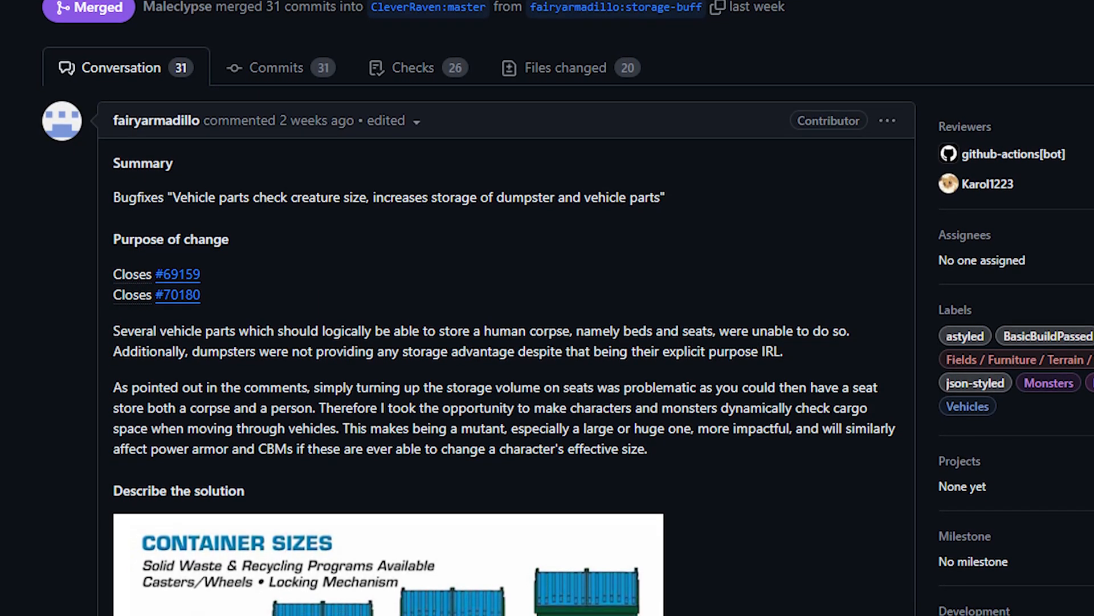
{"action": "scroll", "scroll_direction": "down", "scroll_amount": 3}
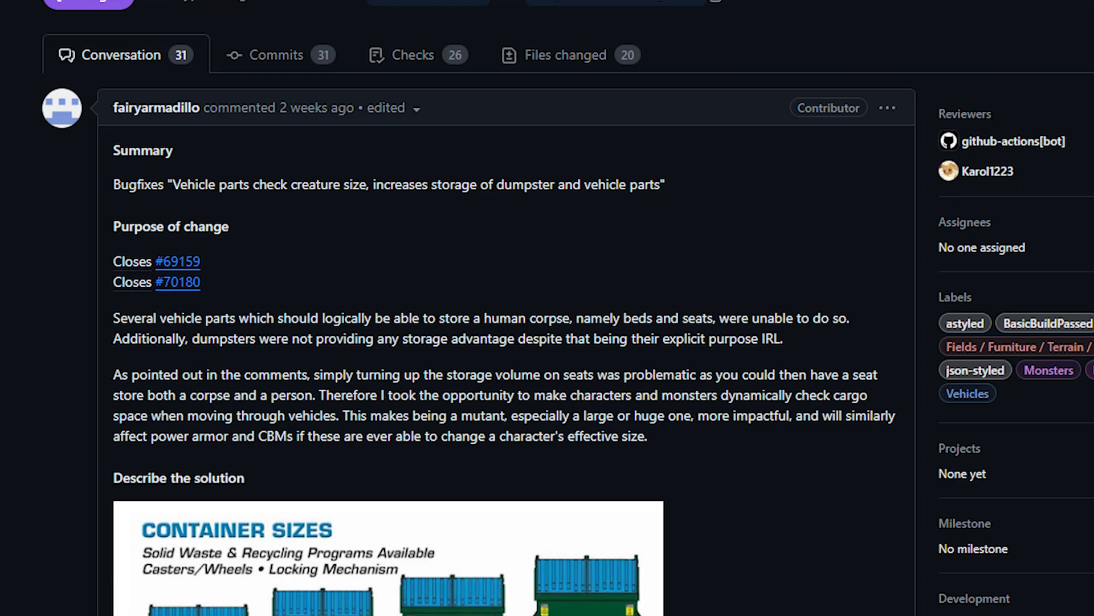
{"action": "scroll", "scroll_direction": "down", "scroll_amount": 3}
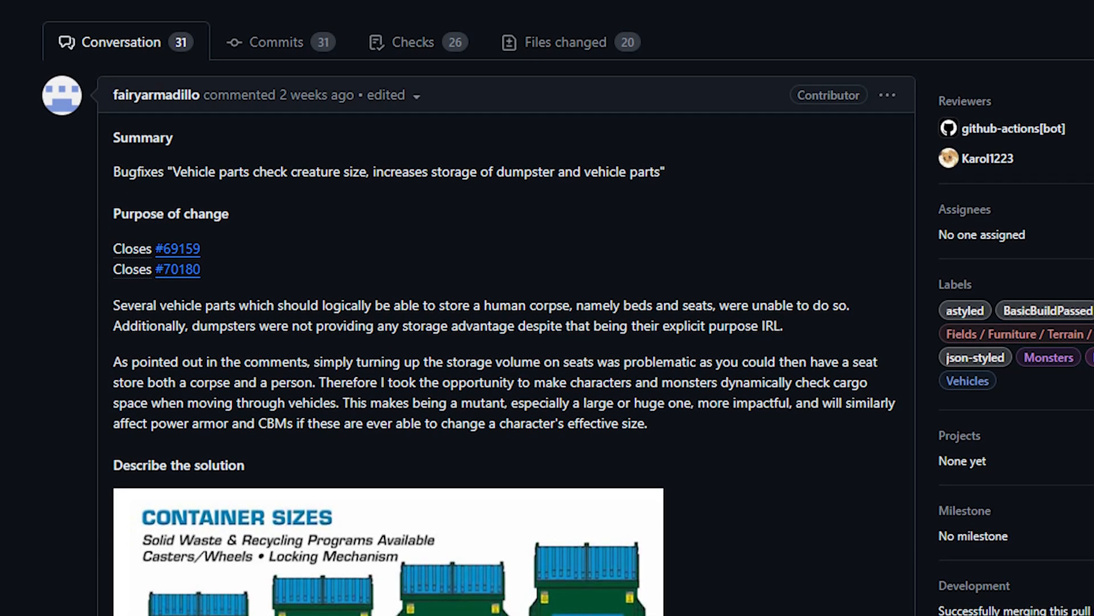
{"action": "left_click", "coordinate": [566, 42]}
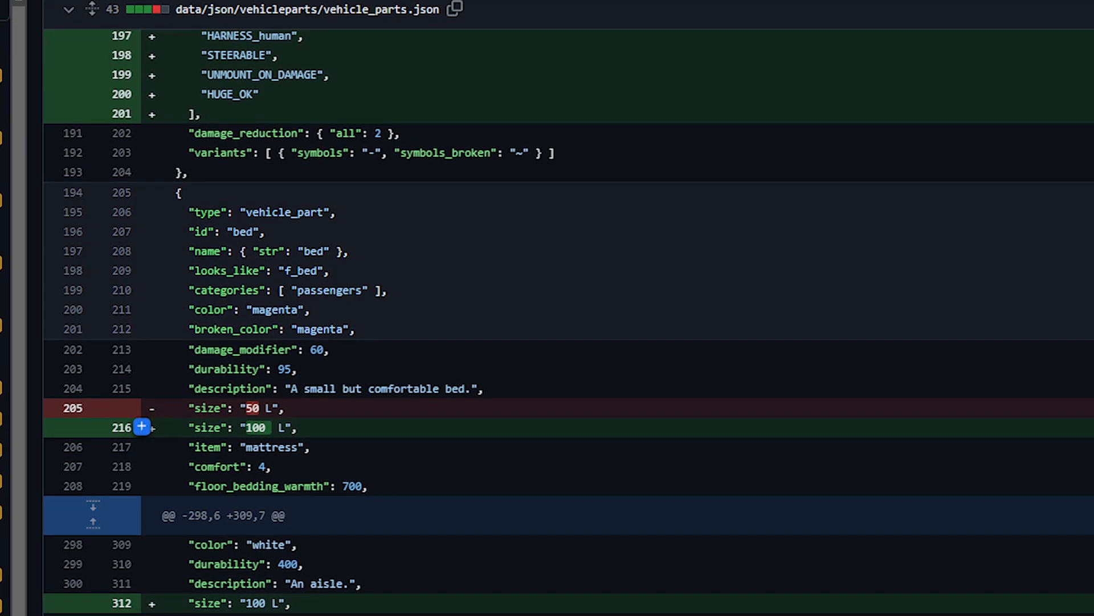
{"action": "scroll", "scroll_direction": "down", "scroll_amount": 3}
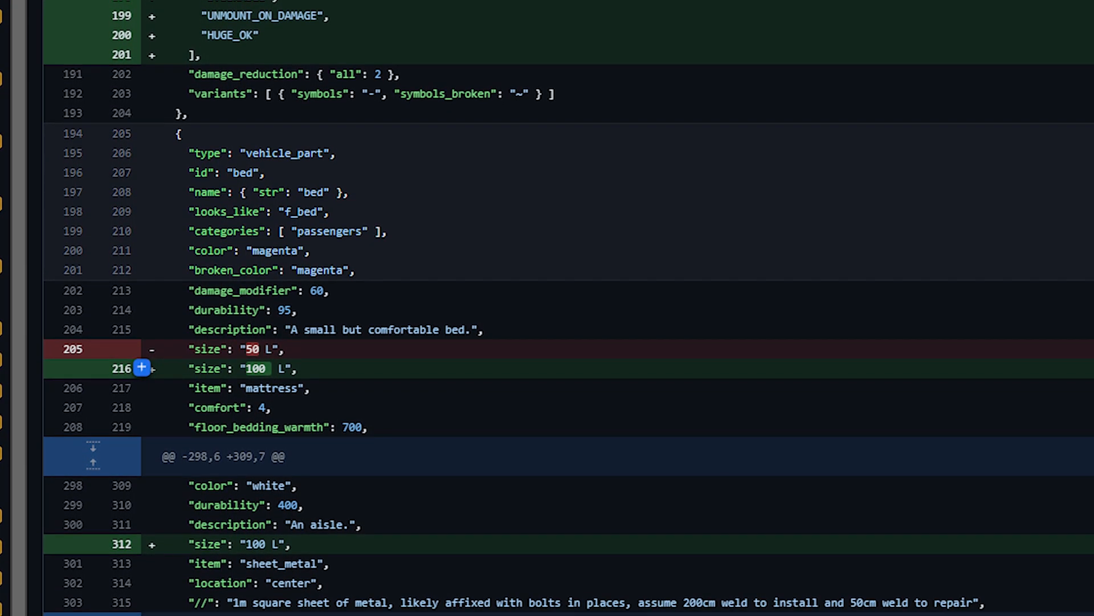
{"action": "scroll", "scroll_direction": "down", "scroll_amount": 3}
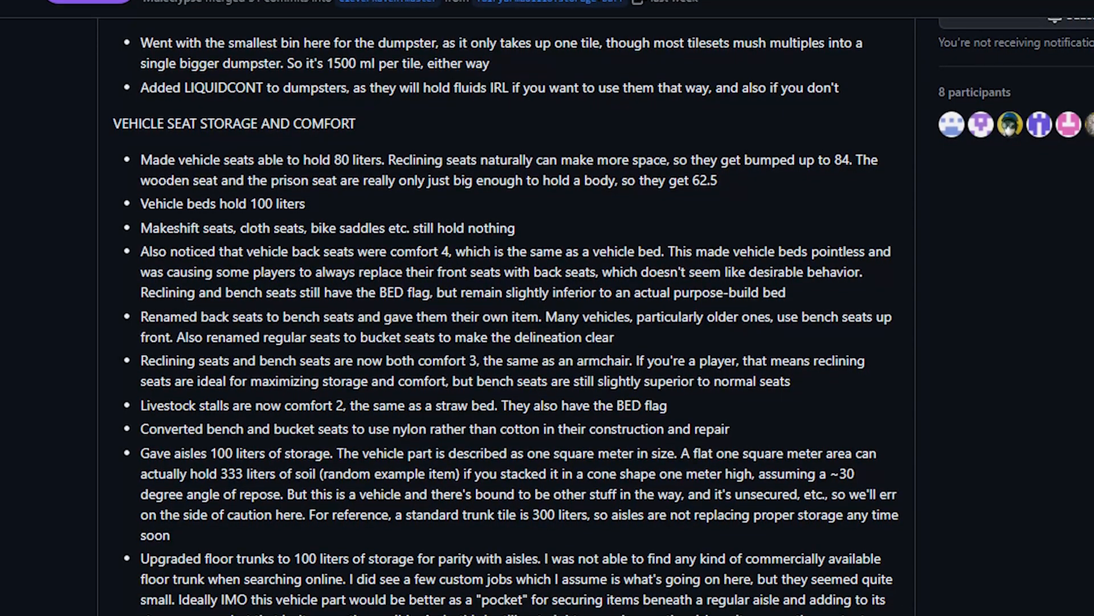
Step: Scroll the PR description down to the 'VEHICLE SEAT STORAGE AND COMFORT' section
{"action": "scroll", "scroll_direction": "down", "scroll_amount": 3}
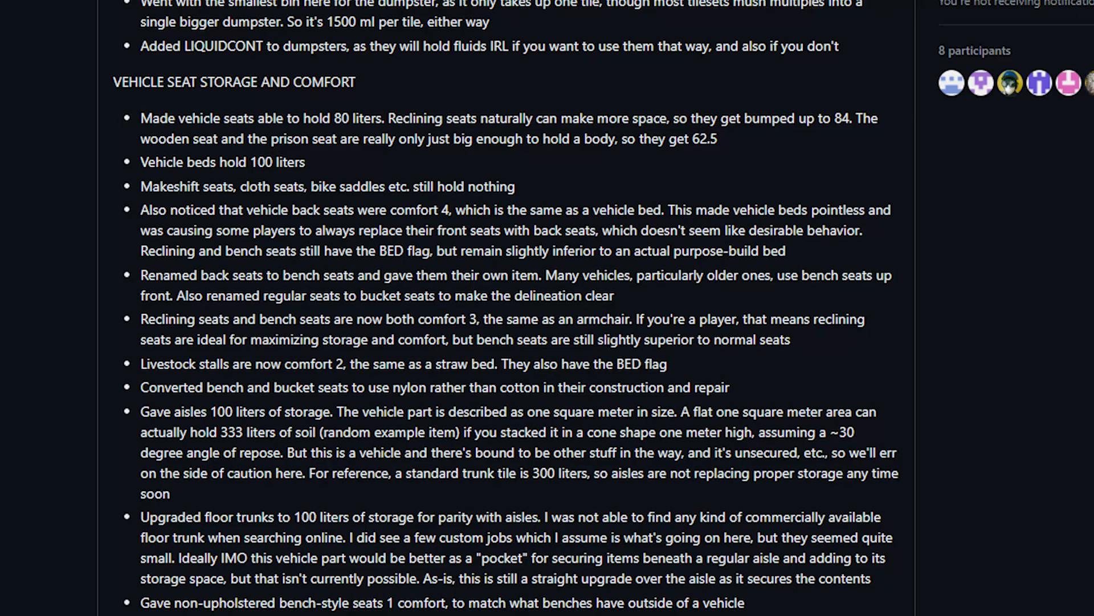
{"action": "scroll", "scroll_direction": "down", "scroll_amount": 3}
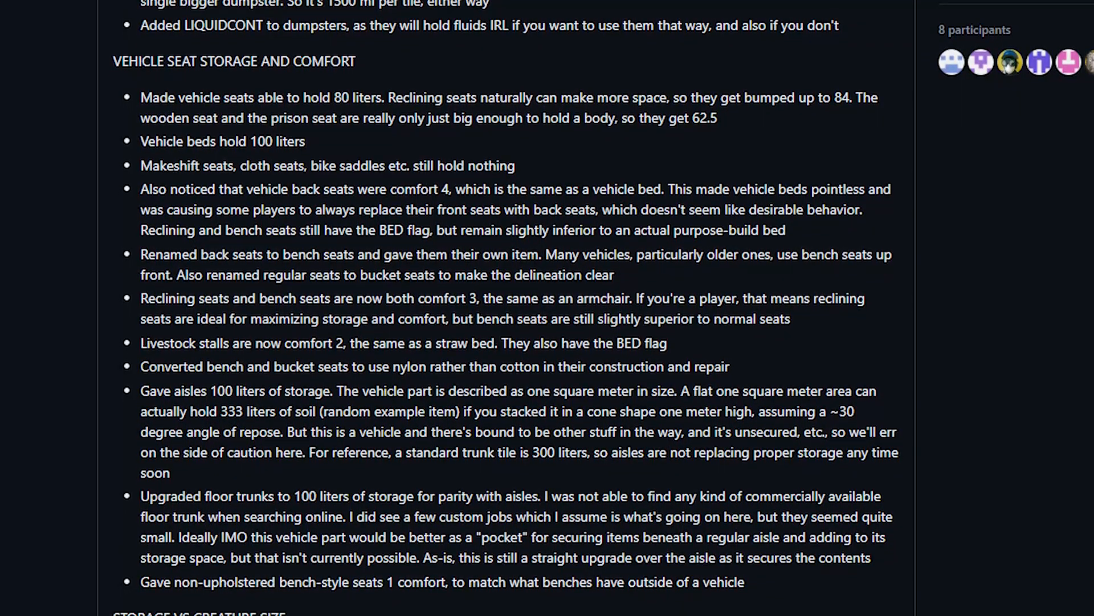
{"action": "scroll", "scroll_direction": "down", "scroll_amount": 3}
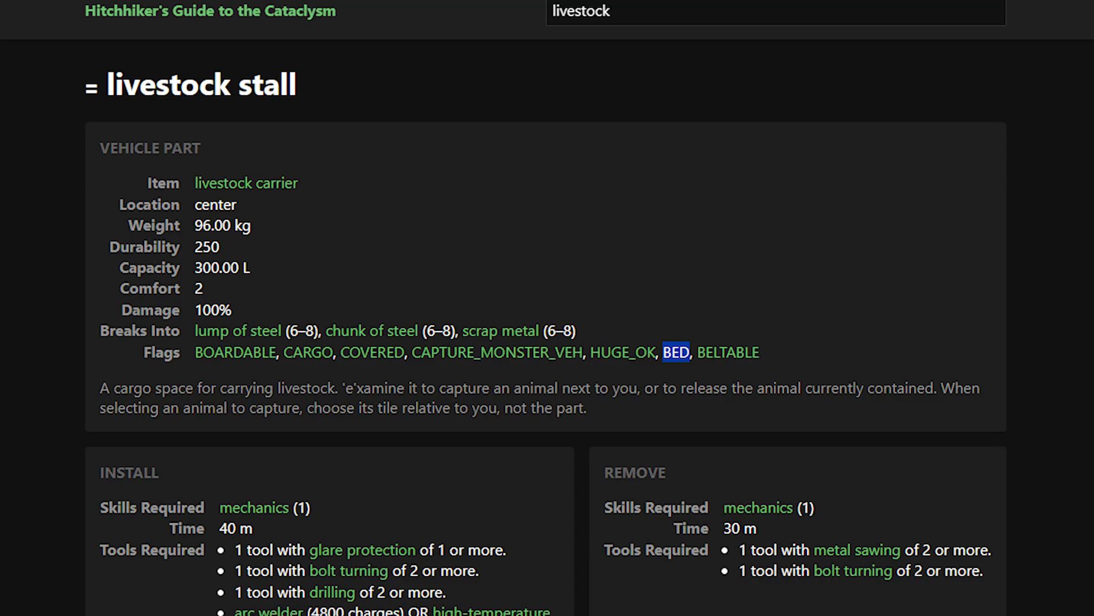
Step: Scroll the livestock stall guide entry showing 300 L capacity, comfort 2 and BED flag
{"action": "scroll", "scroll_direction": "down", "scroll_amount": 3}
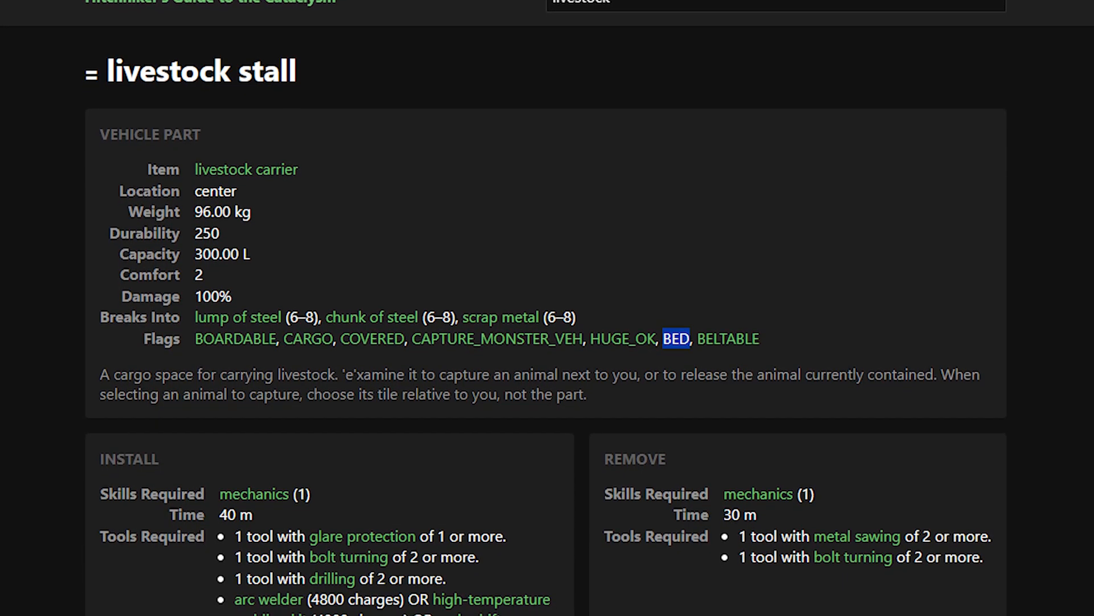
{"action": "scroll", "scroll_direction": "down", "scroll_amount": 3}
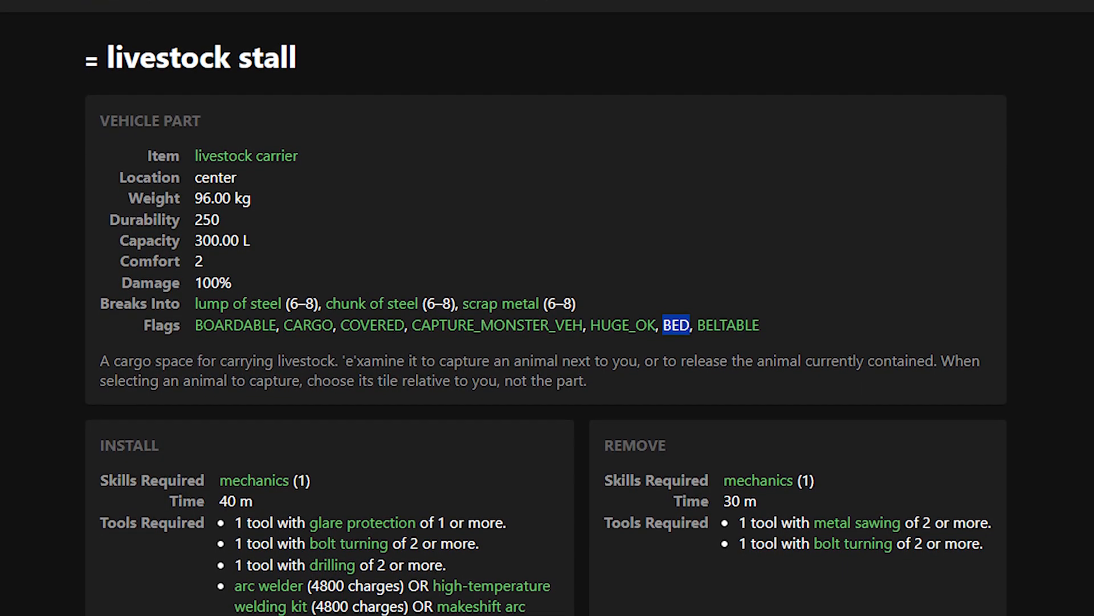
{"action": "scroll", "scroll_direction": "down", "scroll_amount": 3}
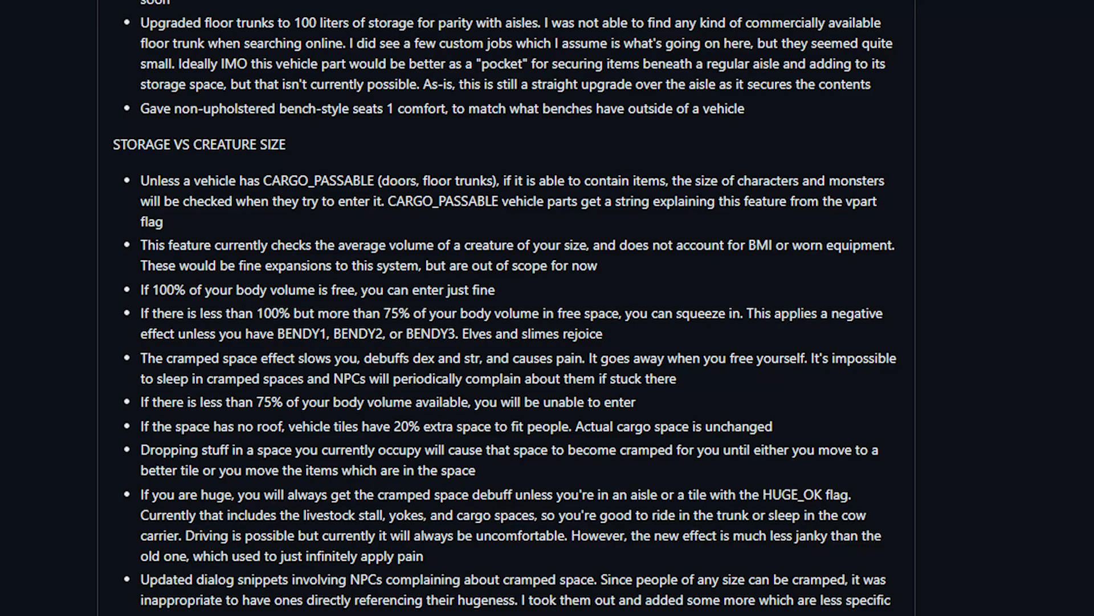
Step: Scroll through 'STORAGE VS CREATURE SIZE': cramped effects, 75% volume threshold, HUGE_OK tiles
{"action": "scroll", "scroll_direction": "down", "scroll_amount": 3}
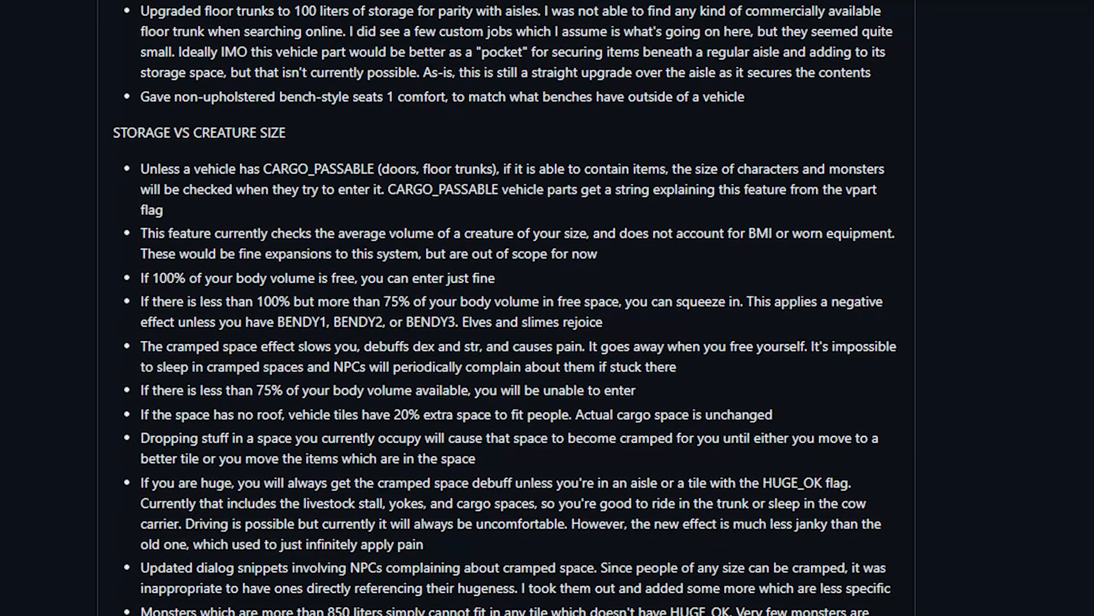
{"action": "scroll", "scroll_direction": "down", "scroll_amount": 3}
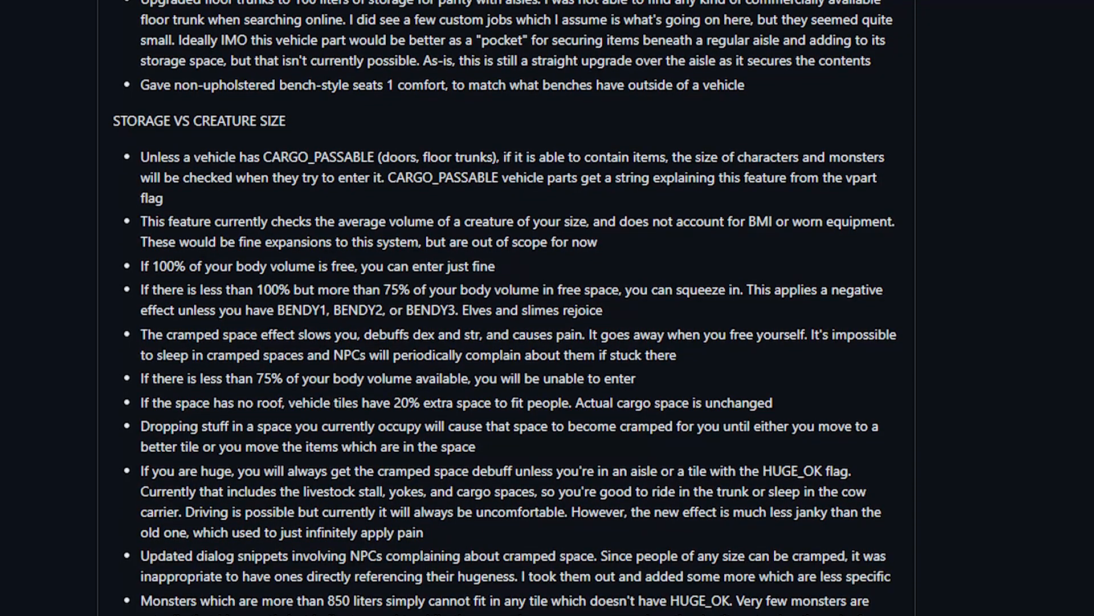
{"action": "scroll", "scroll_direction": "down", "scroll_amount": 3}
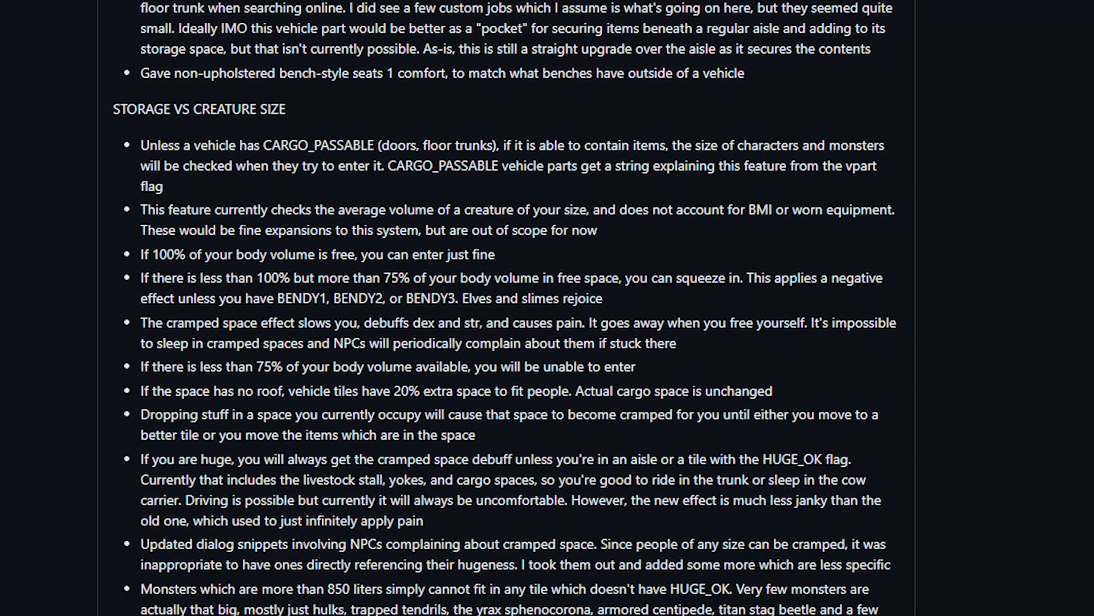
{"action": "scroll", "scroll_direction": "down", "scroll_amount": 3}
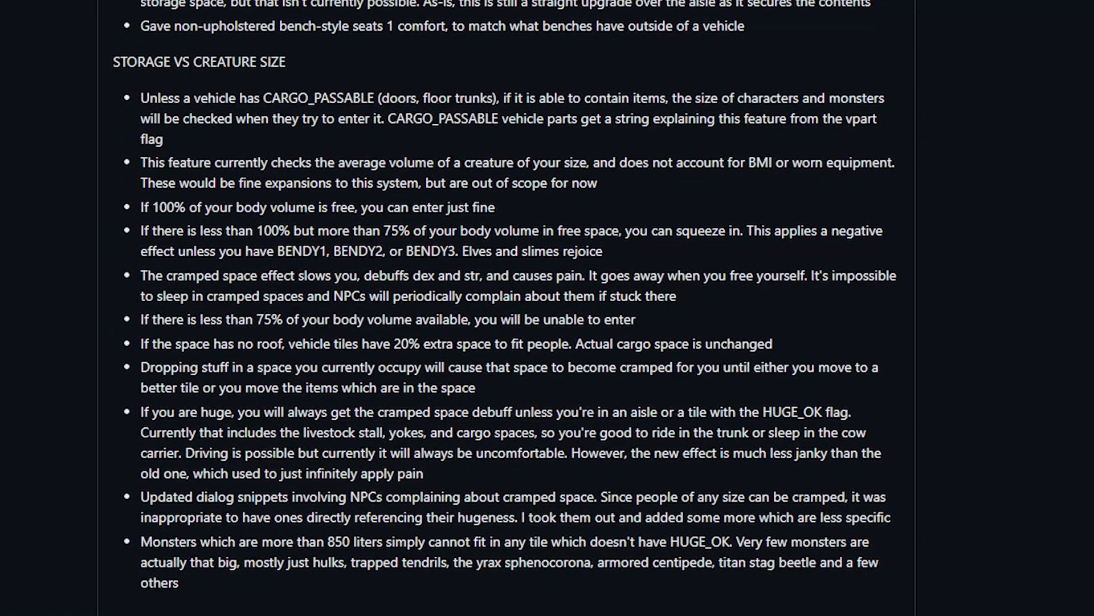
{"action": "scroll", "scroll_direction": "down", "scroll_amount": 3}
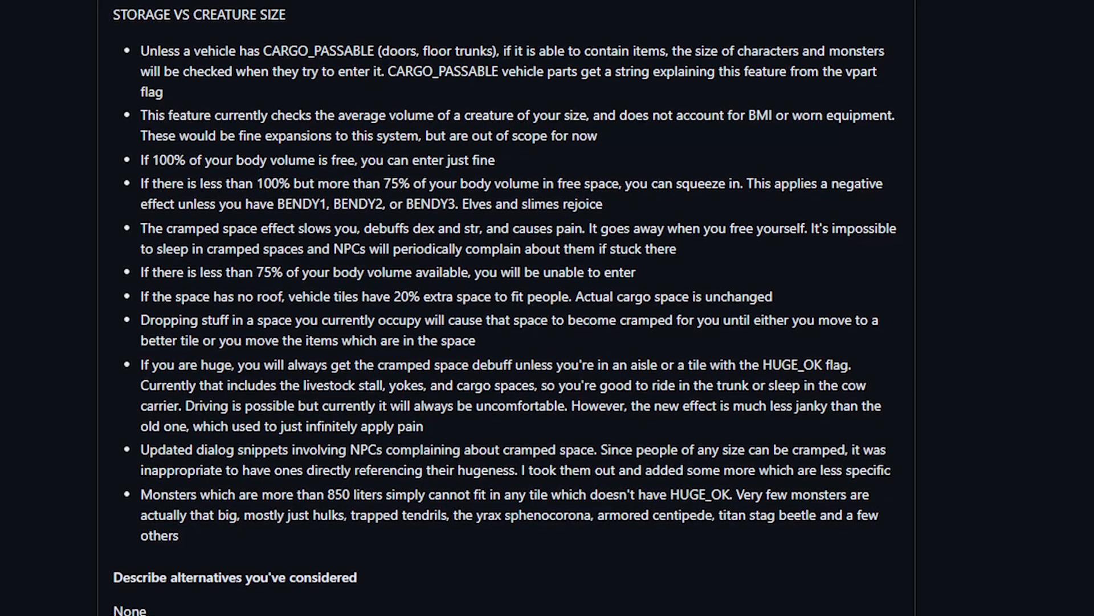
{"action": "scroll", "scroll_direction": "down", "scroll_amount": 3}
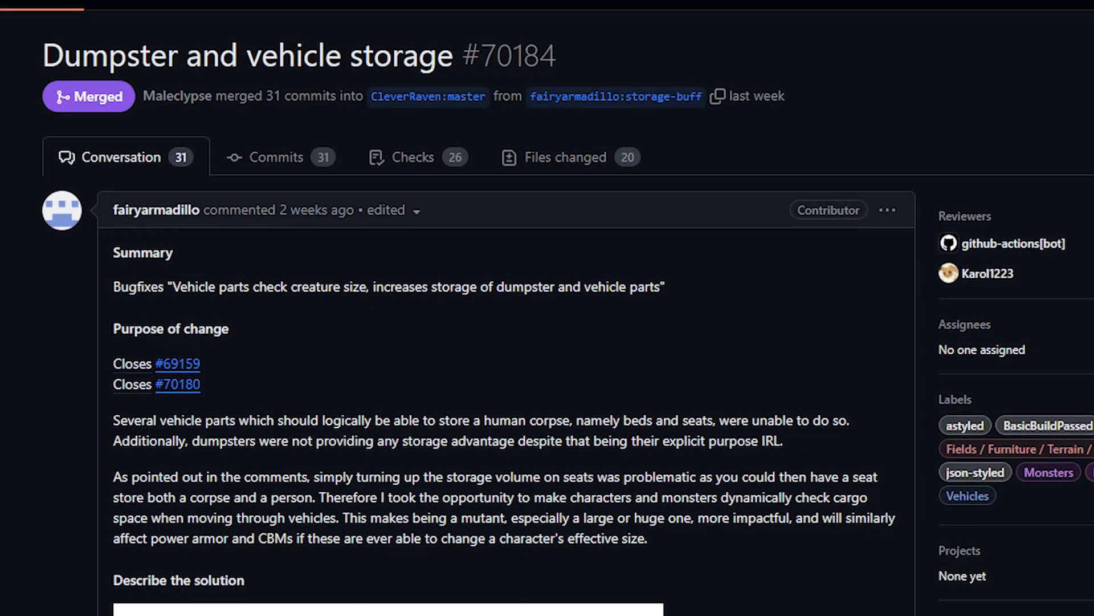
Step: Scroll through the storage PR description, then bring up PR #69591 'Seasonal Mutation EOCs'
{"action": "scroll", "scroll_direction": "down", "scroll_amount": 3}
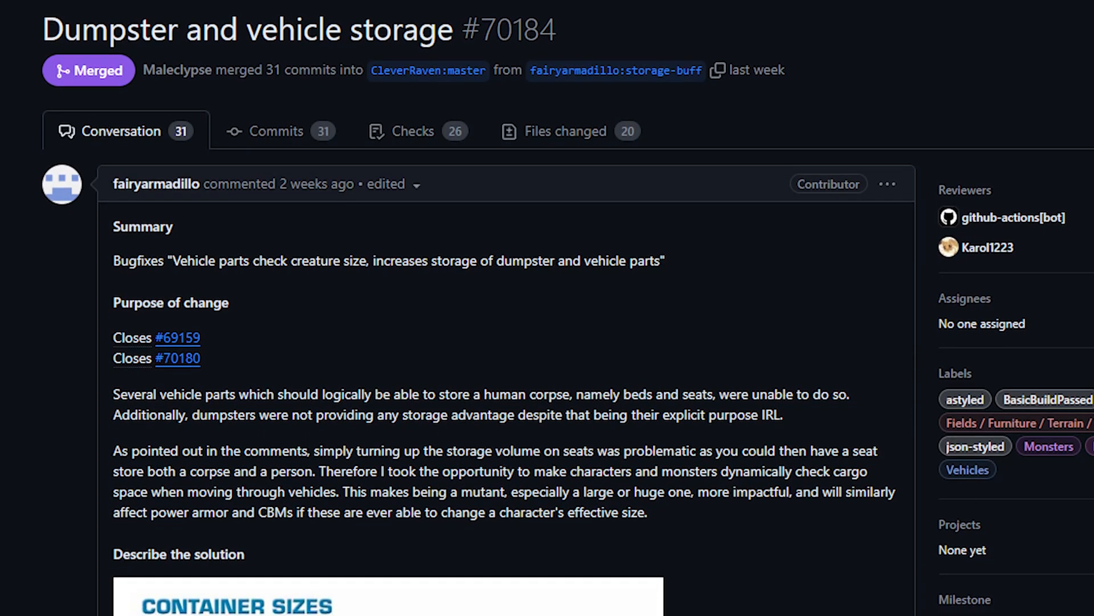
{"action": "scroll", "scroll_direction": "down", "scroll_amount": 3}
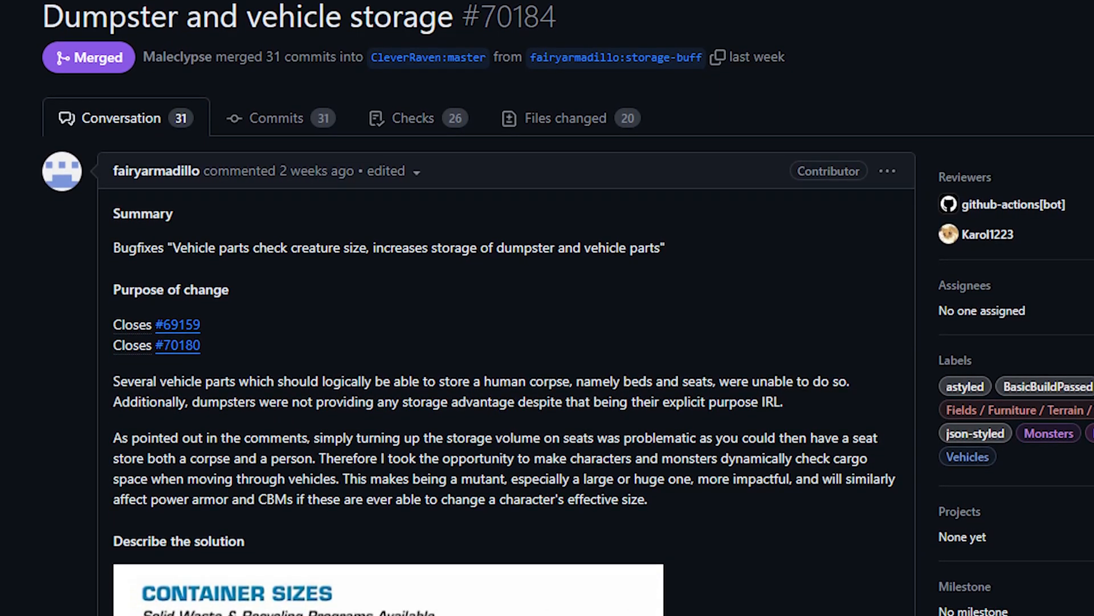
{"action": "scroll", "scroll_direction": "down", "scroll_amount": 3}
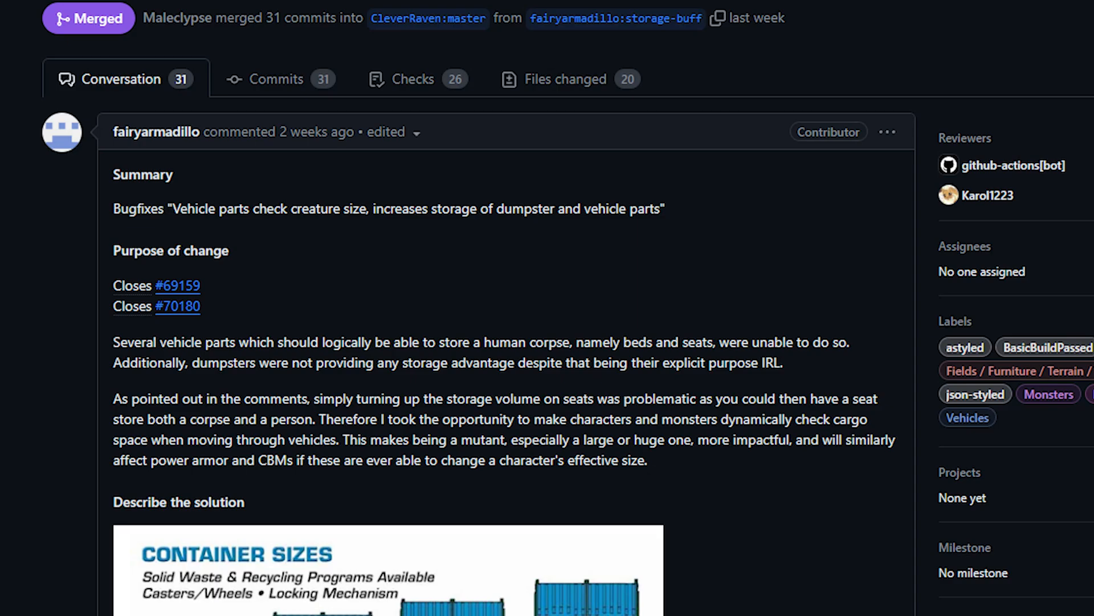
{"action": "scroll", "scroll_direction": "down", "scroll_amount": 3}
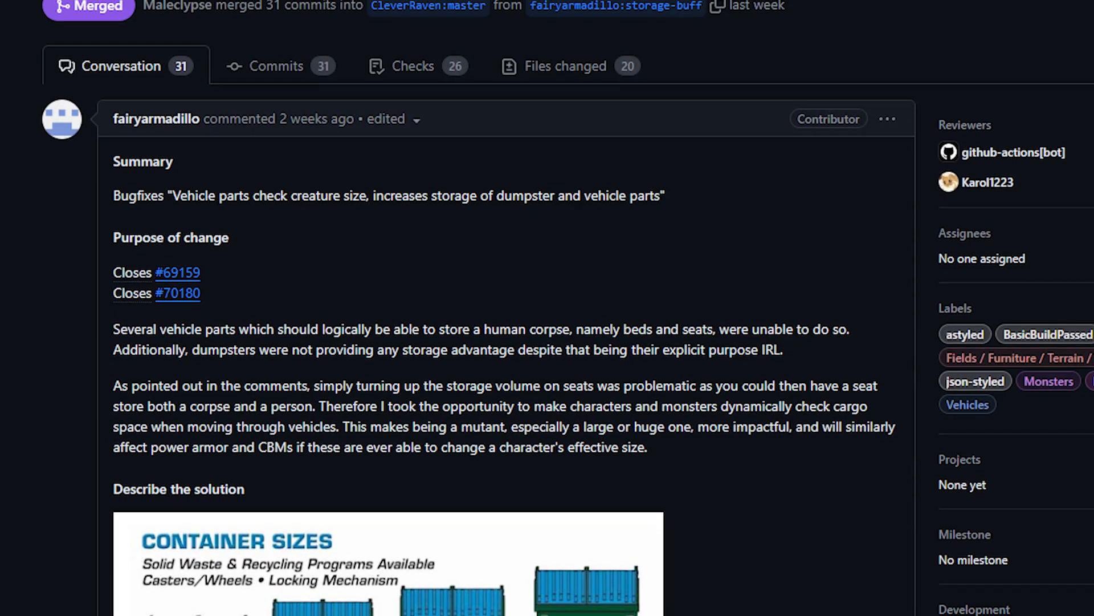
{"action": "scroll", "scroll_direction": "down", "scroll_amount": 3}
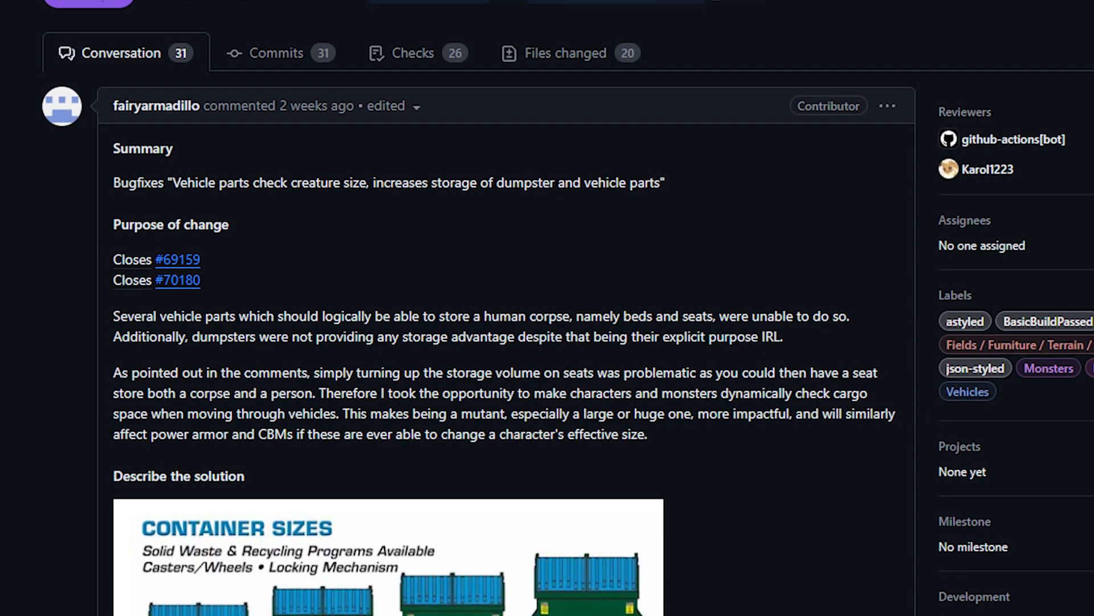
{"action": "scroll", "scroll_direction": "down", "scroll_amount": 3}
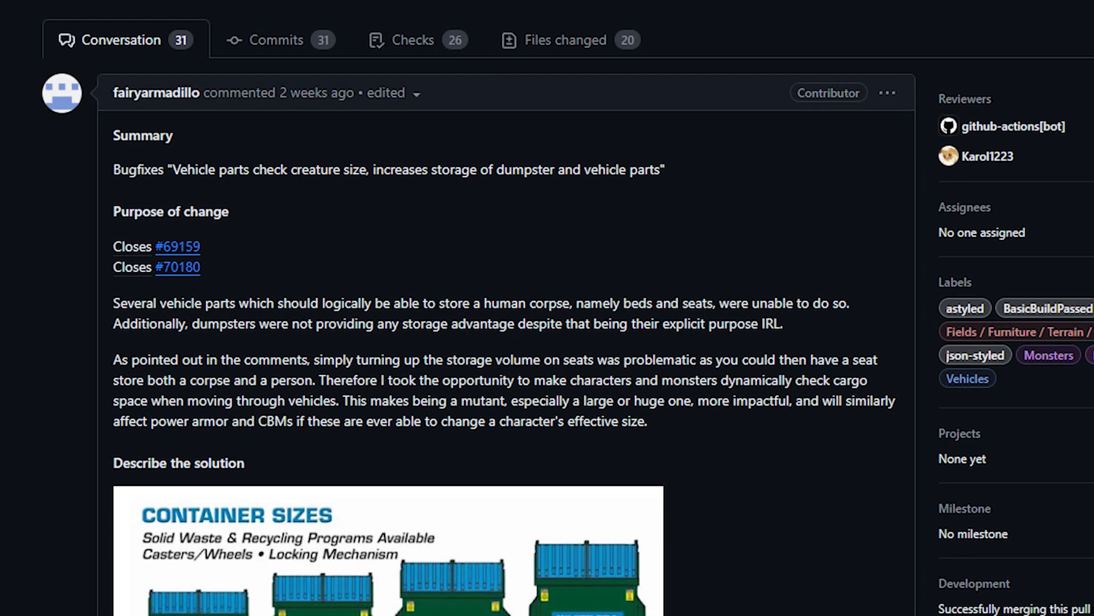
{"action": "scroll", "scroll_direction": "down", "scroll_amount": 3}
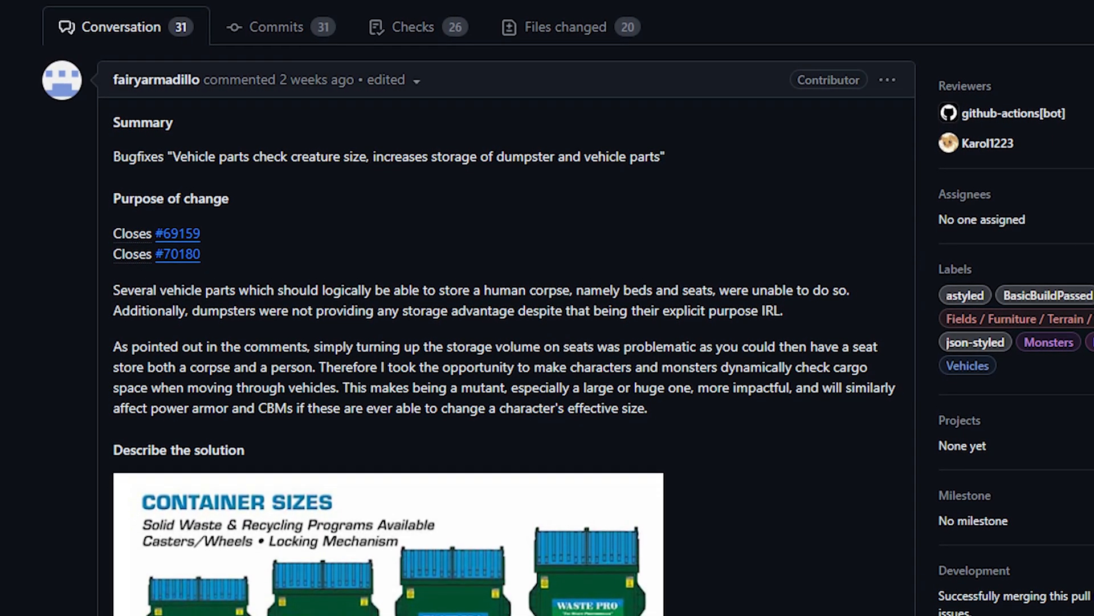
{"action": "scroll", "scroll_direction": "down", "scroll_amount": 3}
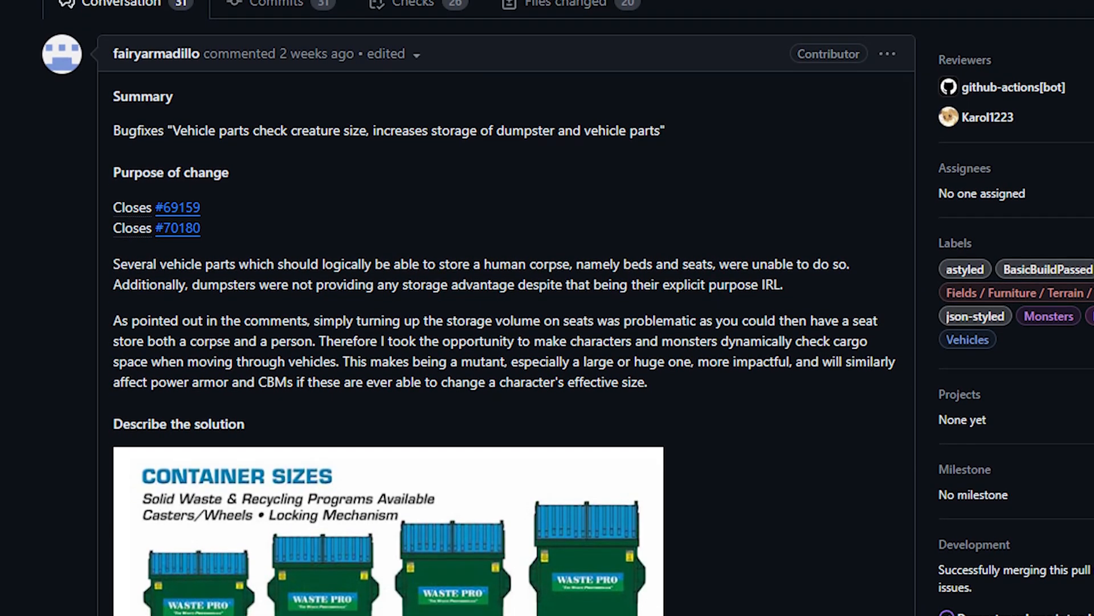
{"action": "scroll", "scroll_direction": "down", "scroll_amount": 3}
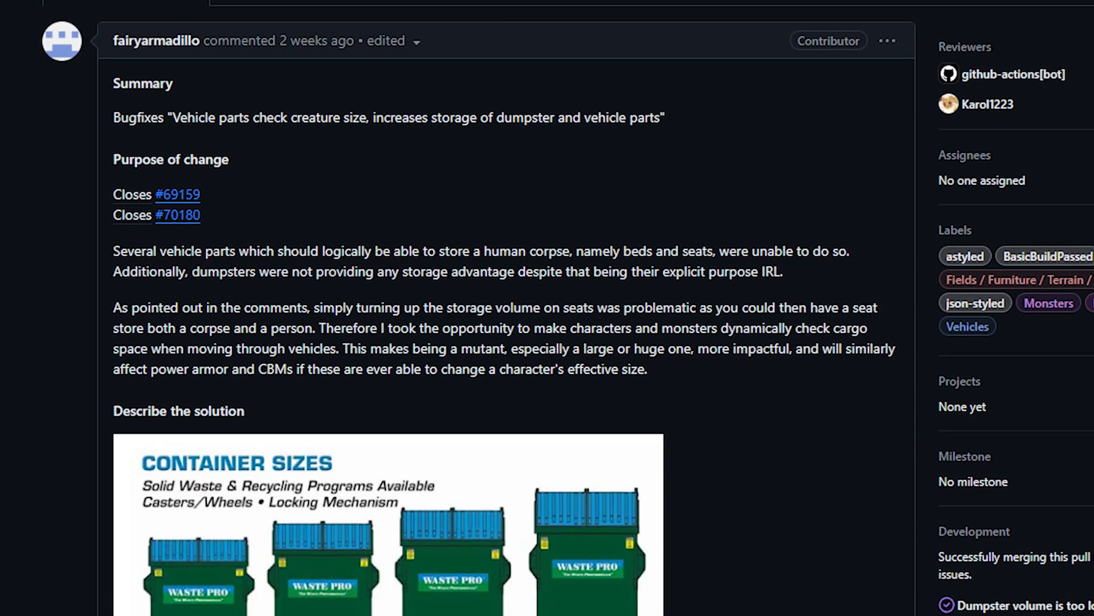
{"action": "scroll", "scroll_direction": "down", "scroll_amount": 3}
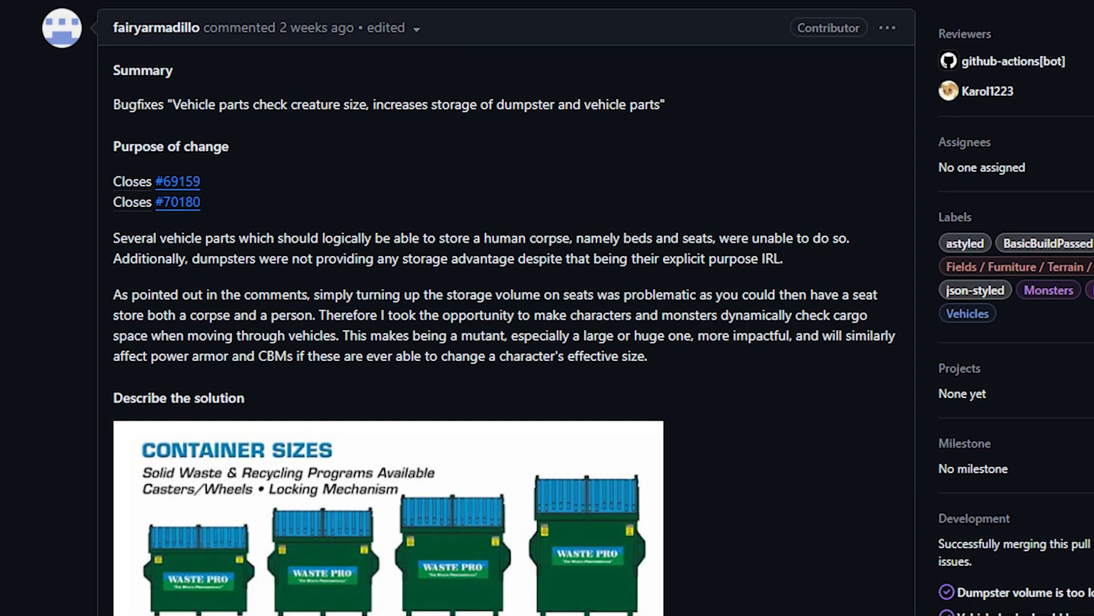
{"action": "scroll", "scroll_direction": "down", "scroll_amount": 3}
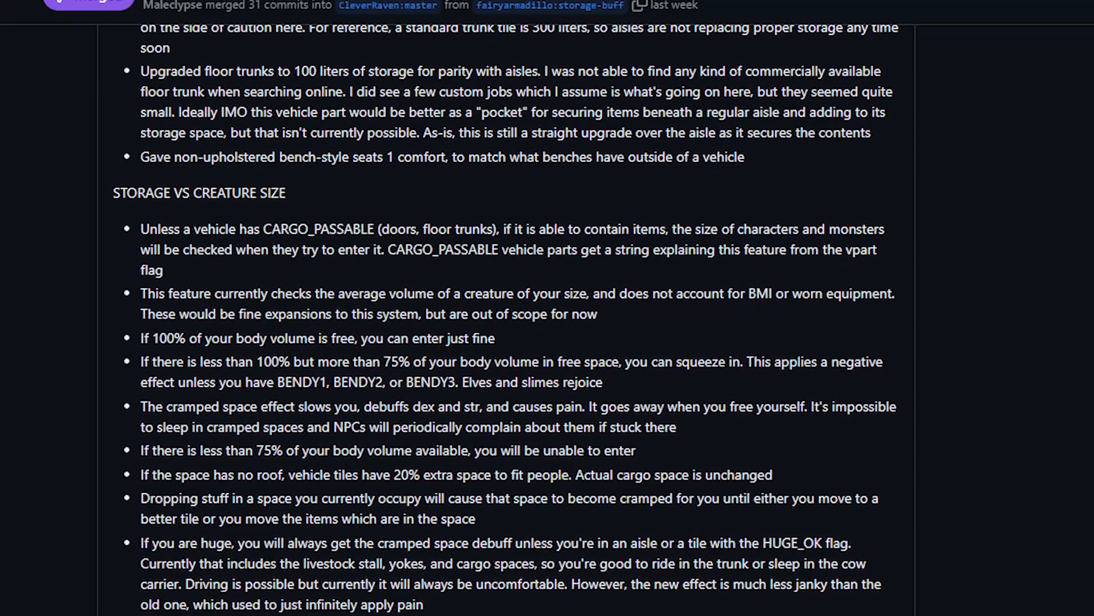
{"action": "scroll", "scroll_direction": "down", "scroll_amount": 3}
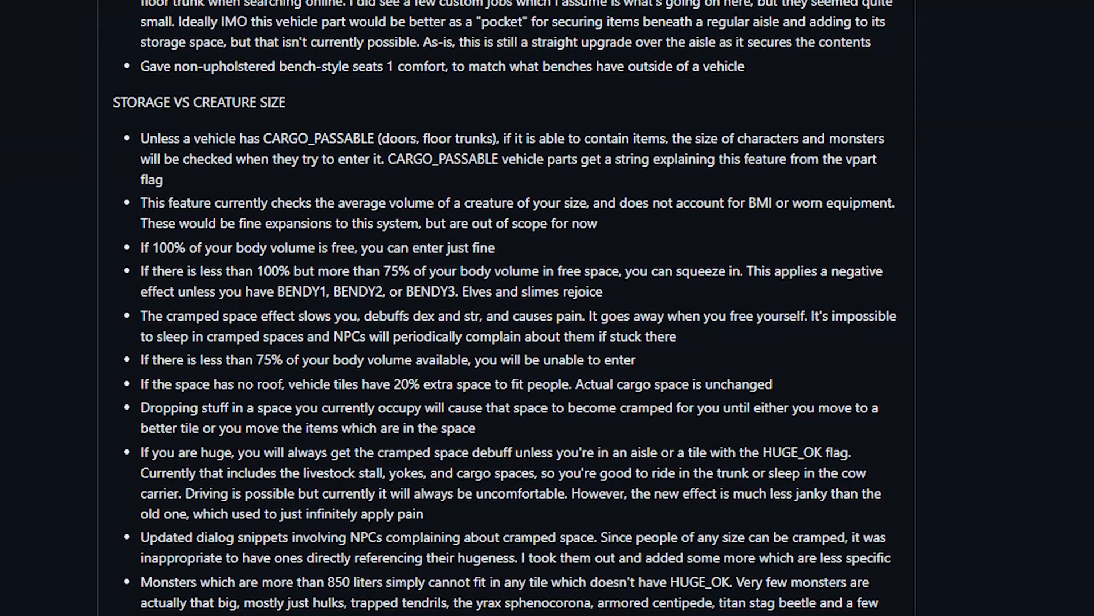
{"action": "scroll", "scroll_direction": "down", "scroll_amount": 3}
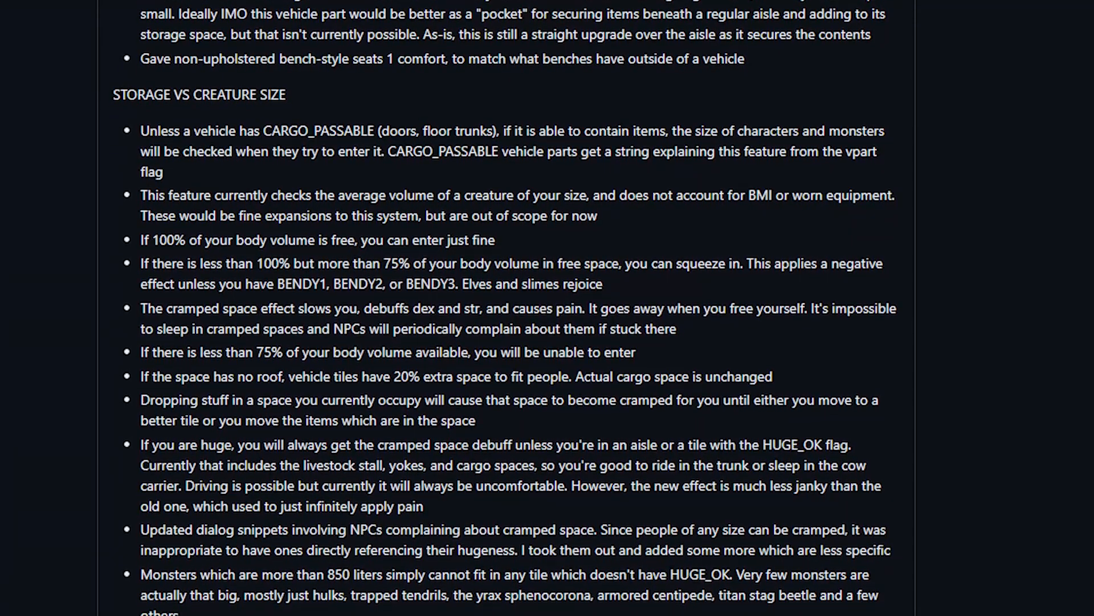
{"action": "scroll", "scroll_direction": "down", "scroll_amount": 3}
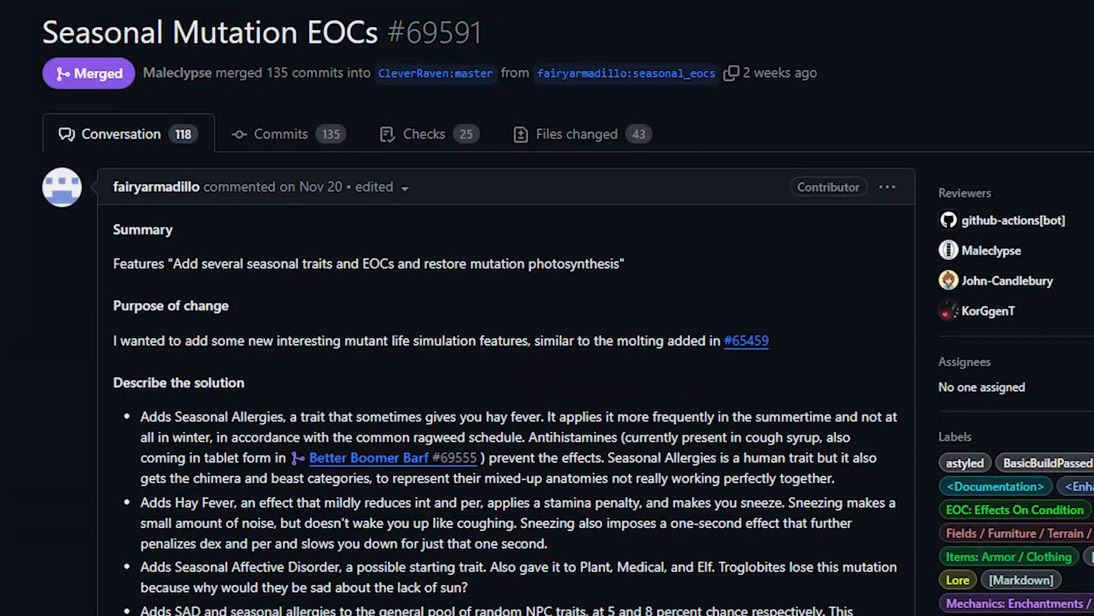
{"action": "scroll", "scroll_direction": "down", "scroll_amount": 3}
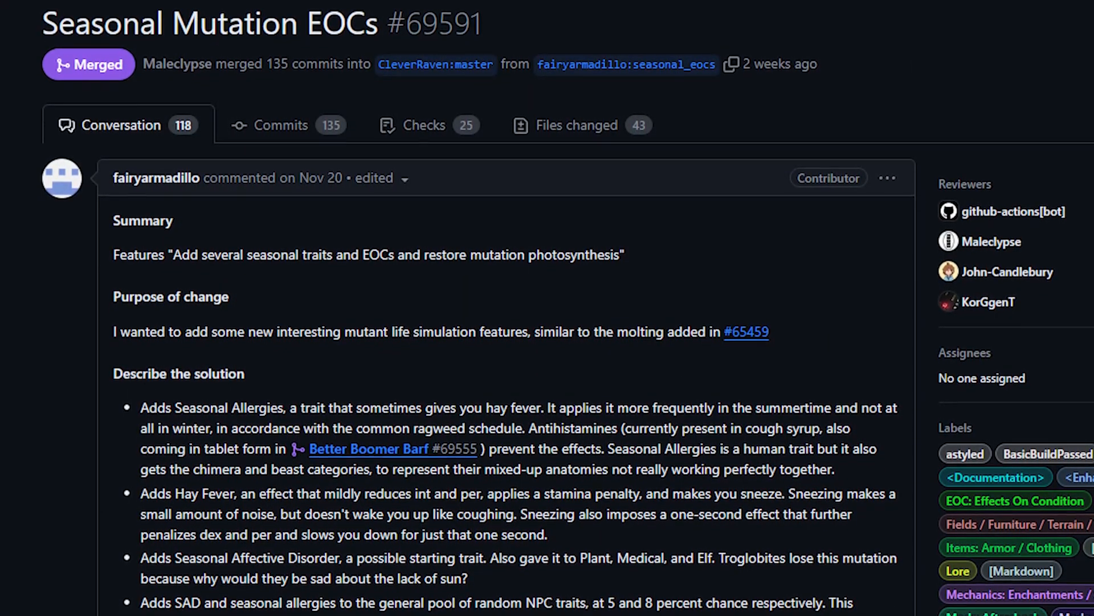
{"action": "scroll", "scroll_direction": "down", "scroll_amount": 3}
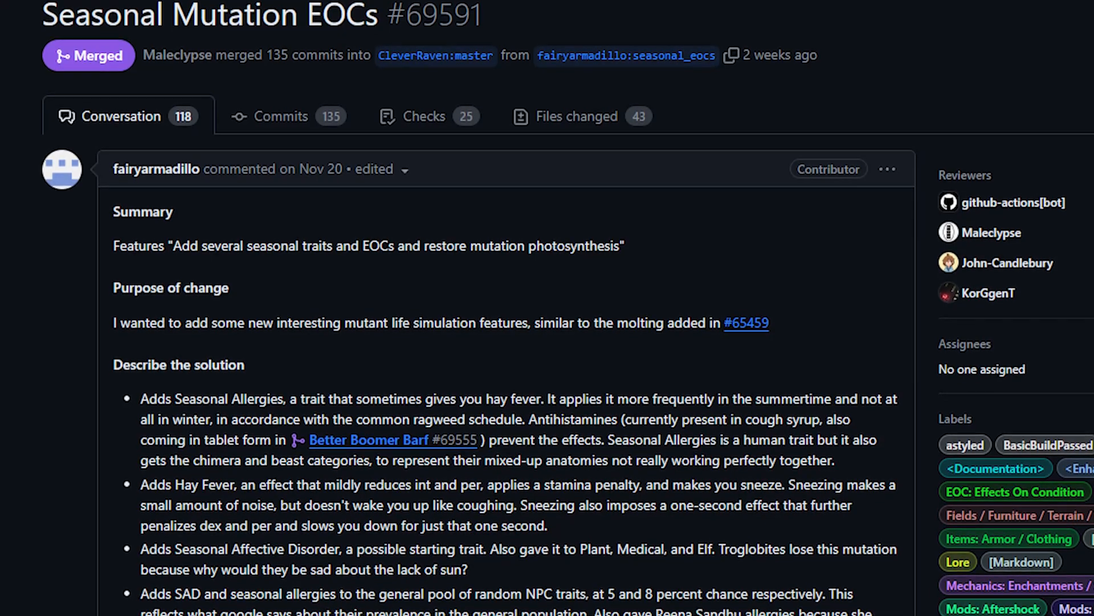
{"action": "scroll", "scroll_direction": "down", "scroll_amount": 3}
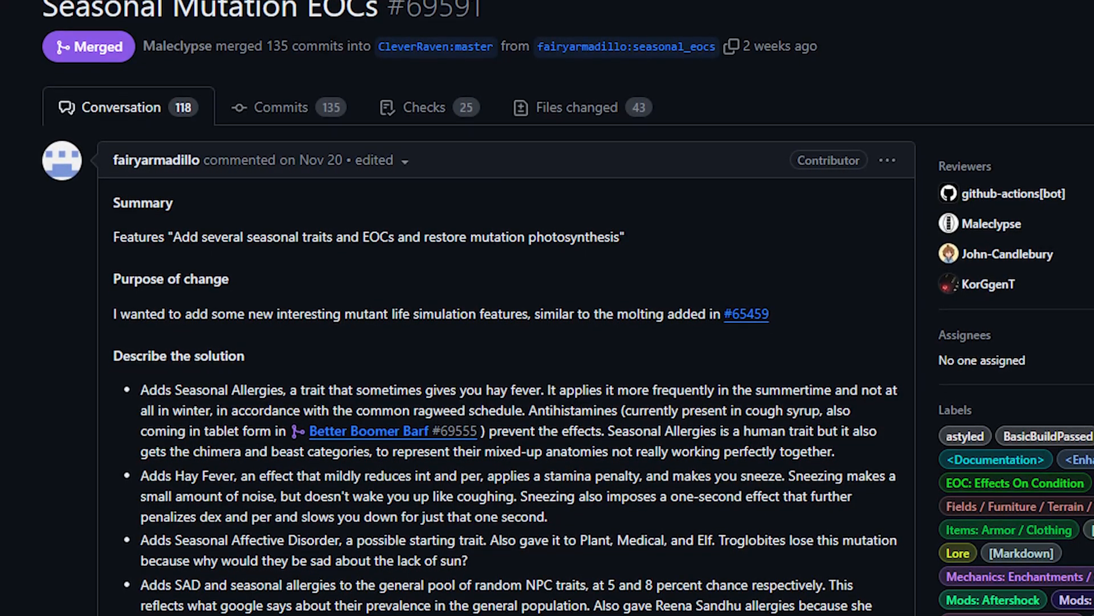
{"action": "scroll", "scroll_direction": "down", "scroll_amount": 3}
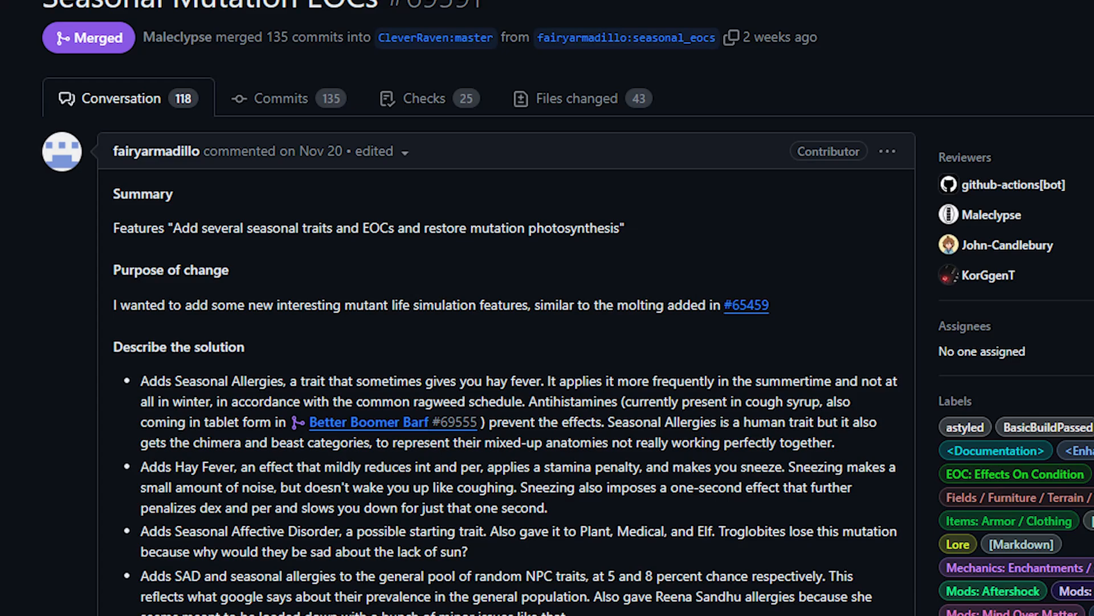
{"action": "scroll", "scroll_direction": "down", "scroll_amount": 3}
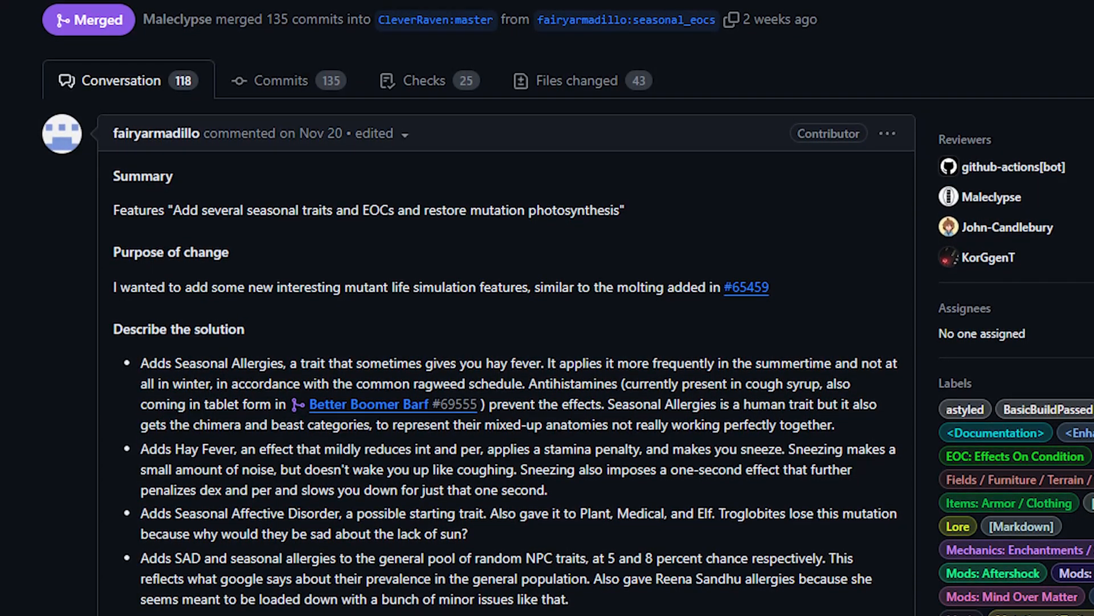
{"action": "scroll", "scroll_direction": "down", "scroll_amount": 3}
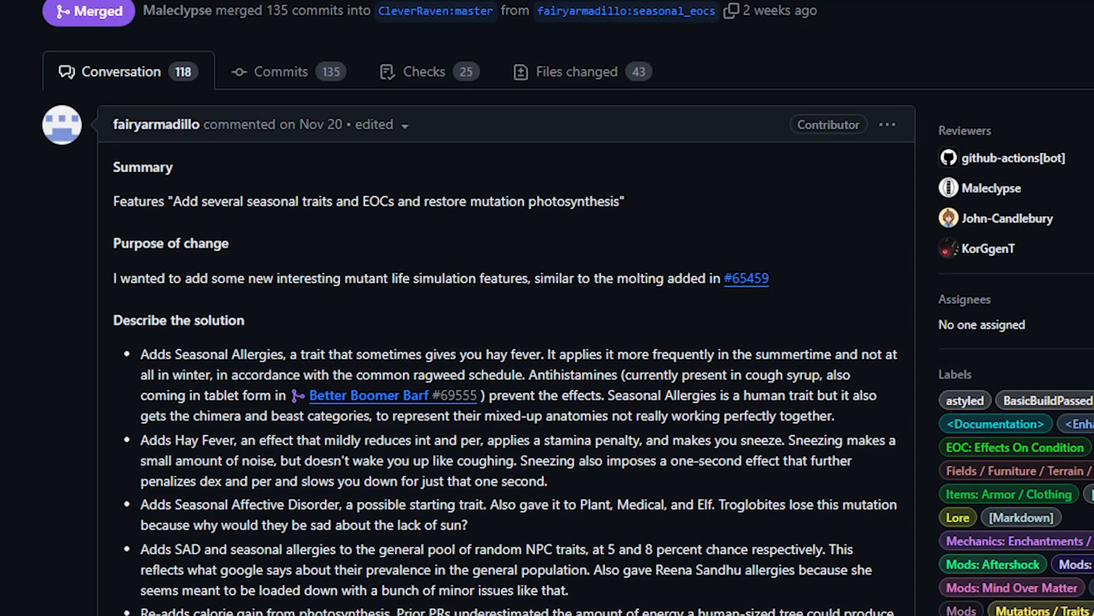
{"action": "scroll", "scroll_direction": "down", "scroll_amount": 3}
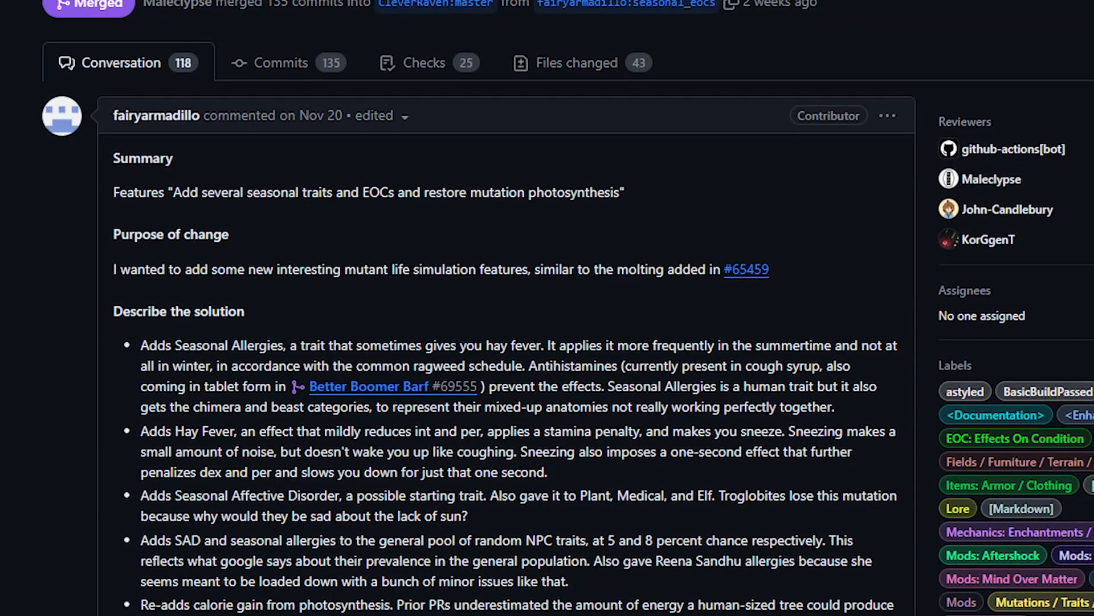
{"action": "scroll", "scroll_direction": "down", "scroll_amount": 3}
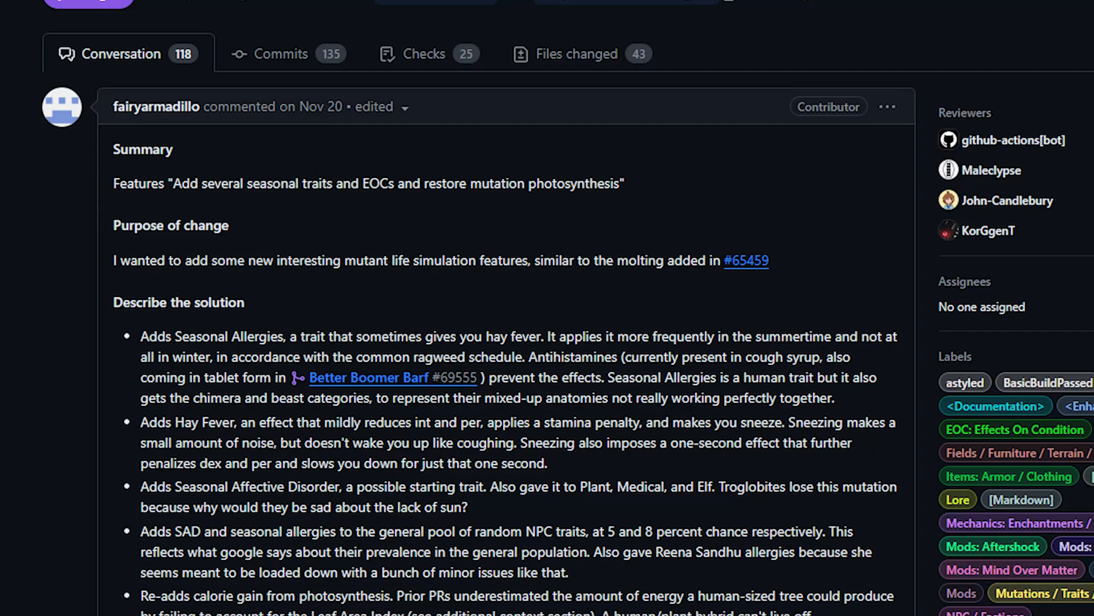
{"action": "scroll", "scroll_direction": "down", "scroll_amount": 3}
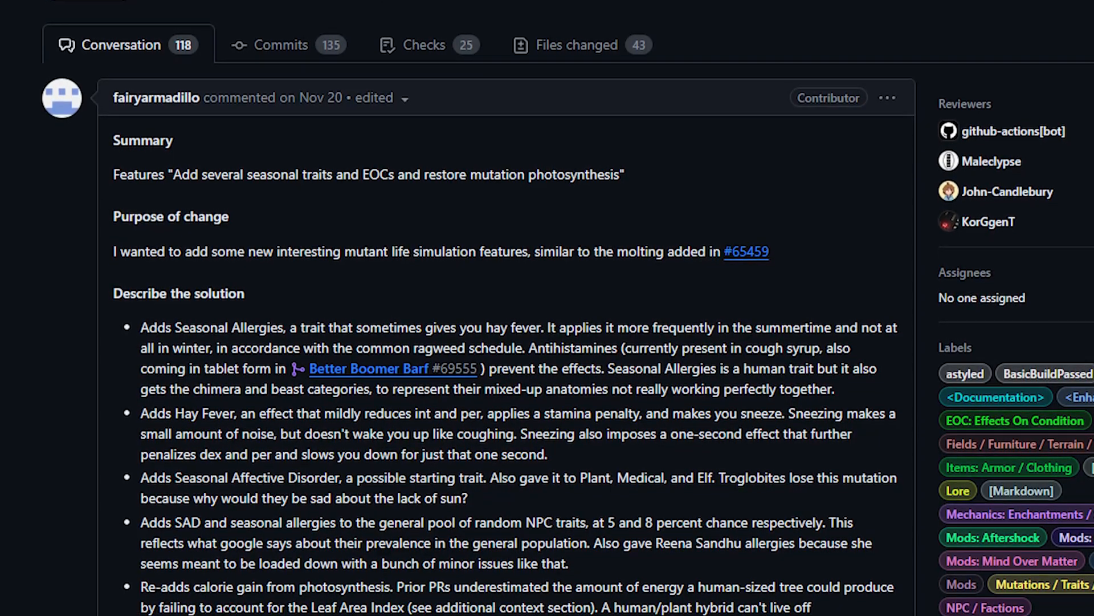
{"action": "scroll", "scroll_direction": "down", "scroll_amount": 3}
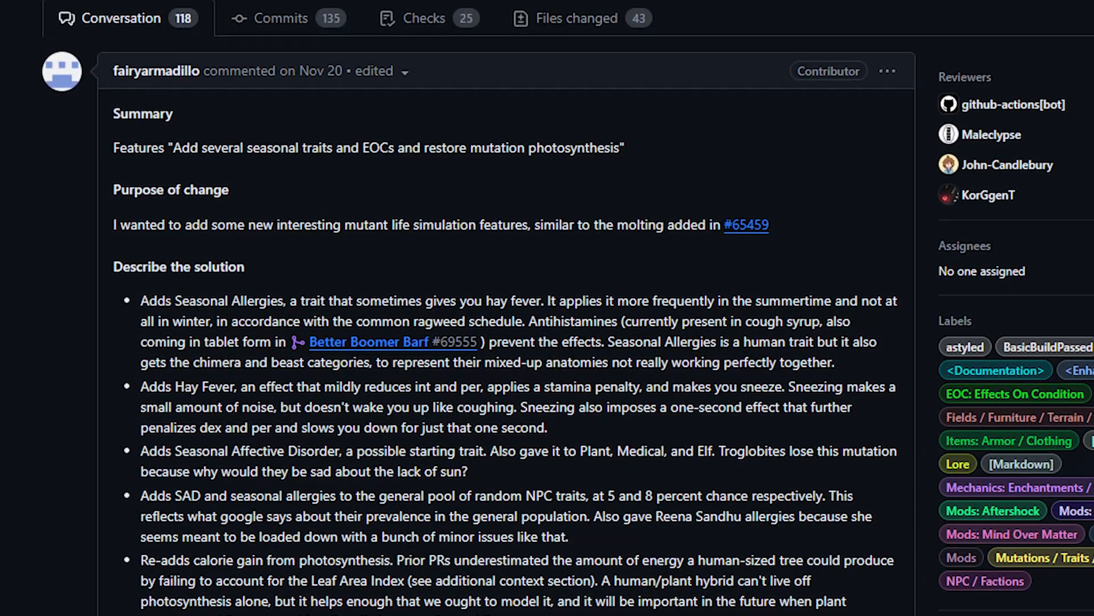
{"action": "scroll", "scroll_direction": "down", "scroll_amount": 3}
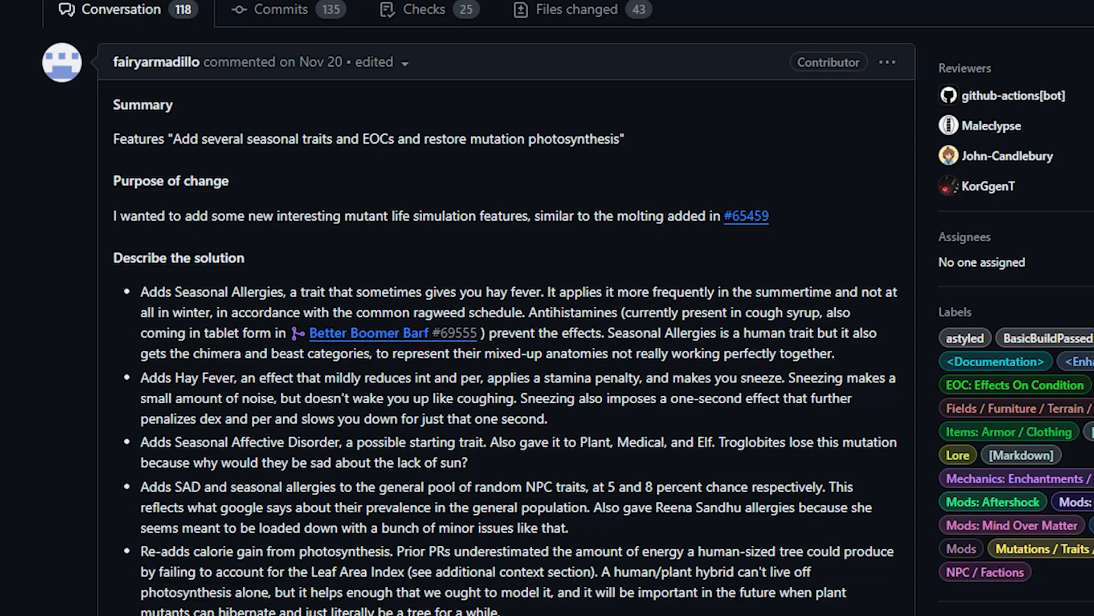
{"action": "scroll", "scroll_direction": "down", "scroll_amount": 3}
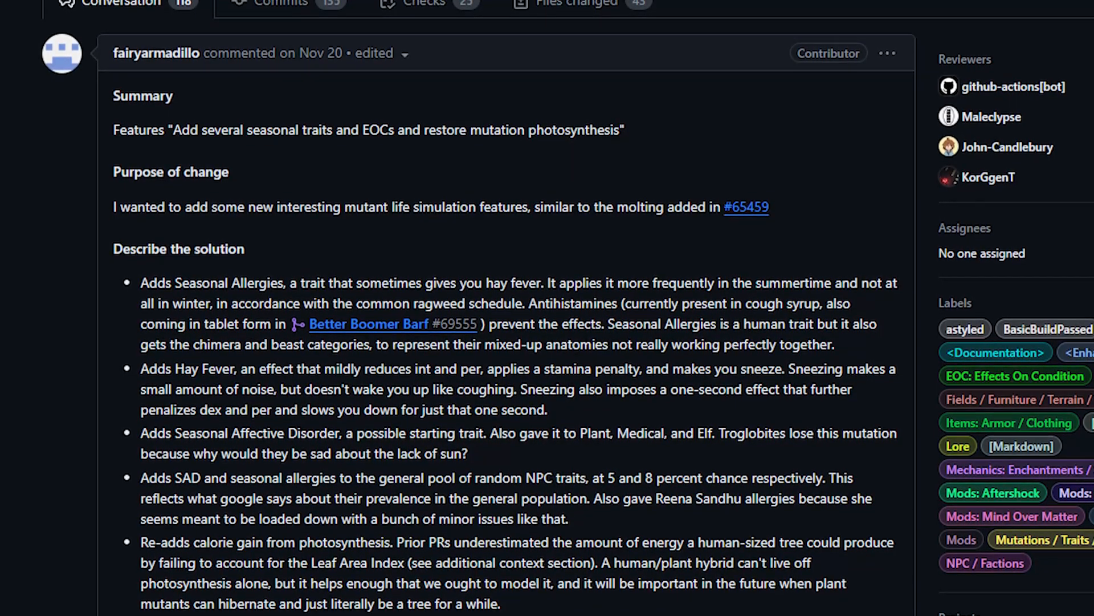
{"action": "scroll", "scroll_direction": "down", "scroll_amount": 3}
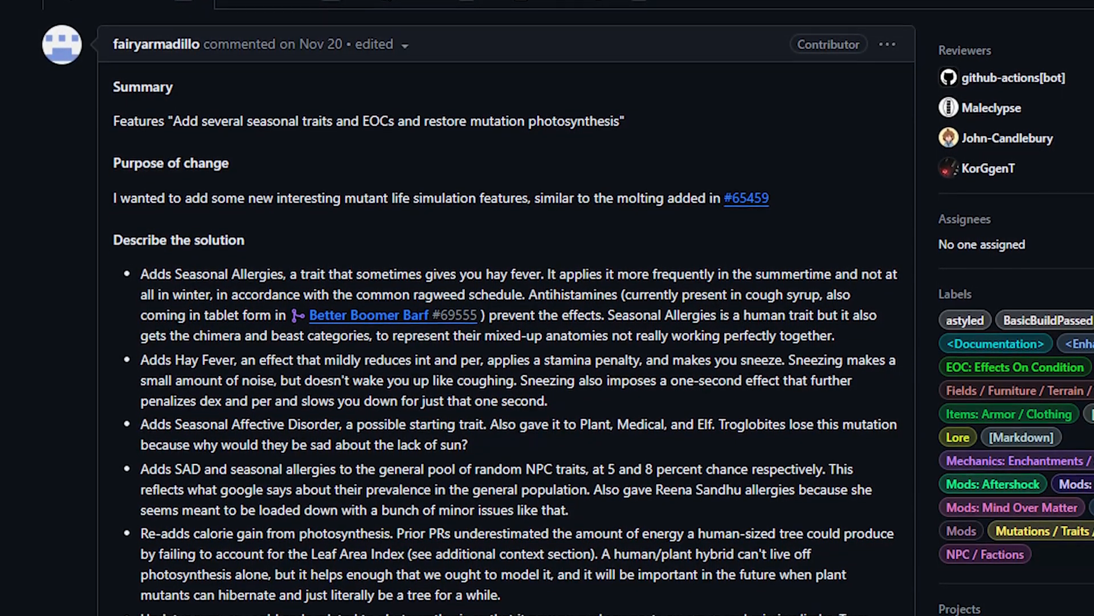
{"action": "scroll", "scroll_direction": "down", "scroll_amount": 3}
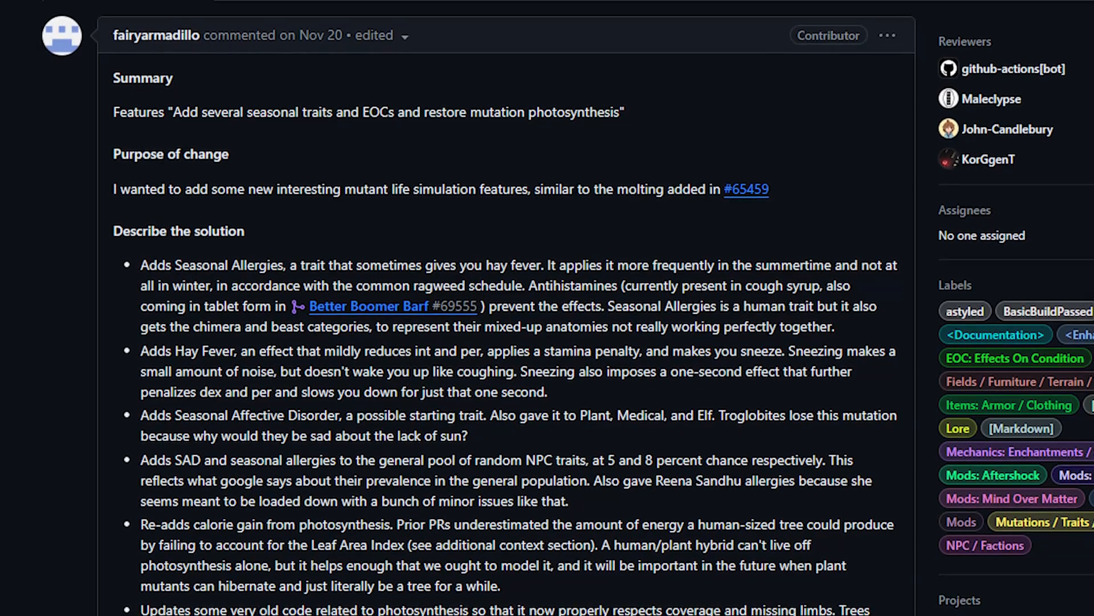
{"action": "scroll", "scroll_direction": "down", "scroll_amount": 3}
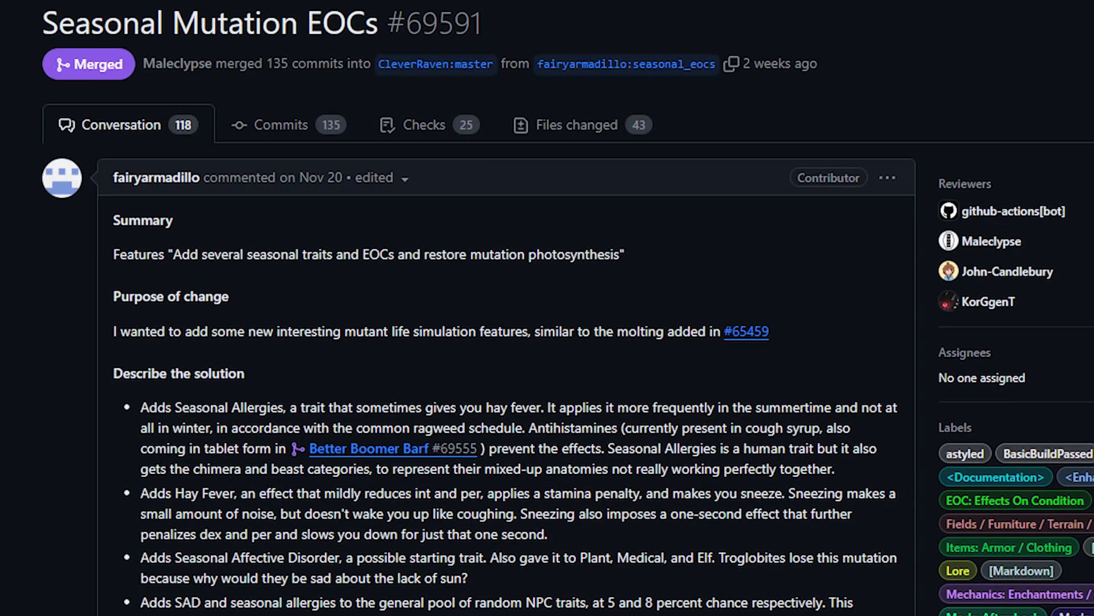
Step: Scroll PR #69591 past the solution list to the photosynthesis calorie and leaf area notes
{"action": "scroll", "scroll_direction": "down", "scroll_amount": 3}
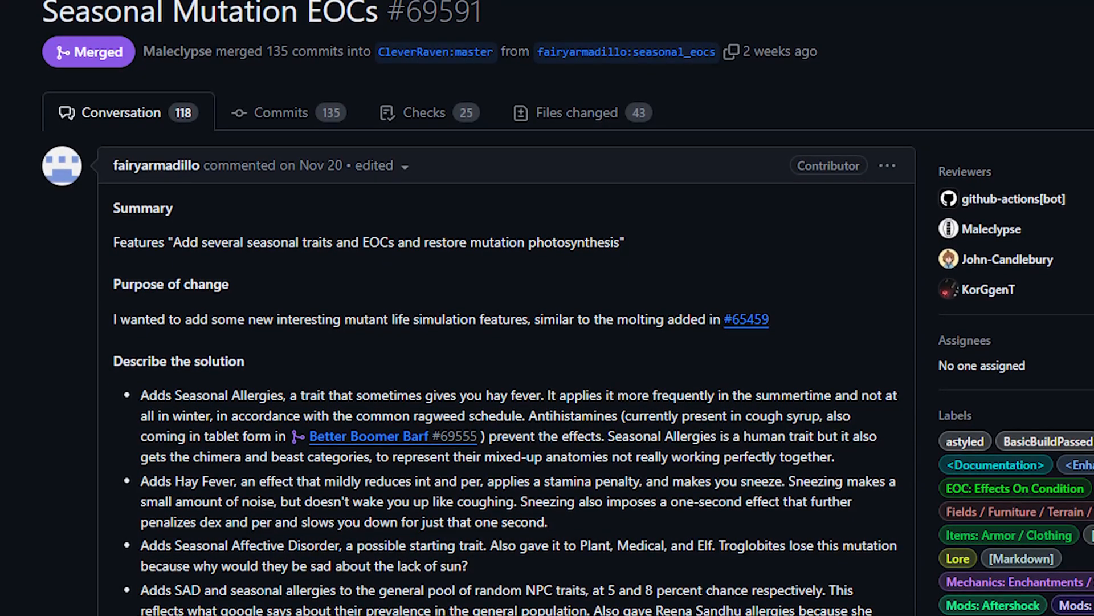
{"action": "scroll", "scroll_direction": "down", "scroll_amount": 3}
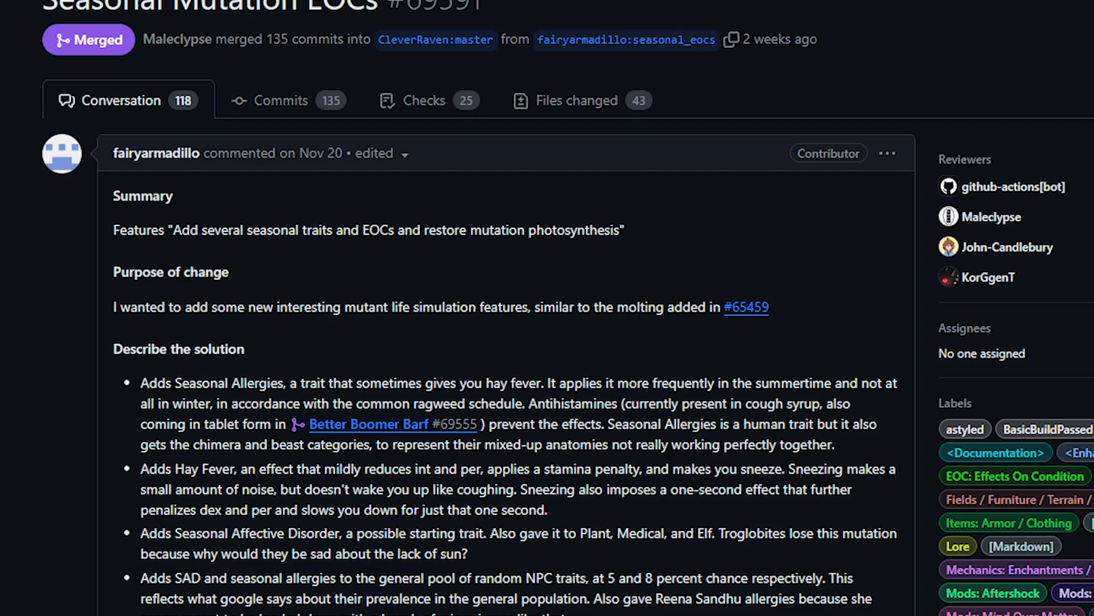
{"action": "scroll", "scroll_direction": "down", "scroll_amount": 3}
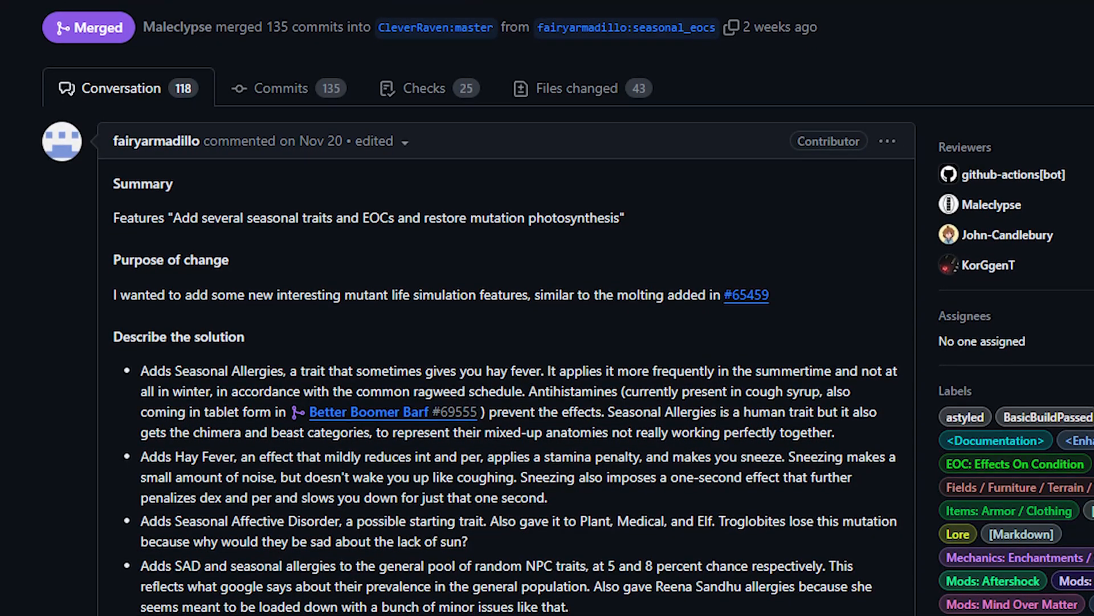
{"action": "scroll", "scroll_direction": "down", "scroll_amount": 3}
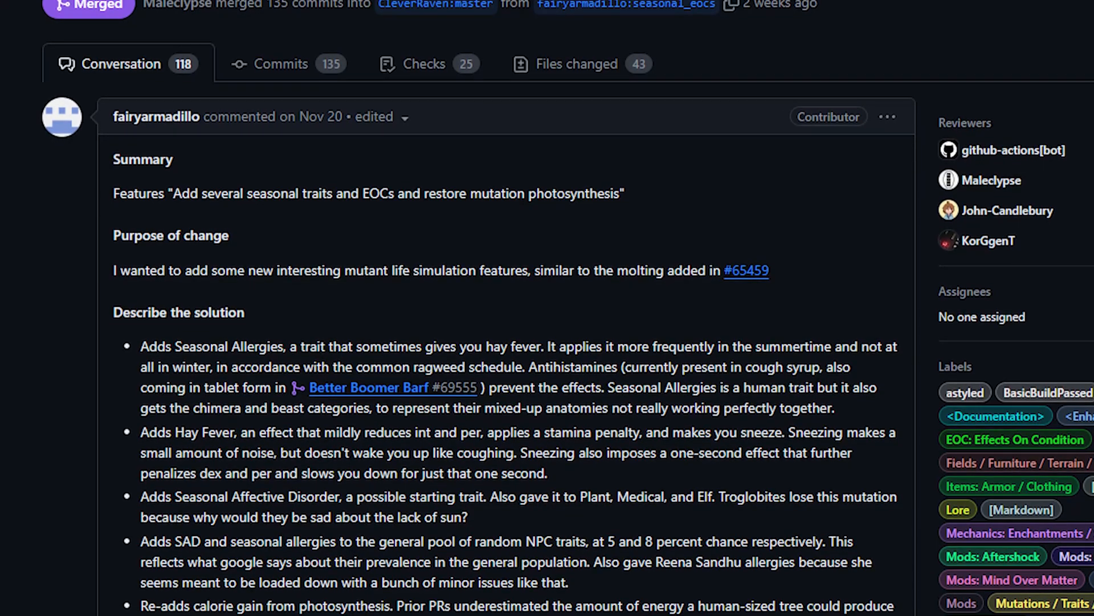
{"action": "scroll", "scroll_direction": "down", "scroll_amount": 3}
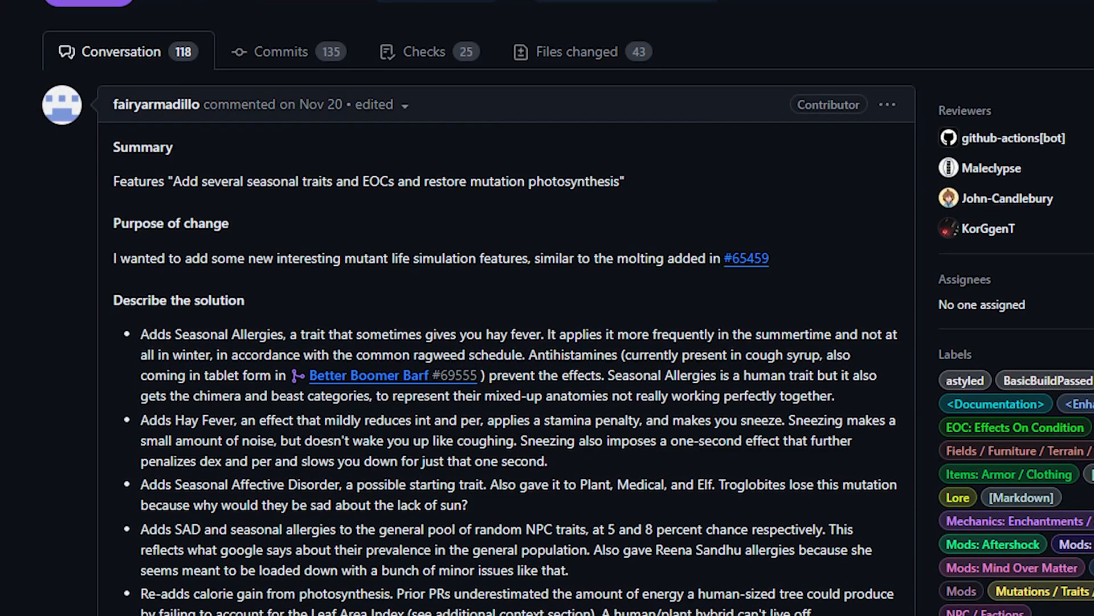
{"action": "scroll", "scroll_direction": "down", "scroll_amount": 3}
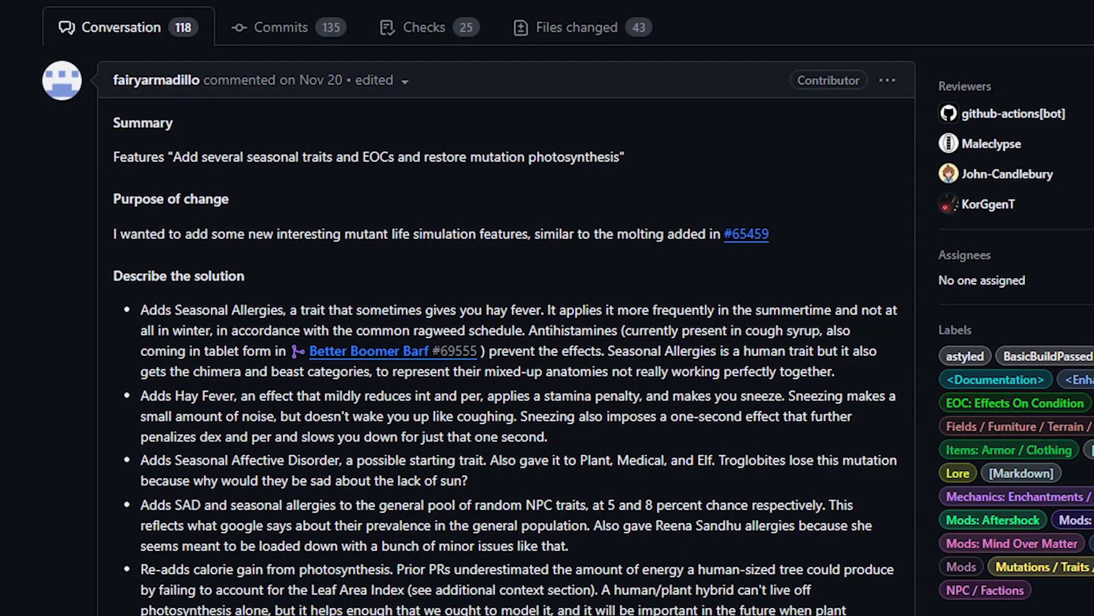
{"action": "scroll", "scroll_direction": "down", "scroll_amount": 3}
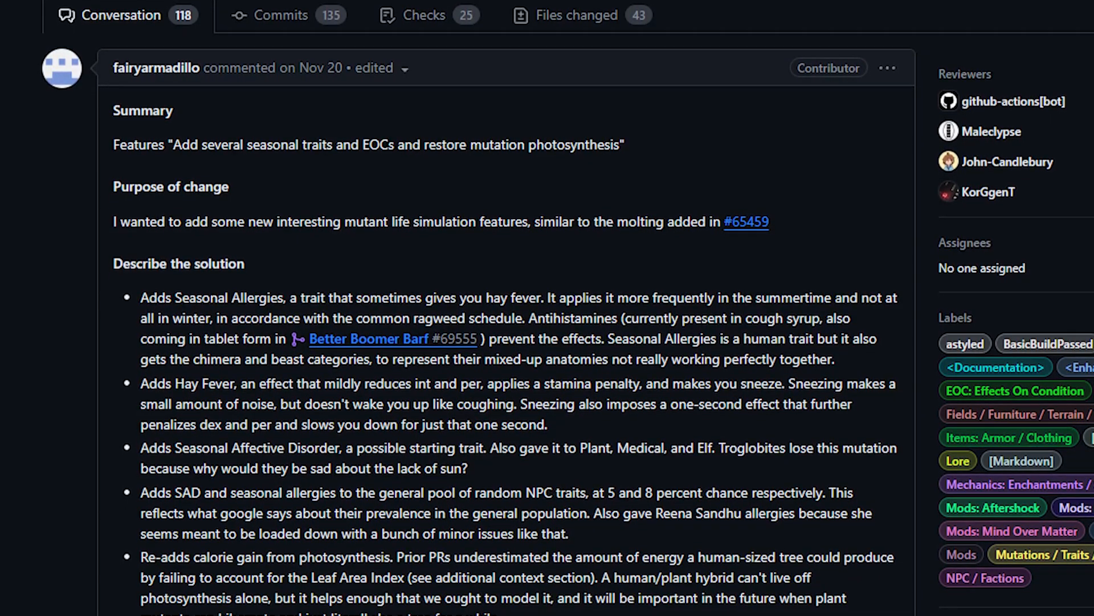
{"action": "scroll", "scroll_direction": "down", "scroll_amount": 3}
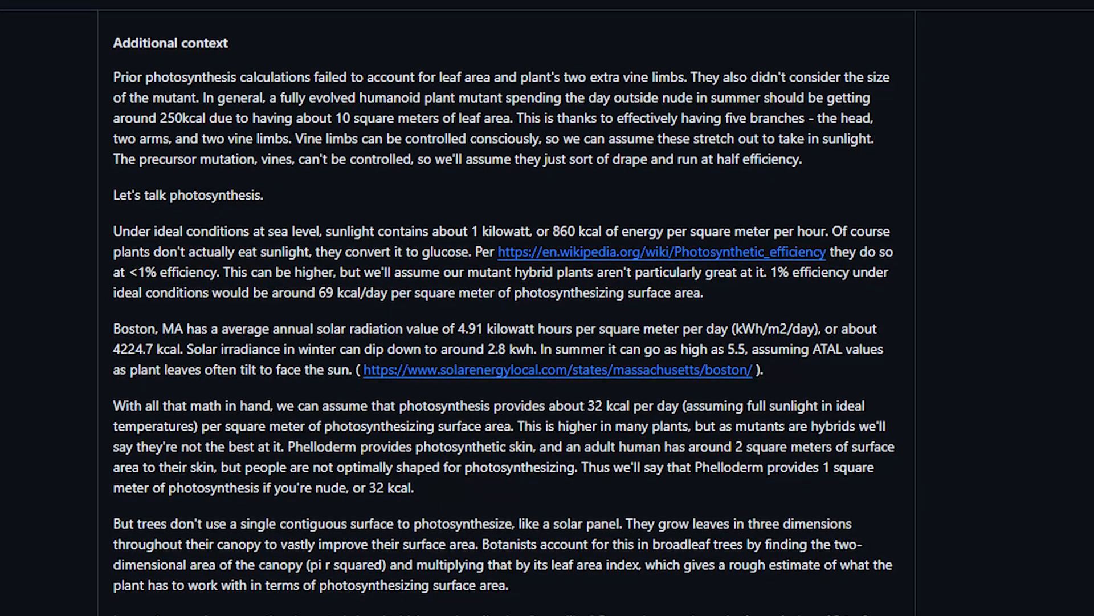
Step: Read PR #69591 through the leaf area calculations and return to its top summary
{"action": "scroll", "scroll_direction": "down", "scroll_amount": 3}
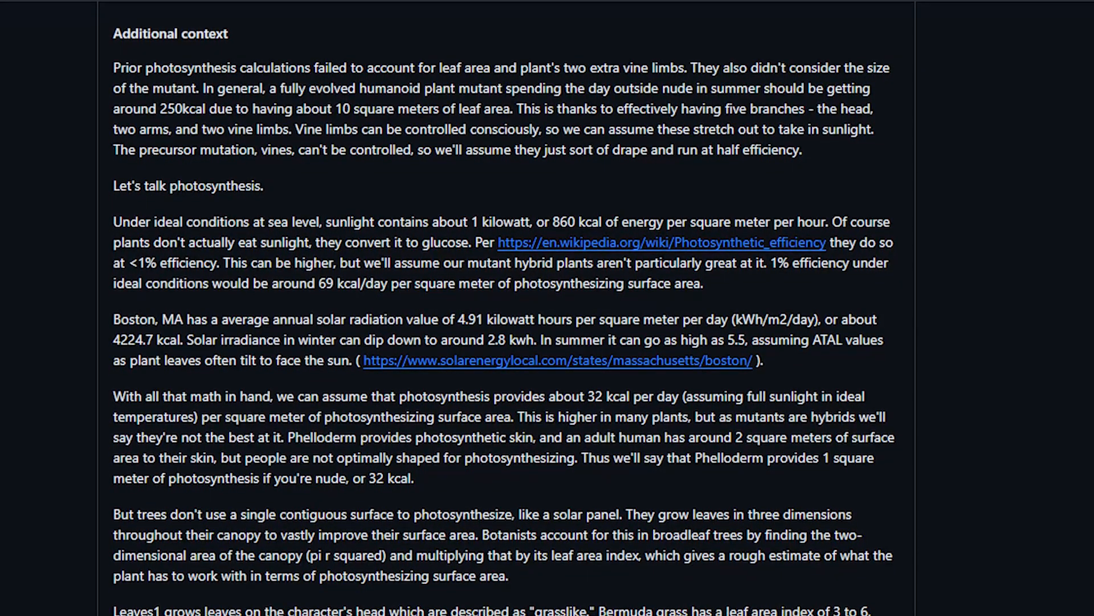
{"action": "scroll", "scroll_direction": "down", "scroll_amount": 3}
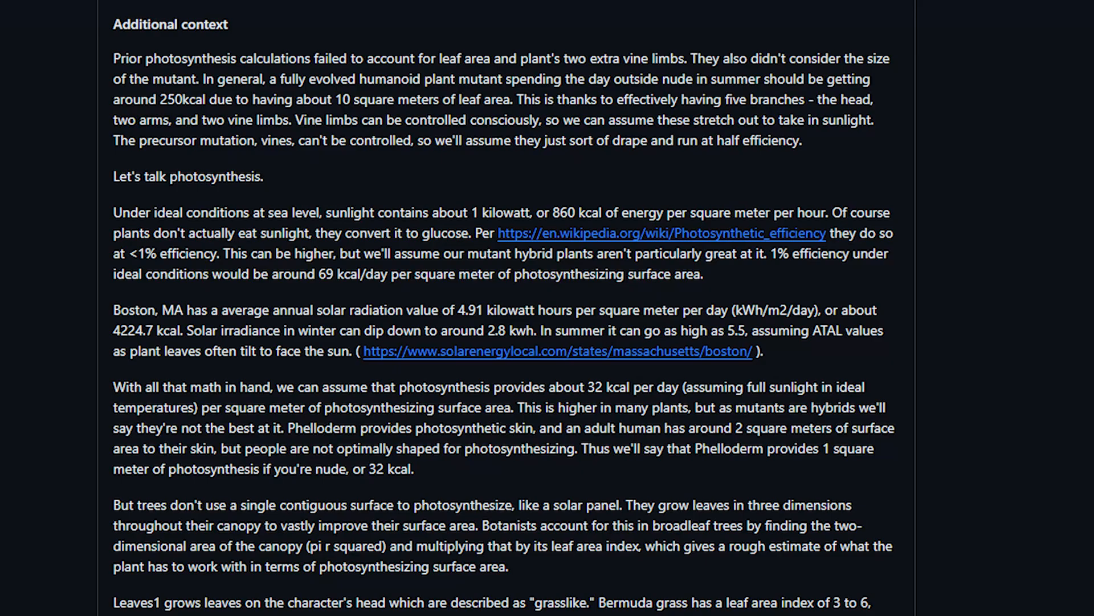
{"action": "scroll", "scroll_direction": "down", "scroll_amount": 3}
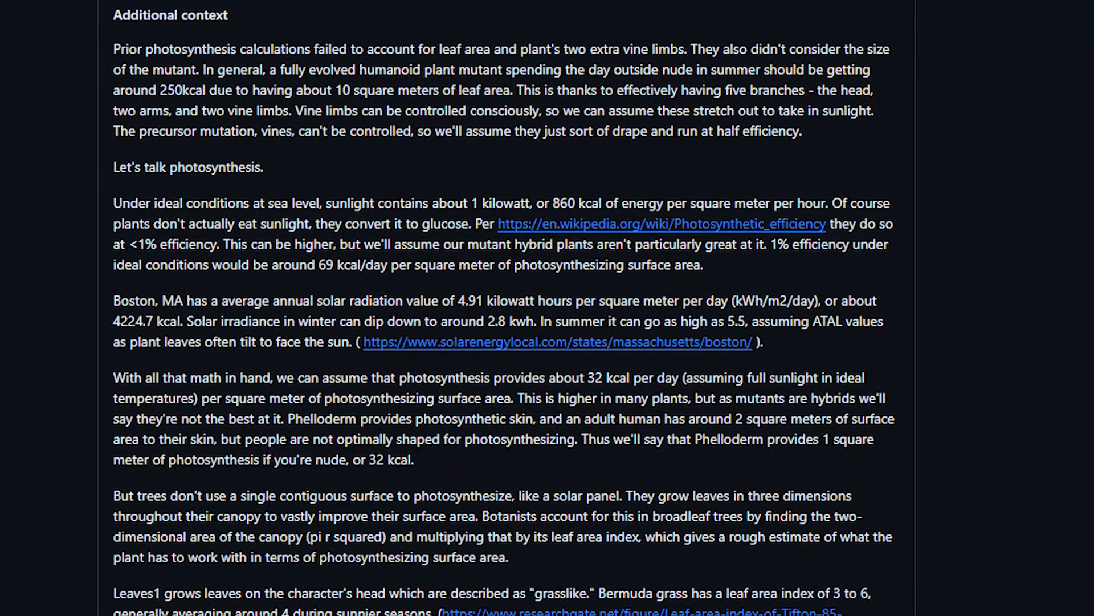
{"action": "scroll", "scroll_direction": "down", "scroll_amount": 3}
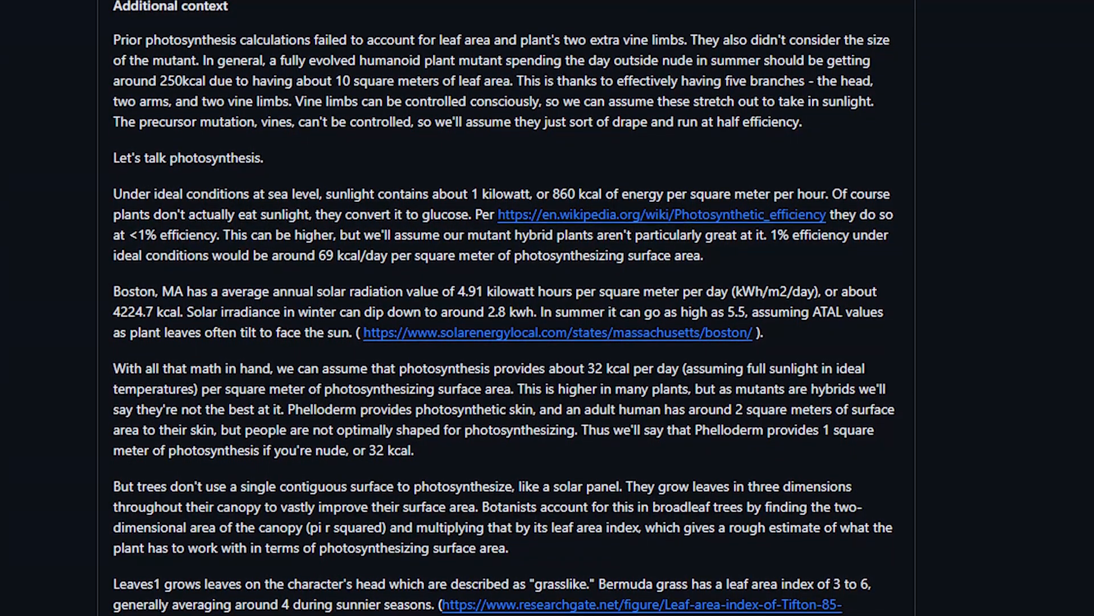
{"action": "scroll", "scroll_direction": "down", "scroll_amount": 3}
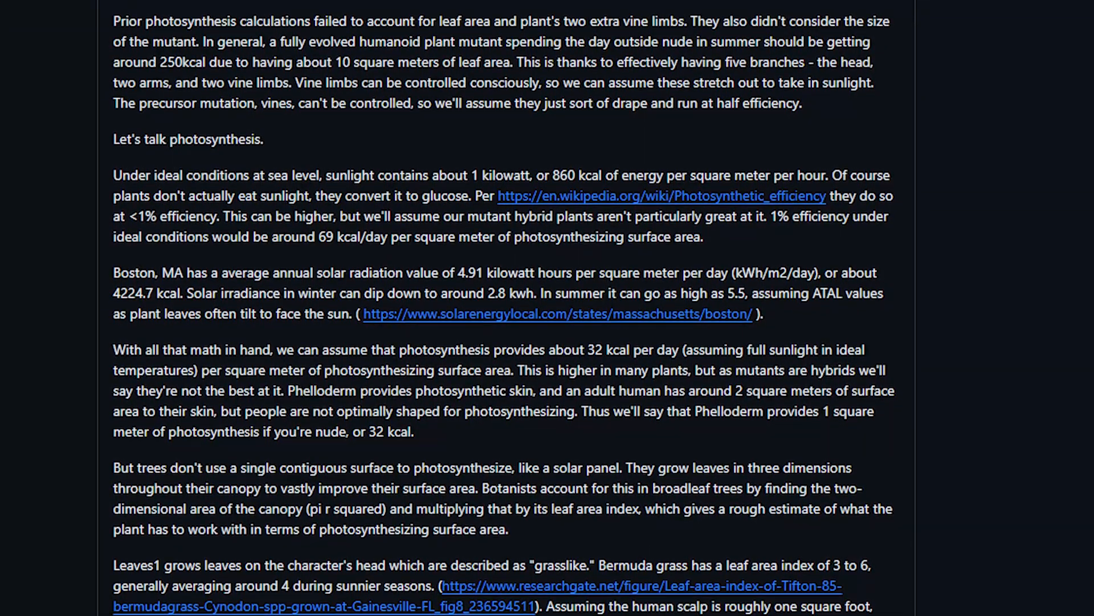
{"action": "scroll", "scroll_direction": "down", "scroll_amount": 3}
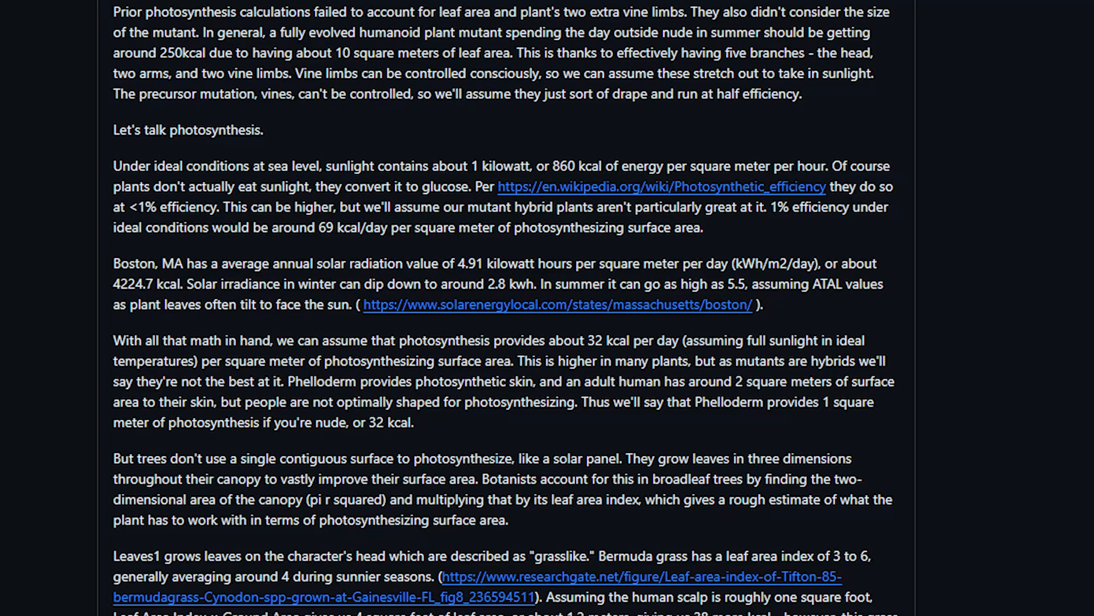
{"action": "scroll", "scroll_direction": "down", "scroll_amount": 3}
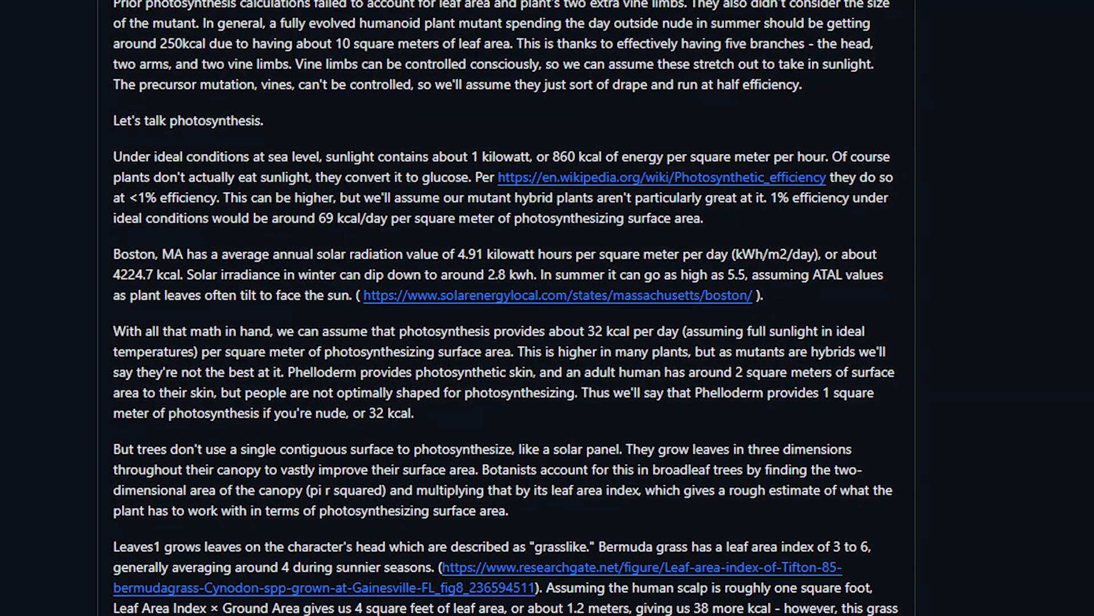
{"action": "scroll", "scroll_direction": "down", "scroll_amount": 3}
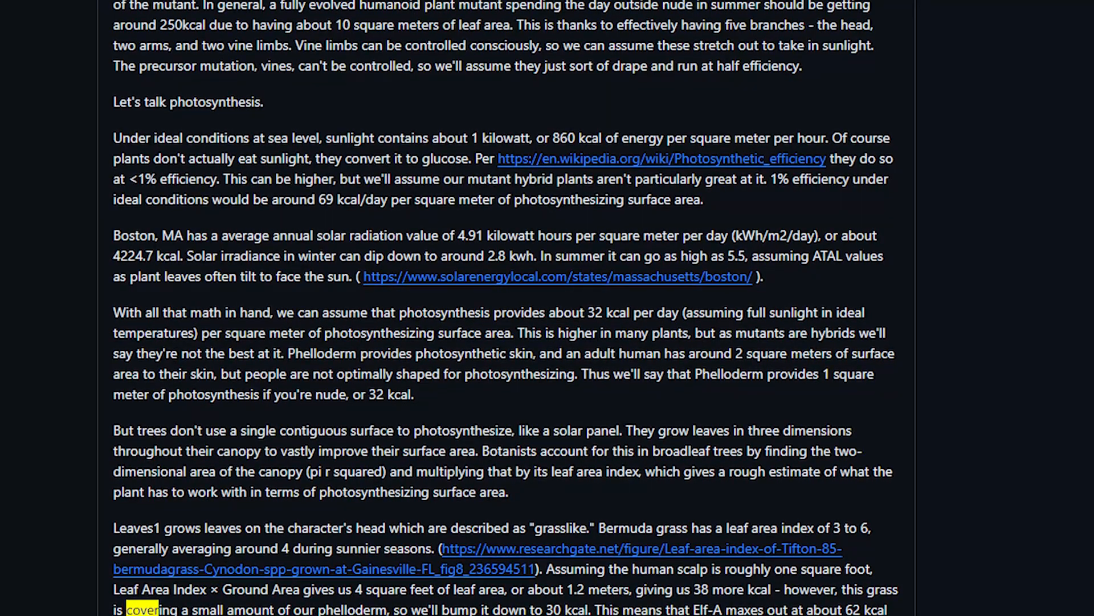
{"action": "scroll", "scroll_direction": "down", "scroll_amount": 3}
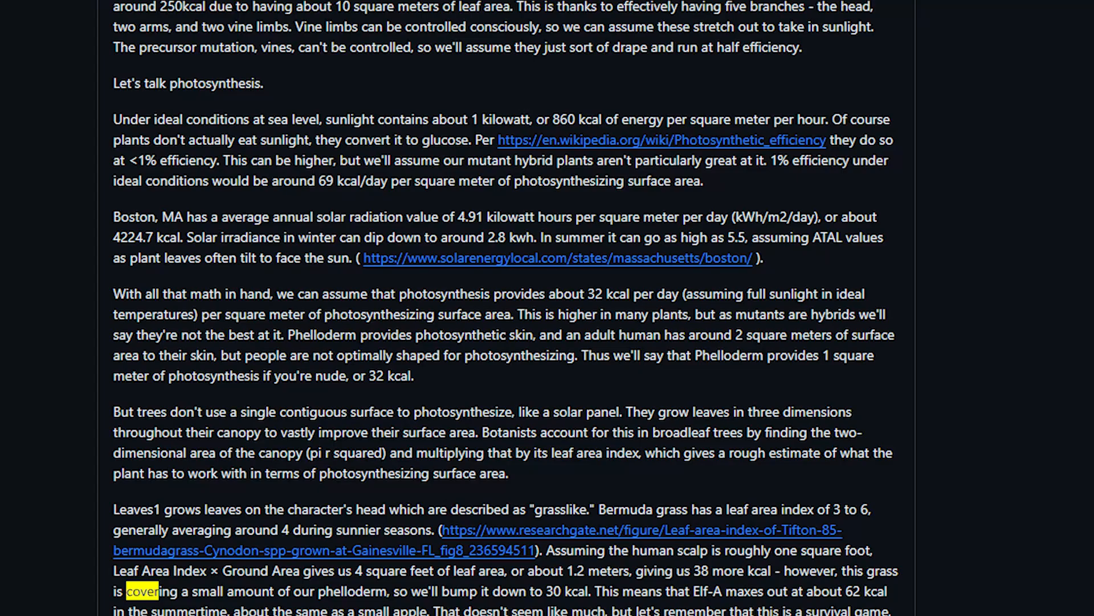
{"action": "scroll", "scroll_direction": "down", "scroll_amount": 3}
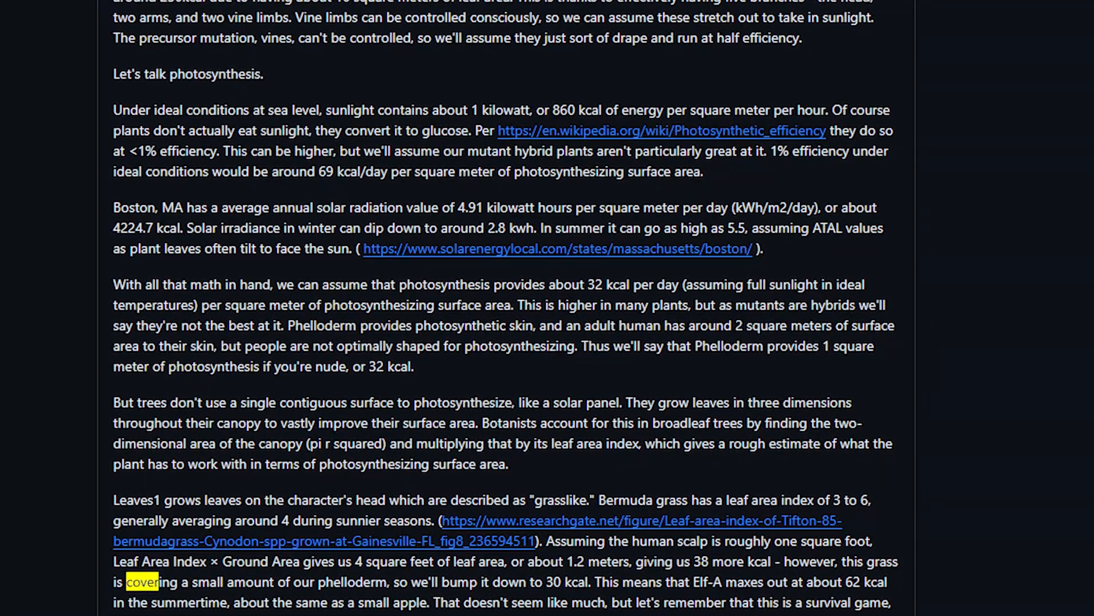
{"action": "scroll", "scroll_direction": "down", "scroll_amount": 3}
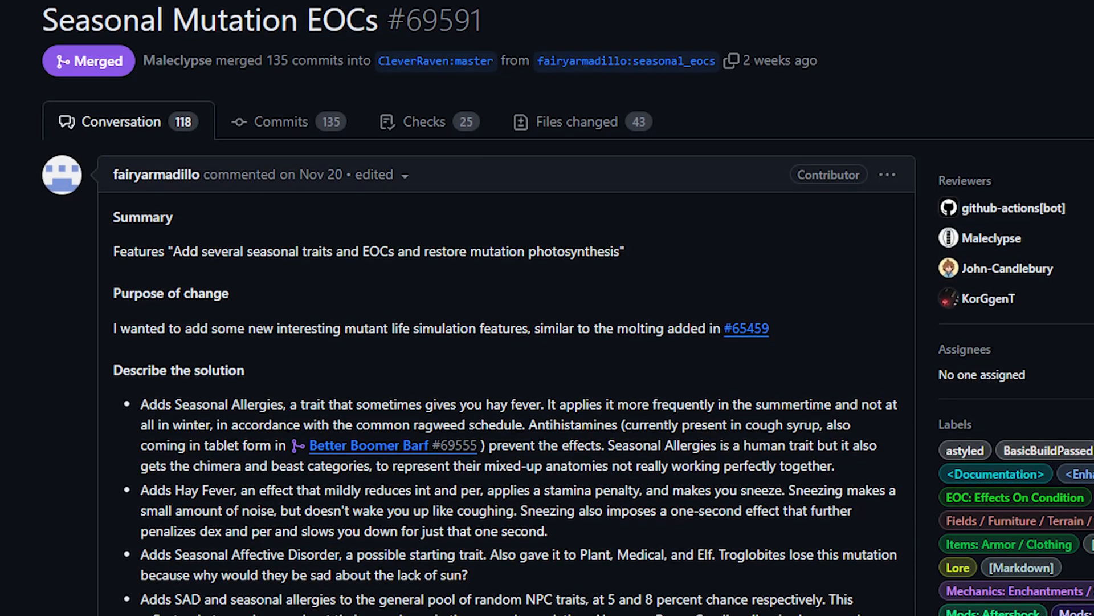
{"action": "scroll", "scroll_direction": "down", "scroll_amount": 3}
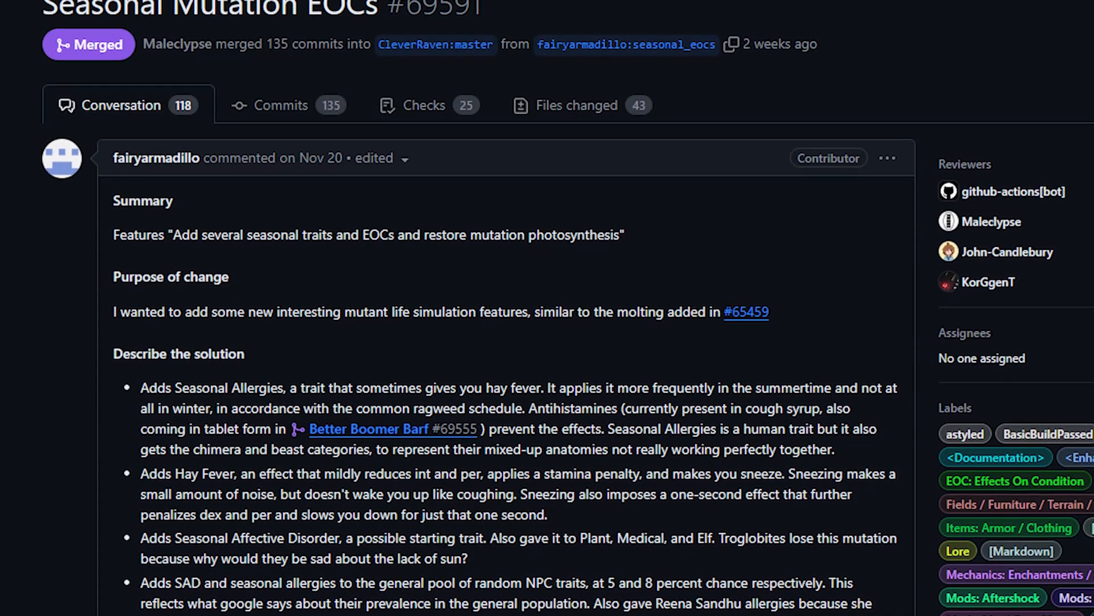
{"action": "scroll", "scroll_direction": "down", "scroll_amount": 3}
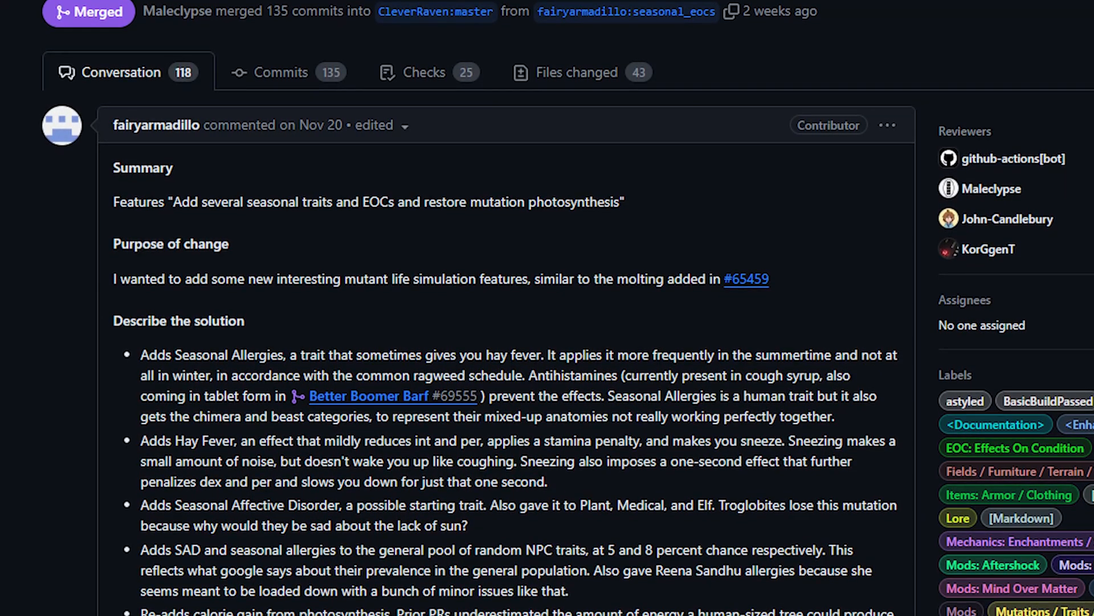
{"action": "scroll", "scroll_direction": "down", "scroll_amount": 3}
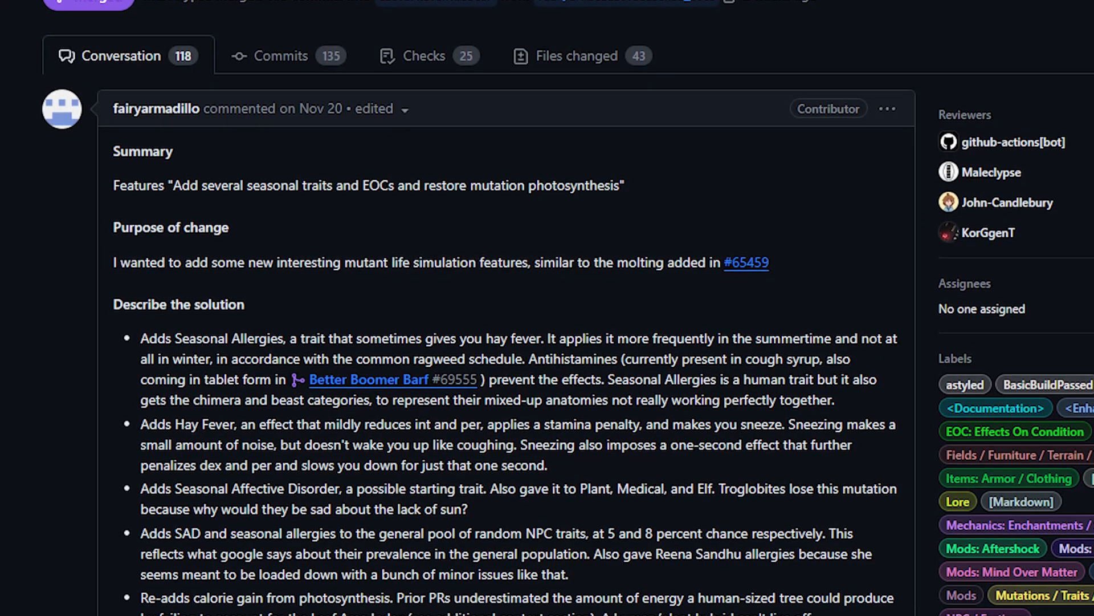
{"action": "scroll", "scroll_direction": "down", "scroll_amount": 3}
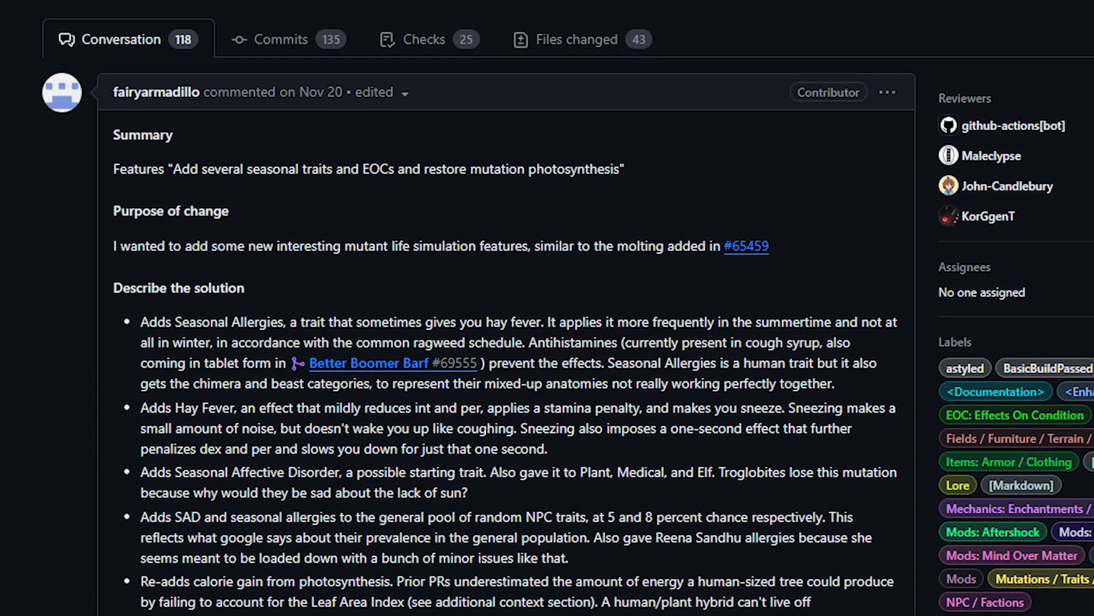
{"action": "scroll", "scroll_direction": "down", "scroll_amount": 3}
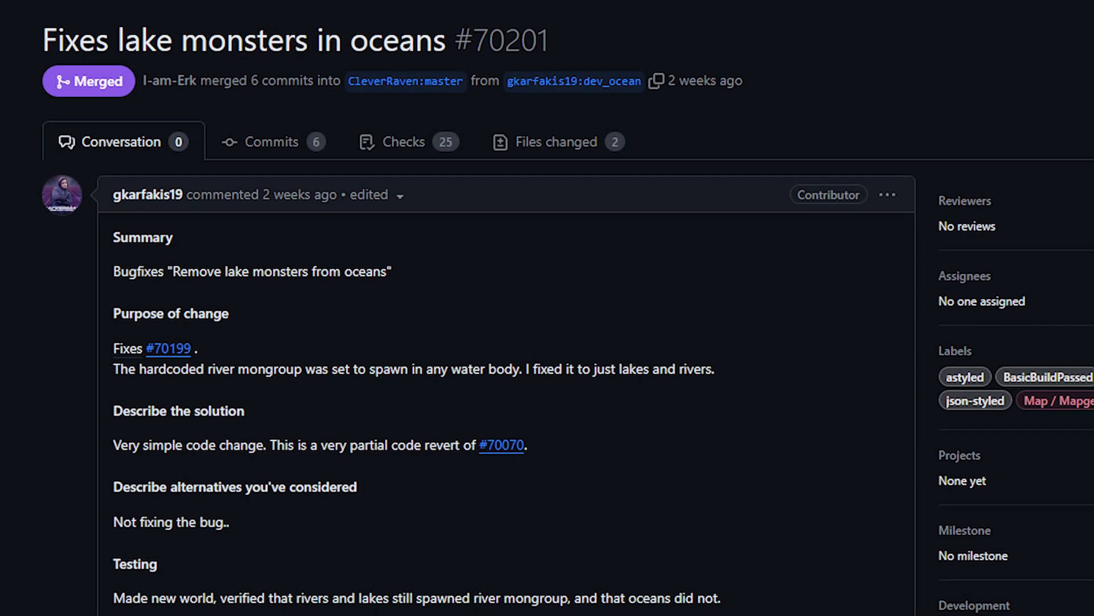
Step: Finish PR #70201, then scroll the I-am-Erk:nocean PR to its ocean overmap screenshot
{"action": "scroll", "scroll_direction": "down", "scroll_amount": 3}
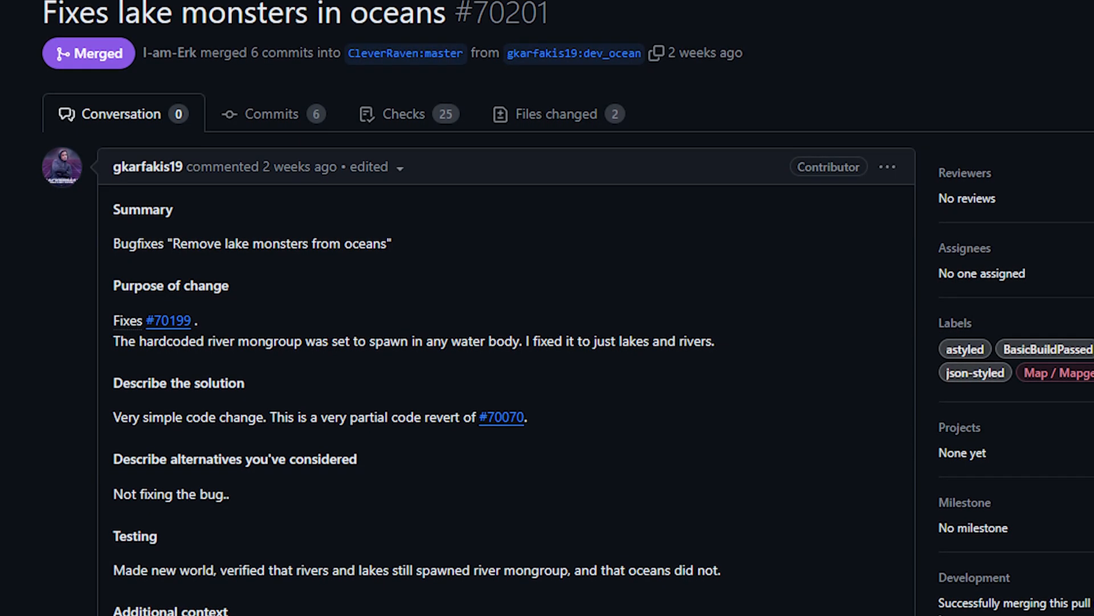
{"action": "scroll", "scroll_direction": "down", "scroll_amount": 3}
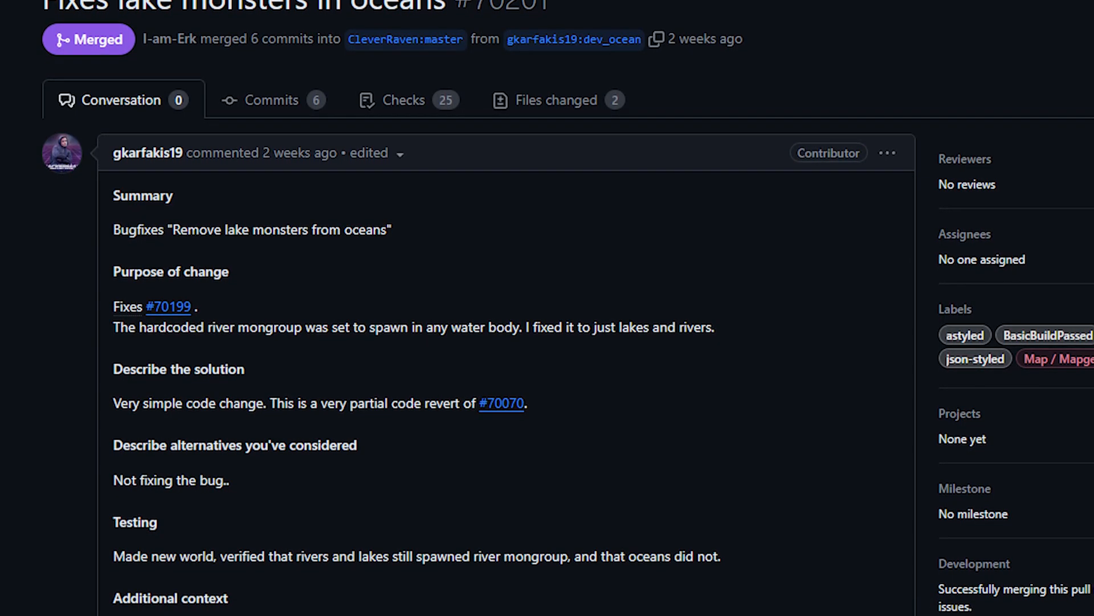
{"action": "scroll", "scroll_direction": "down", "scroll_amount": 3}
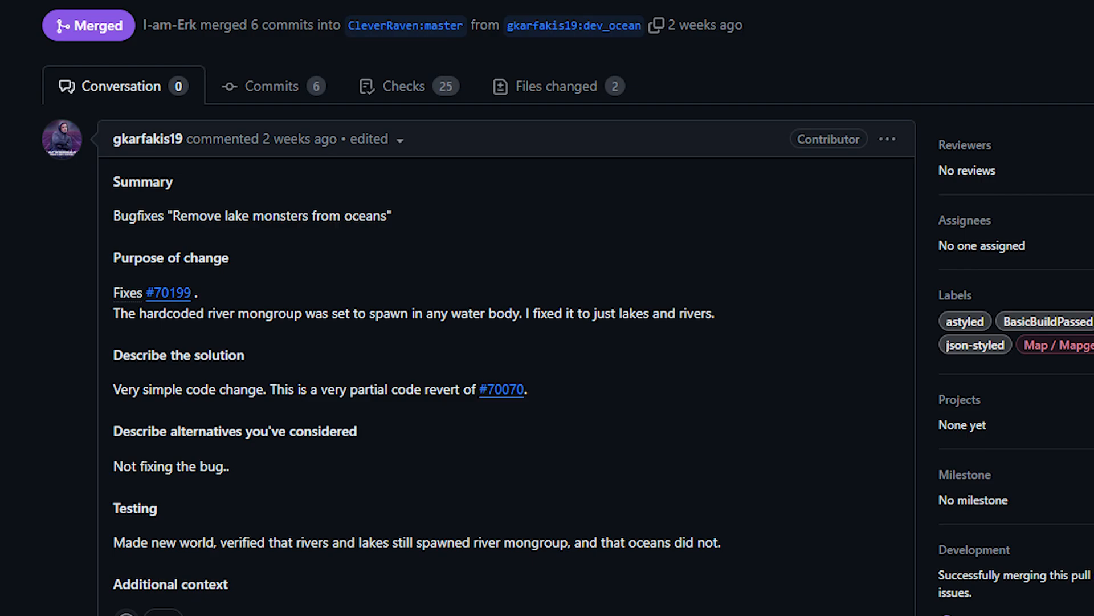
{"action": "scroll", "scroll_direction": "down", "scroll_amount": 3}
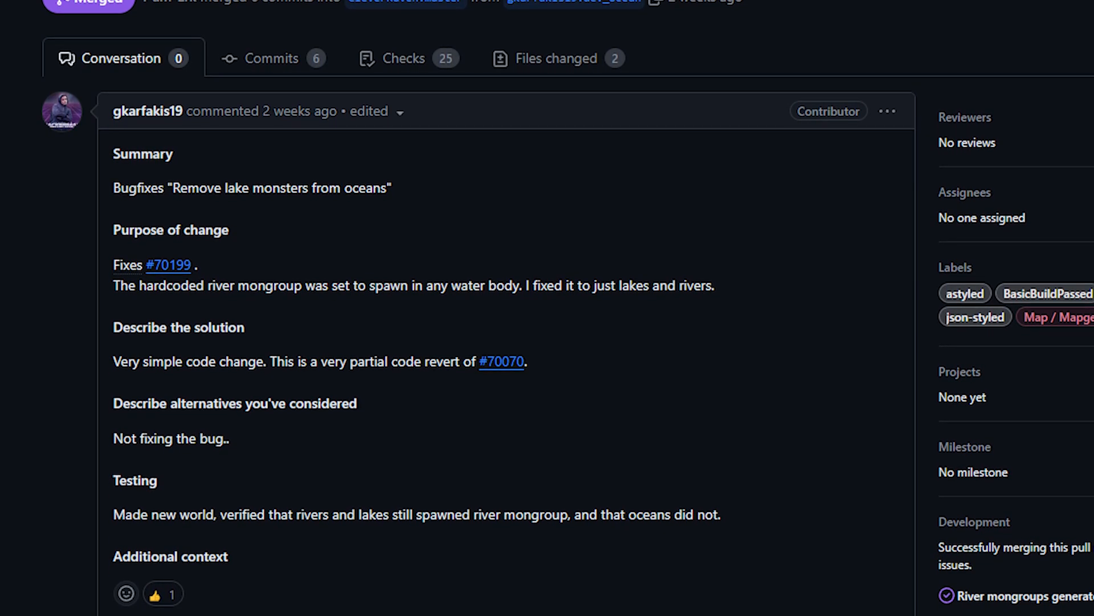
{"action": "scroll", "scroll_direction": "down", "scroll_amount": 3}
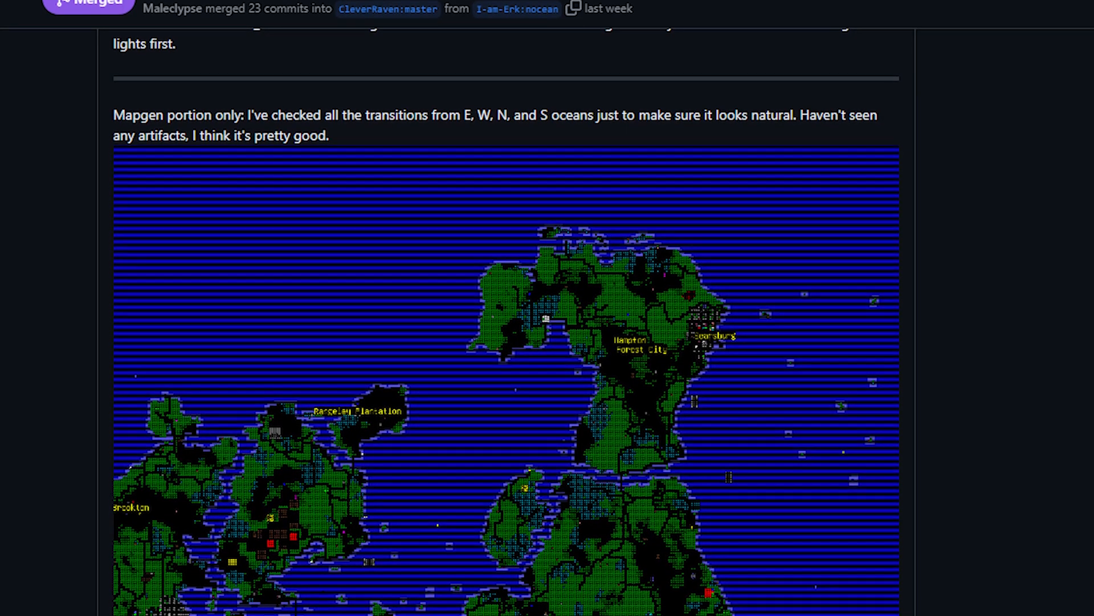
Step: Bring up PR #70242 about fixing lake and ocean shore rotation as predecessors
{"action": "scroll", "scroll_direction": "down", "scroll_amount": 3}
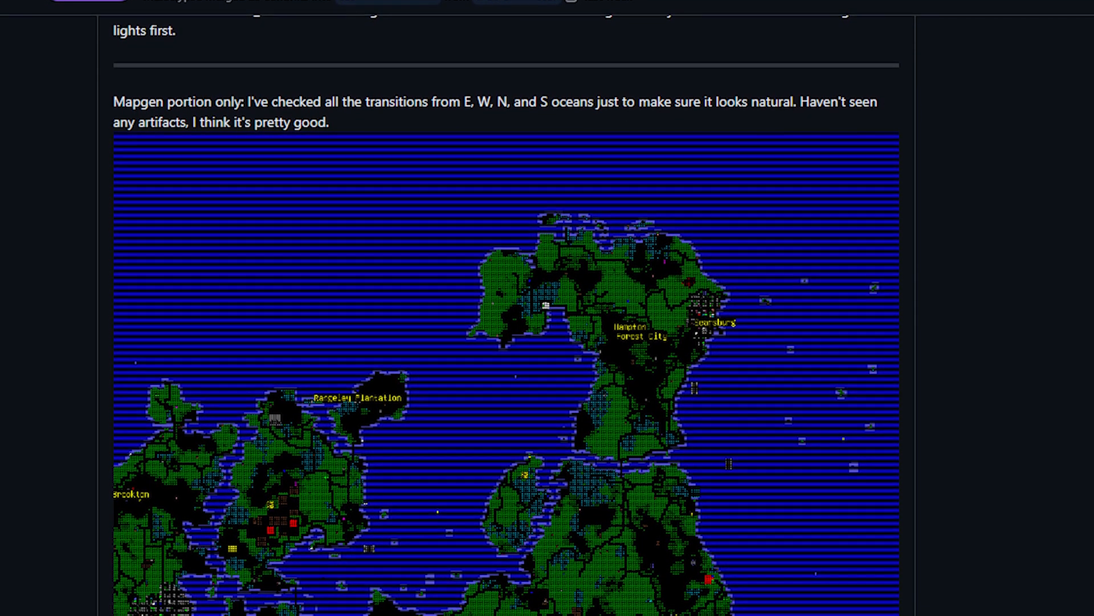
{"action": "scroll", "scroll_direction": "down", "scroll_amount": 3}
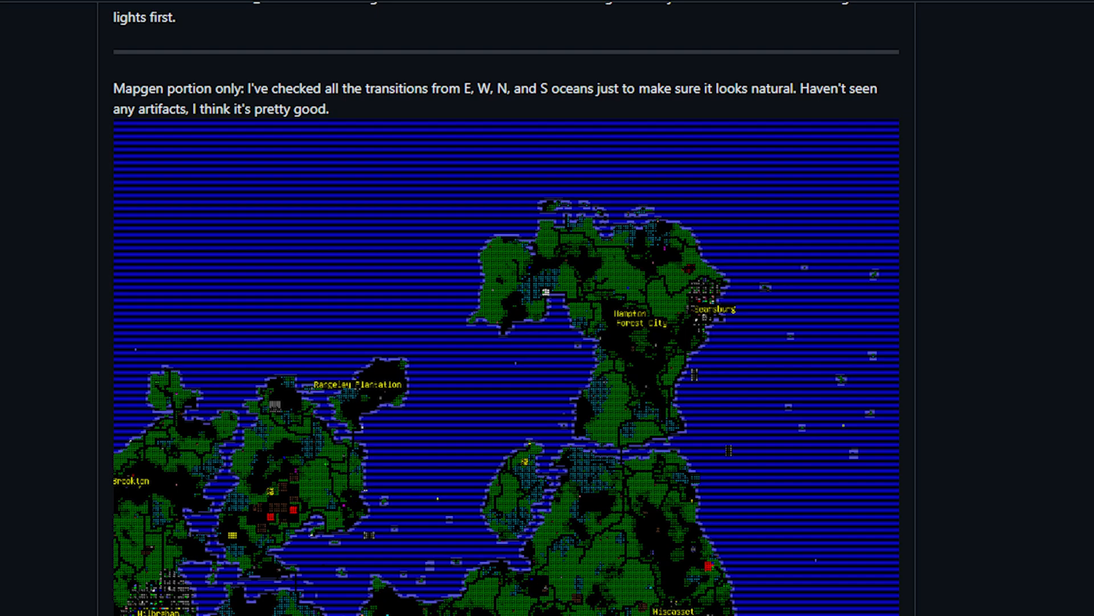
{"action": "scroll", "scroll_direction": "down", "scroll_amount": 3}
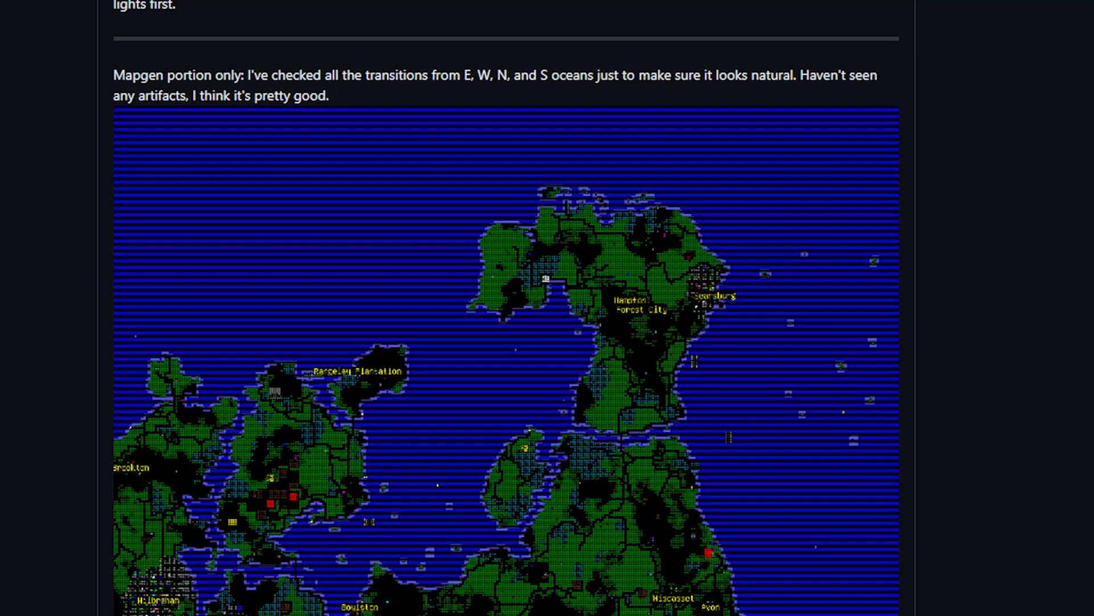
{"action": "scroll", "scroll_direction": "down", "scroll_amount": 3}
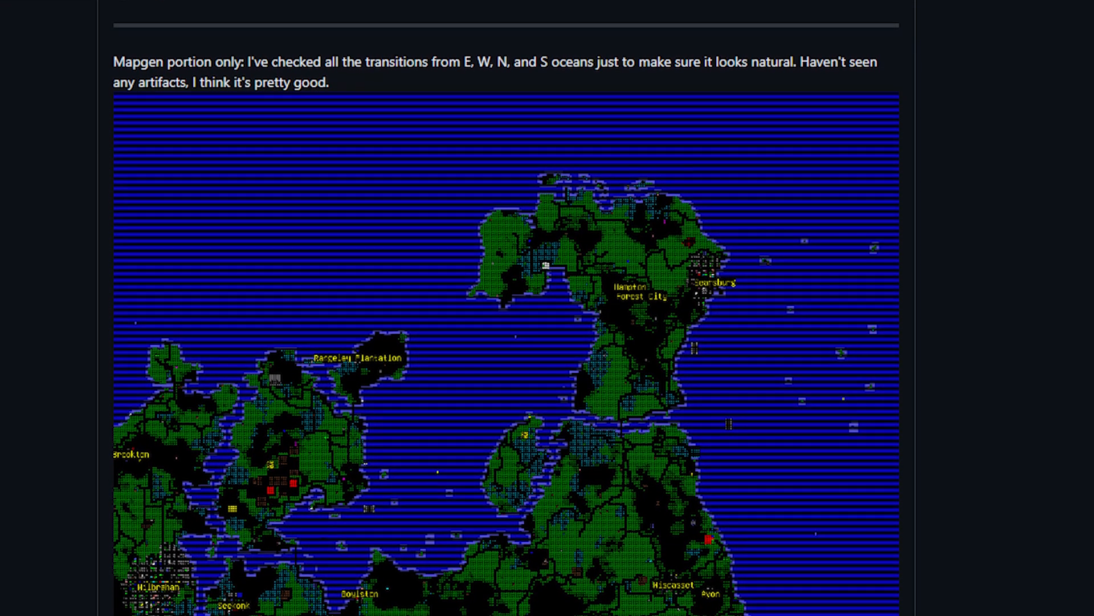
{"action": "scroll", "scroll_direction": "down", "scroll_amount": 3}
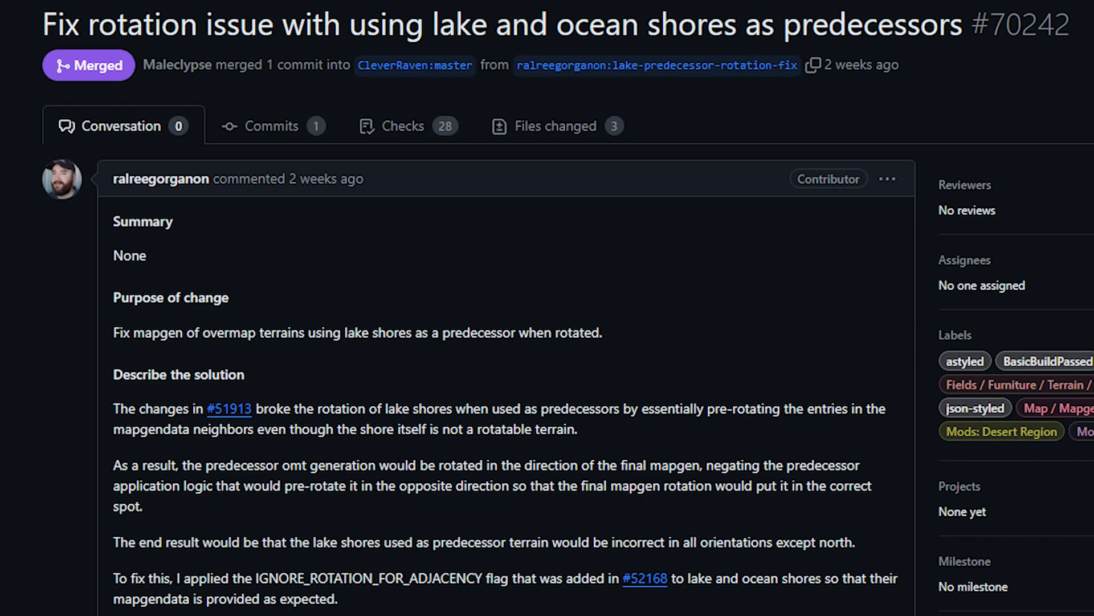
Step: Bring up PR #70234 'Fix lake shore mapgen corner case' on river-bank-bounded shorelines
{"action": "scroll", "scroll_direction": "down", "scroll_amount": 3}
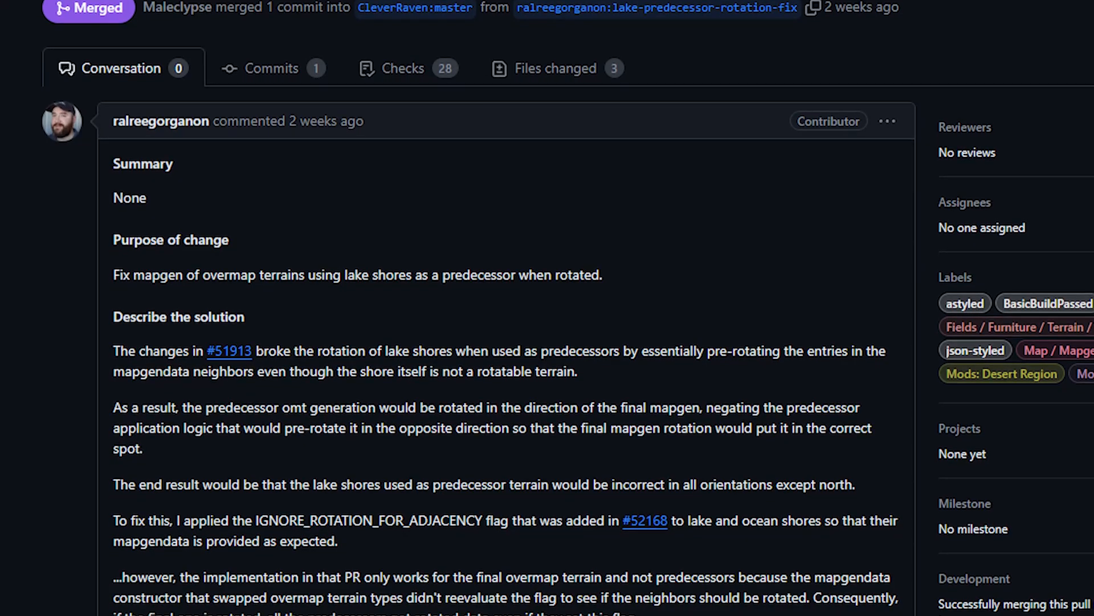
{"action": "scroll", "scroll_direction": "down", "scroll_amount": 3}
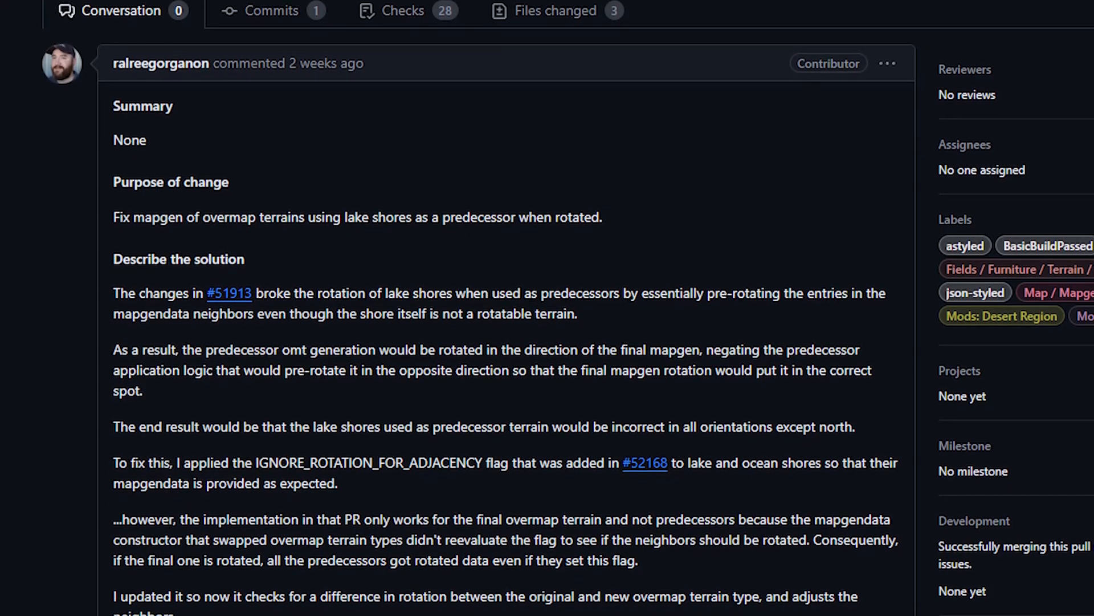
{"action": "scroll", "scroll_direction": "down", "scroll_amount": 3}
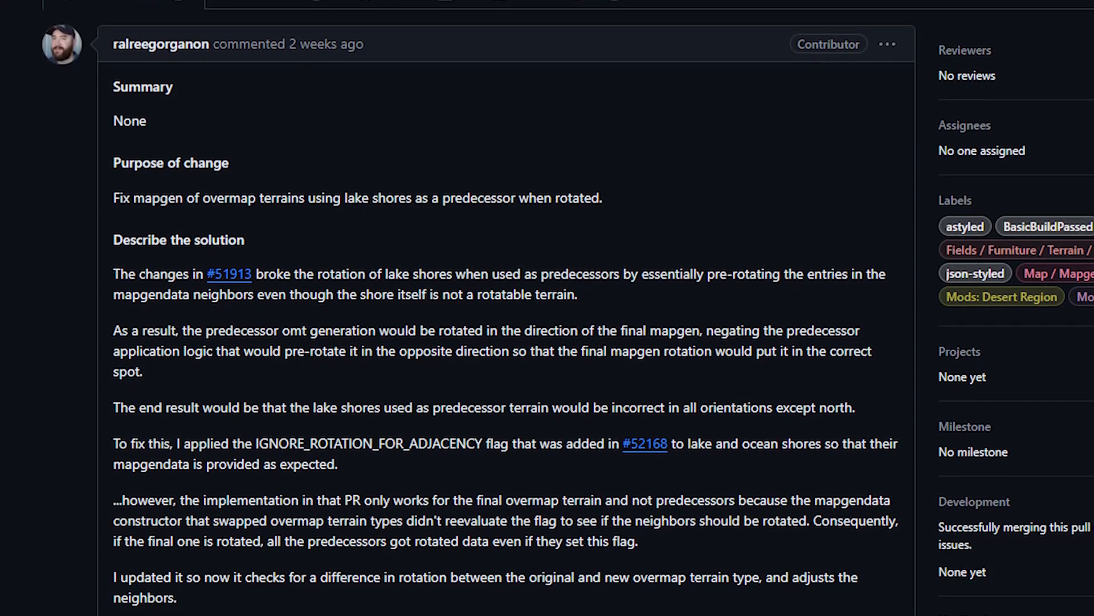
{"action": "scroll", "scroll_direction": "down", "scroll_amount": 3}
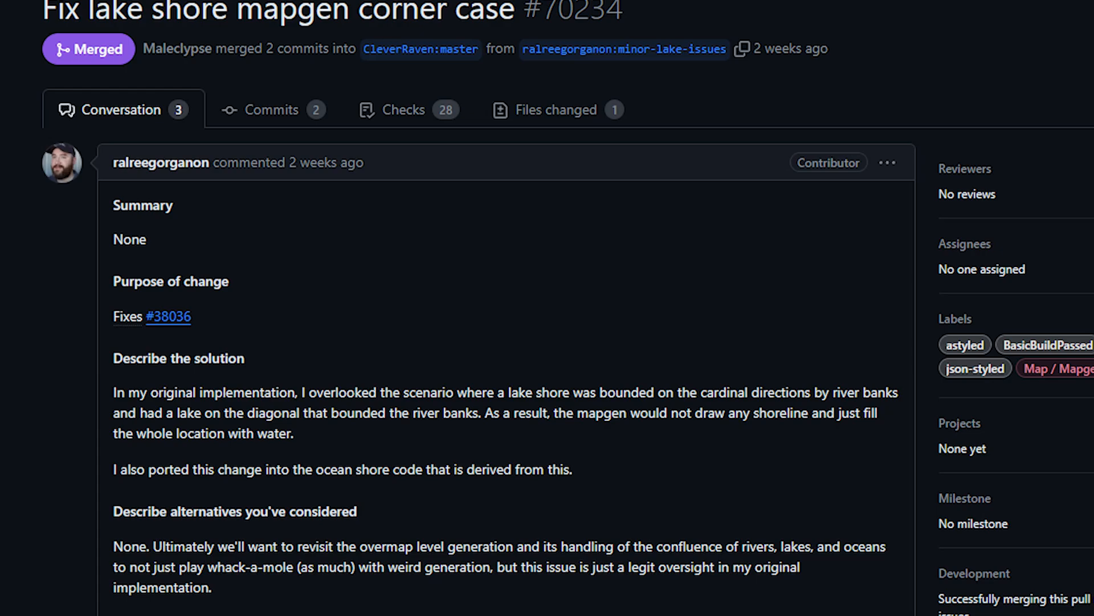
Step: Go through the pull requests list to PR #70326 on satellite maps revealing ocean tiles
{"action": "scroll", "scroll_direction": "down", "scroll_amount": 3}
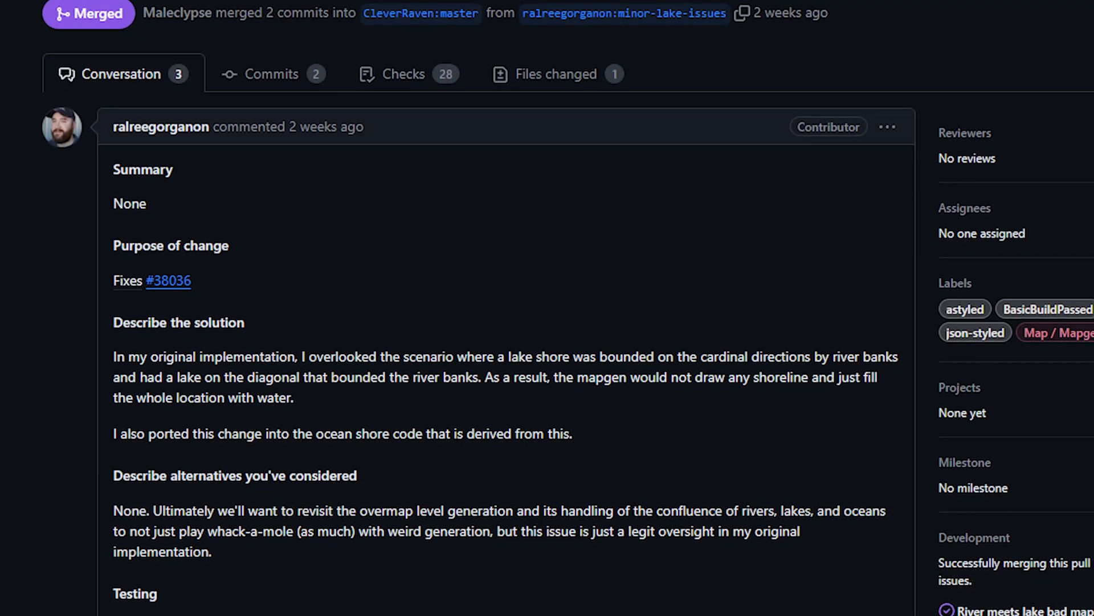
{"action": "scroll", "scroll_direction": "down", "scroll_amount": 3}
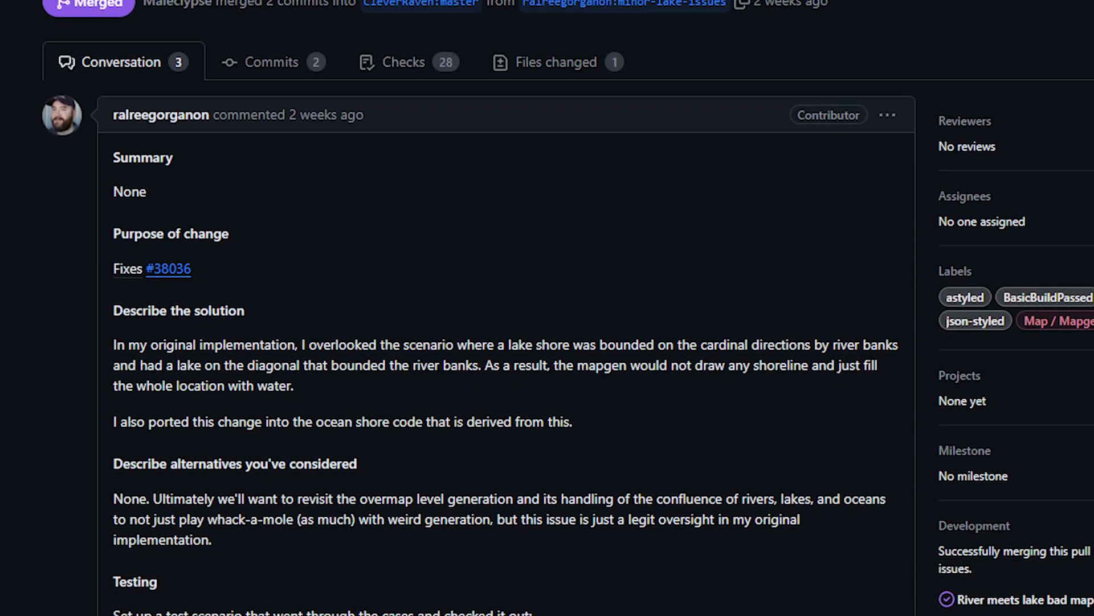
{"action": "scroll", "scroll_direction": "down", "scroll_amount": 3}
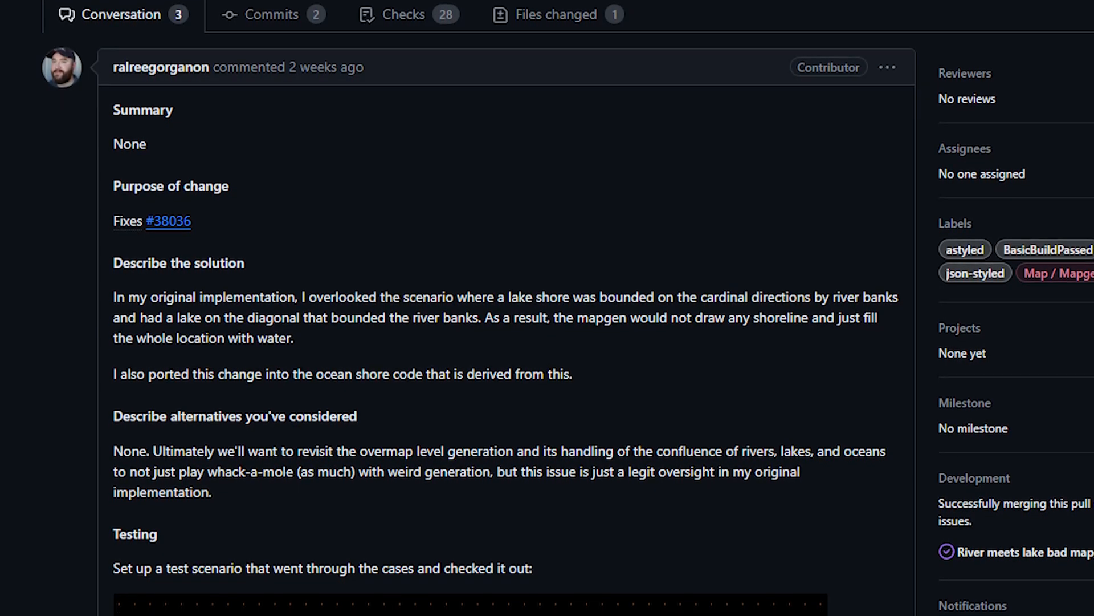
{"action": "scroll", "scroll_direction": "down", "scroll_amount": 3}
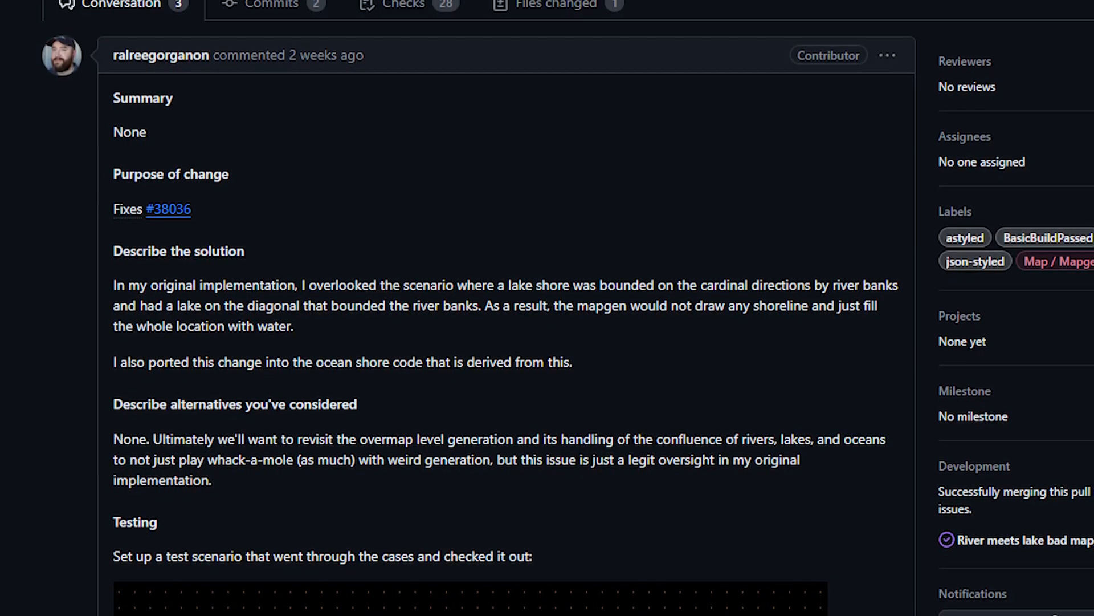
{"action": "scroll", "scroll_direction": "down", "scroll_amount": 3}
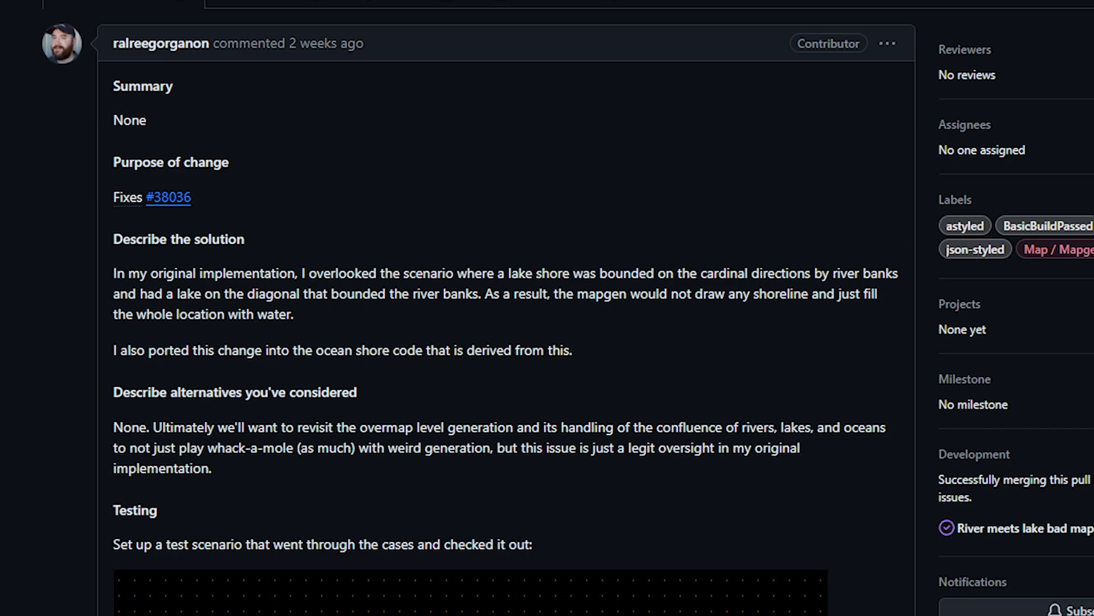
{"action": "scroll", "scroll_direction": "down", "scroll_amount": 3}
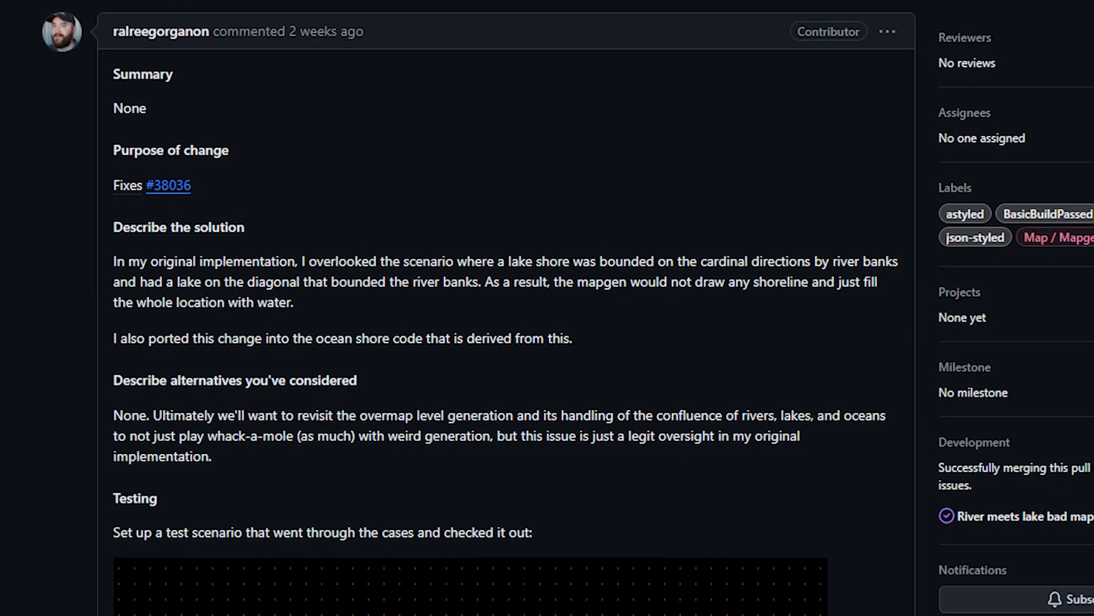
{"action": "scroll", "scroll_direction": "down", "scroll_amount": 3}
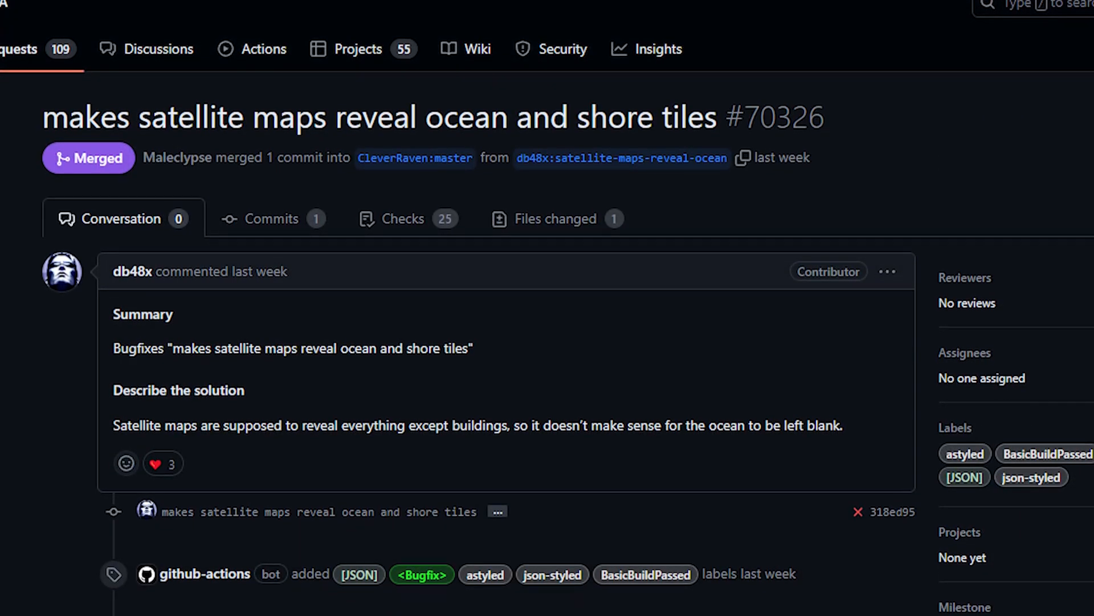
Step: Leave the maps.json diff and open PR #70175 'adds a sandy margin to ocean beaches'
{"action": "scroll", "scroll_direction": "down", "scroll_amount": 3}
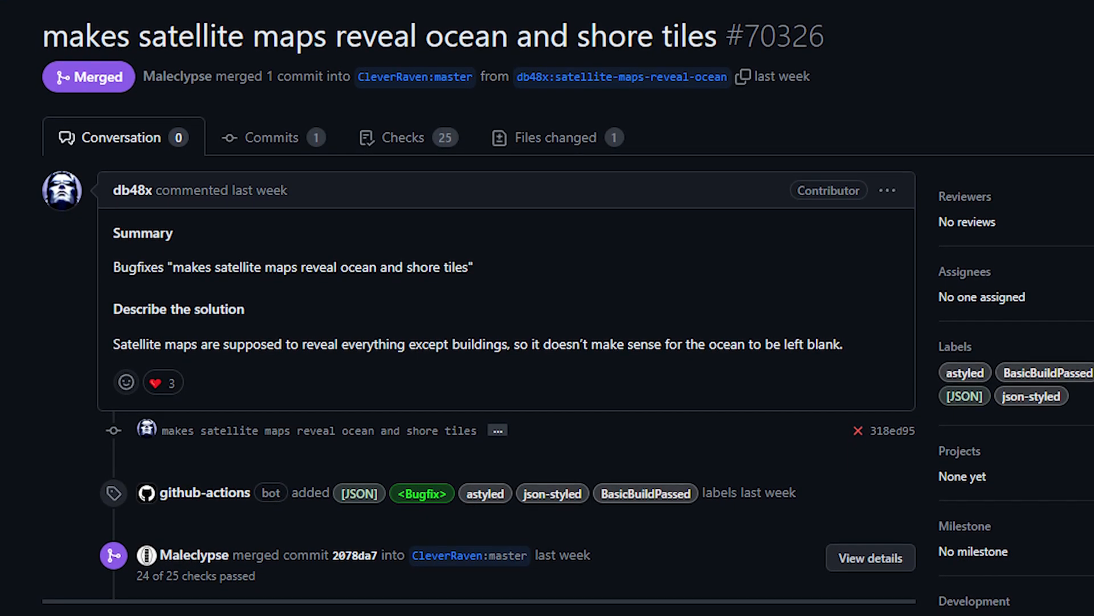
{"action": "scroll", "scroll_direction": "down", "scroll_amount": 3}
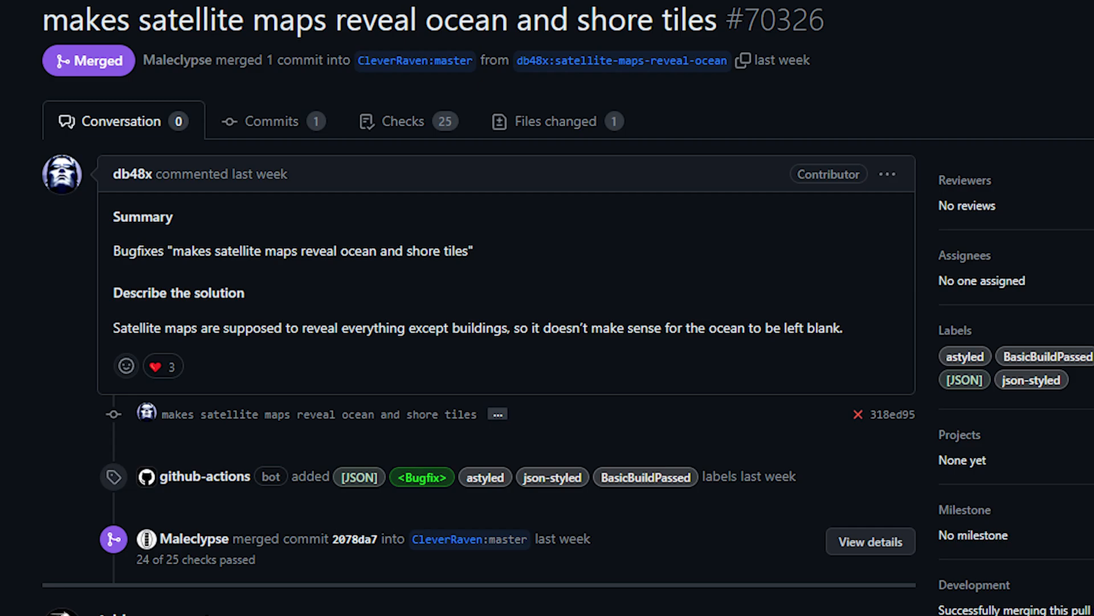
{"action": "left_click", "coordinate": [556, 120]}
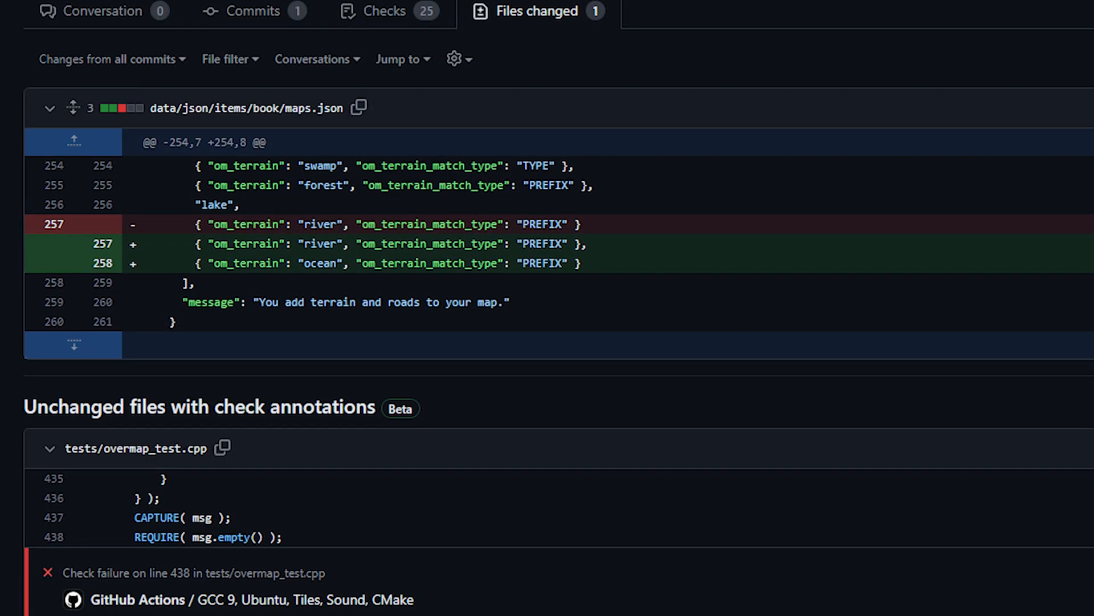
{"action": "scroll", "scroll_direction": "down", "scroll_amount": 3}
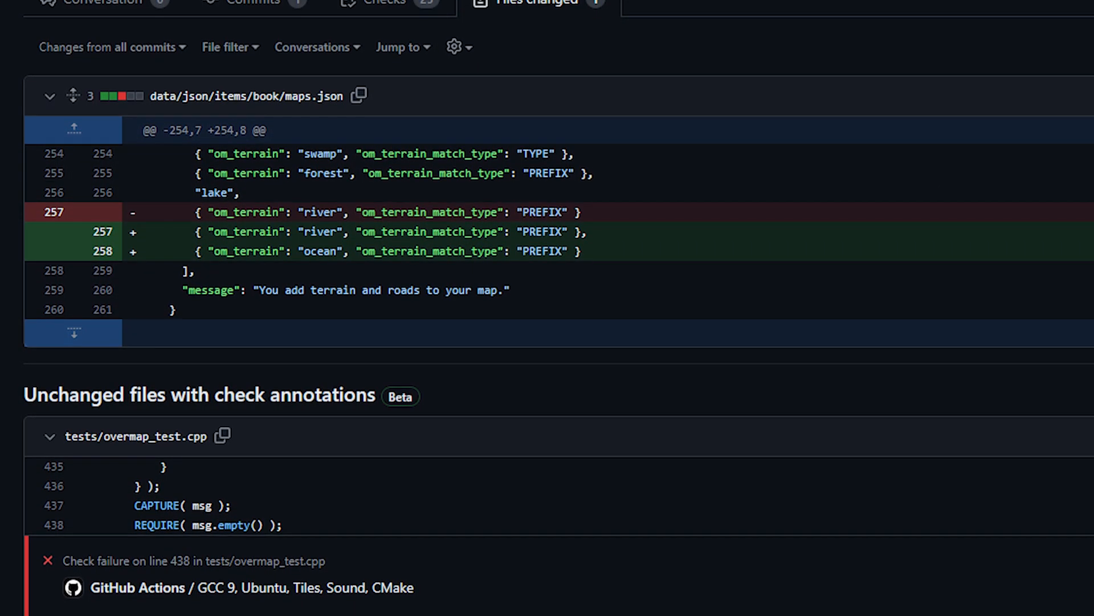
{"action": "scroll", "scroll_direction": "down", "scroll_amount": 3}
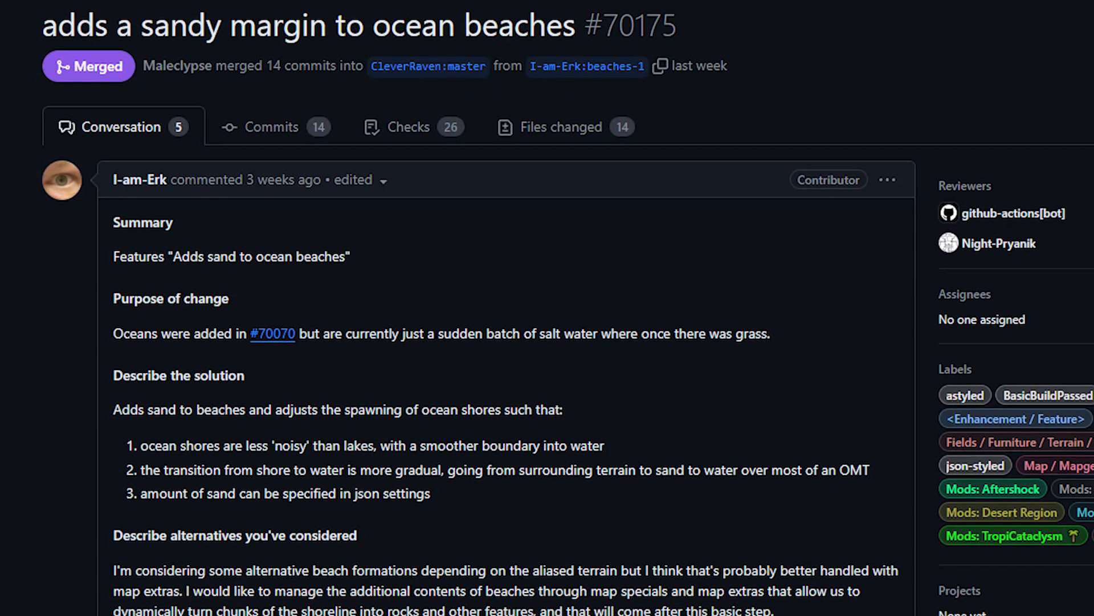
Step: Read #70175's description, then open PR #70202 listing new sea-life like cod and tuna
{"action": "scroll", "scroll_direction": "down", "scroll_amount": 3}
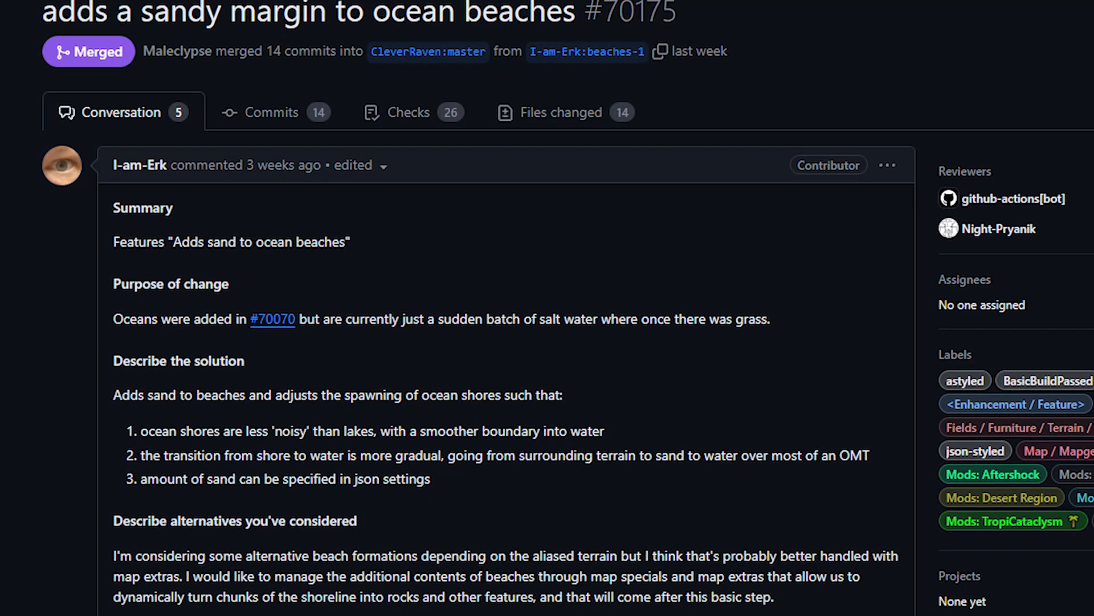
{"action": "scroll", "scroll_direction": "down", "scroll_amount": 3}
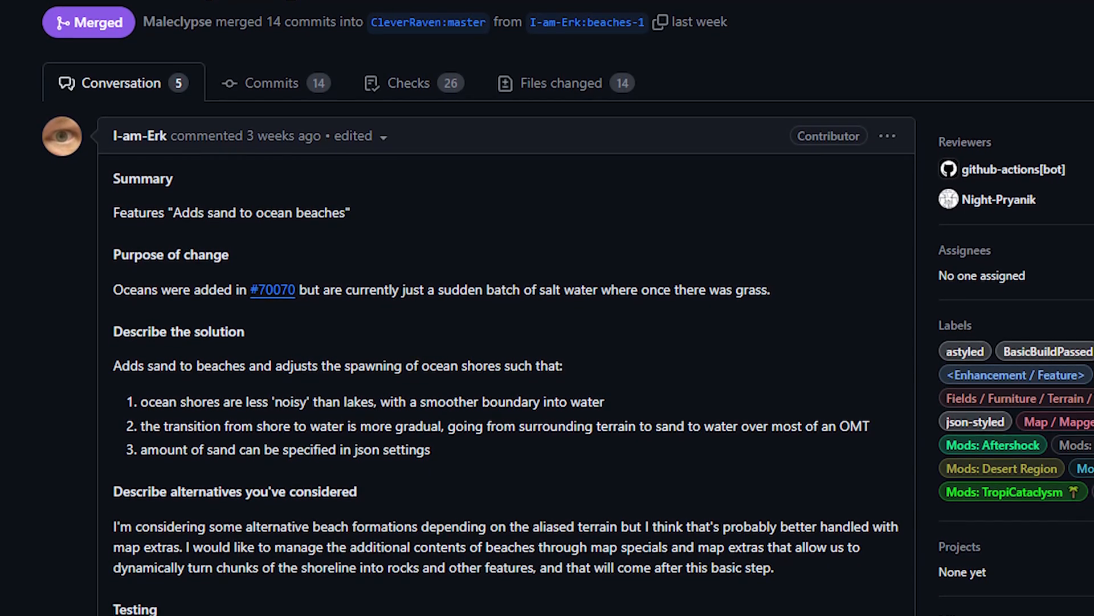
{"action": "scroll", "scroll_direction": "down", "scroll_amount": 3}
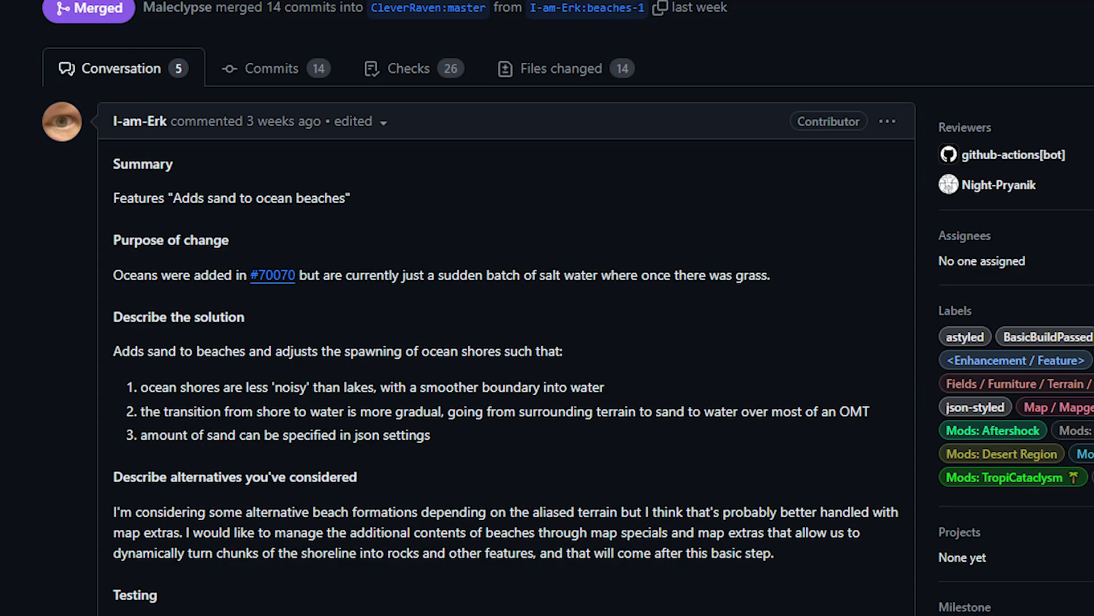
{"action": "scroll", "scroll_direction": "down", "scroll_amount": 3}
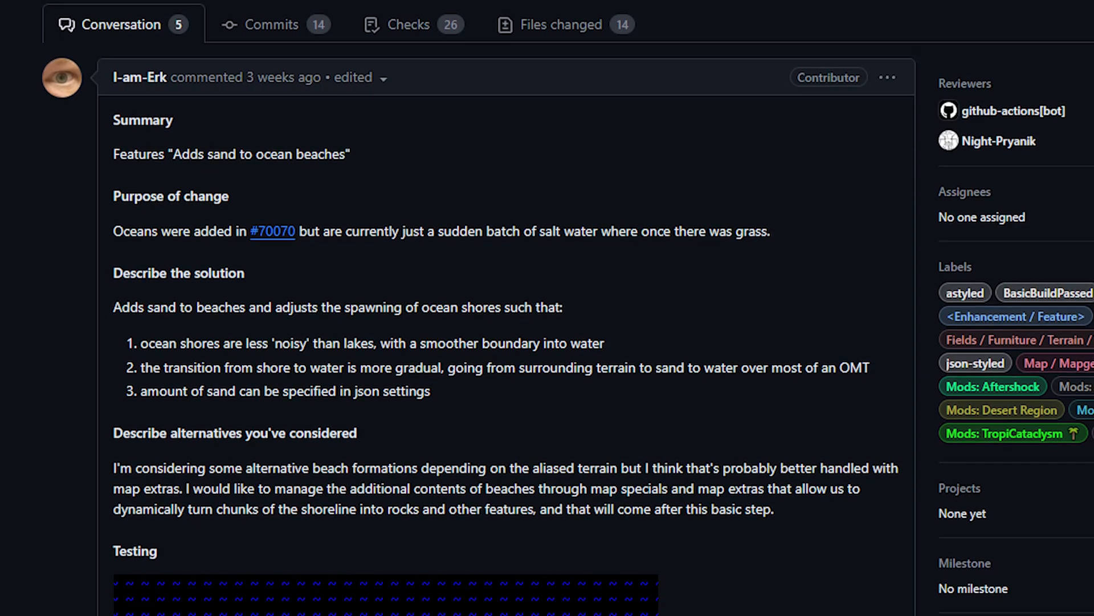
{"action": "scroll", "scroll_direction": "down", "scroll_amount": 3}
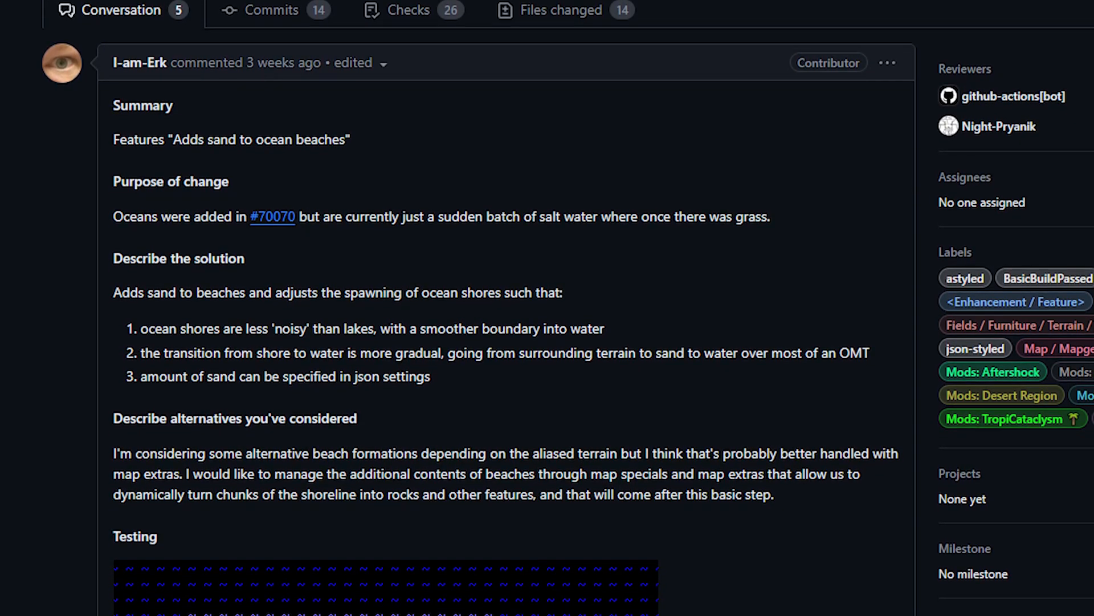
{"action": "scroll", "scroll_direction": "down", "scroll_amount": 3}
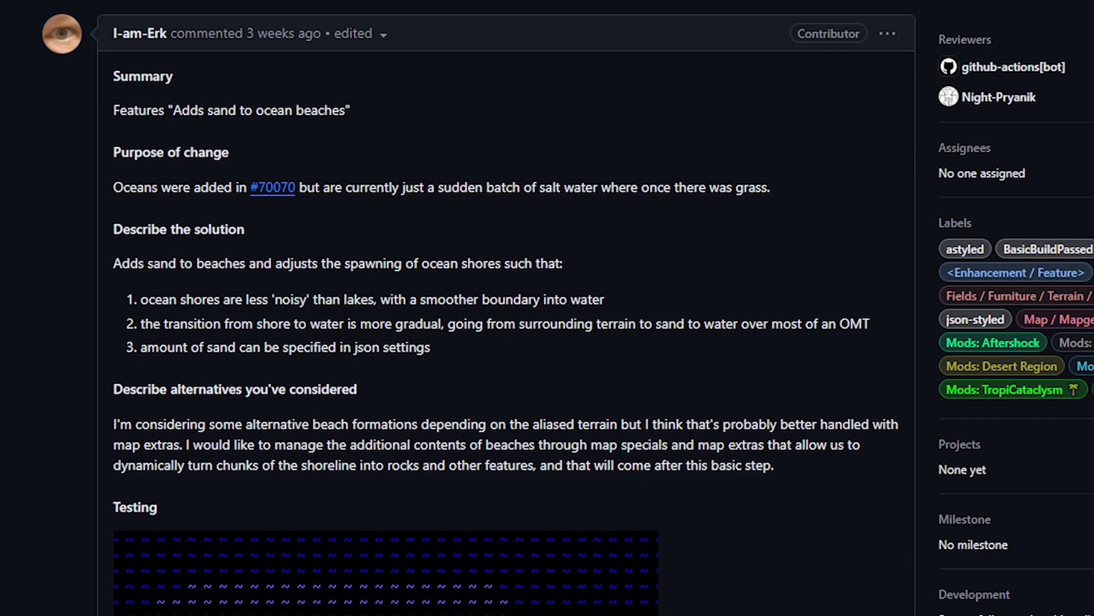
{"action": "scroll", "scroll_direction": "down", "scroll_amount": 3}
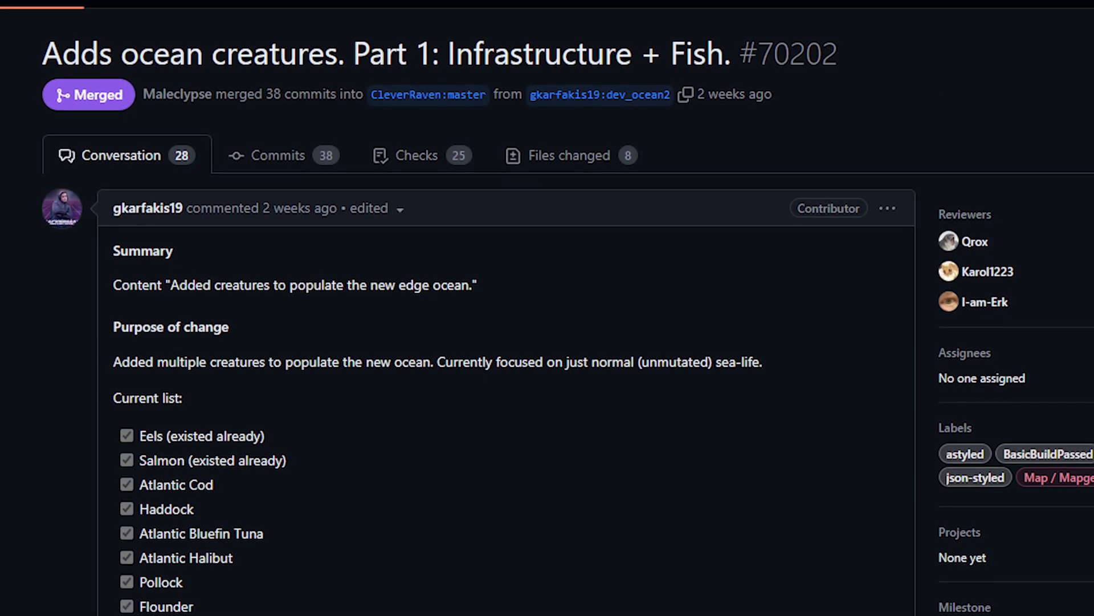
{"action": "scroll", "scroll_direction": "down", "scroll_amount": 3}
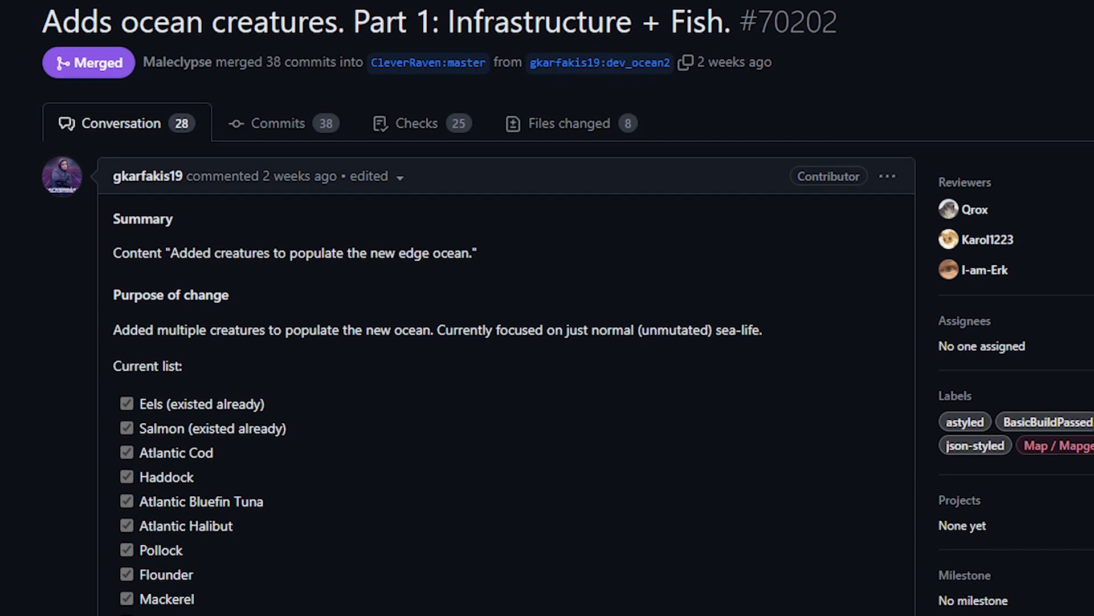
{"action": "scroll", "scroll_direction": "down", "scroll_amount": 3}
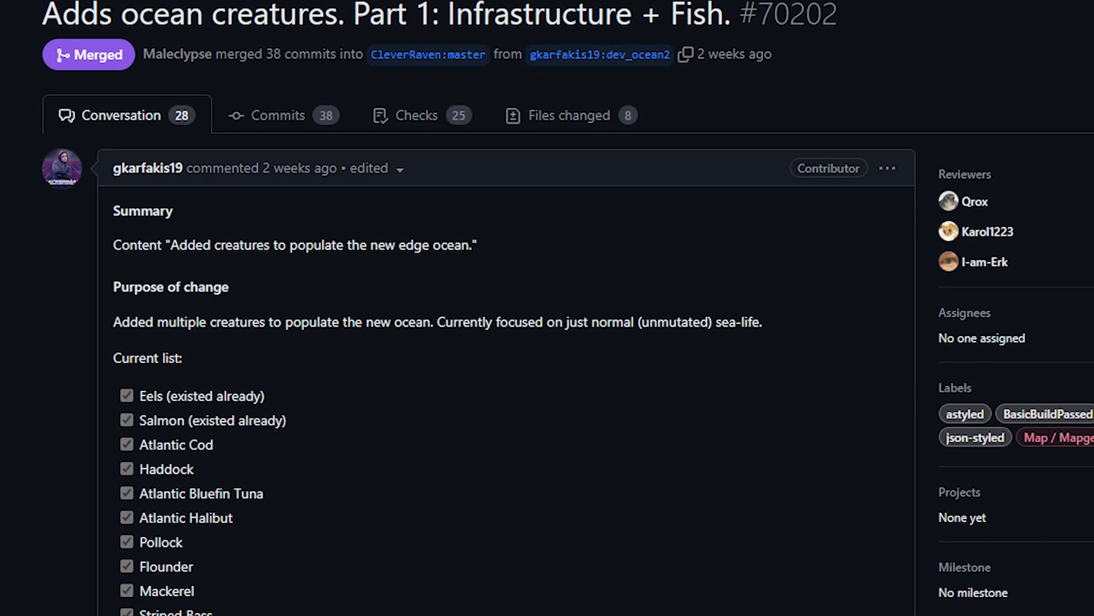
{"action": "scroll", "scroll_direction": "down", "scroll_amount": 3}
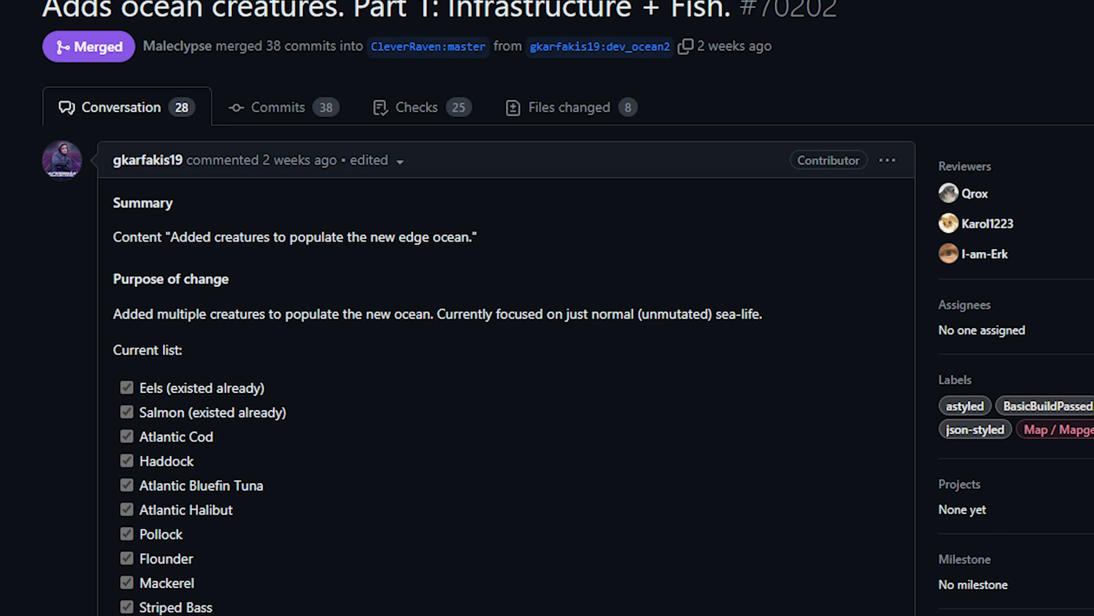
{"action": "scroll", "scroll_direction": "down", "scroll_amount": 3}
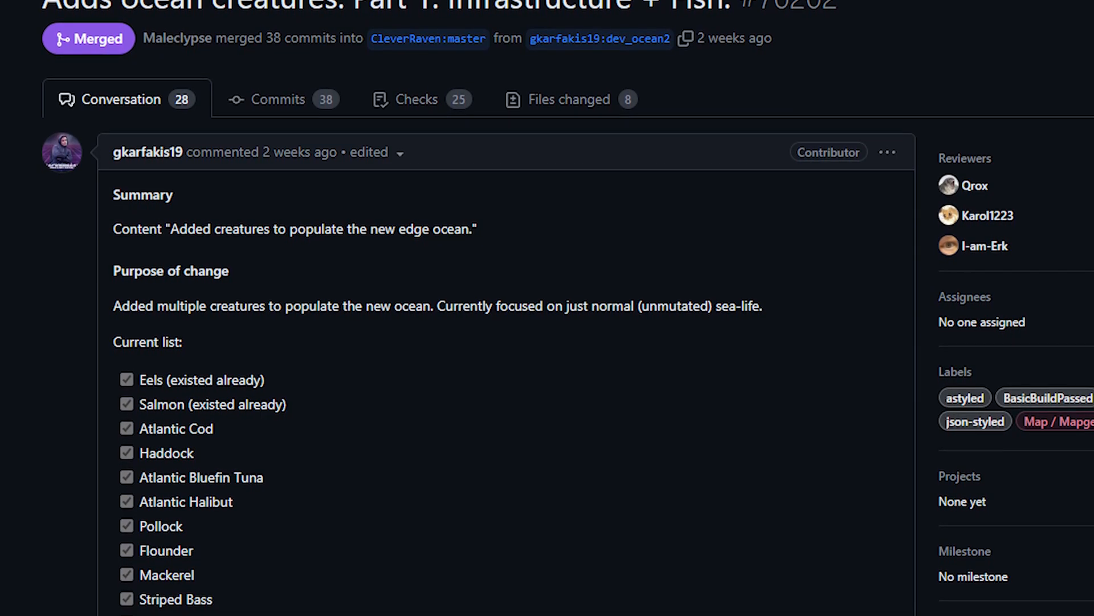
{"action": "scroll", "scroll_direction": "down", "scroll_amount": 3}
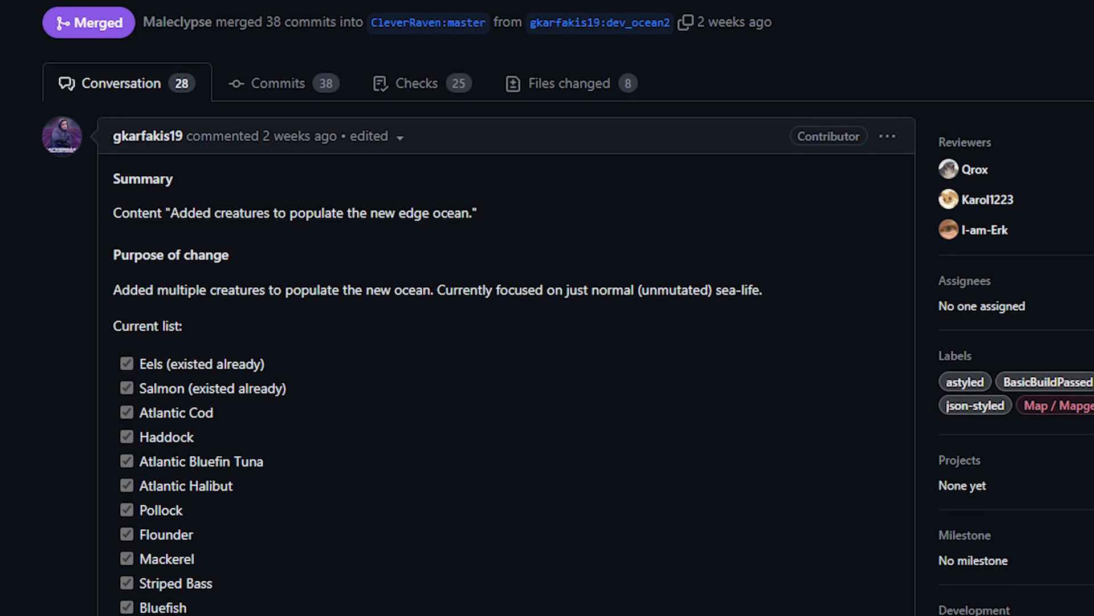
{"action": "scroll", "scroll_direction": "down", "scroll_amount": 3}
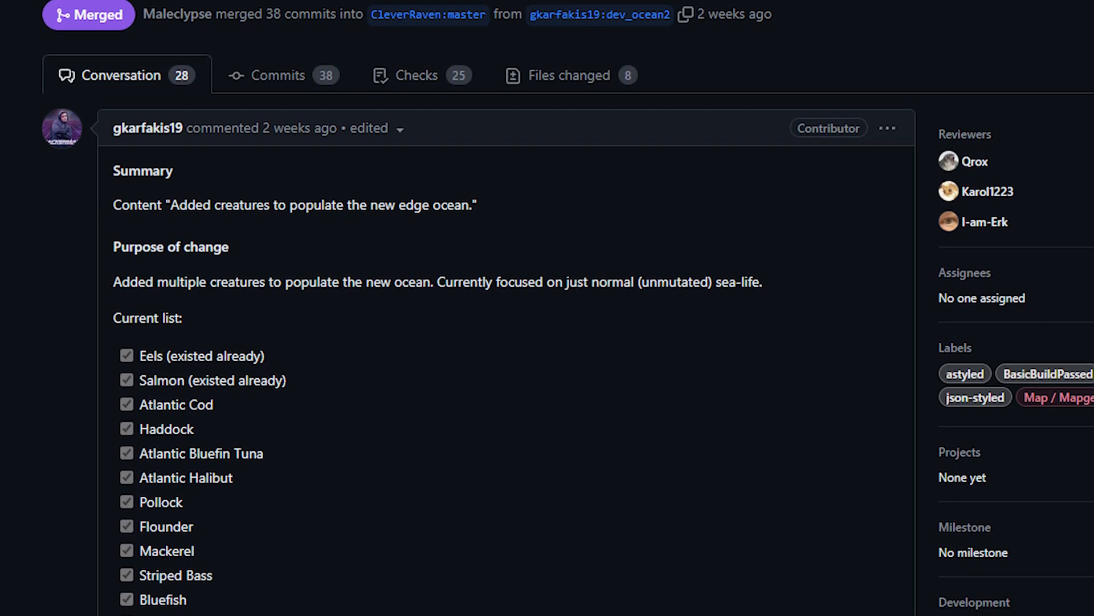
{"action": "scroll", "scroll_direction": "down", "scroll_amount": 3}
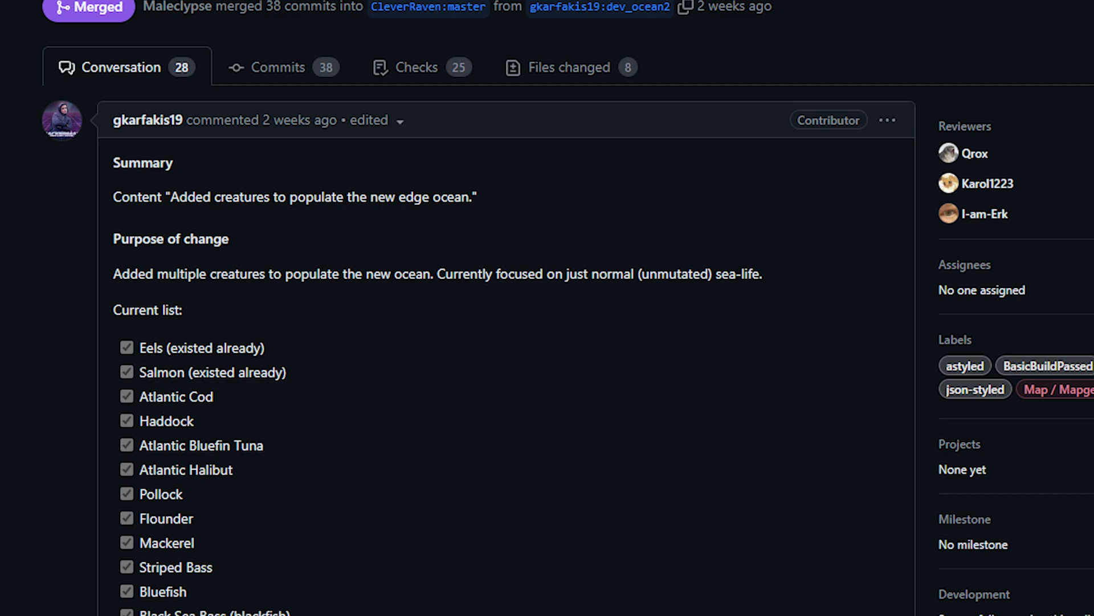
{"action": "scroll", "scroll_direction": "down", "scroll_amount": 3}
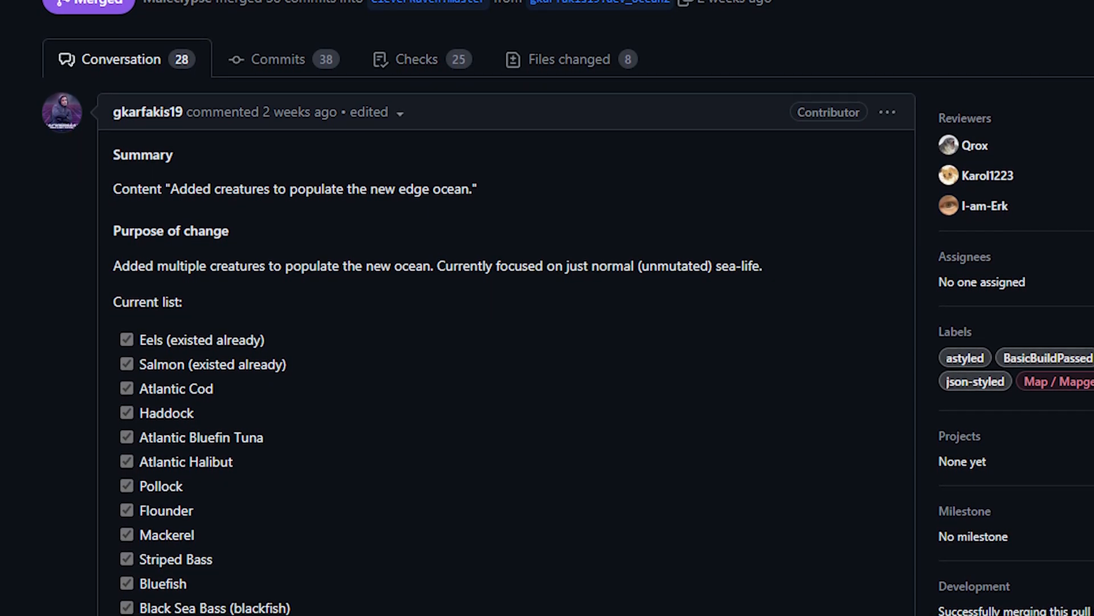
{"action": "scroll", "scroll_direction": "down", "scroll_amount": 3}
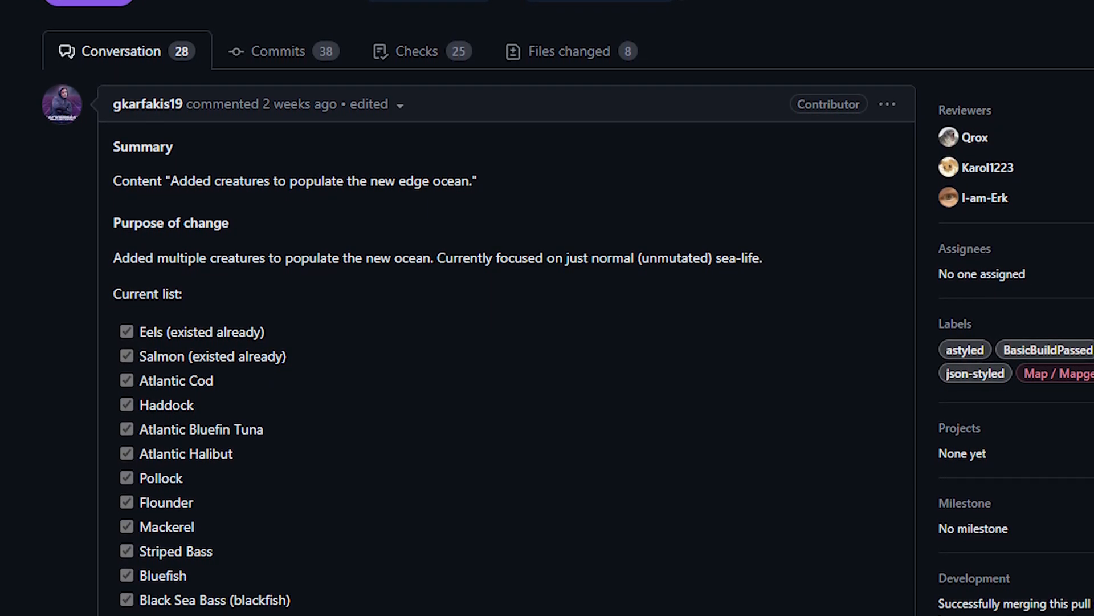
{"action": "scroll", "scroll_direction": "down", "scroll_amount": 3}
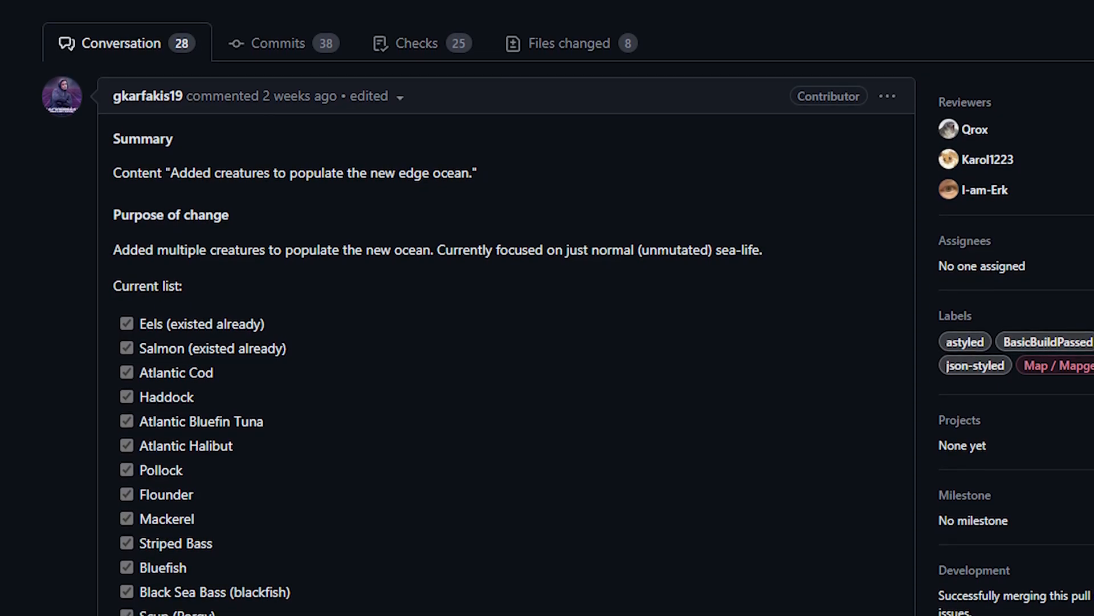
{"action": "scroll", "scroll_direction": "down", "scroll_amount": 3}
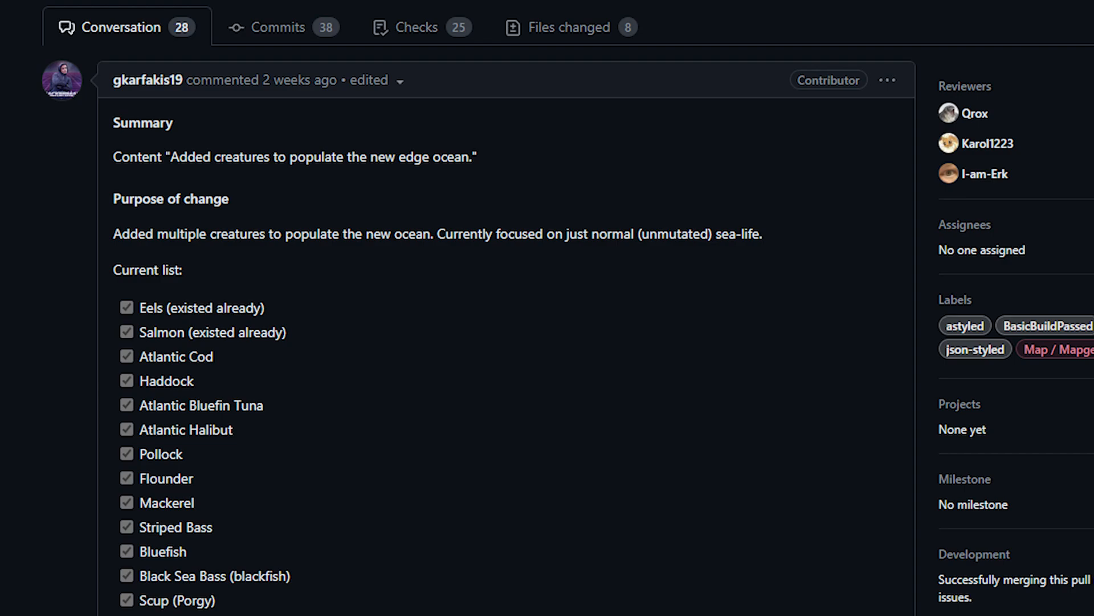
{"action": "scroll", "scroll_direction": "down", "scroll_amount": 3}
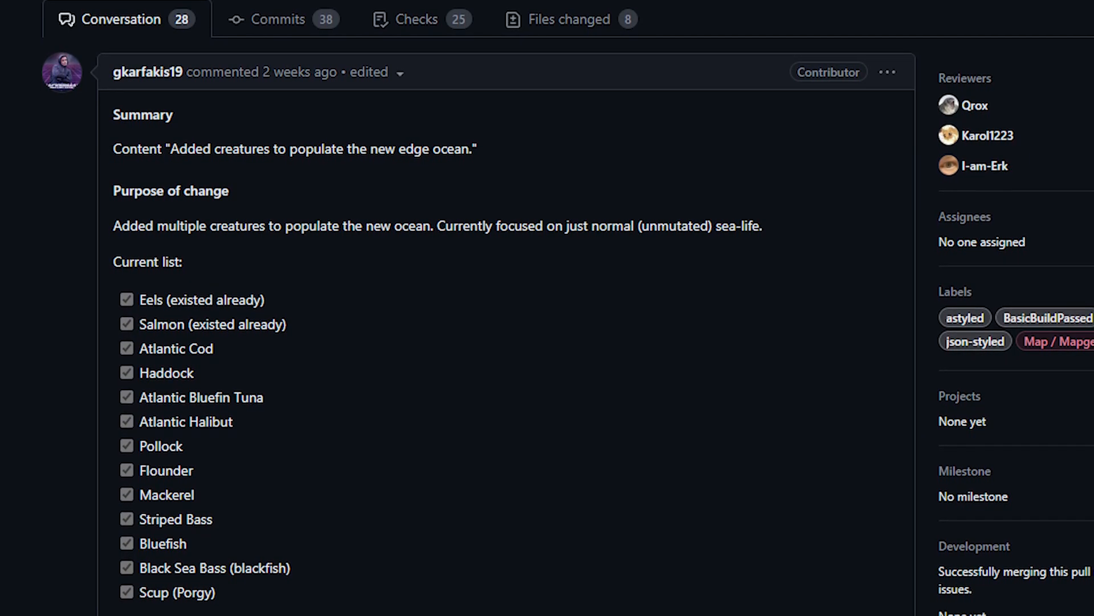
{"action": "scroll", "scroll_direction": "down", "scroll_amount": 3}
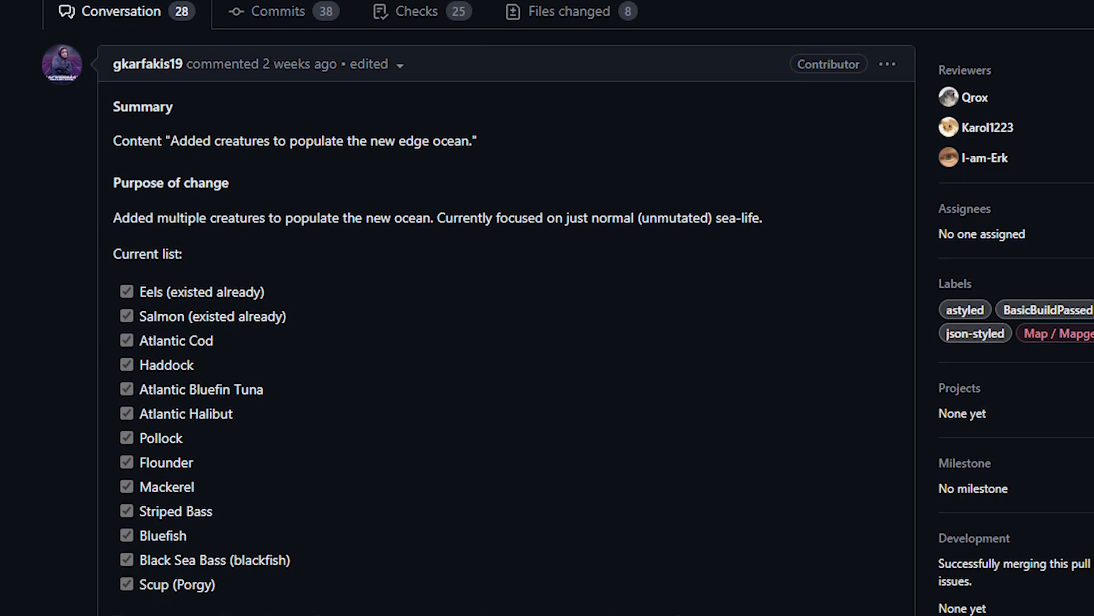
{"action": "scroll", "scroll_direction": "down", "scroll_amount": 3}
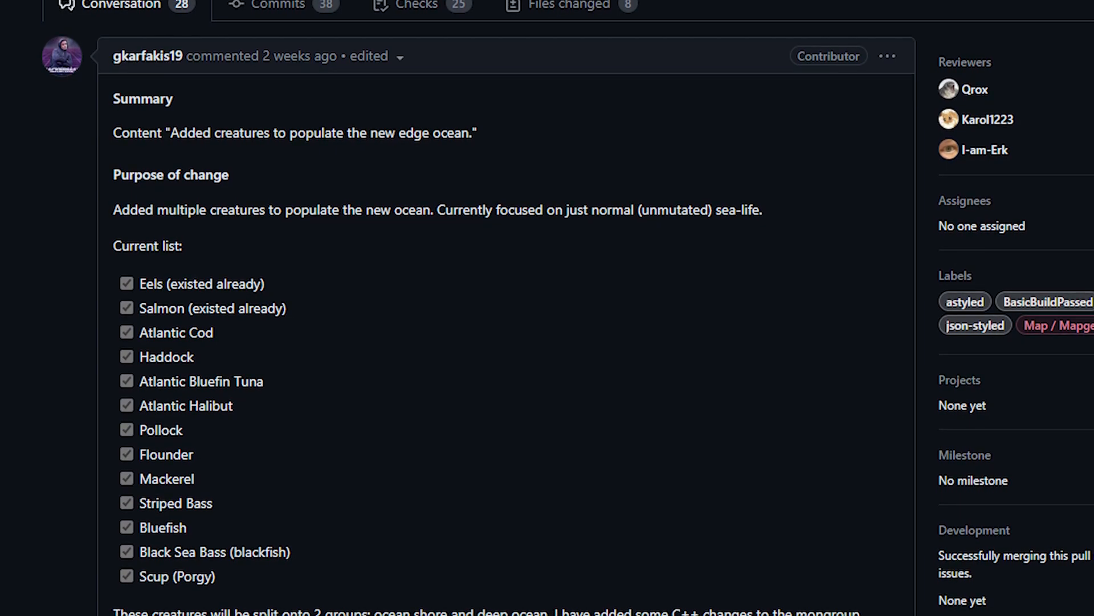
{"action": "scroll", "scroll_direction": "down", "scroll_amount": 3}
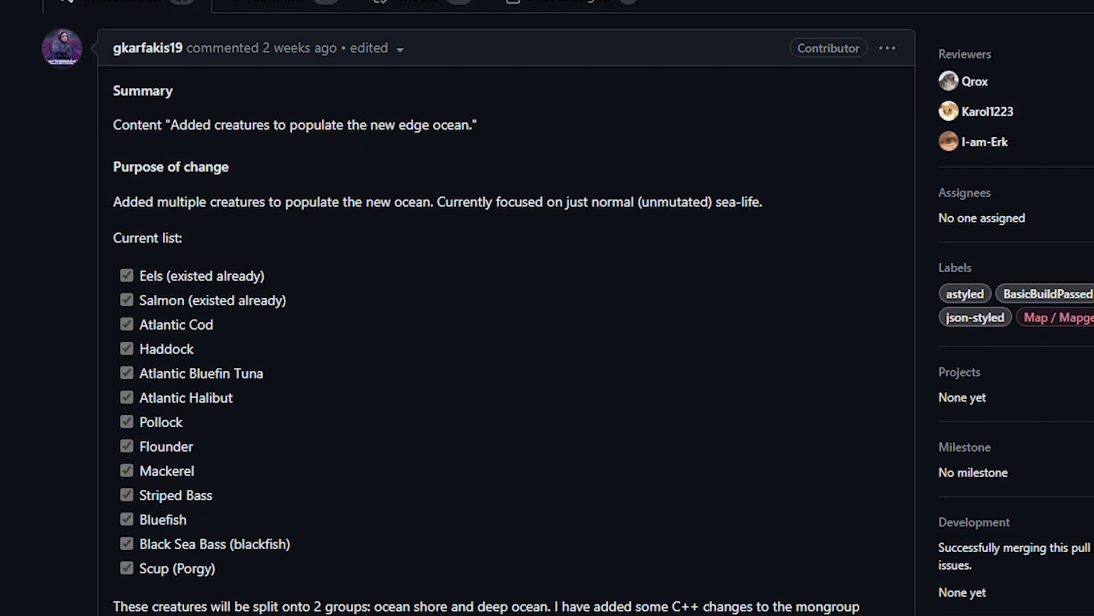
{"action": "scroll", "scroll_direction": "down", "scroll_amount": 3}
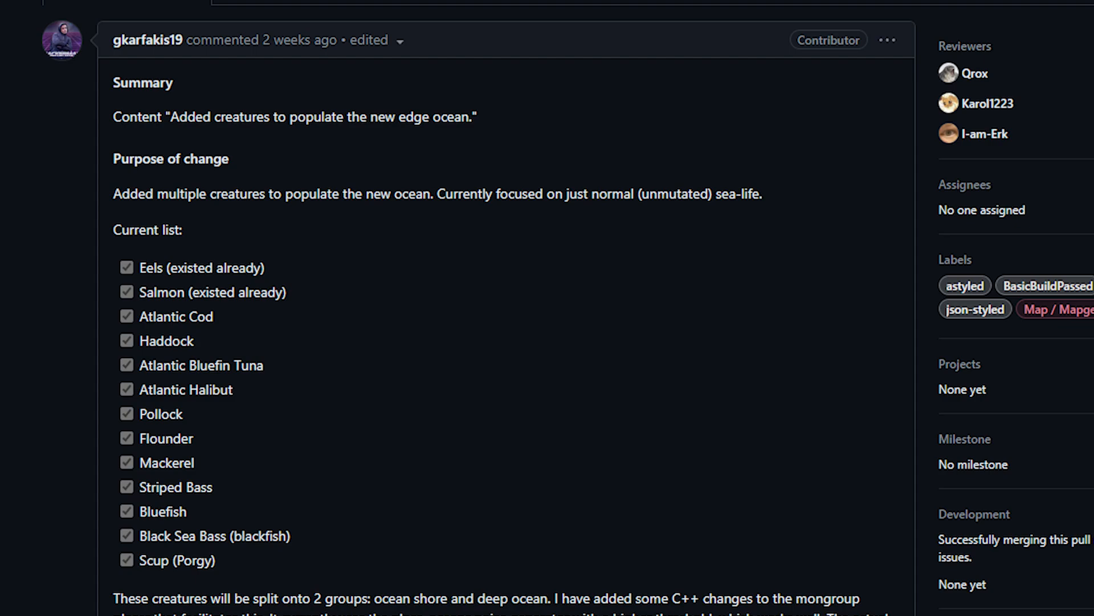
{"action": "scroll", "scroll_direction": "down", "scroll_amount": 3}
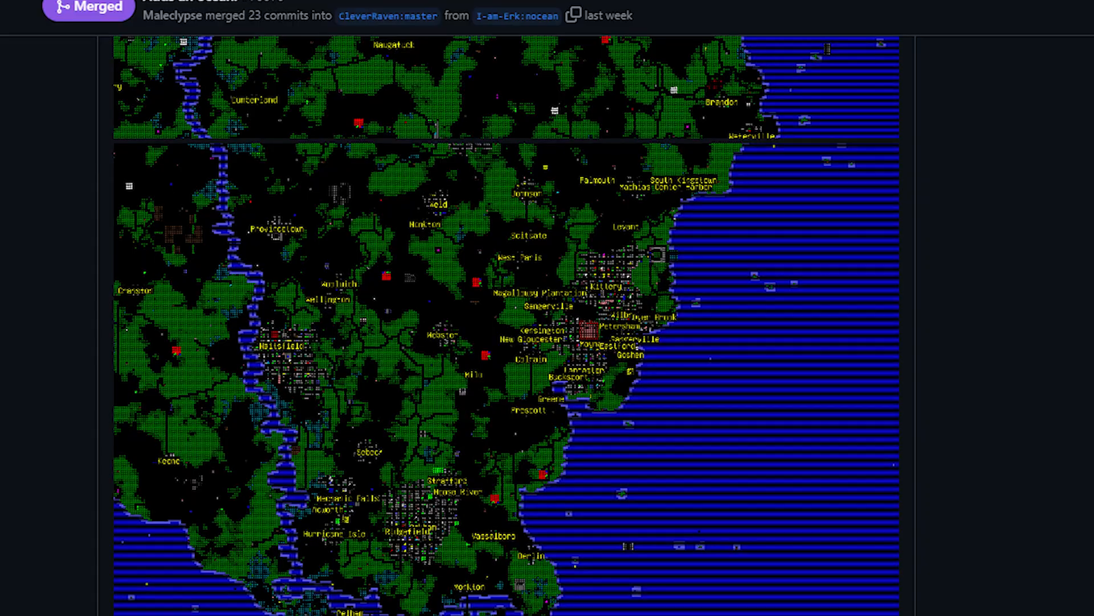
Step: Scroll past the ocean map screenshot and return to PR #70202's fish list
{"action": "scroll", "scroll_direction": "down", "scroll_amount": 3}
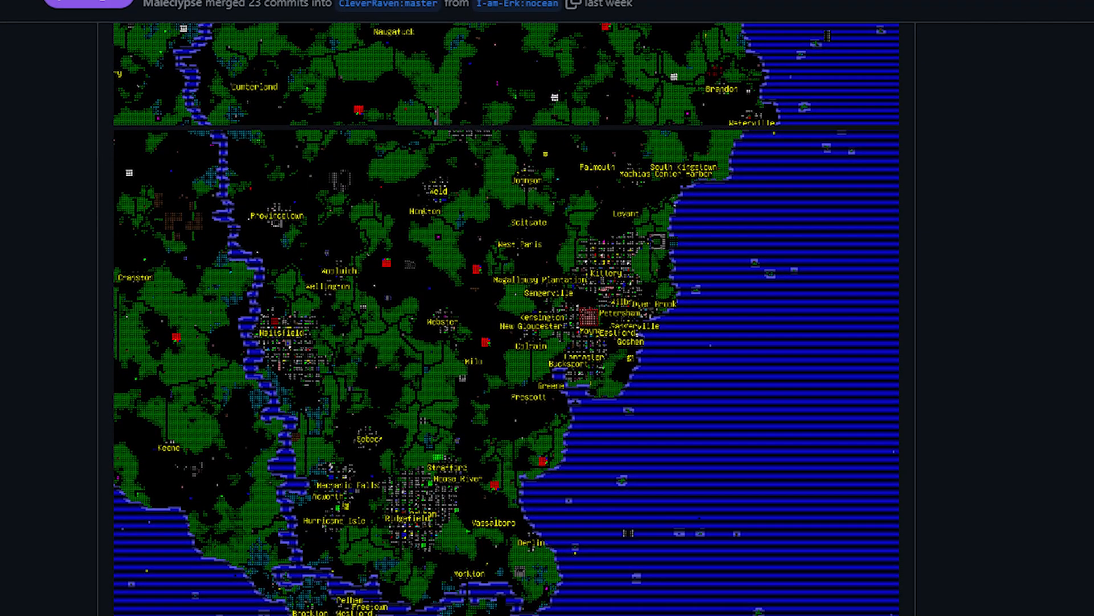
{"action": "scroll", "scroll_direction": "down", "scroll_amount": 3}
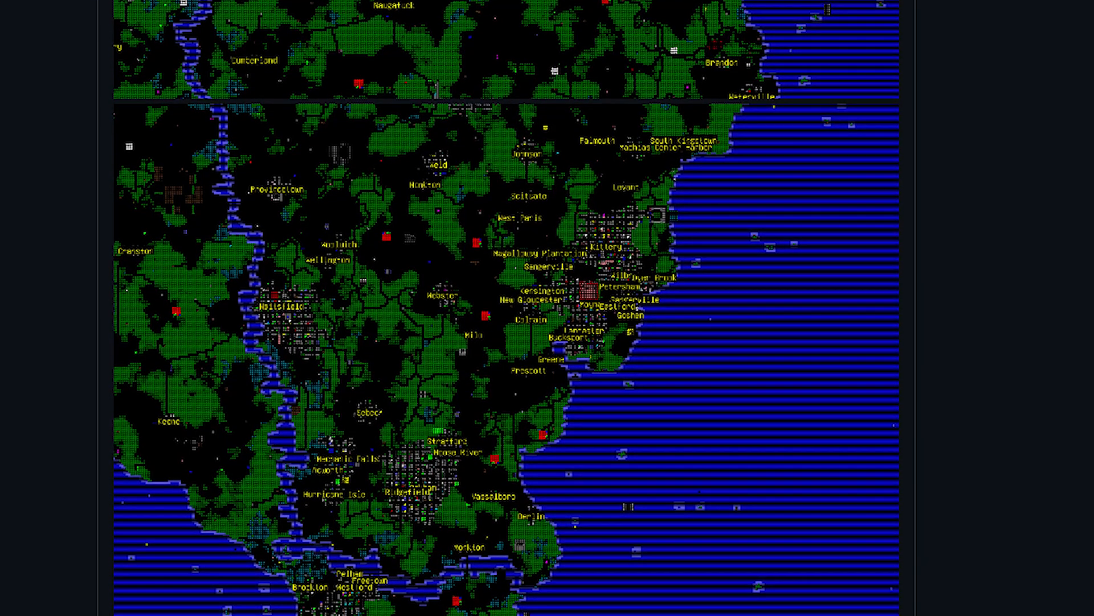
{"action": "scroll", "scroll_direction": "down", "scroll_amount": 3}
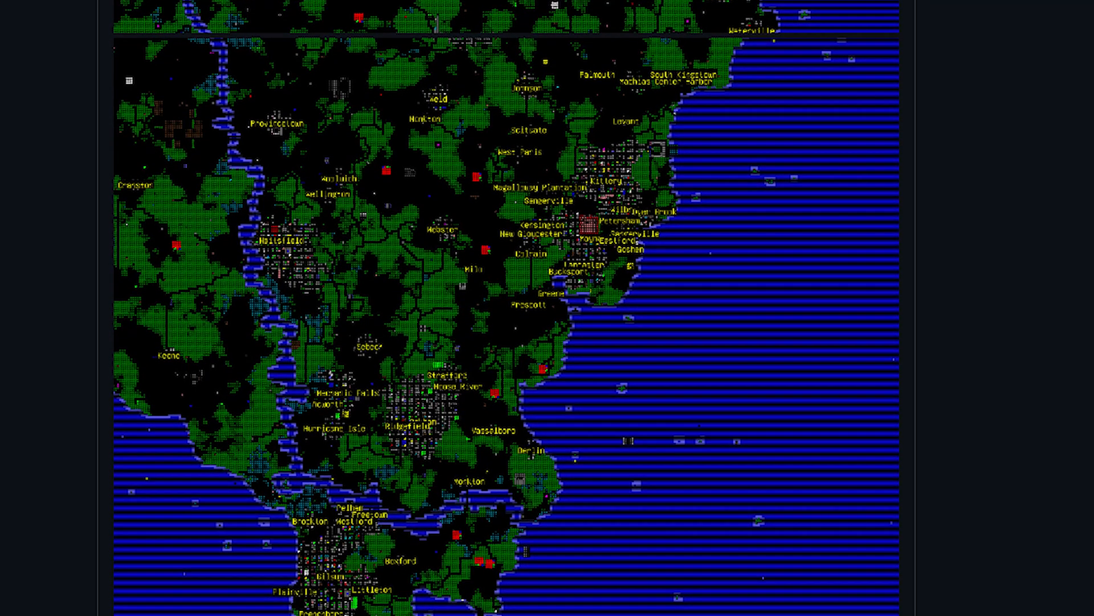
{"action": "scroll", "scroll_direction": "up", "scroll_amount": 3}
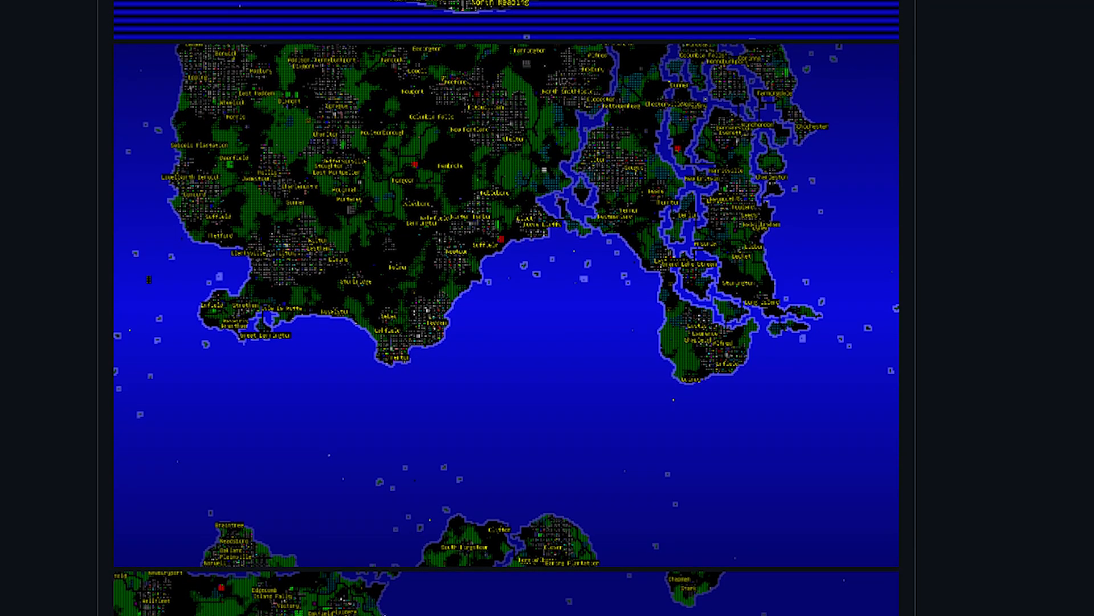
{"action": "scroll", "scroll_direction": "down", "scroll_amount": 3}
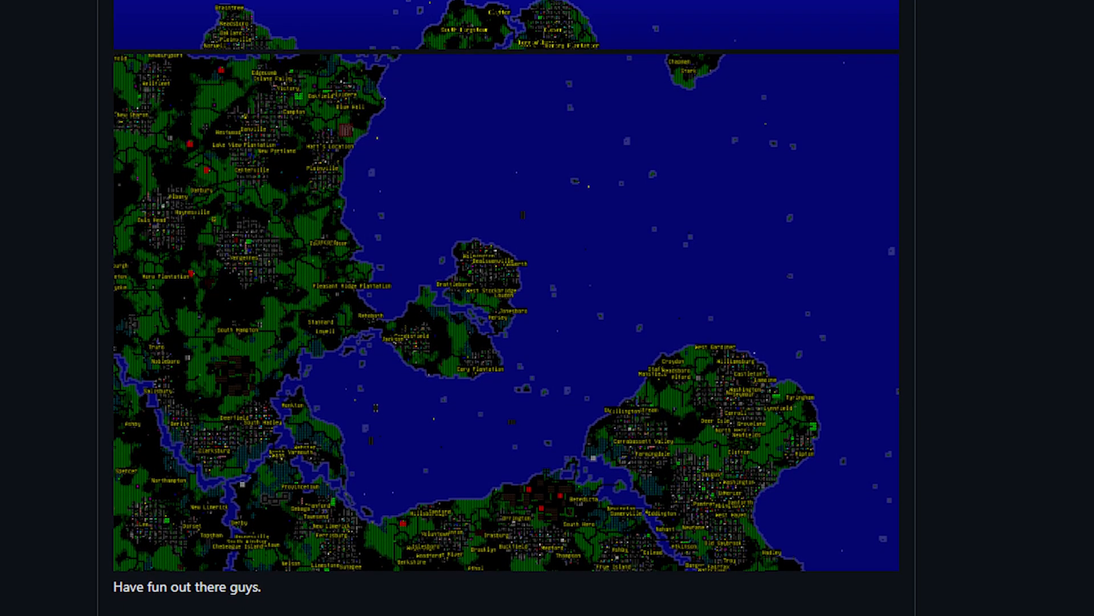
{"action": "scroll", "scroll_direction": "down", "scroll_amount": 3}
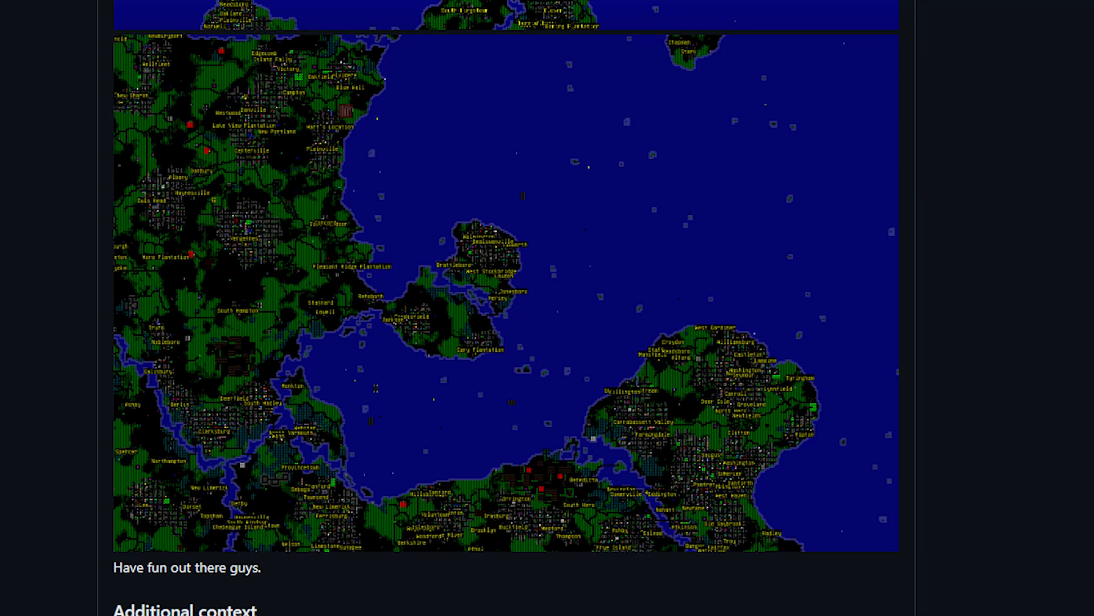
{"action": "scroll", "scroll_direction": "down", "scroll_amount": 3}
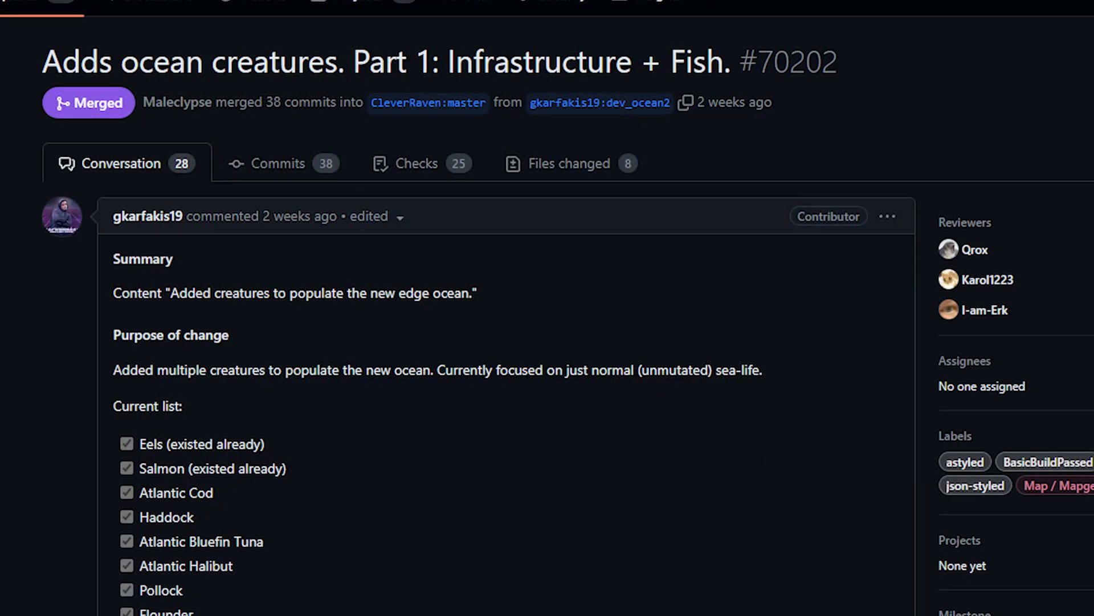
{"action": "scroll", "scroll_direction": "down", "scroll_amount": 3}
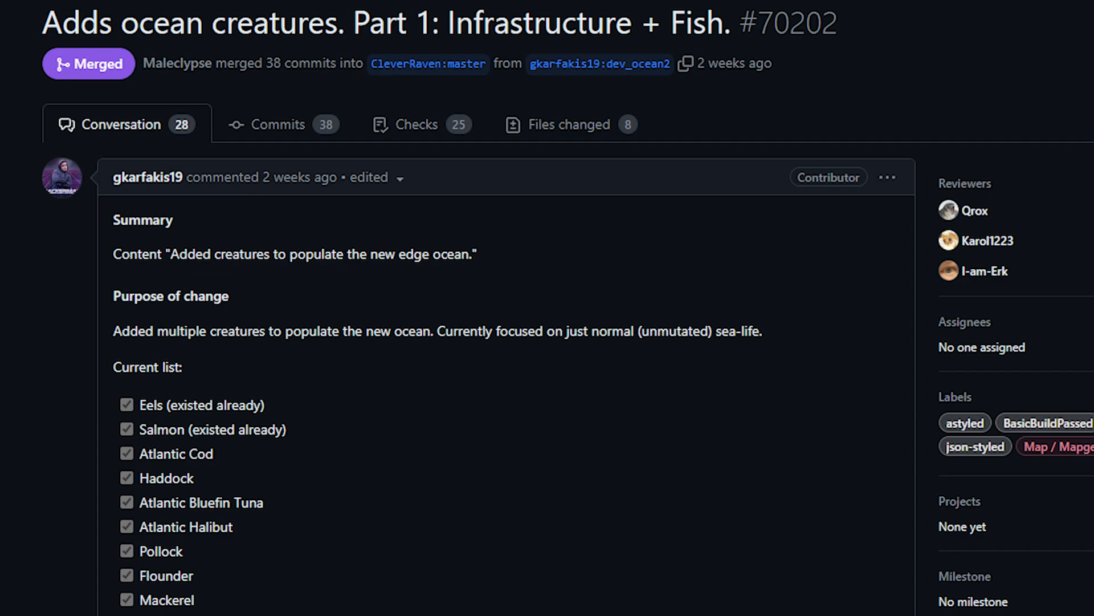
{"action": "scroll", "scroll_direction": "down", "scroll_amount": 3}
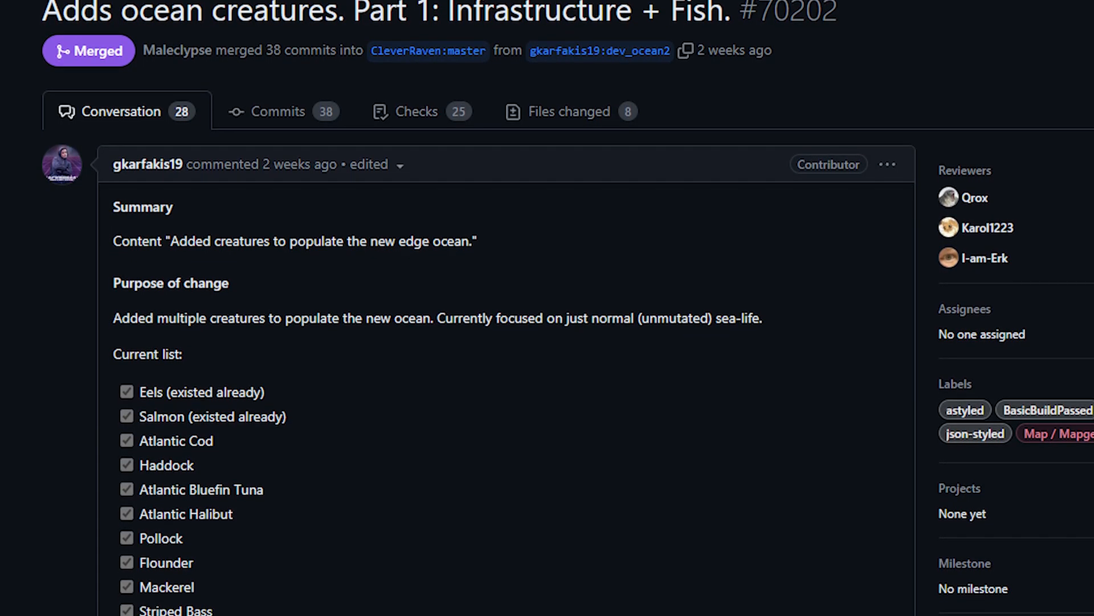
{"action": "scroll", "scroll_direction": "down", "scroll_amount": 3}
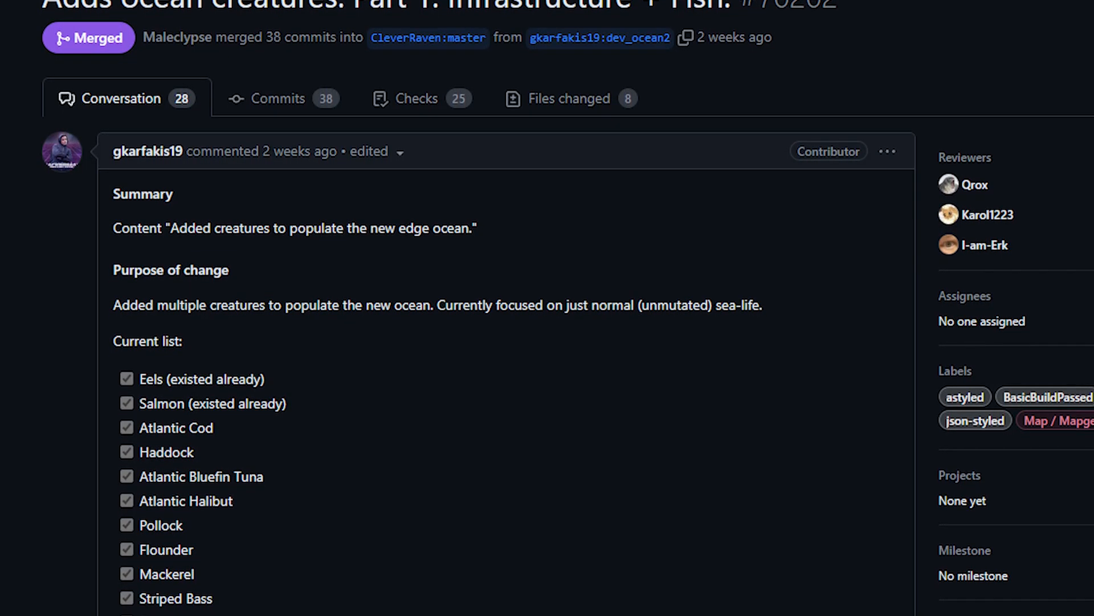
{"action": "scroll", "scroll_direction": "down", "scroll_amount": 3}
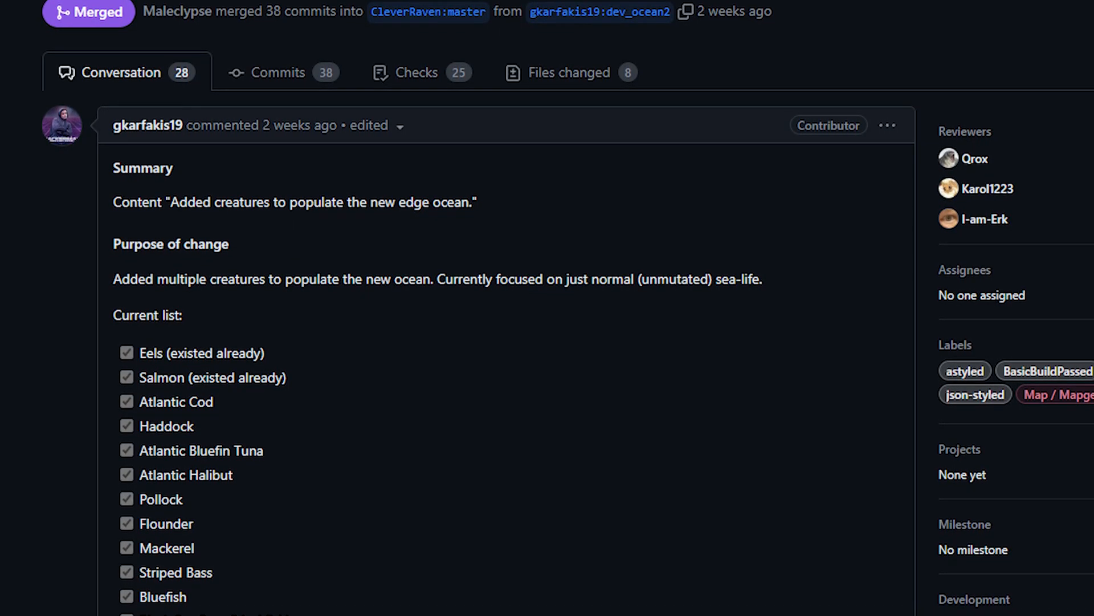
{"action": "scroll", "scroll_direction": "down", "scroll_amount": 3}
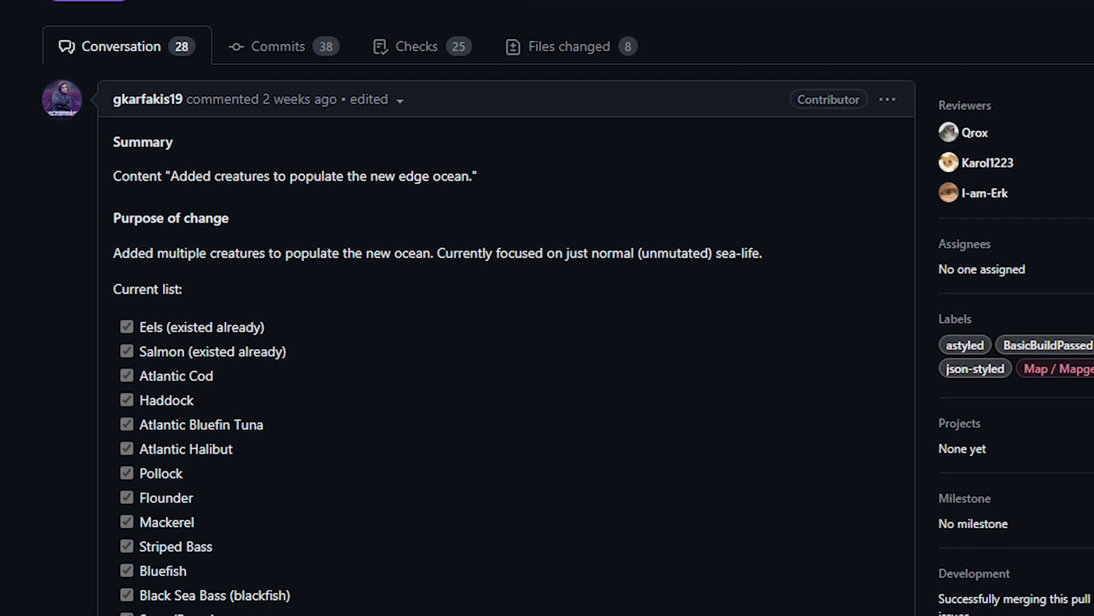
{"action": "scroll", "scroll_direction": "down", "scroll_amount": 3}
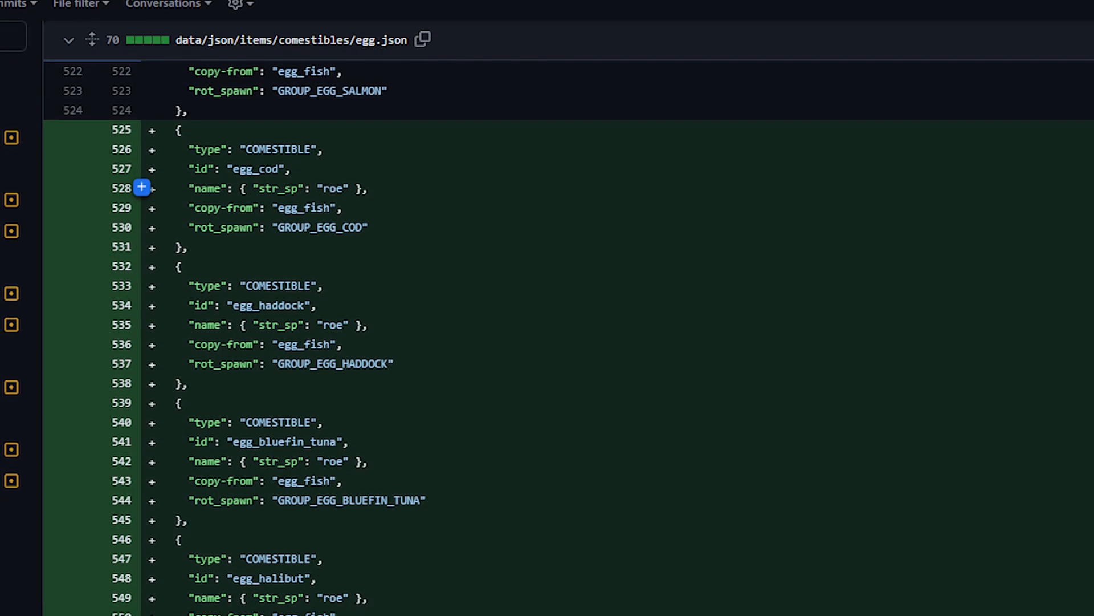
Step: Scroll the egg.json and ocean monster group diffs, reaching PR #70175 on sandy ocean beaches
{"action": "scroll", "scroll_direction": "down", "scroll_amount": 3}
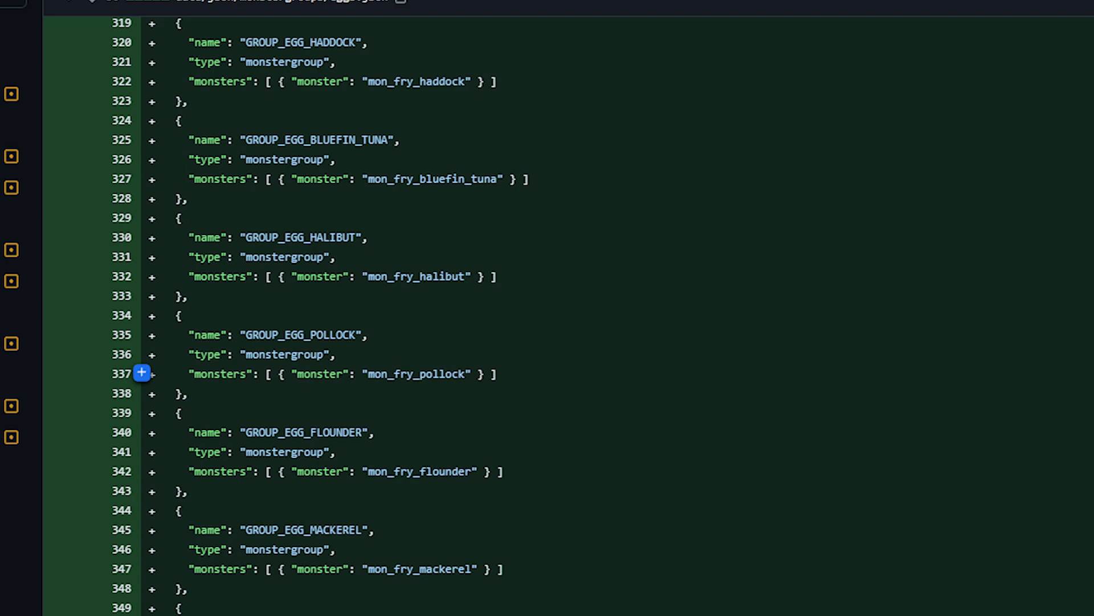
{"action": "scroll", "scroll_direction": "down", "scroll_amount": 3}
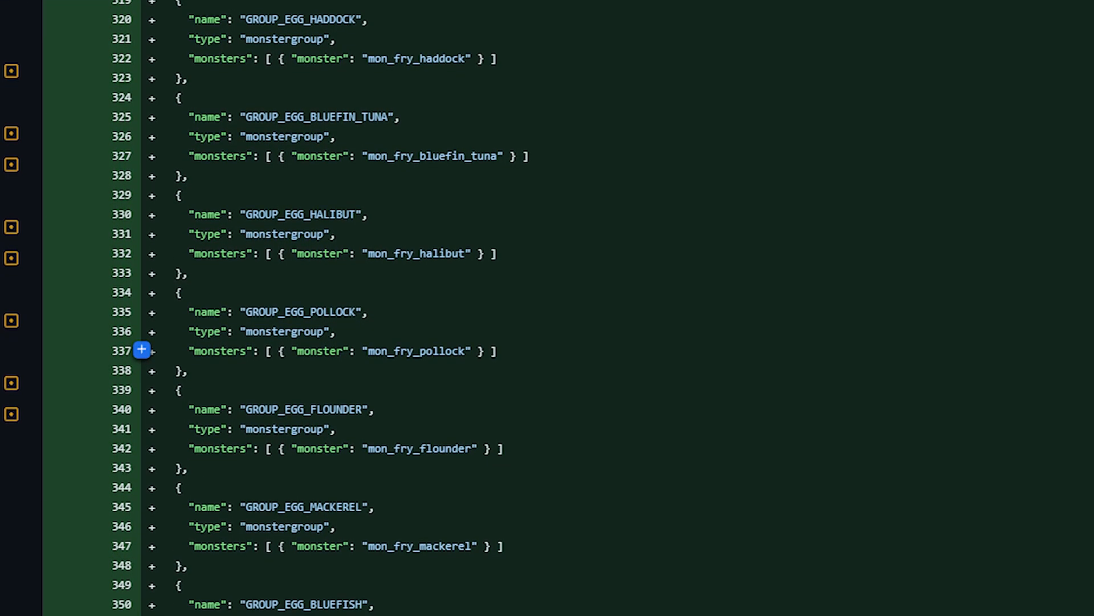
{"action": "scroll", "scroll_direction": "down", "scroll_amount": 3}
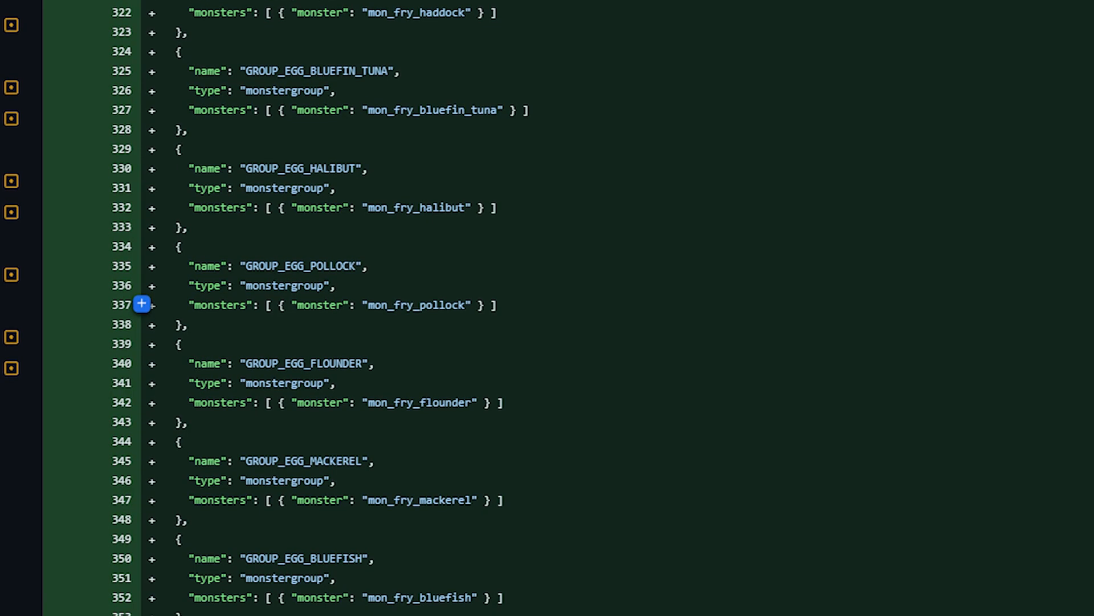
{"action": "scroll", "scroll_direction": "down", "scroll_amount": 3}
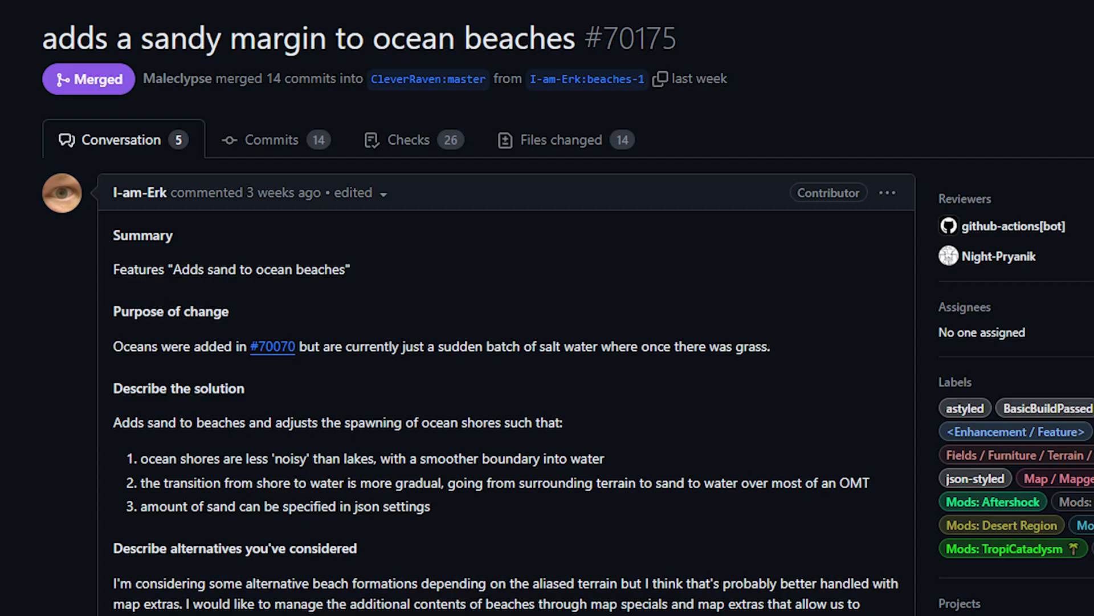
Step: Scroll through PR #70175 and move on to Sky Island PR #70200, teleporting items home
{"action": "scroll", "scroll_direction": "down", "scroll_amount": 3}
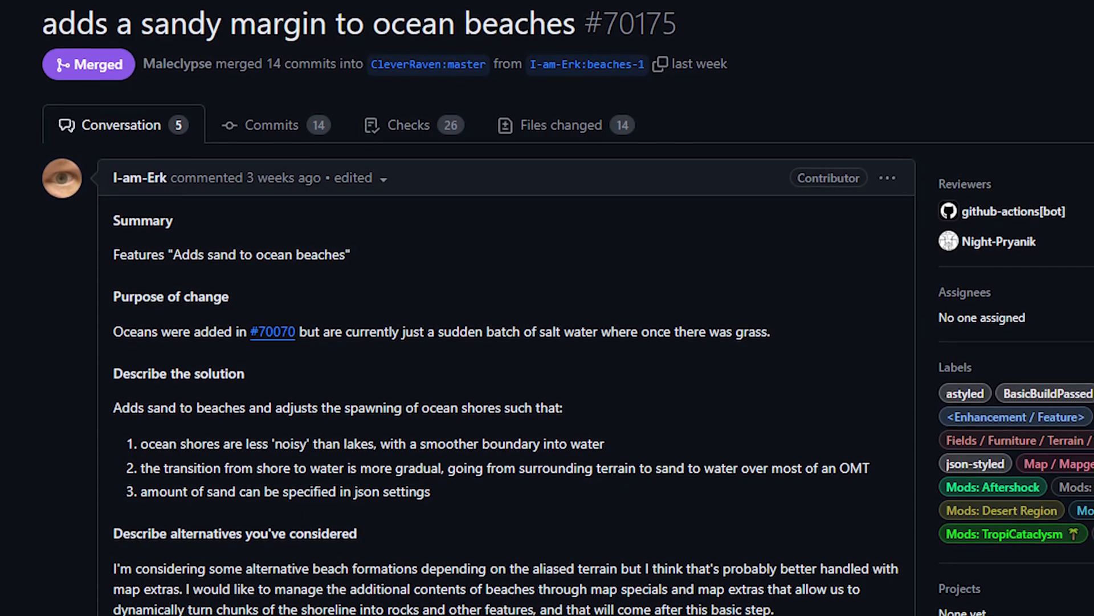
{"action": "scroll", "scroll_direction": "down", "scroll_amount": 3}
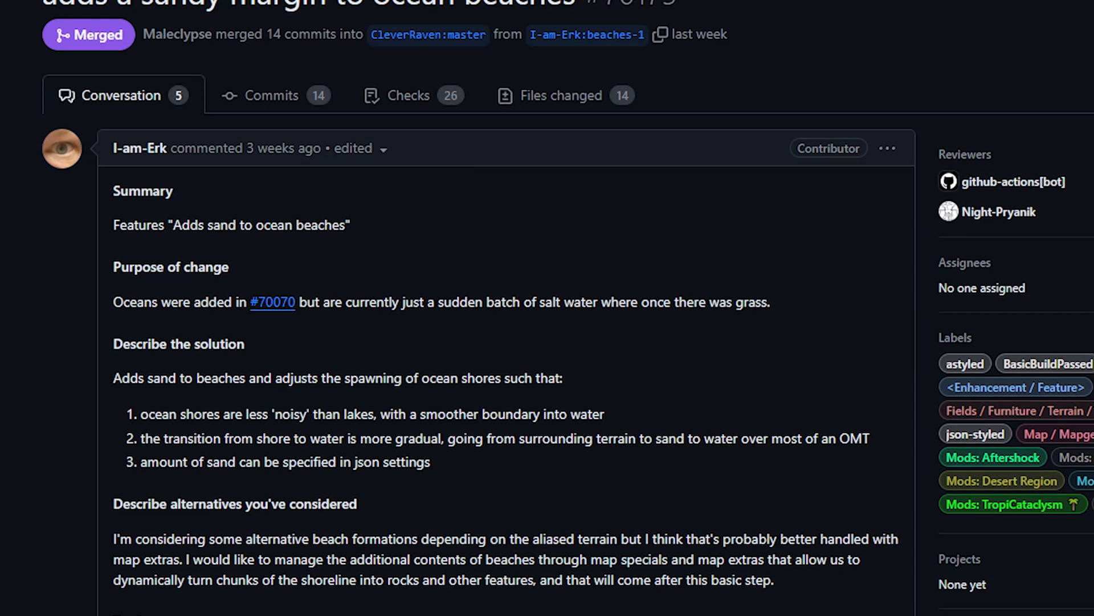
{"action": "scroll", "scroll_direction": "down", "scroll_amount": 3}
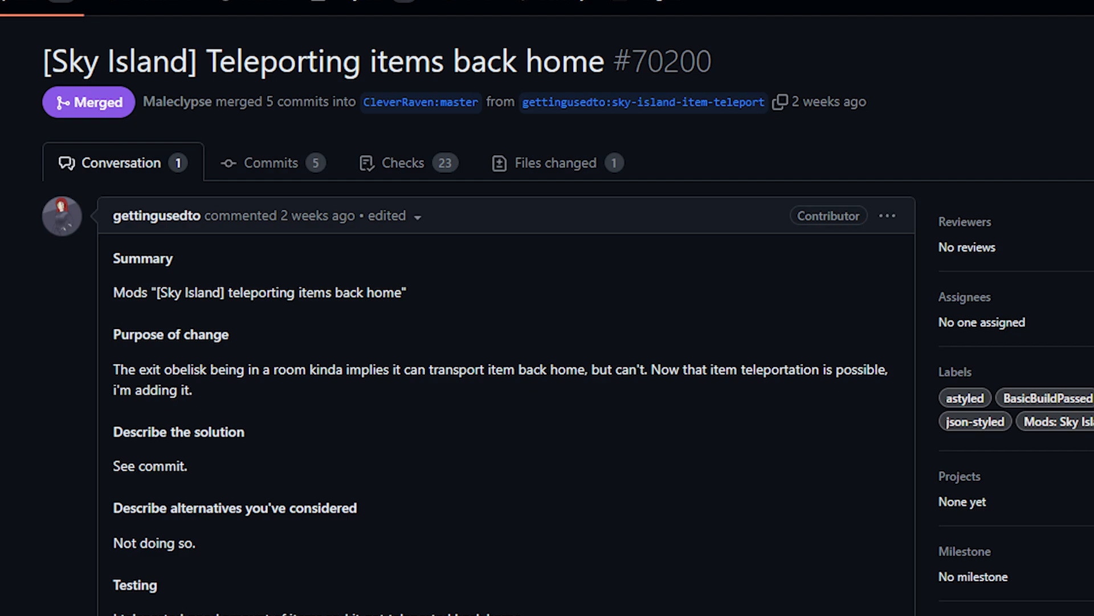
Step: Scroll PR #70200's description and move on to Sky Island room teleport behavior PR #70253
{"action": "scroll", "scroll_direction": "down", "scroll_amount": 3}
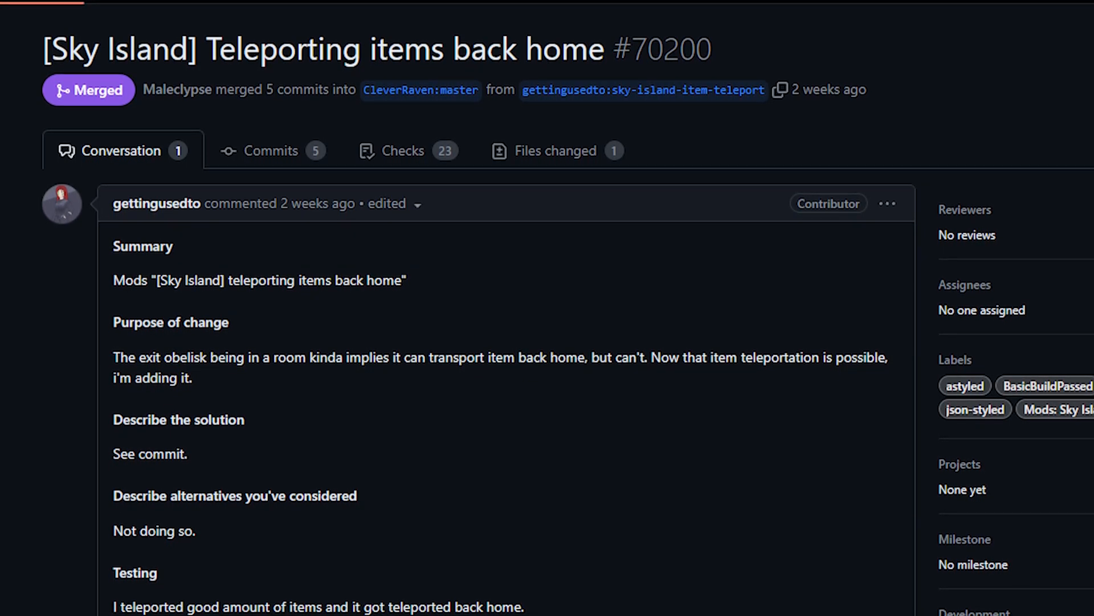
{"action": "scroll", "scroll_direction": "down", "scroll_amount": 3}
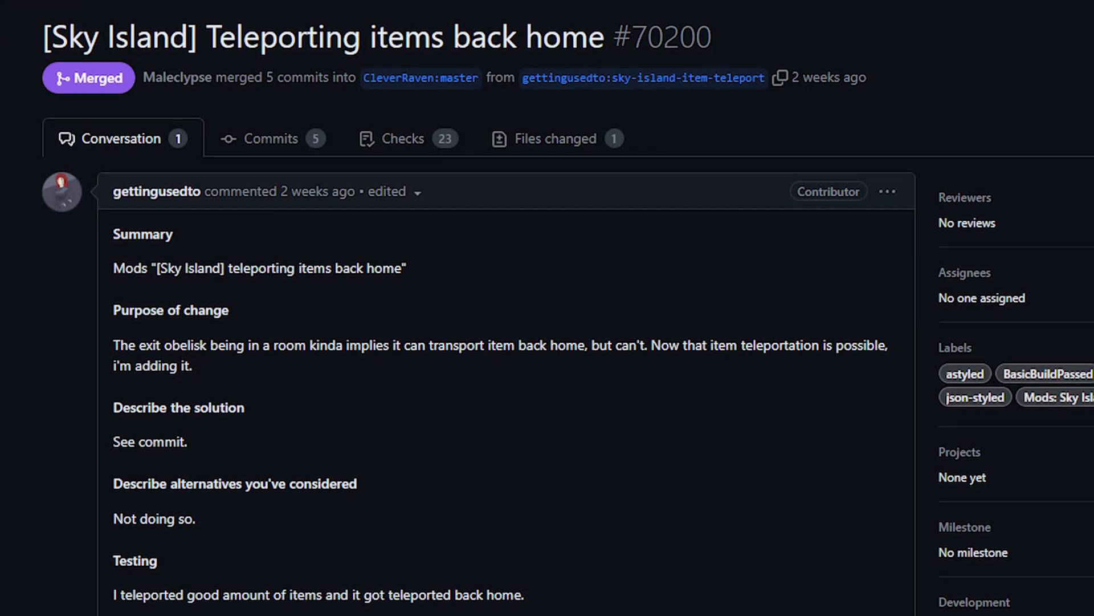
{"action": "scroll", "scroll_direction": "down", "scroll_amount": 3}
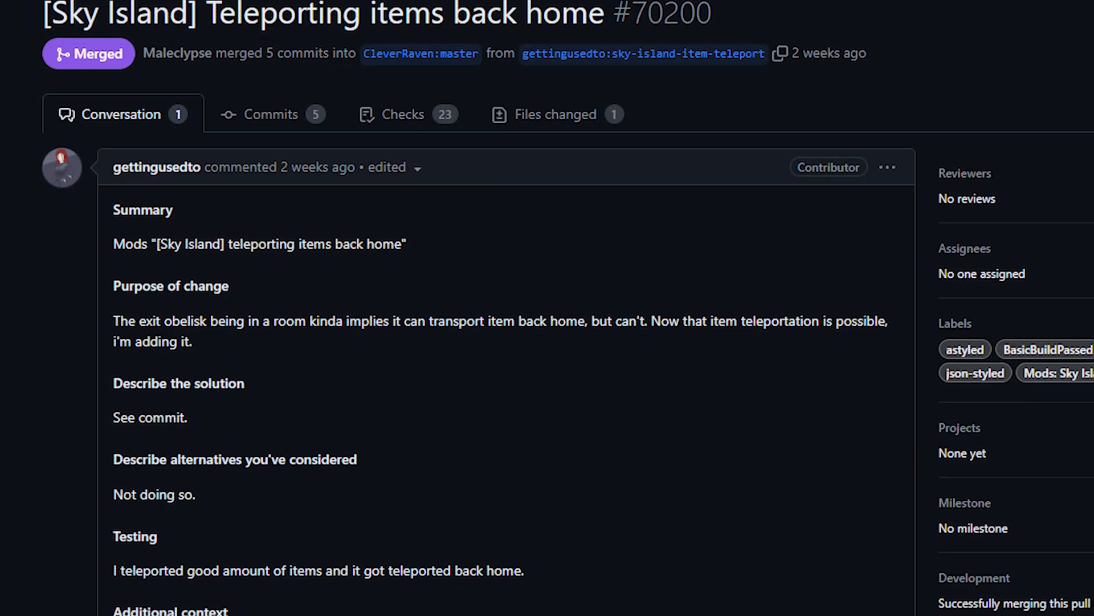
{"action": "scroll", "scroll_direction": "down", "scroll_amount": 3}
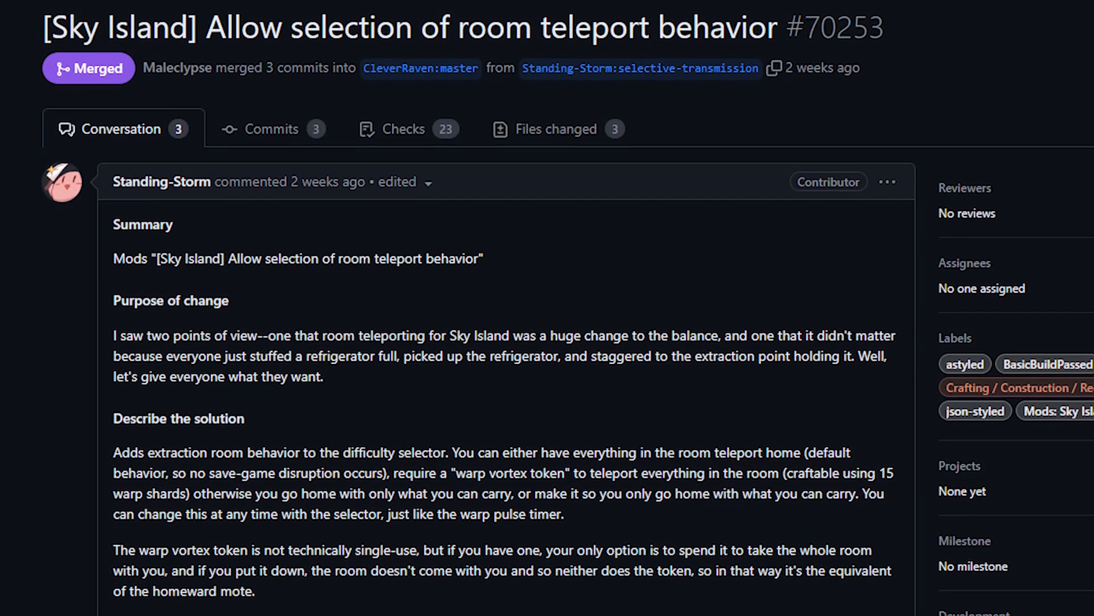
{"action": "scroll", "scroll_direction": "down", "scroll_amount": 3}
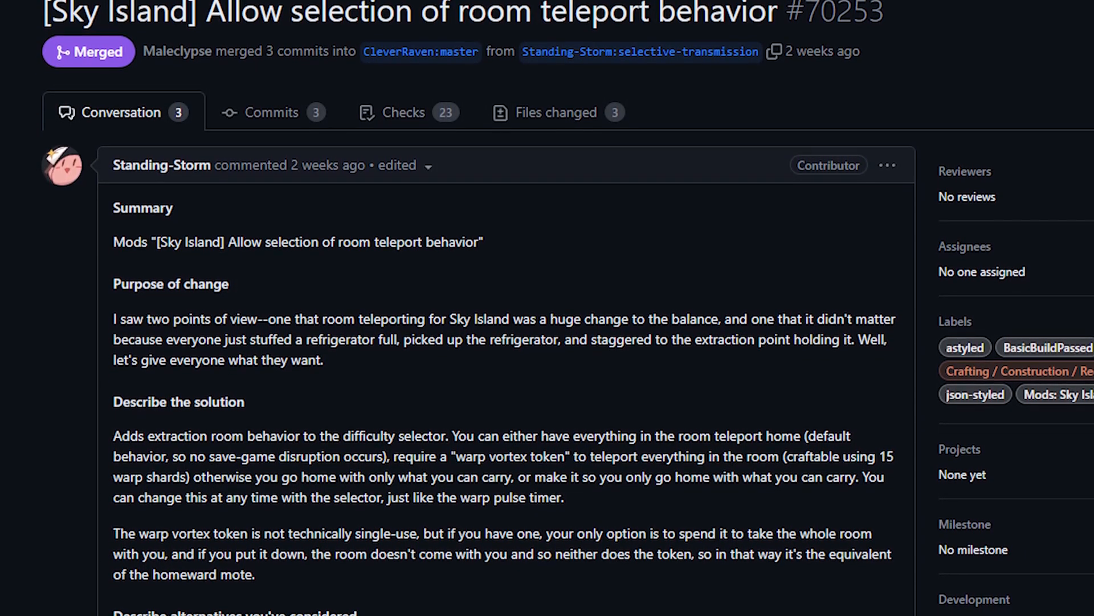
{"action": "scroll", "scroll_direction": "down", "scroll_amount": 3}
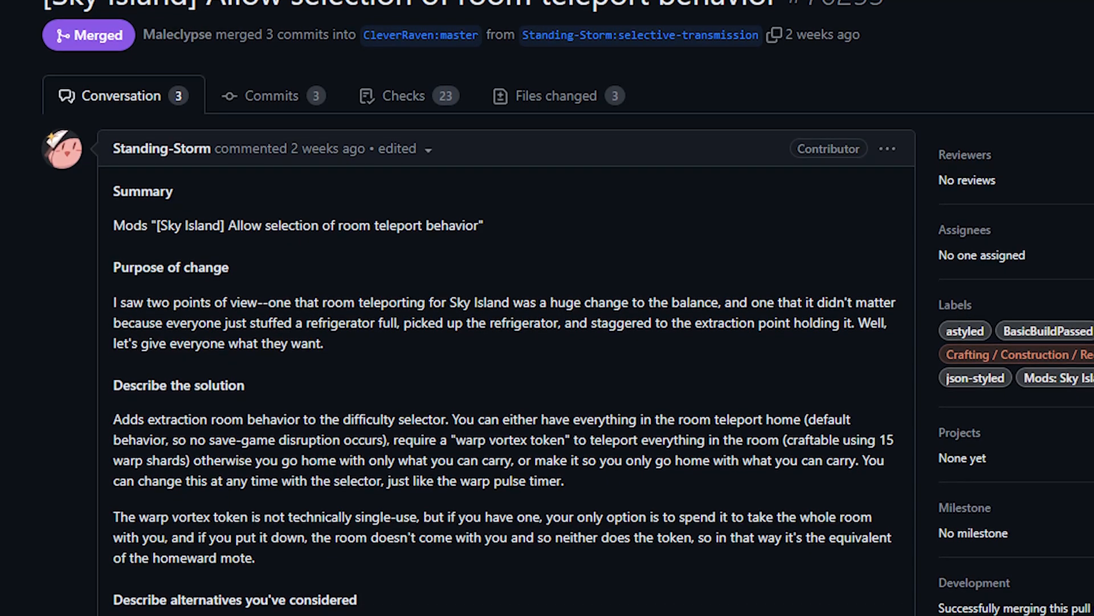
{"action": "scroll", "scroll_direction": "down", "scroll_amount": 3}
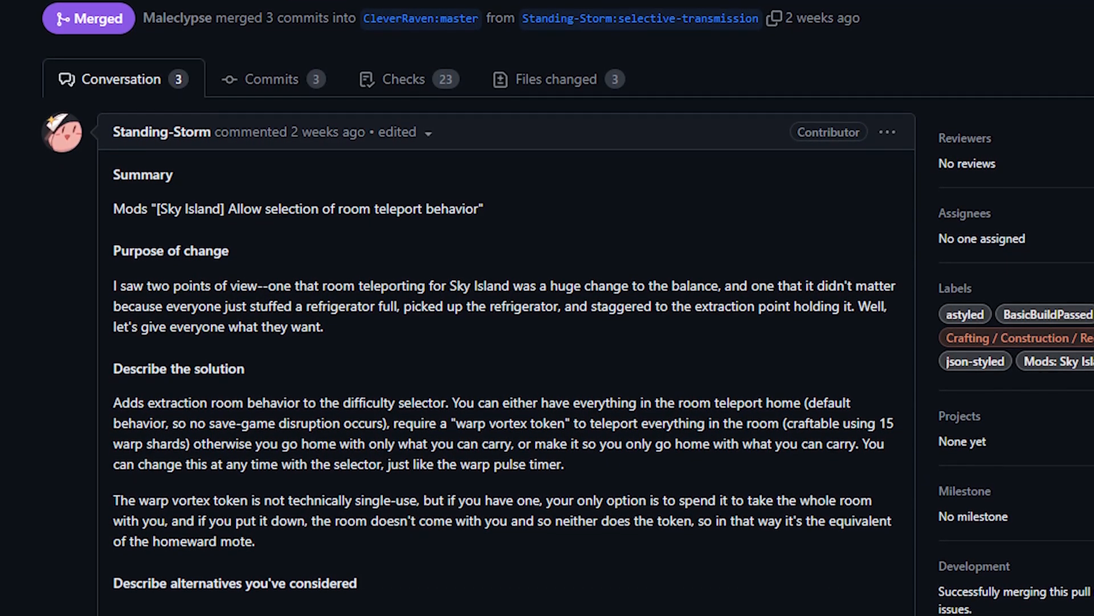
{"action": "scroll", "scroll_direction": "down", "scroll_amount": 3}
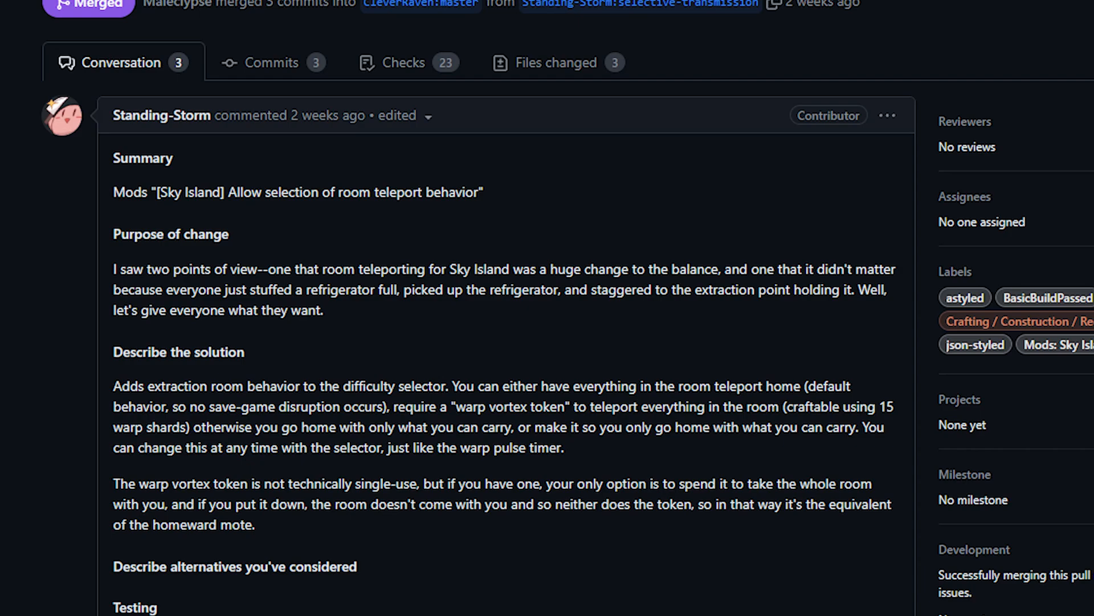
{"action": "scroll", "scroll_direction": "down", "scroll_amount": 3}
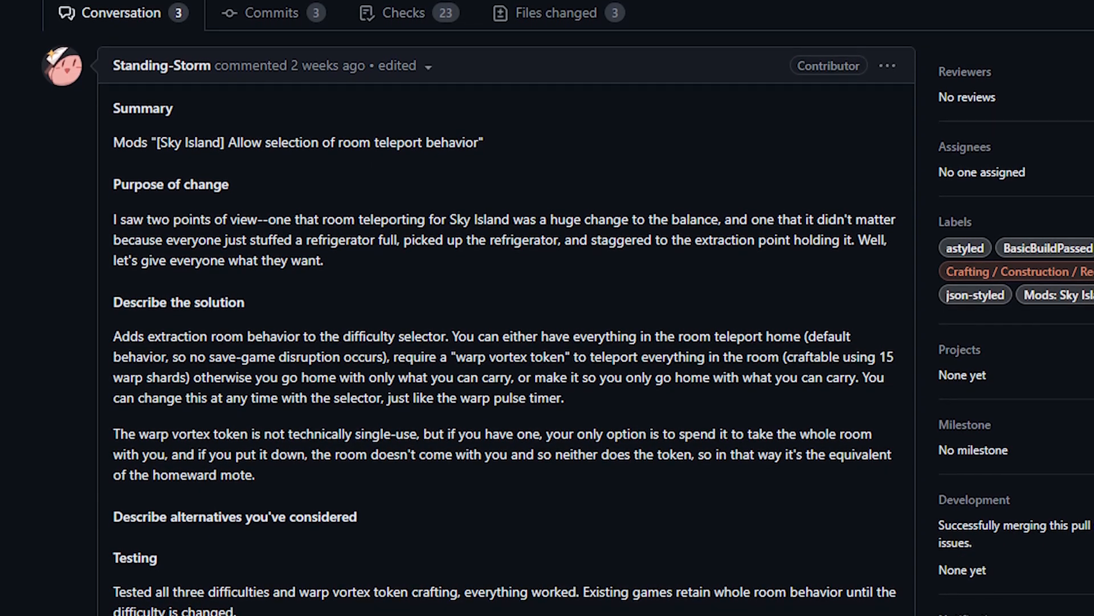
{"action": "scroll", "scroll_direction": "down", "scroll_amount": 3}
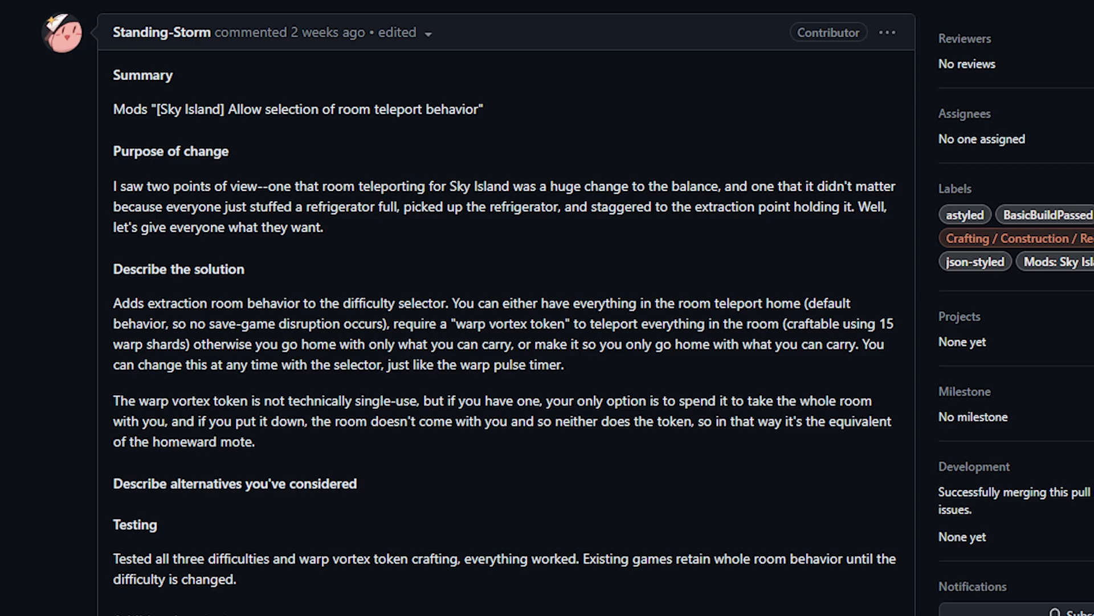
{"action": "scroll", "scroll_direction": "down", "scroll_amount": 3}
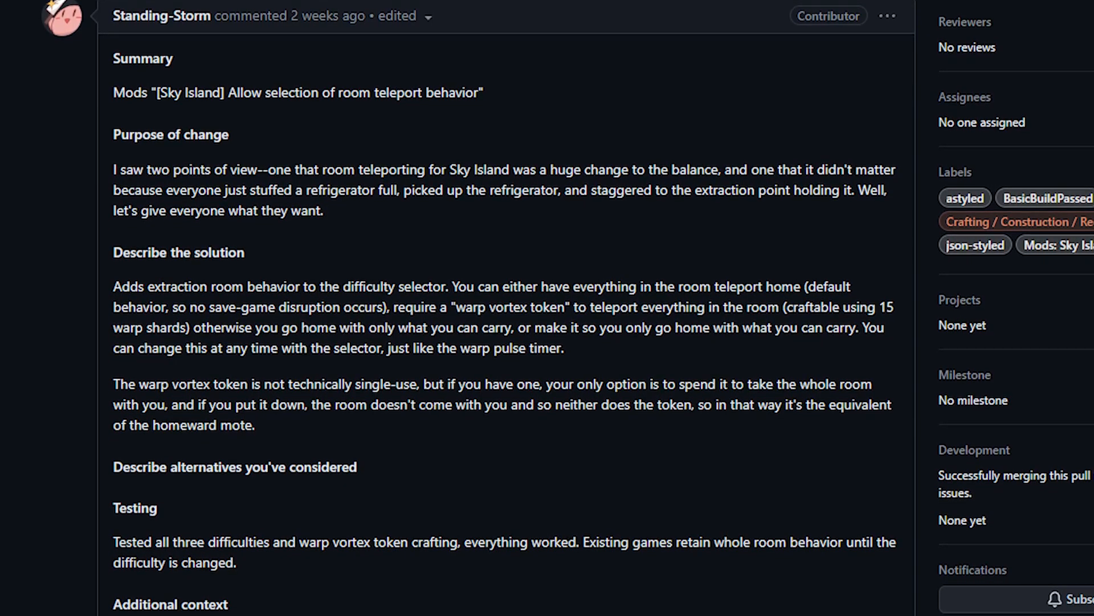